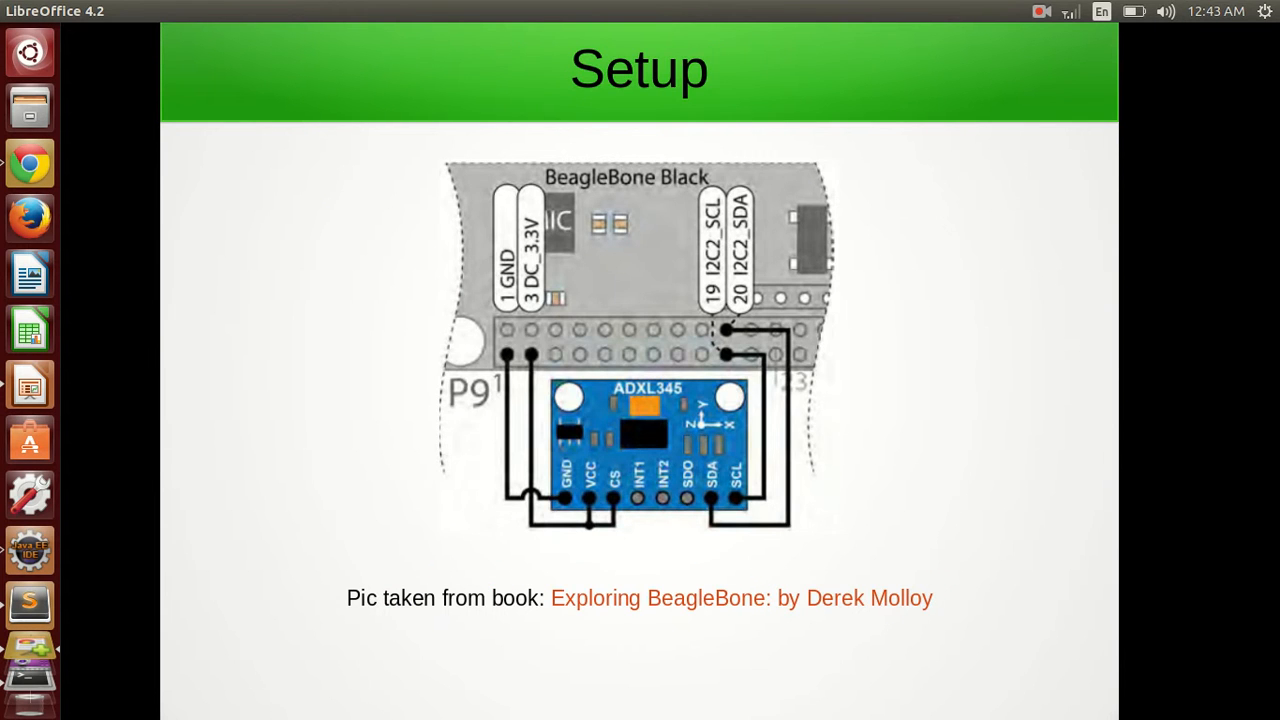
pyautogui.moveTo(1008, 376)
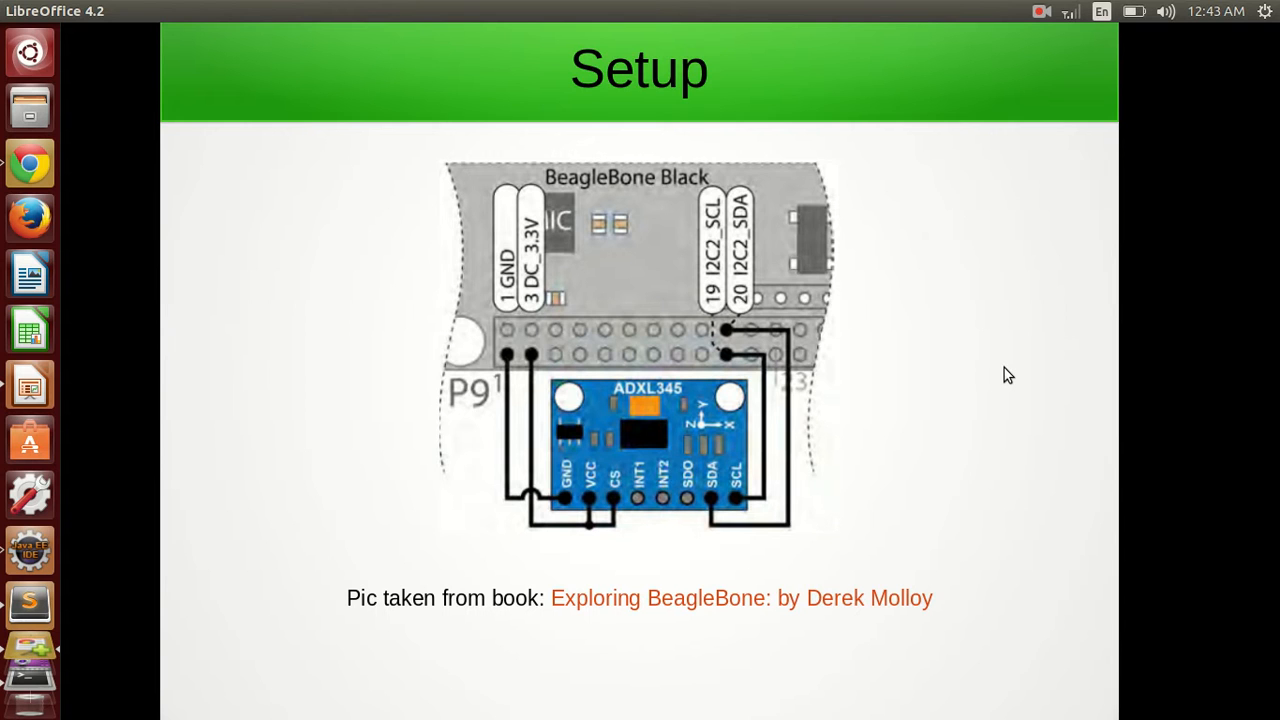
pyautogui.moveTo(952, 454)
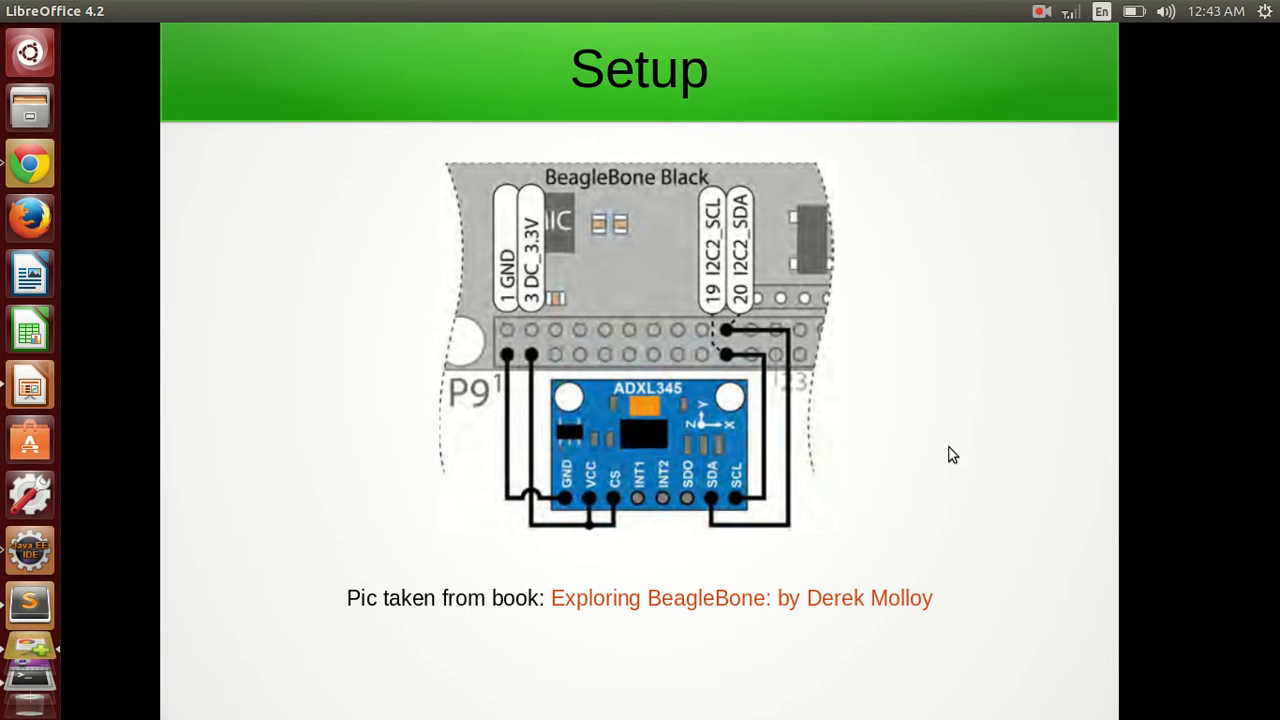
pyautogui.moveTo(960, 466)
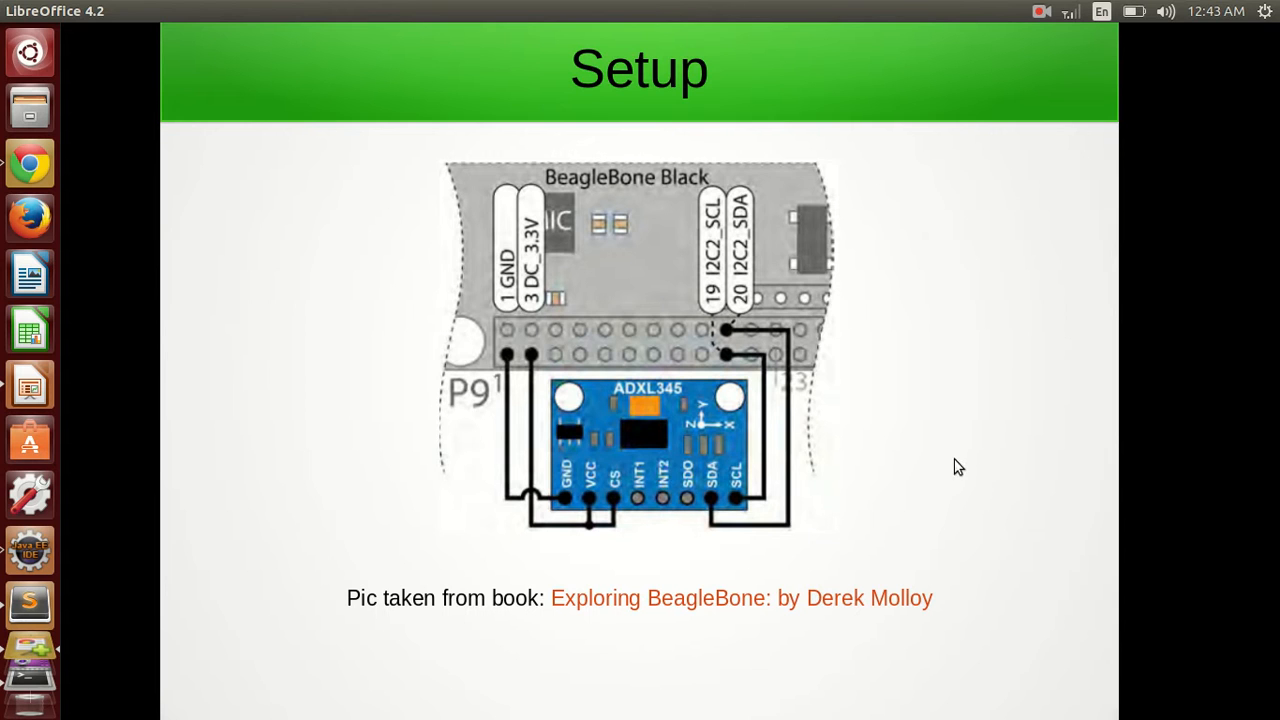
pyautogui.moveTo(750, 544)
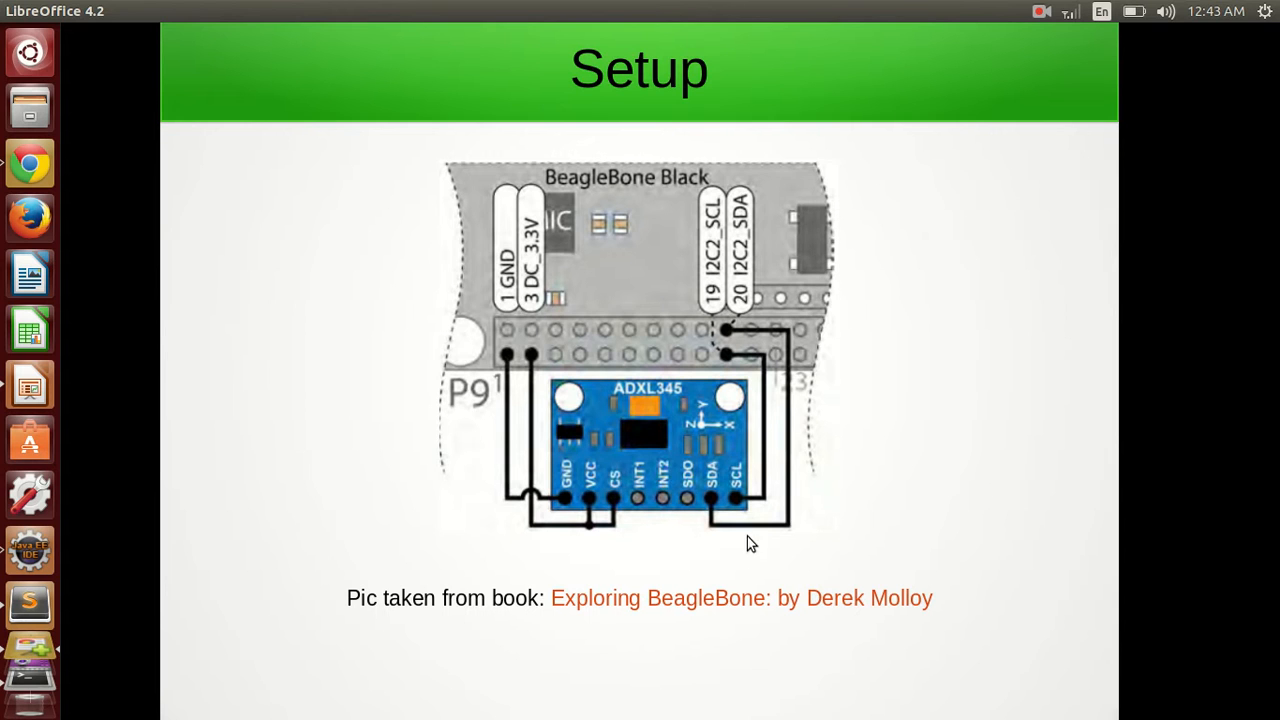
pyautogui.moveTo(686, 442)
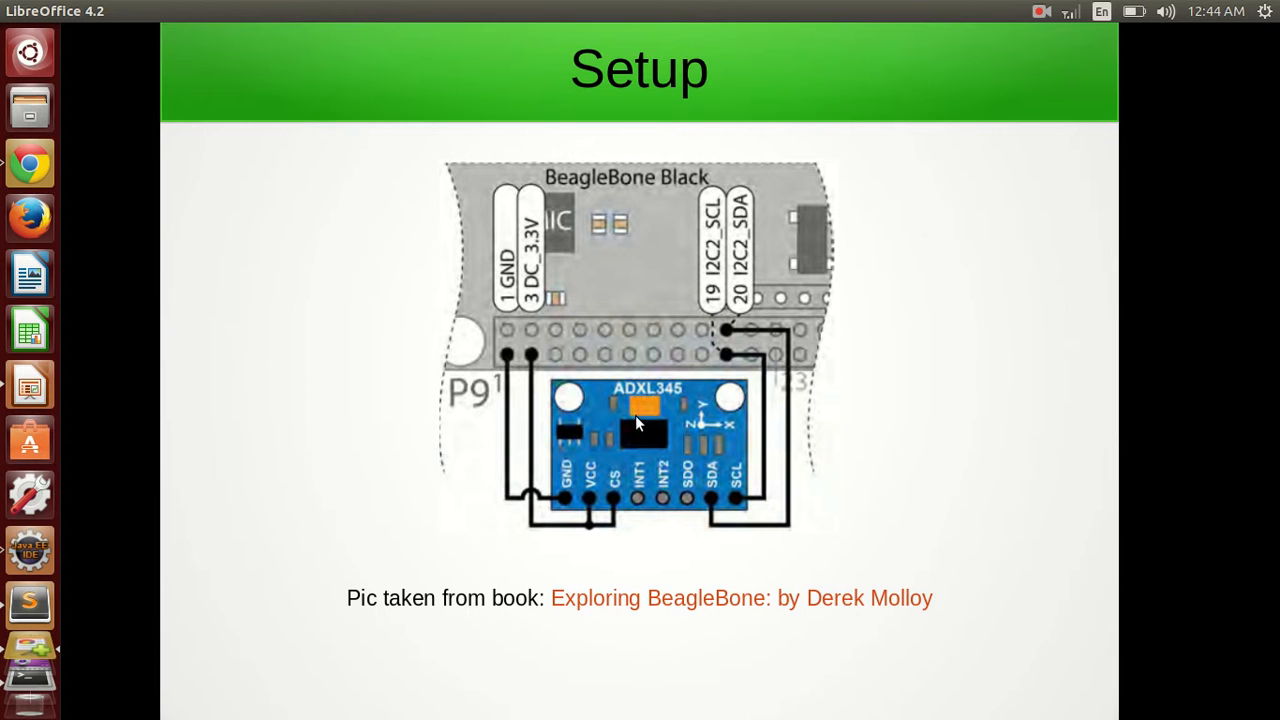
pyautogui.moveTo(682, 428)
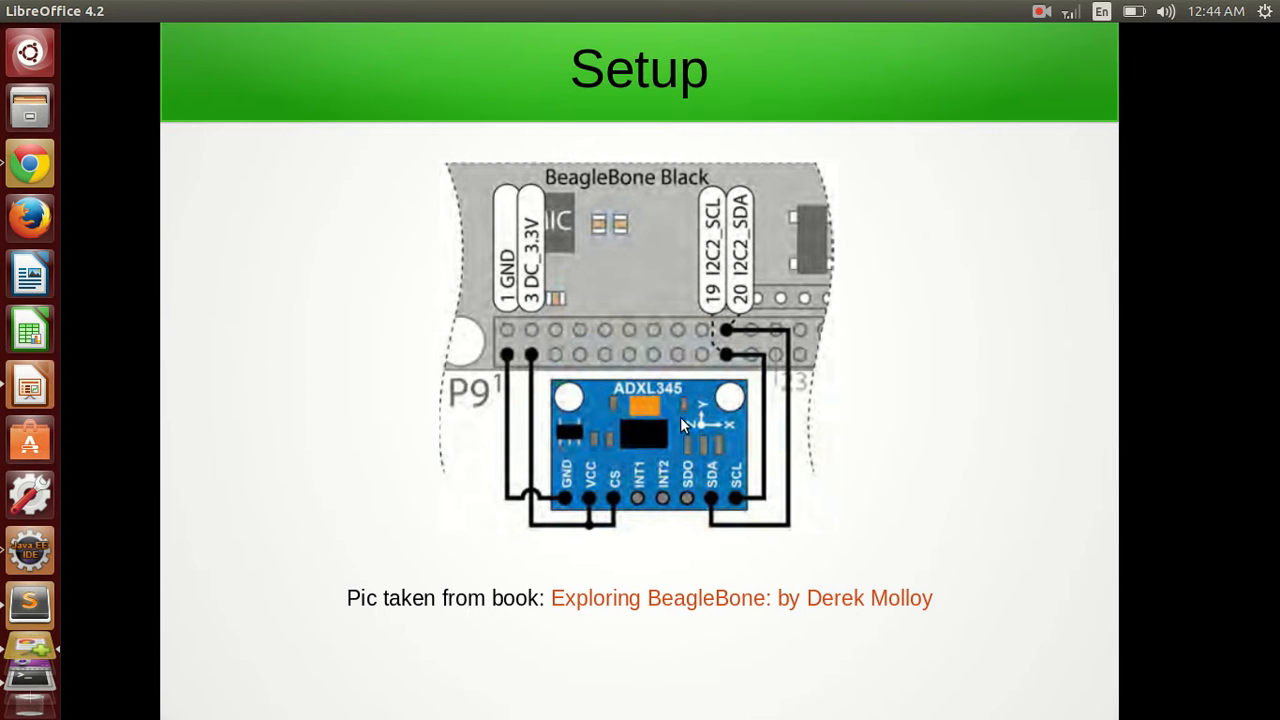
pyautogui.moveTo(716, 412)
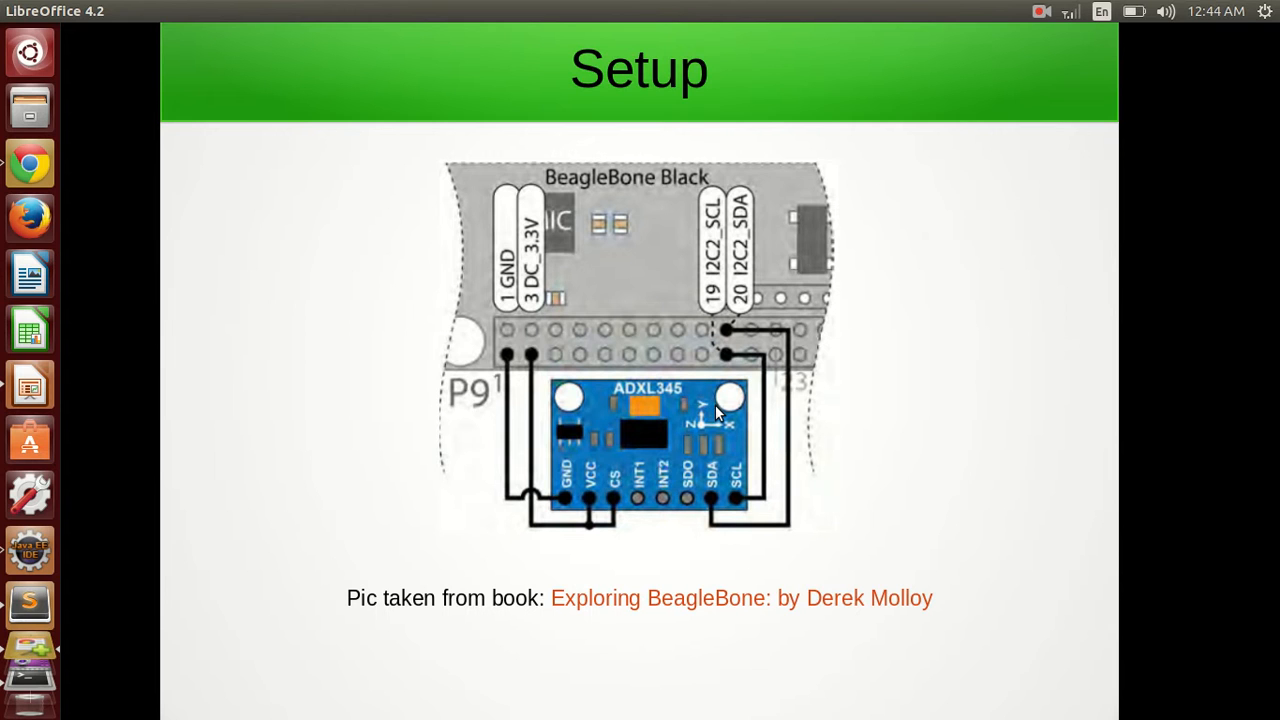
pyautogui.moveTo(724, 324)
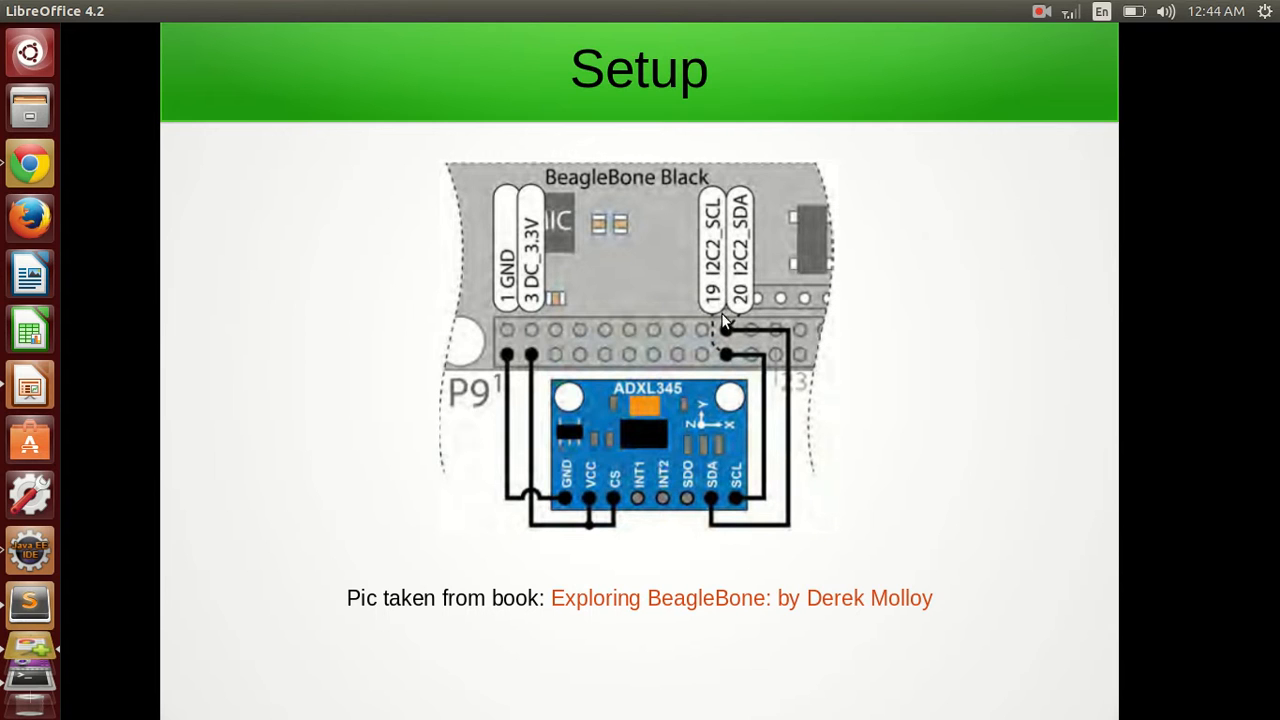
pyautogui.moveTo(736, 338)
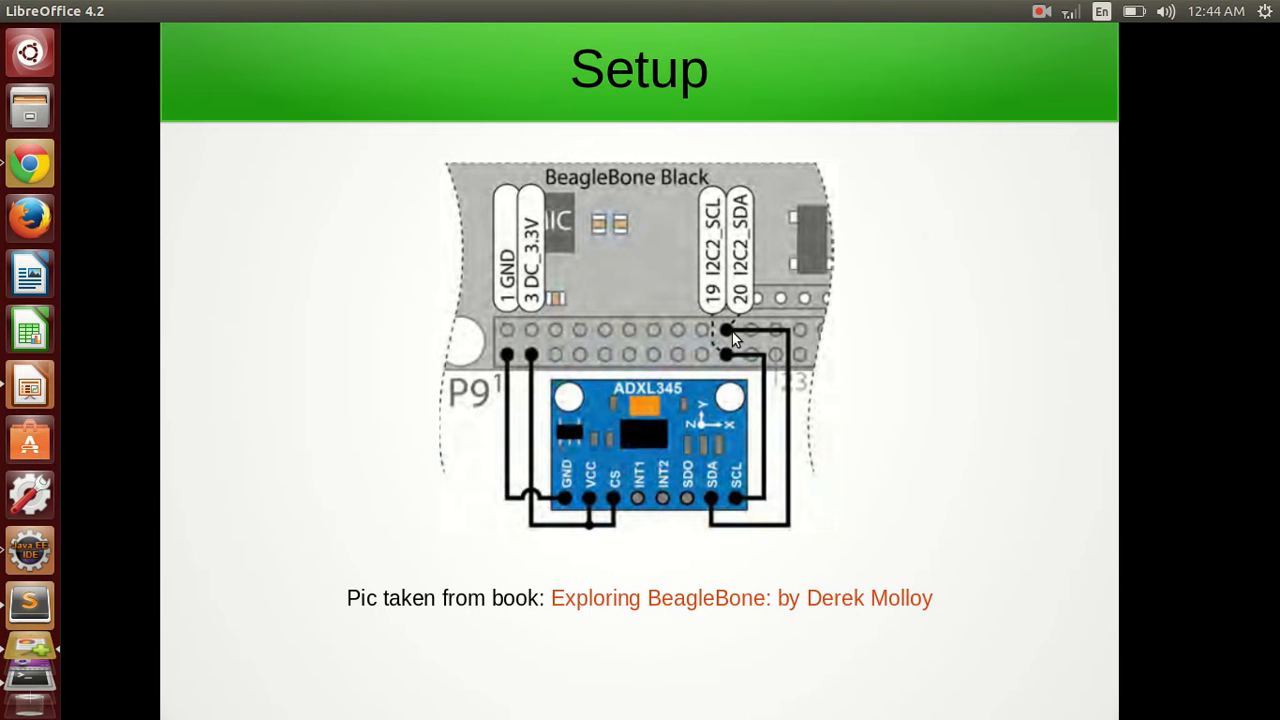
pyautogui.moveTo(730, 340)
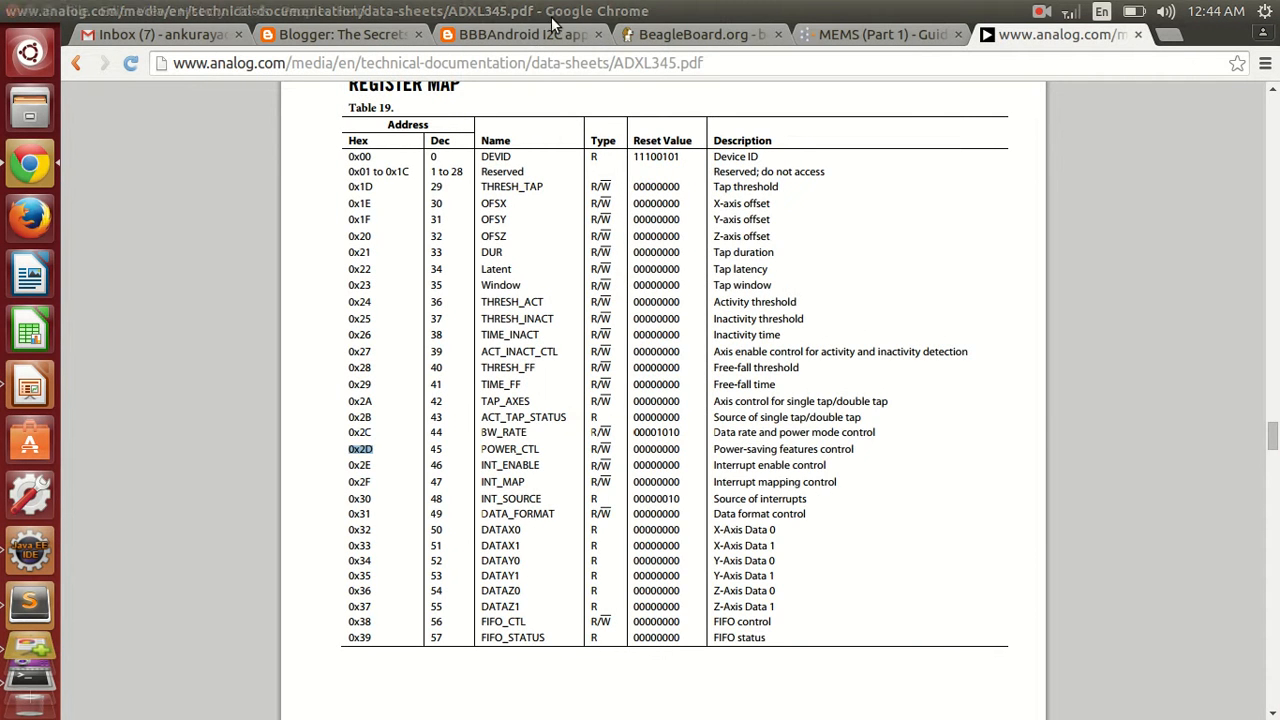
# Switch to the BeagleBoard bone101 page showing the two I2C port pinouts.
pyautogui.click(696, 36)
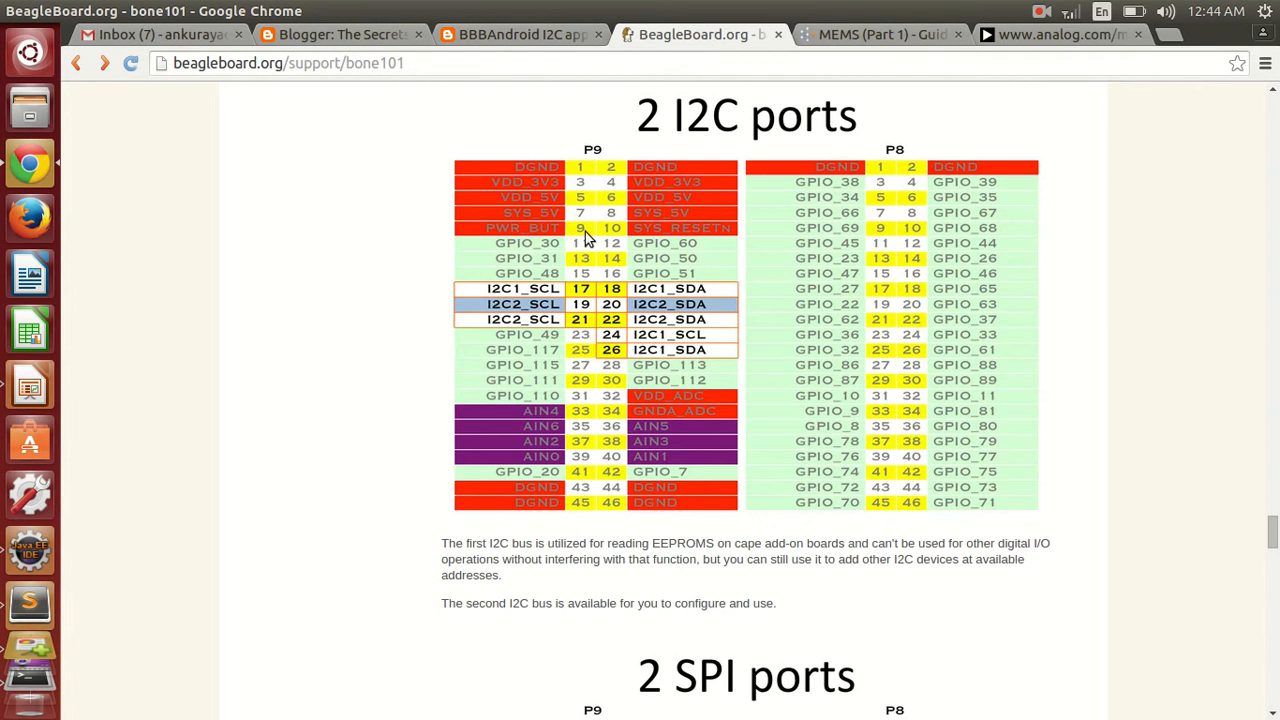
pyautogui.moveTo(688, 166)
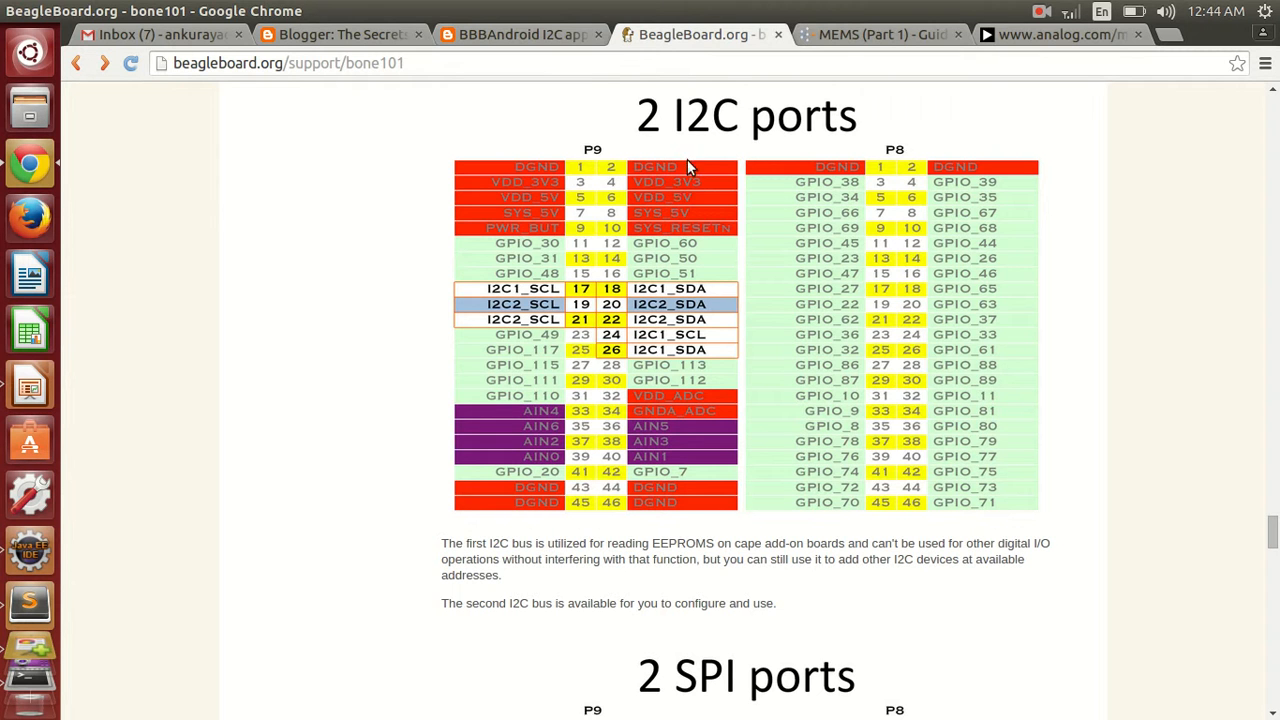
pyautogui.moveTo(576, 348)
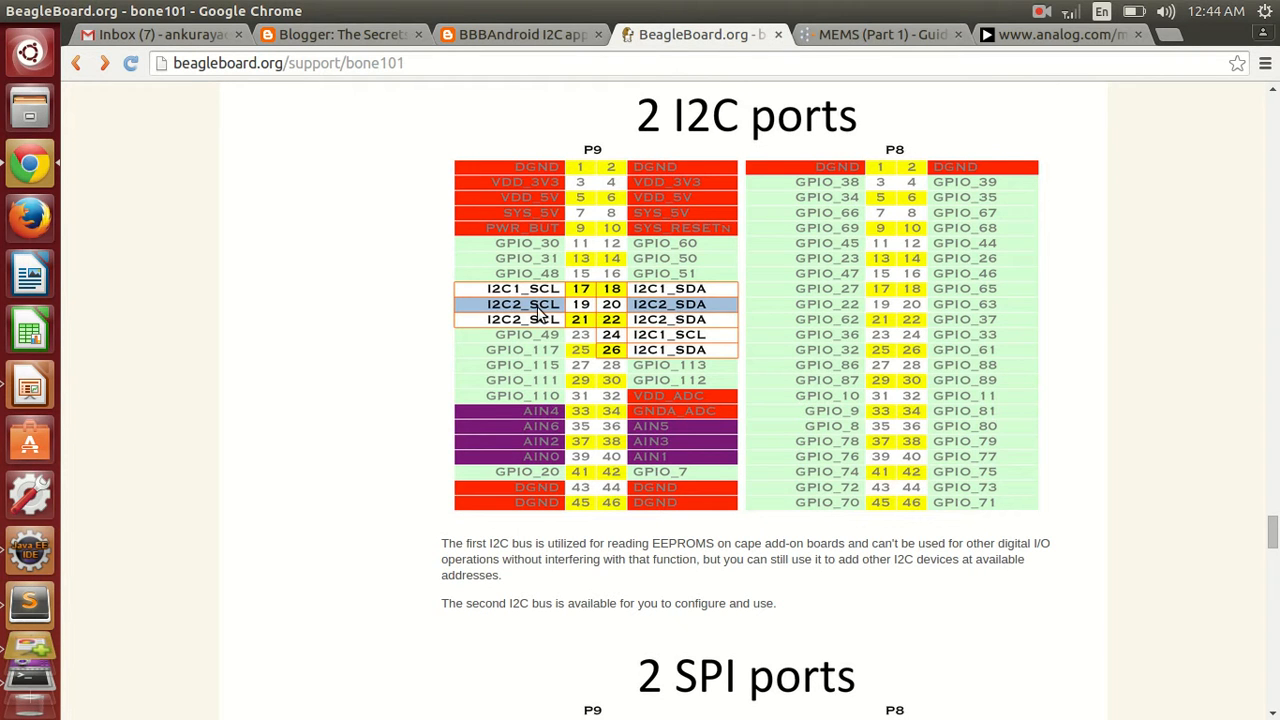
pyautogui.moveTo(516, 312)
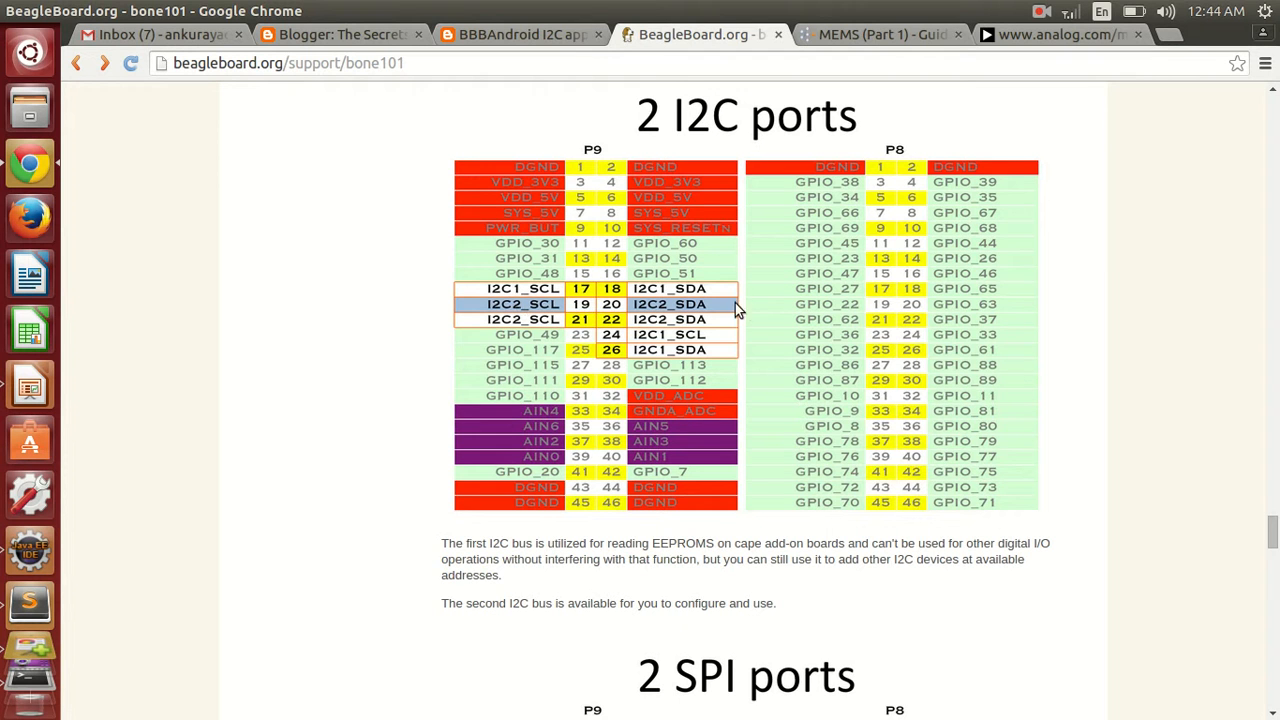
pyautogui.moveTo(856, 318)
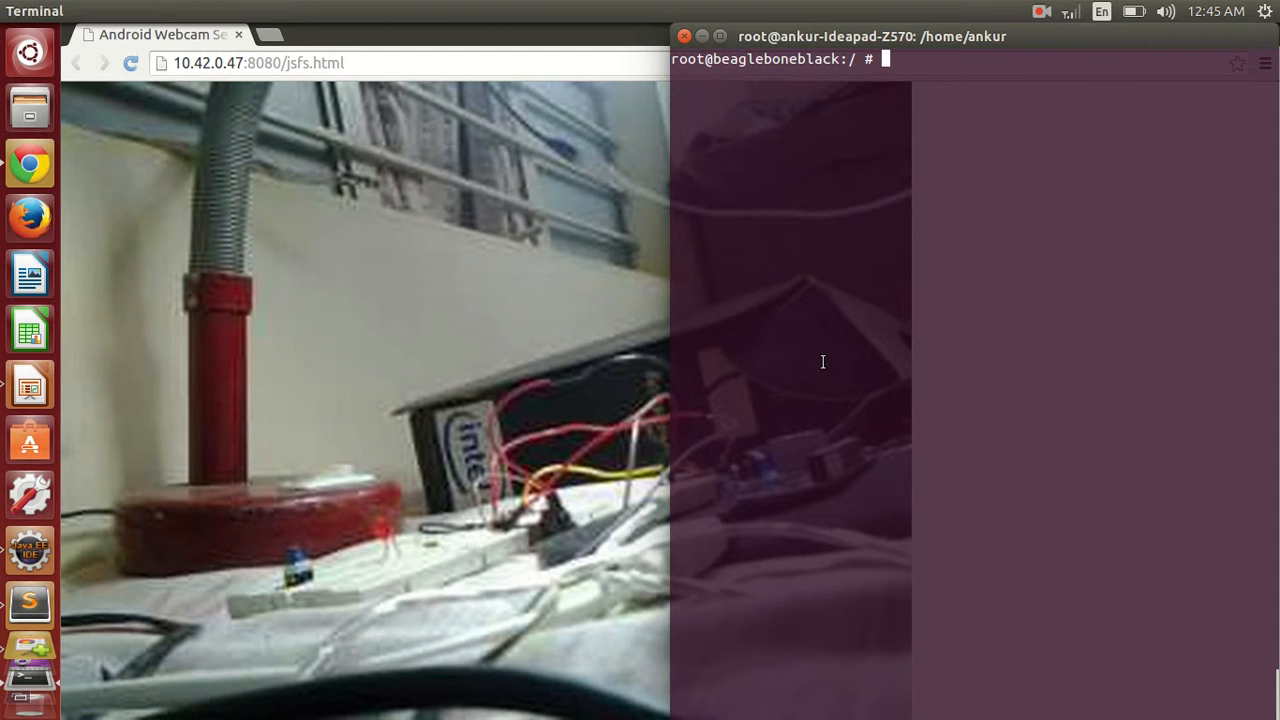
# List the i2c tools by Tab completion, show /dev/i2c-0 and i2c-1, and begin typing i2cdetect.
pyautogui.write('i2c')
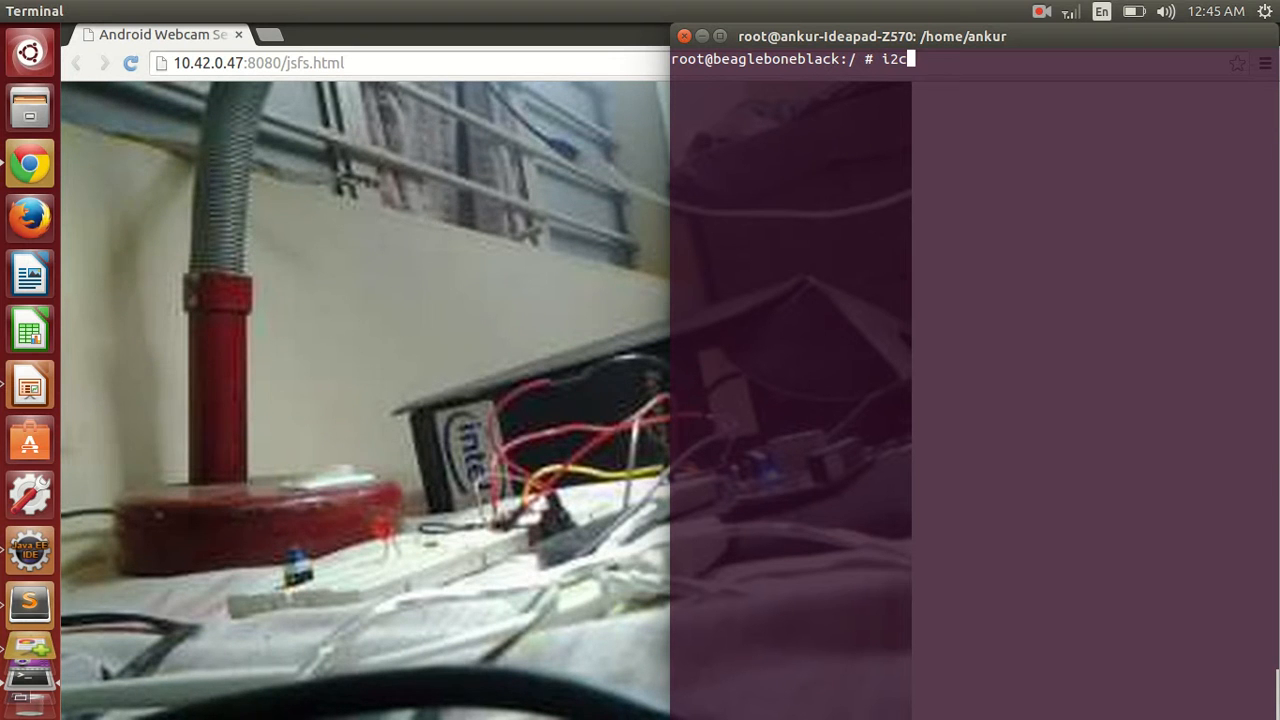
pyautogui.press('Tab')
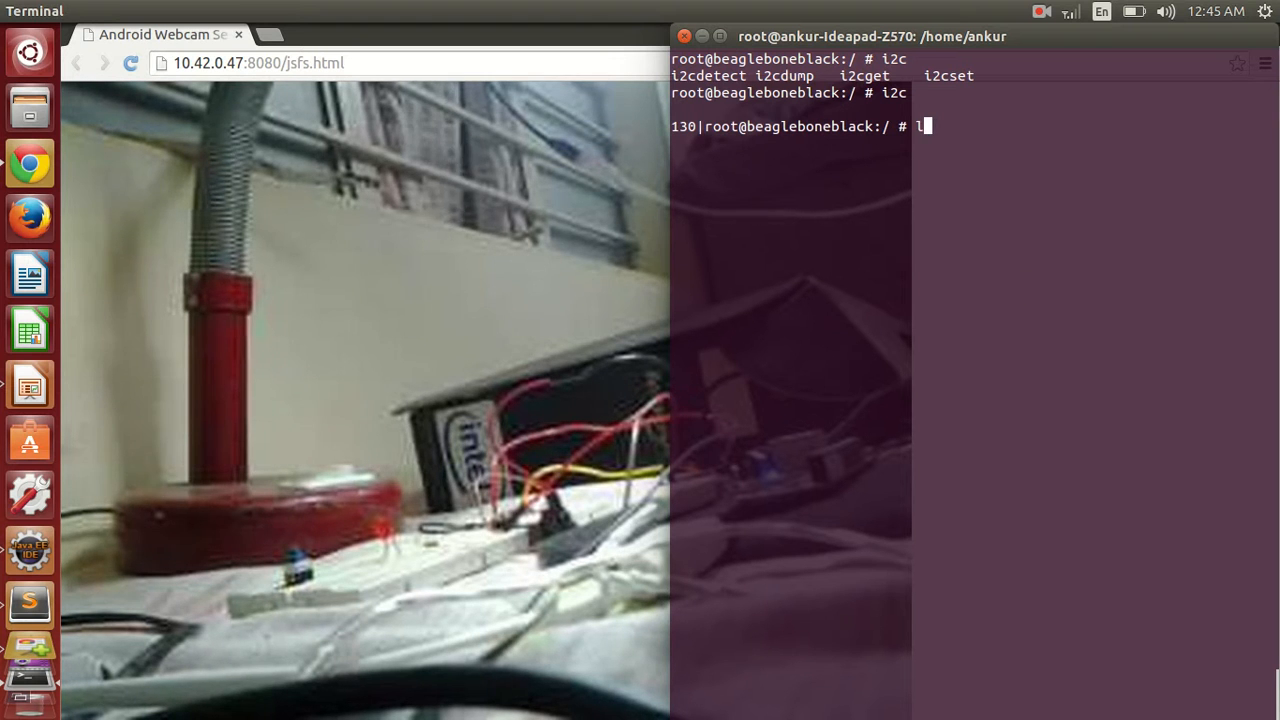
pyautogui.write('s /dev/i2c')
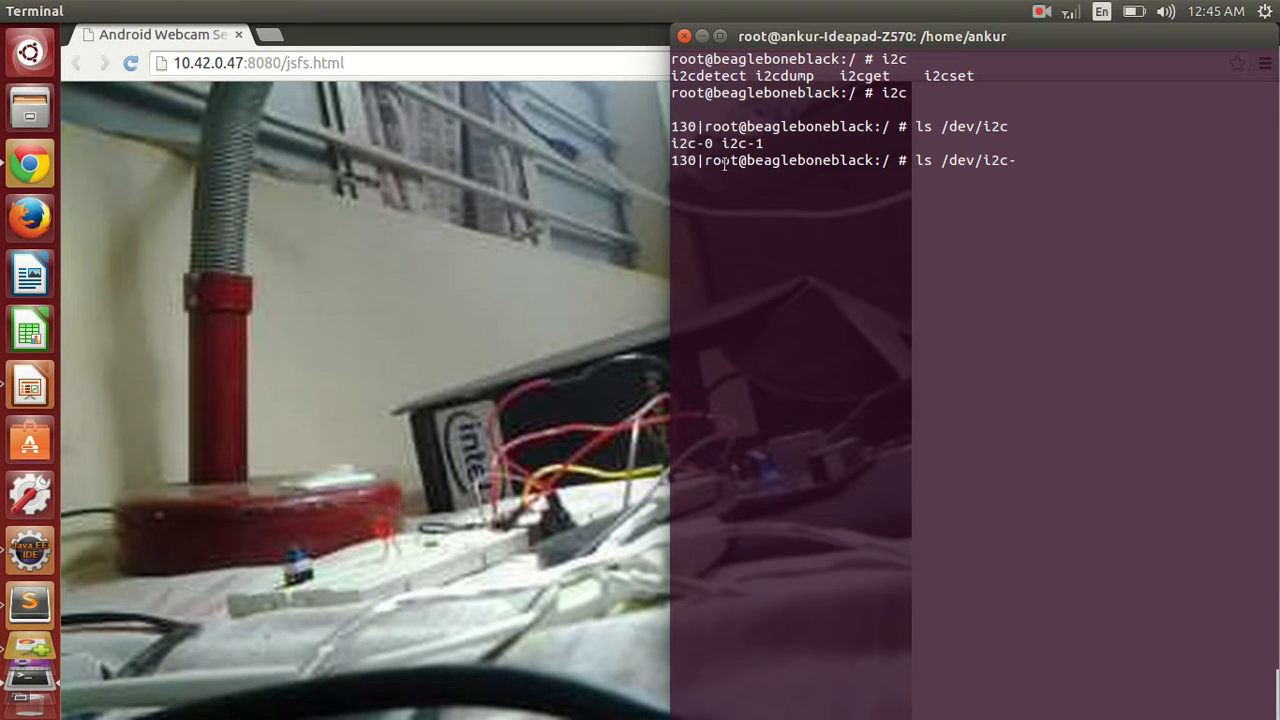
pyautogui.press('Return')
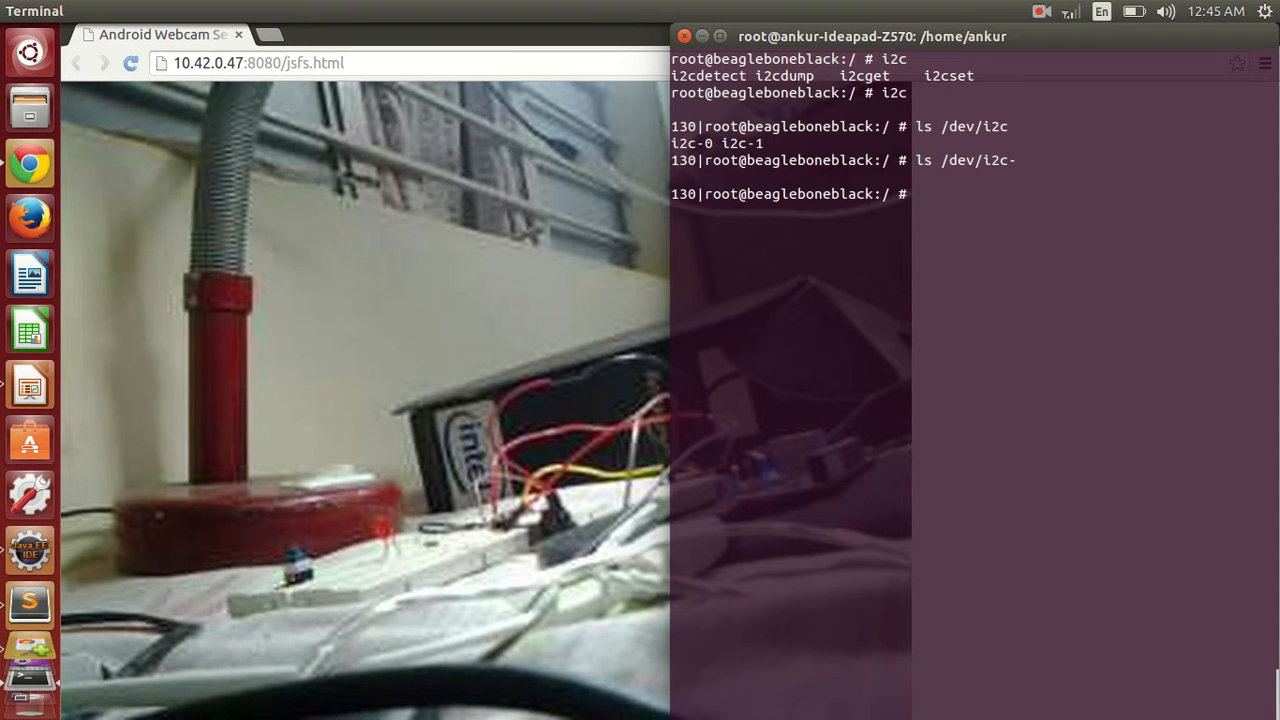
pyautogui.write('i2cdetect -r 1')
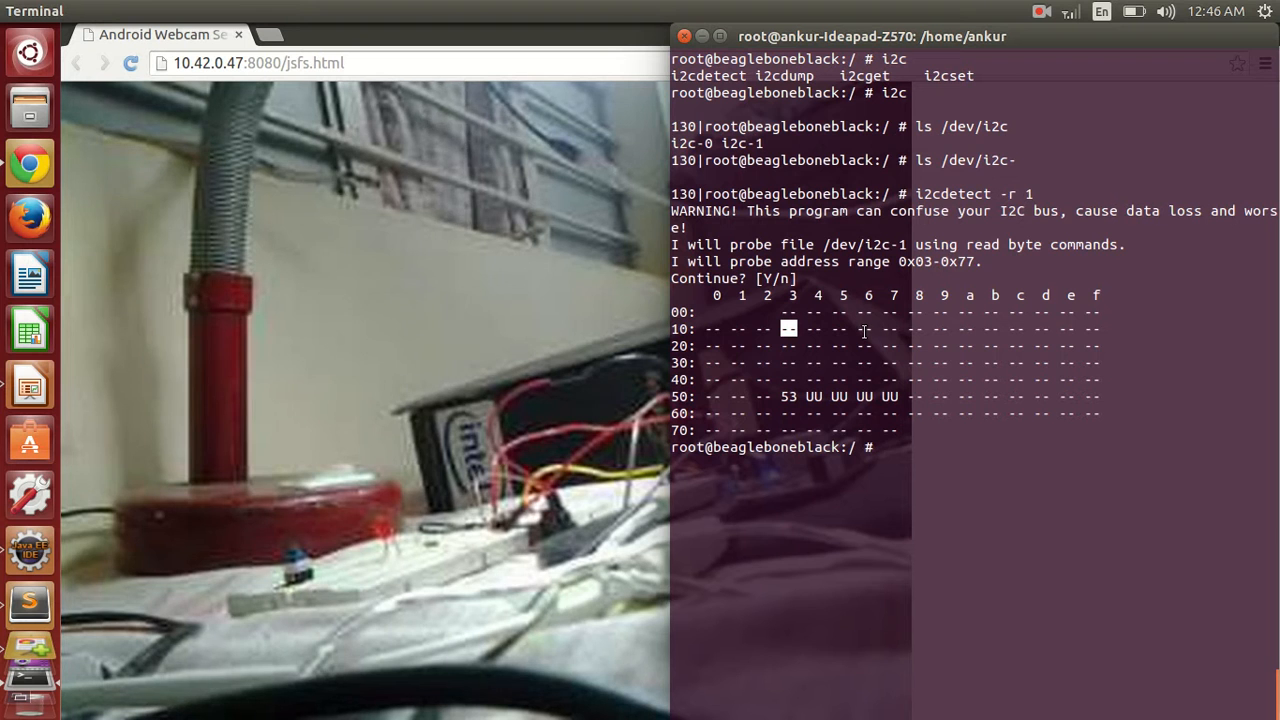
pyautogui.moveTo(852, 340)
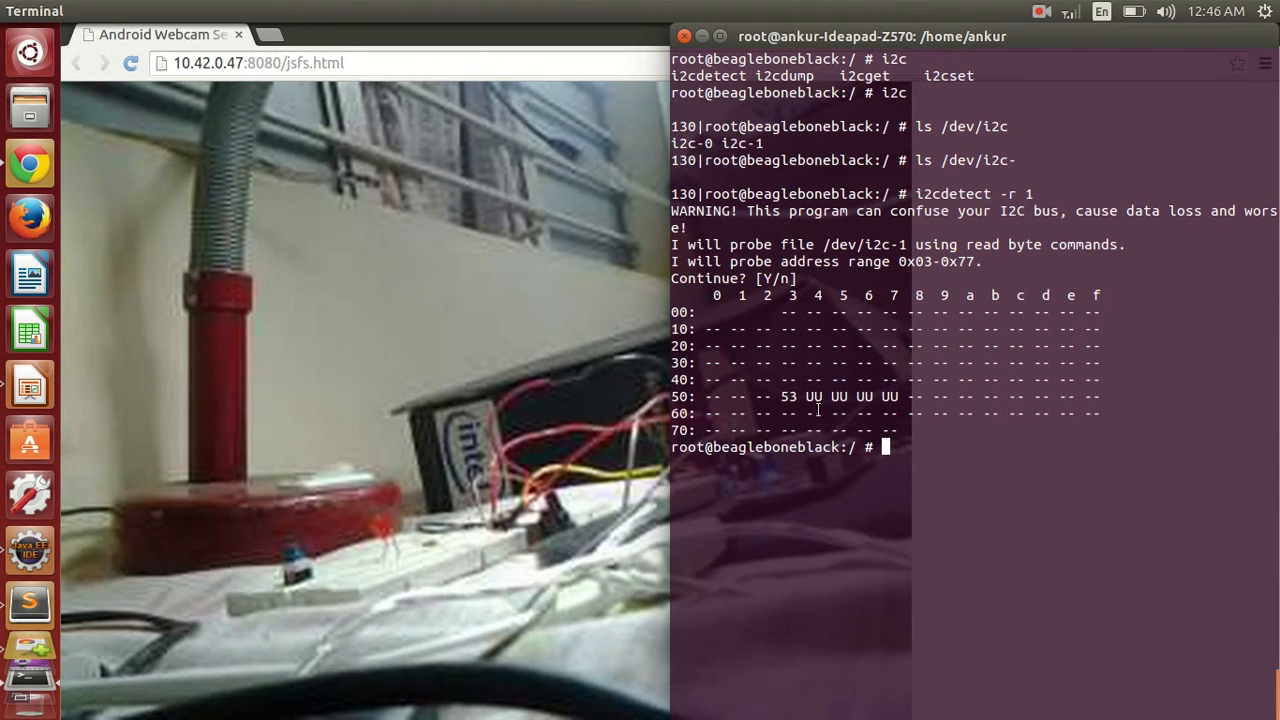
# Enter the i2cdump command for bus 1 at address 0x53 in the BeagleBone shell.
pyautogui.write('i')
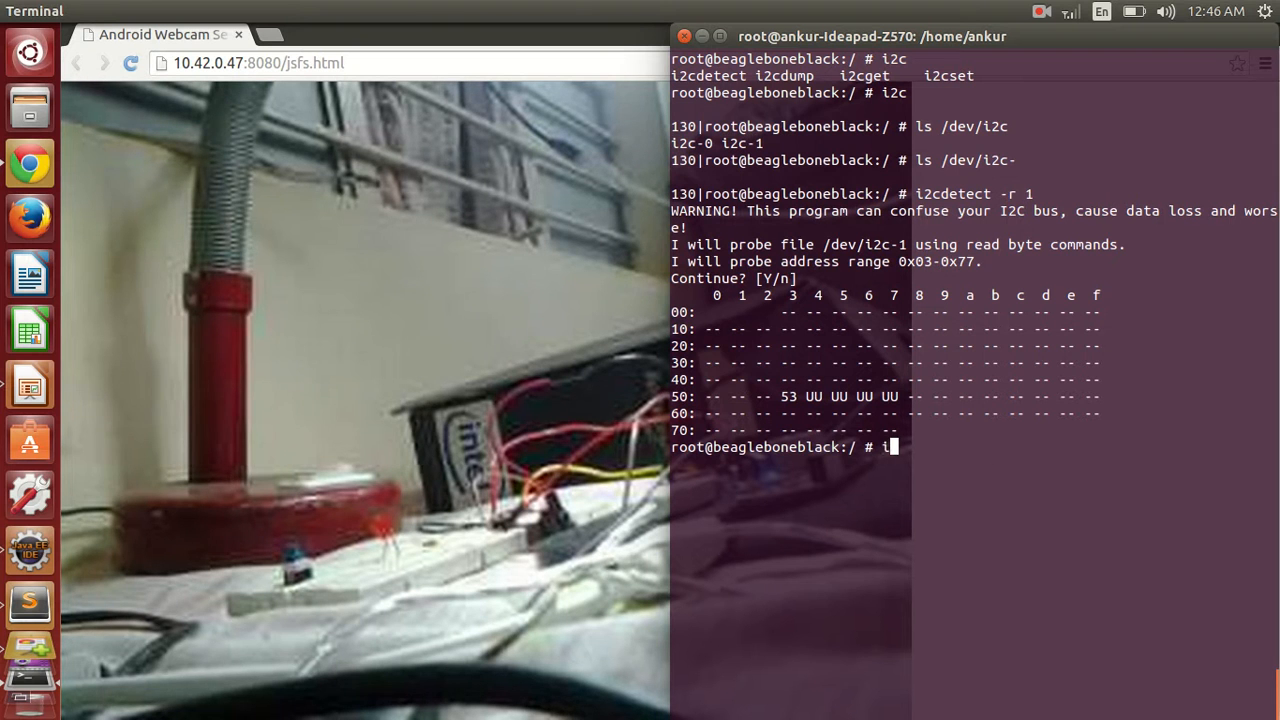
pyautogui.write('i2cdump 1 0x53')
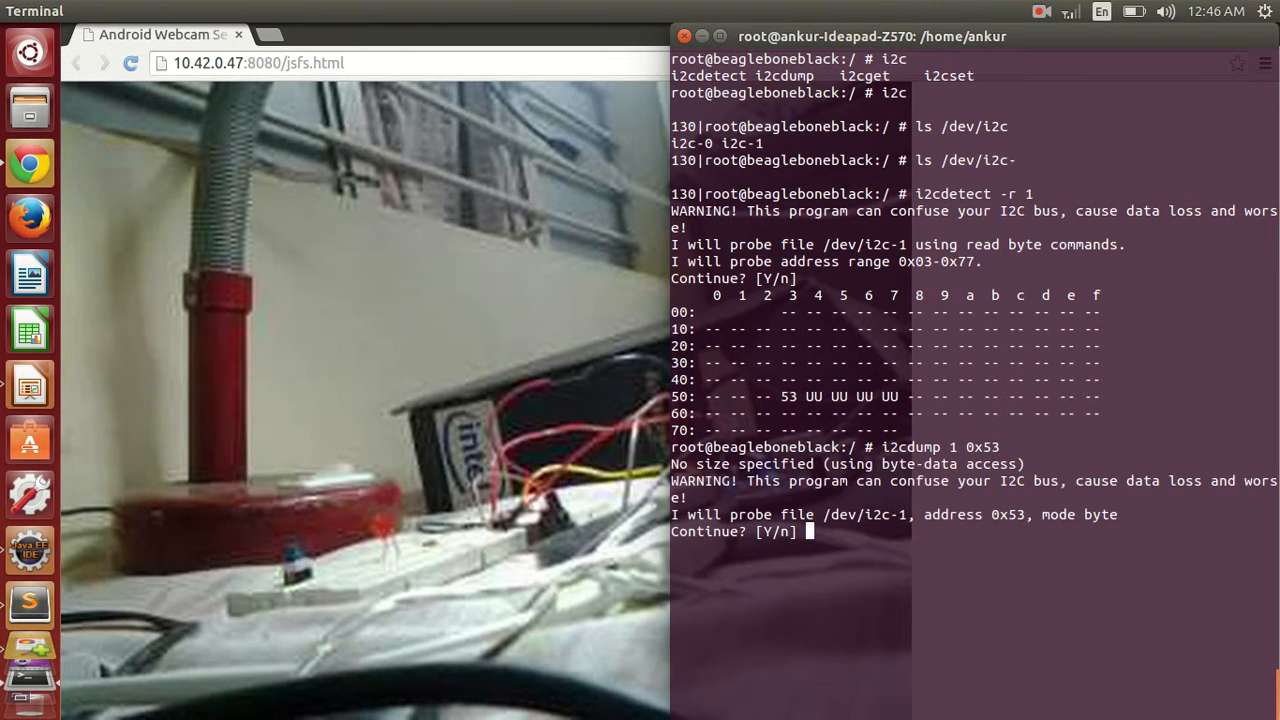
# Confirm the dump, then run i2cget 1 0x53 0x00 twice to read back device ID 0xe5.
pyautogui.write('Y')
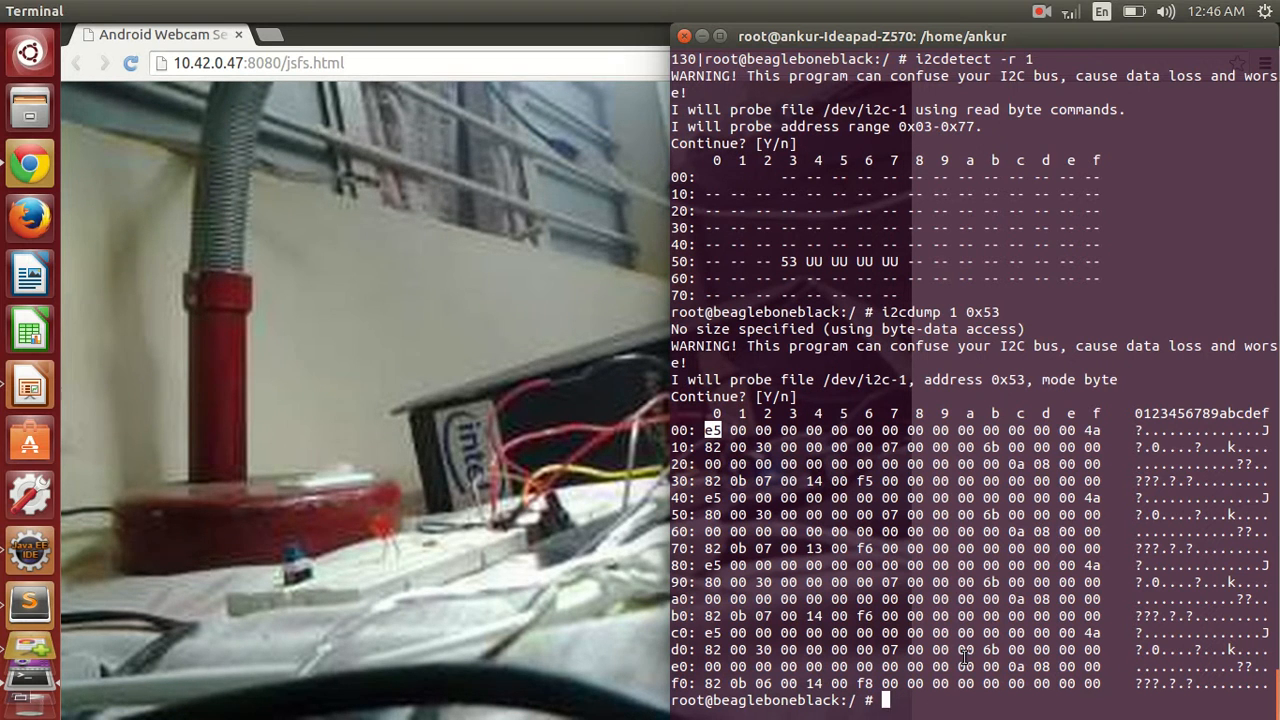
pyautogui.write('i2c')
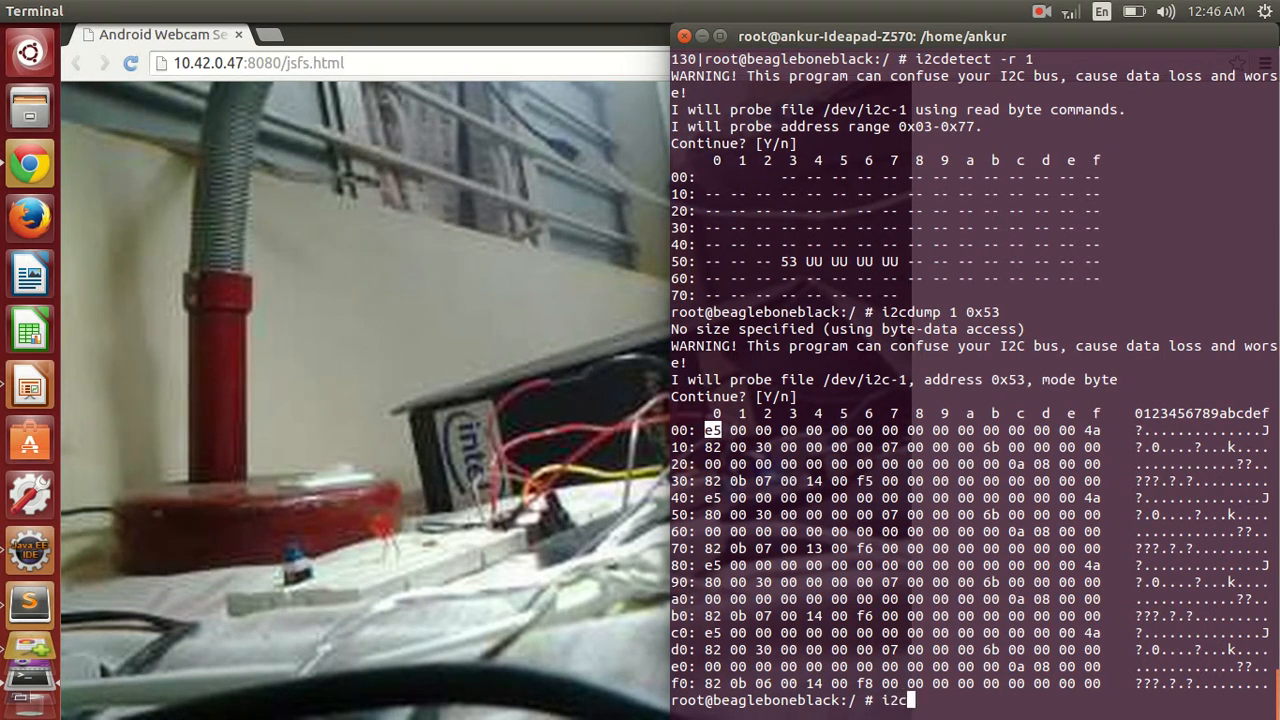
pyautogui.write('get')
pyautogui.write('i')
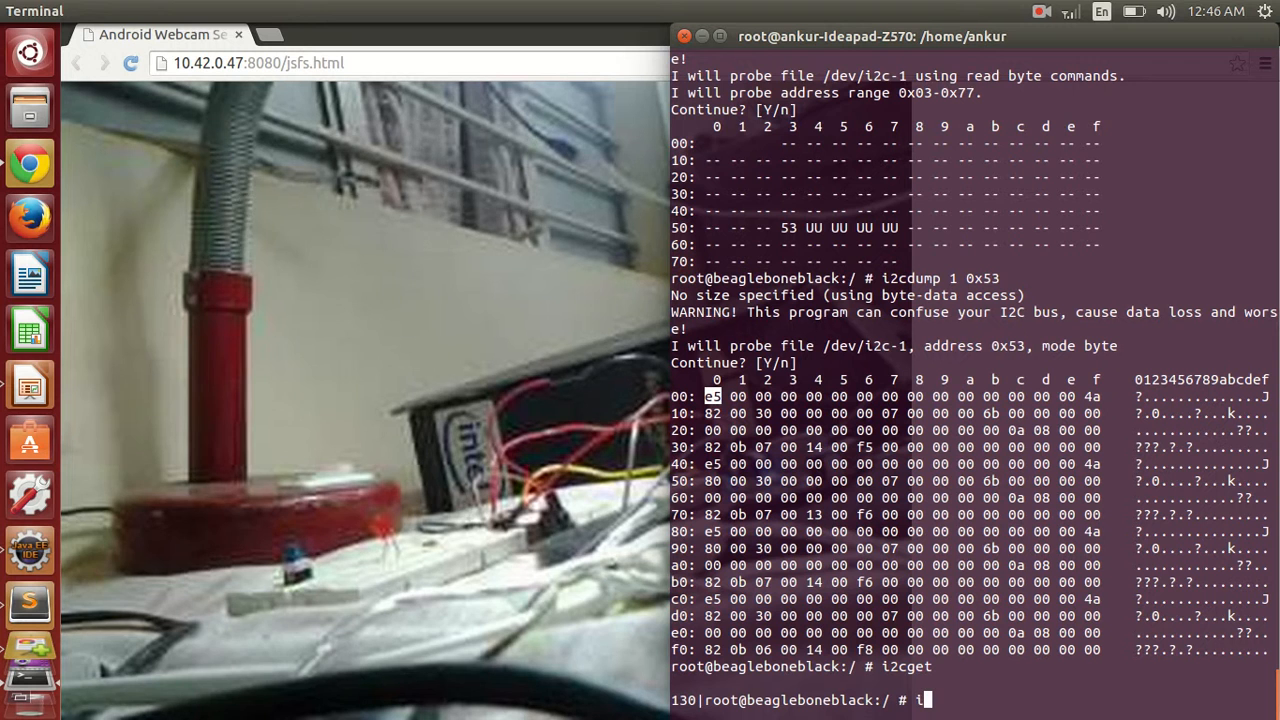
pyautogui.write('2cget')
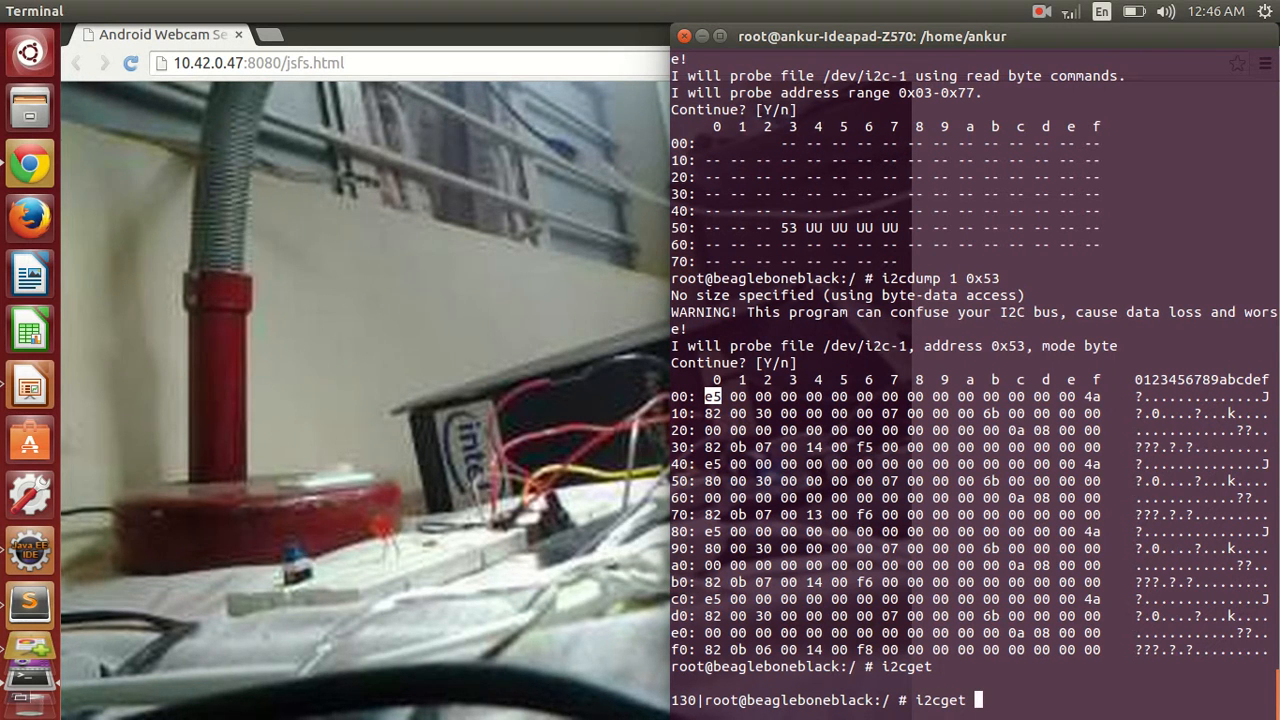
pyautogui.write('1 0x53')
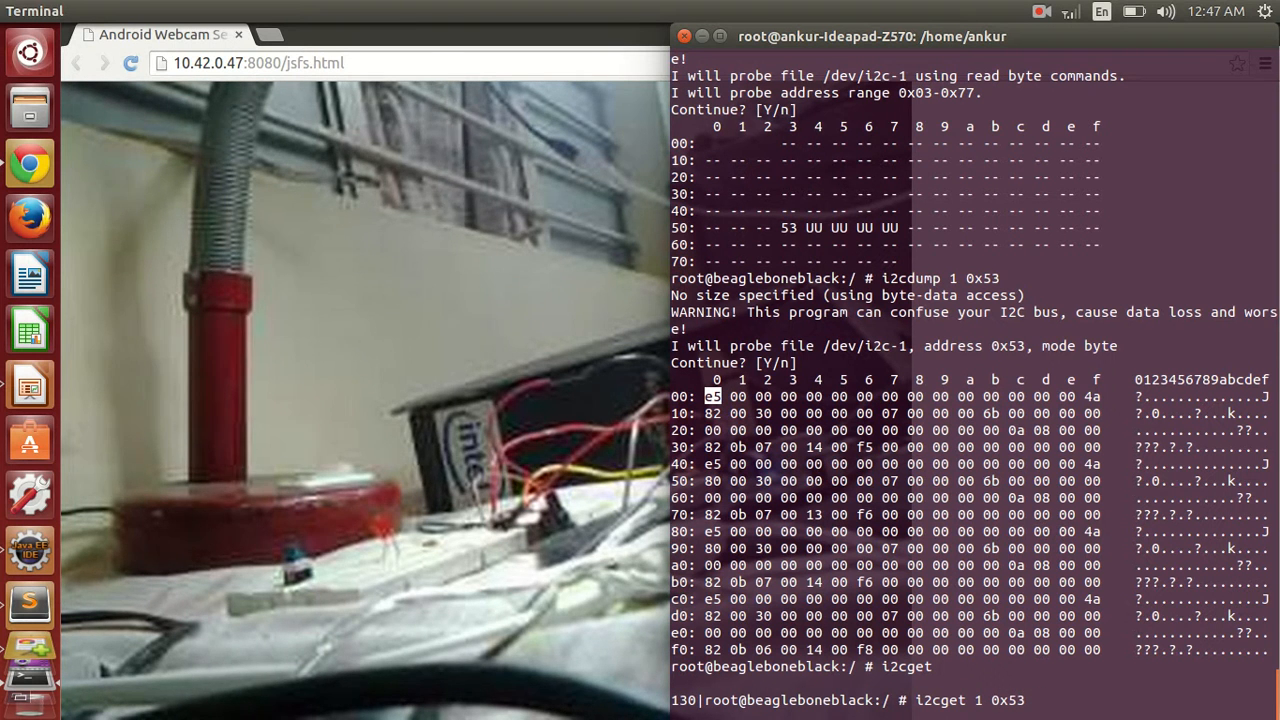
pyautogui.write('0x')
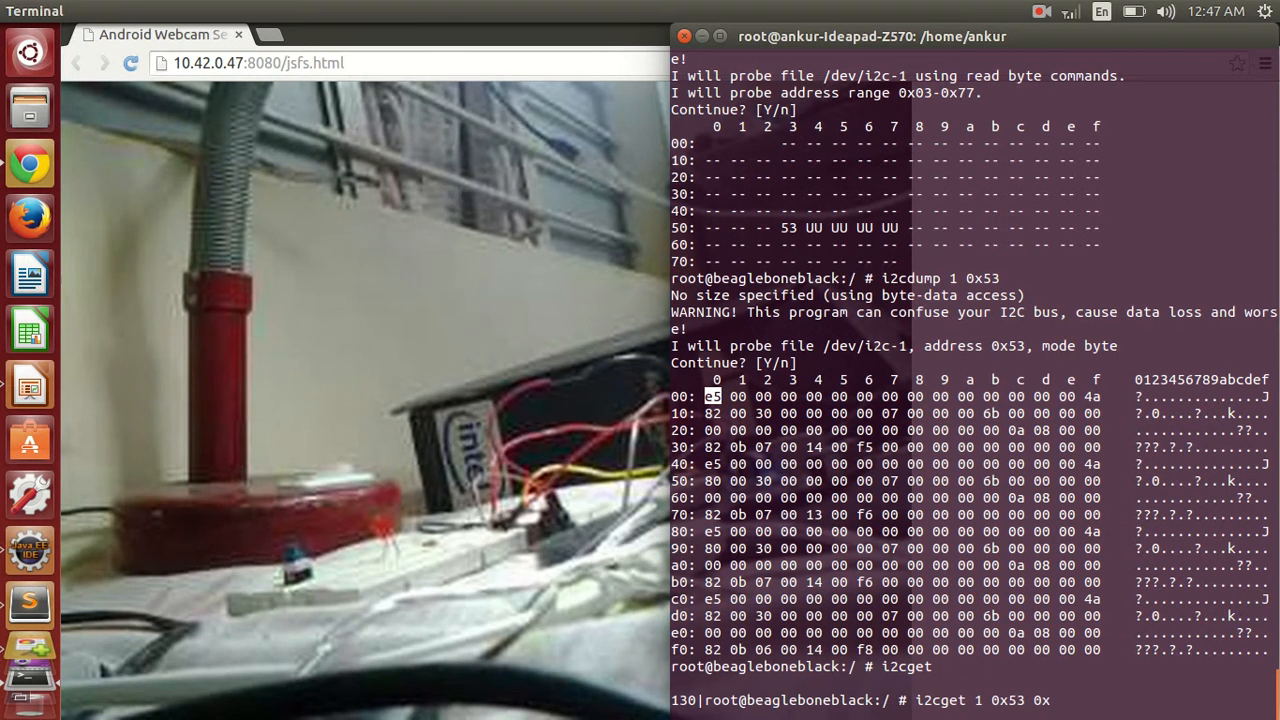
pyautogui.write('00')
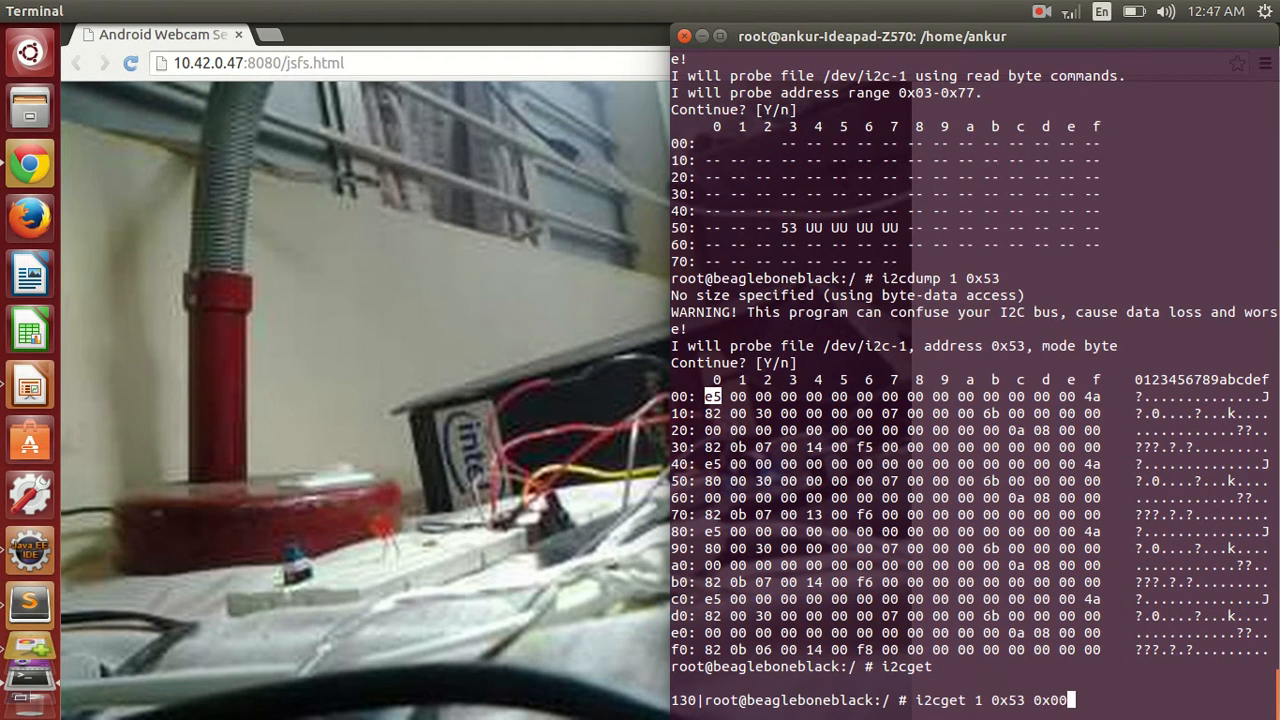
pyautogui.press('Return')
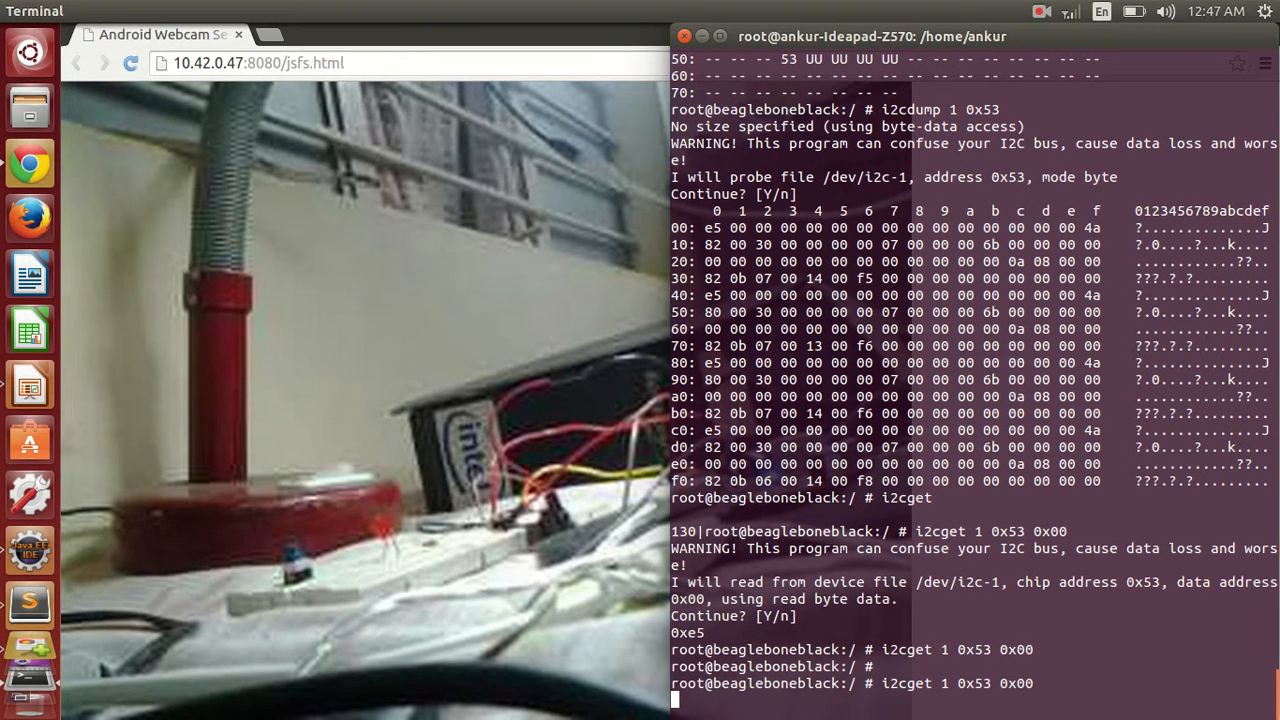
pyautogui.press('Return')
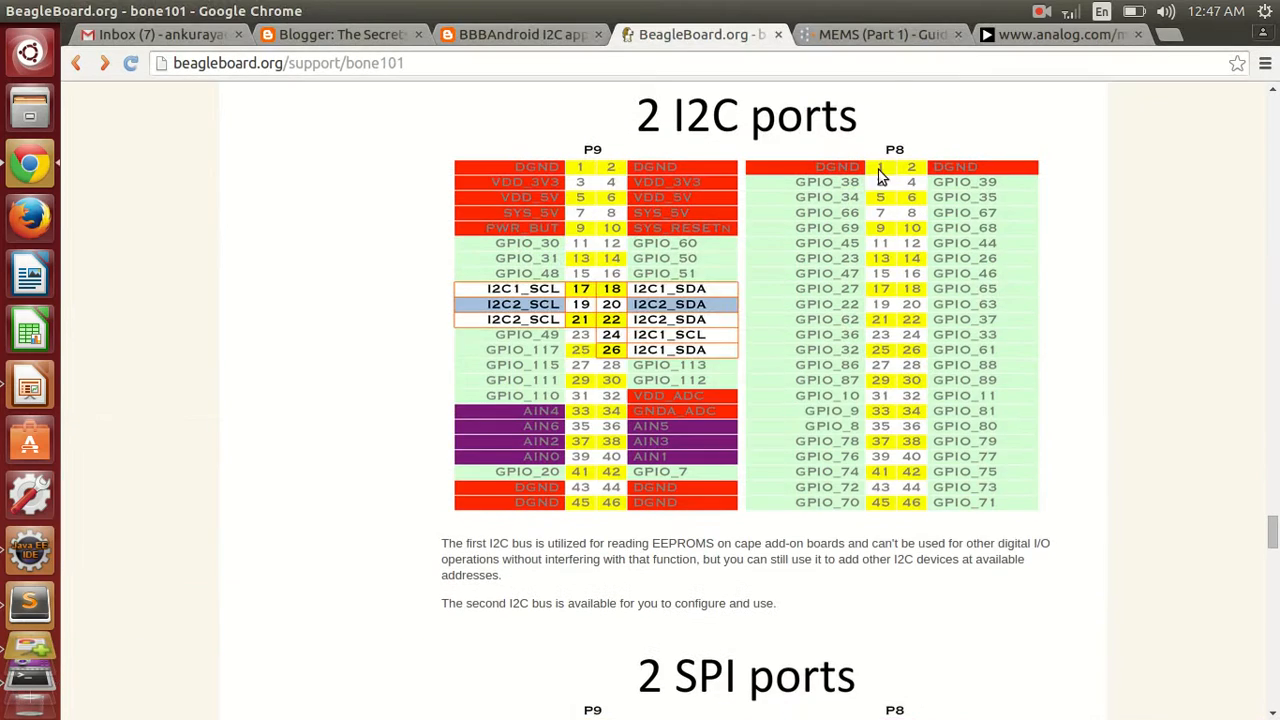
pyautogui.click(1052, 34)
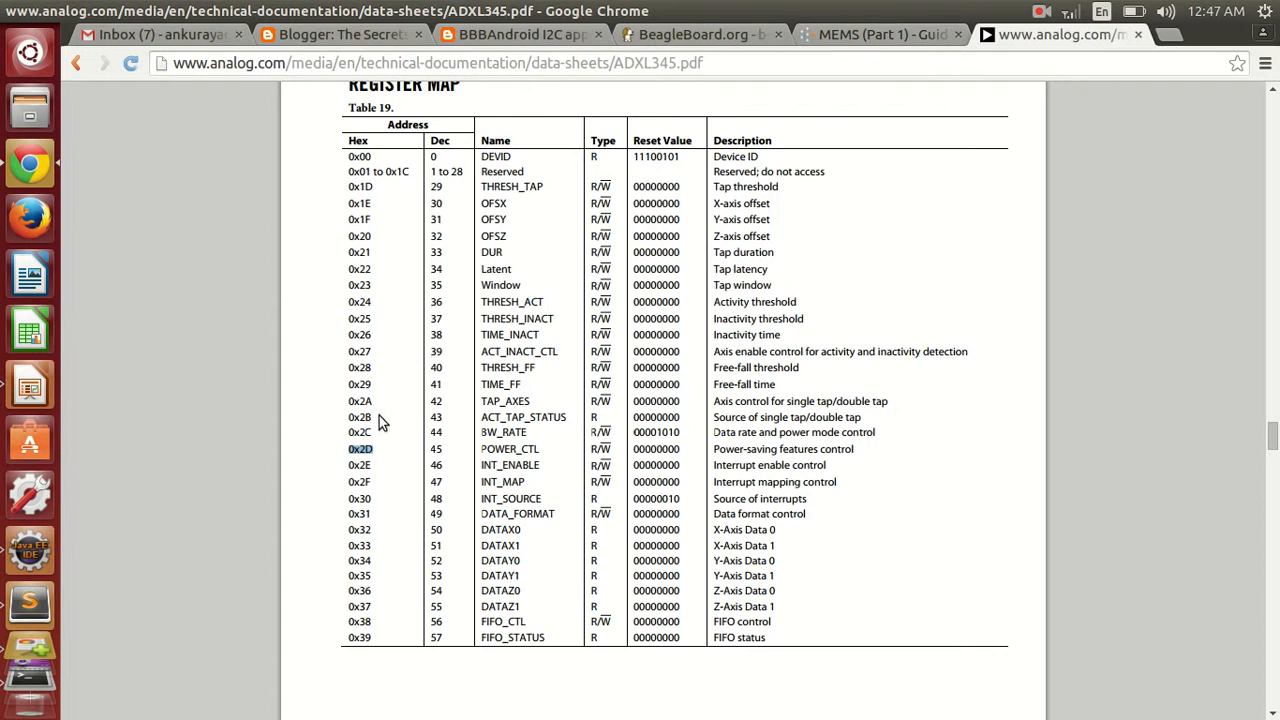
pyautogui.moveTo(496, 448)
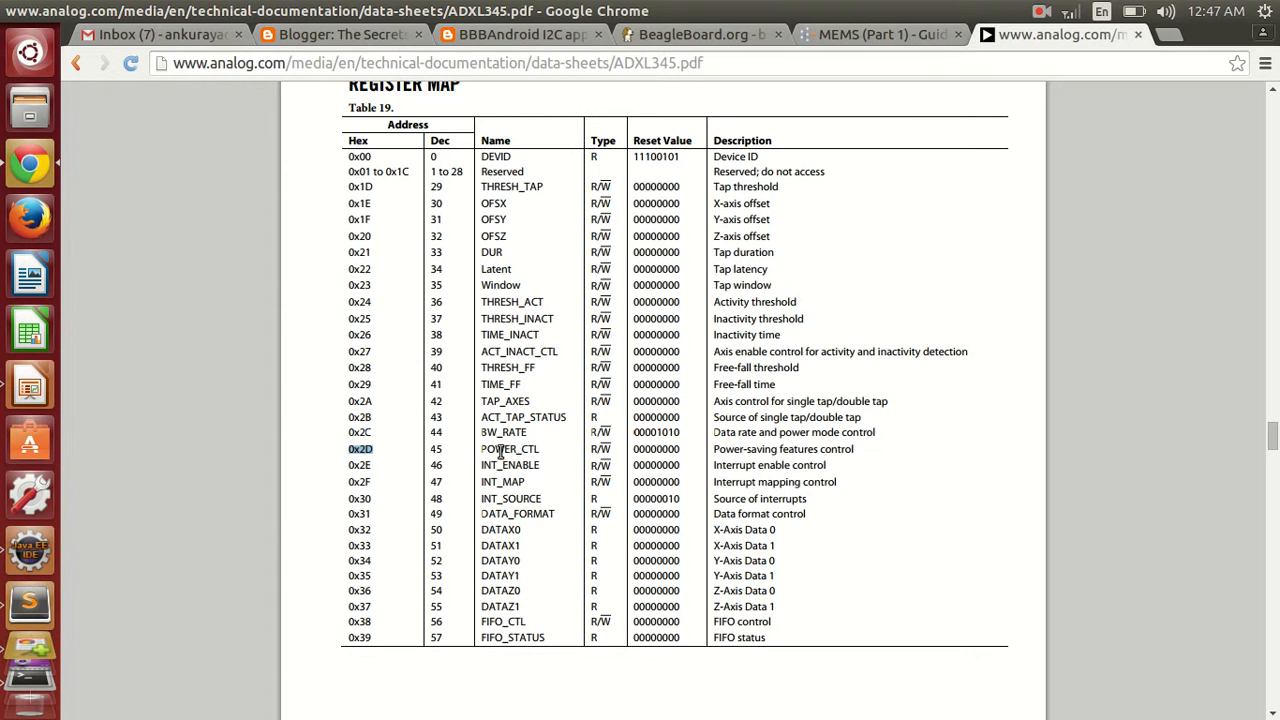
pyautogui.doubleClick(512, 448)
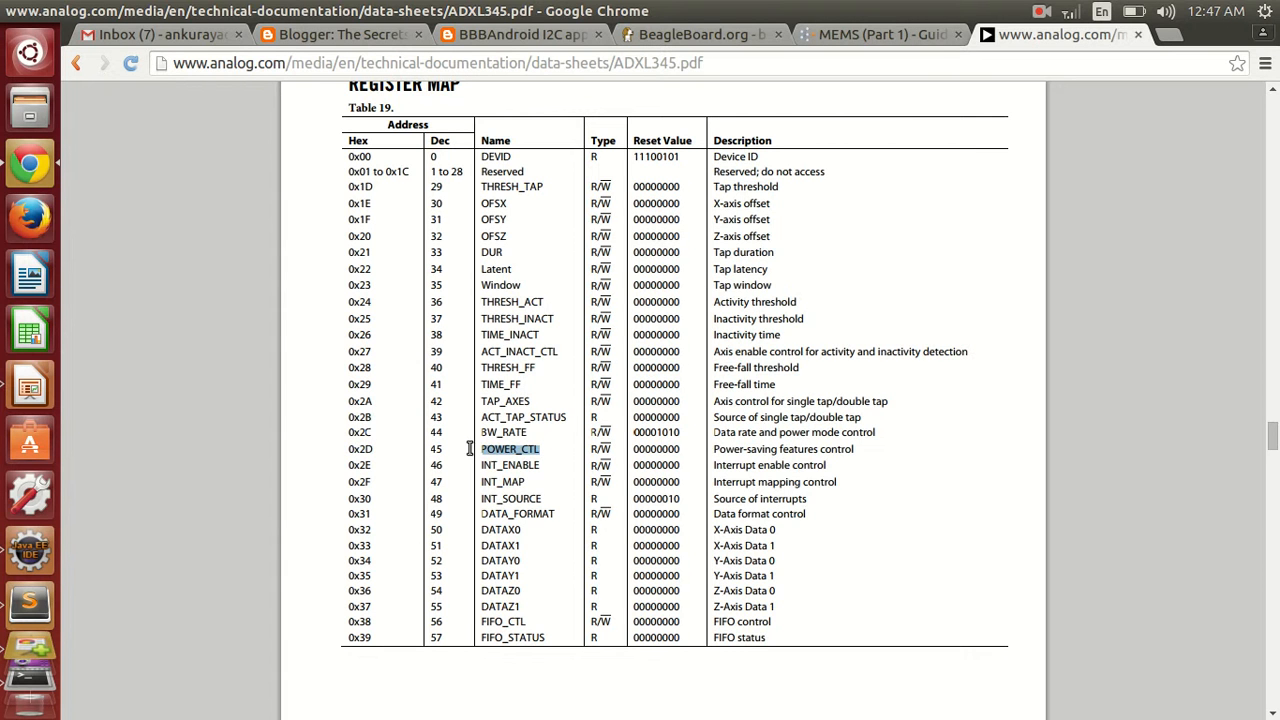
pyautogui.moveTo(520, 514)
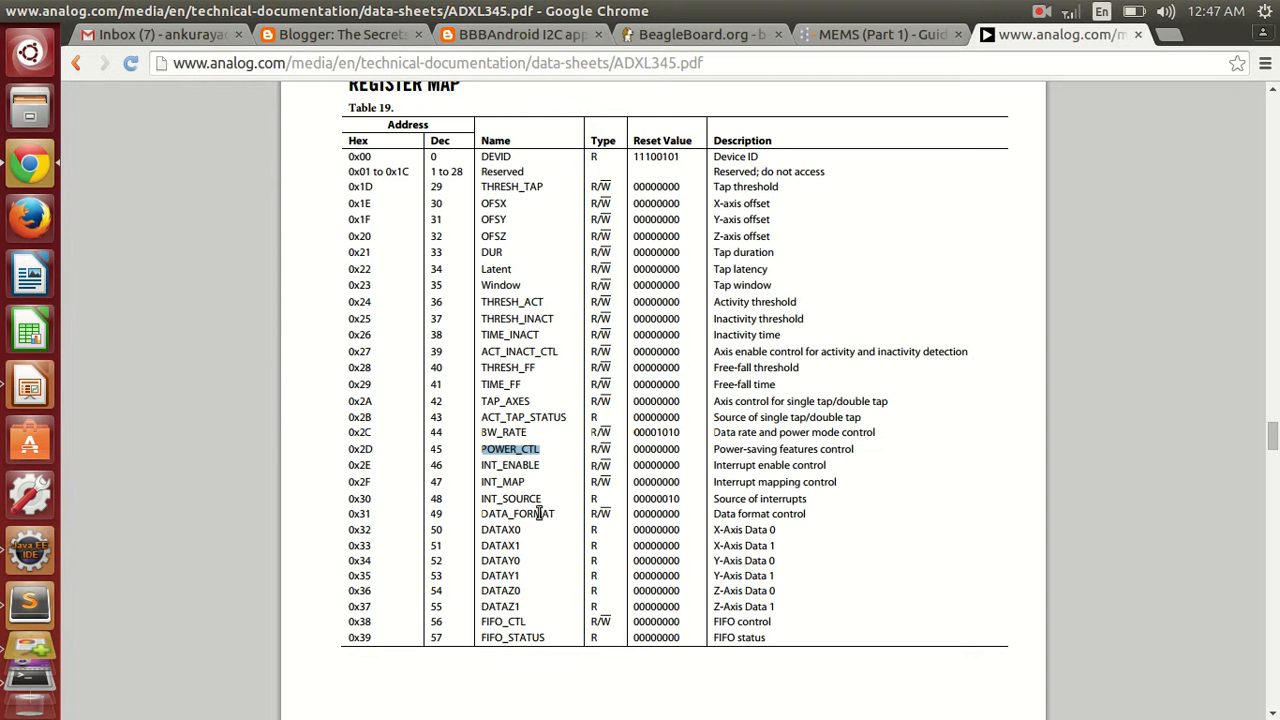
pyautogui.click(880, 34)
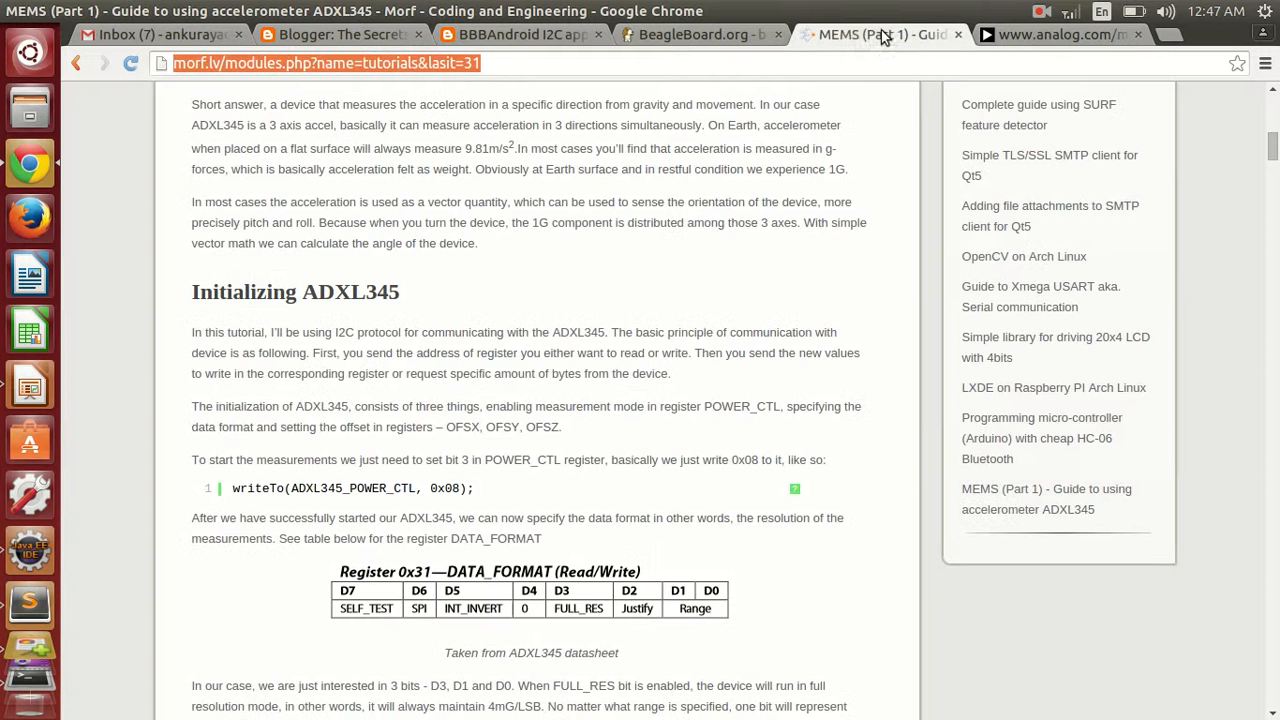
pyautogui.scroll(3)
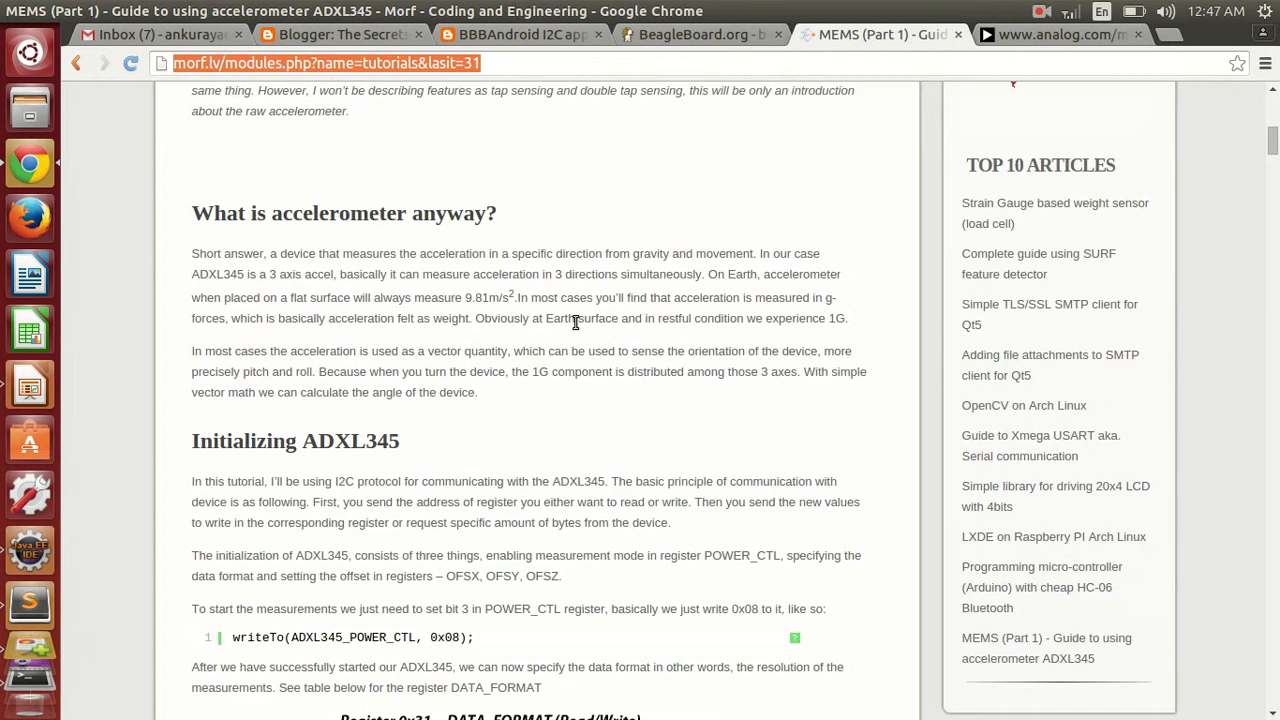
pyautogui.scroll(-3)
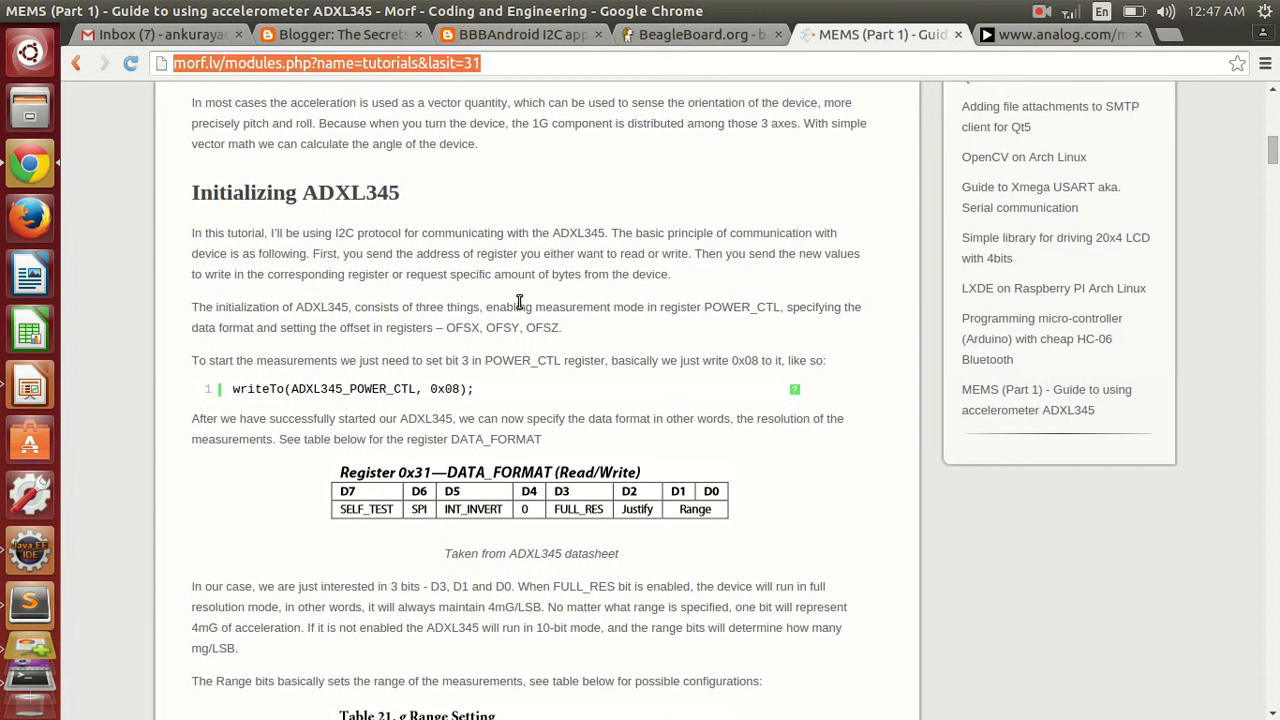
pyautogui.scroll(-3)
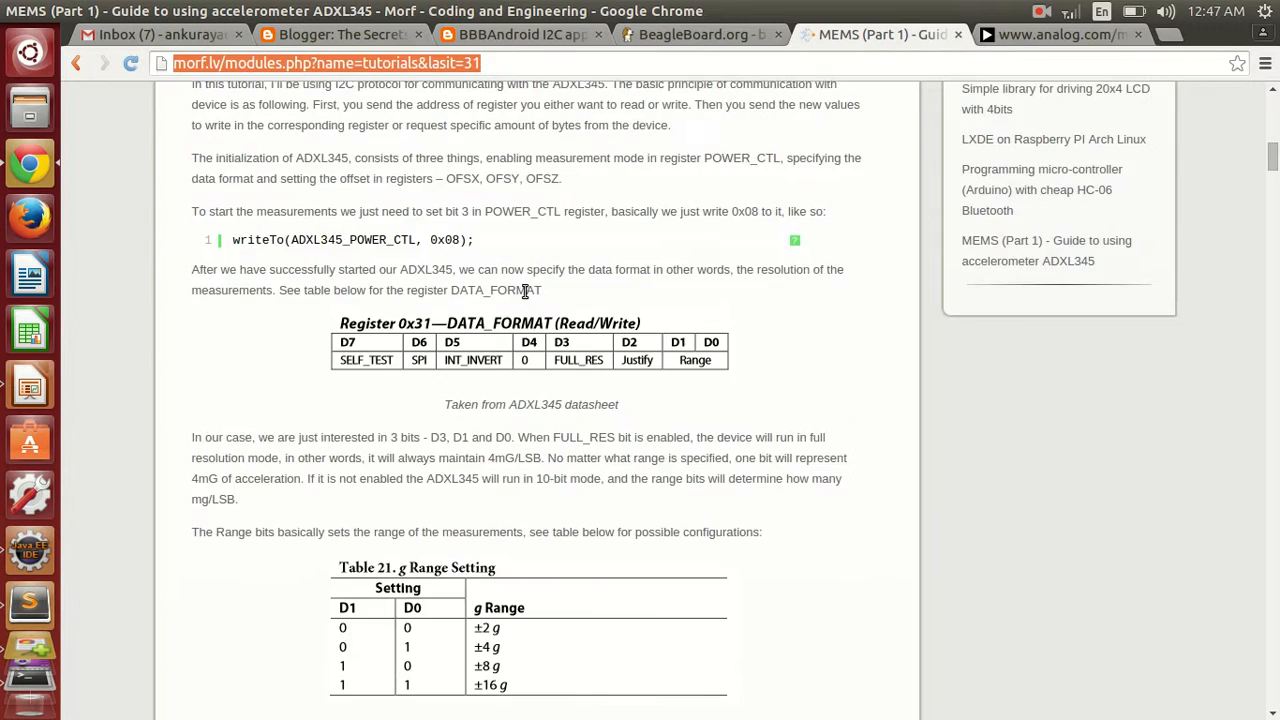
pyautogui.moveTo(232, 140)
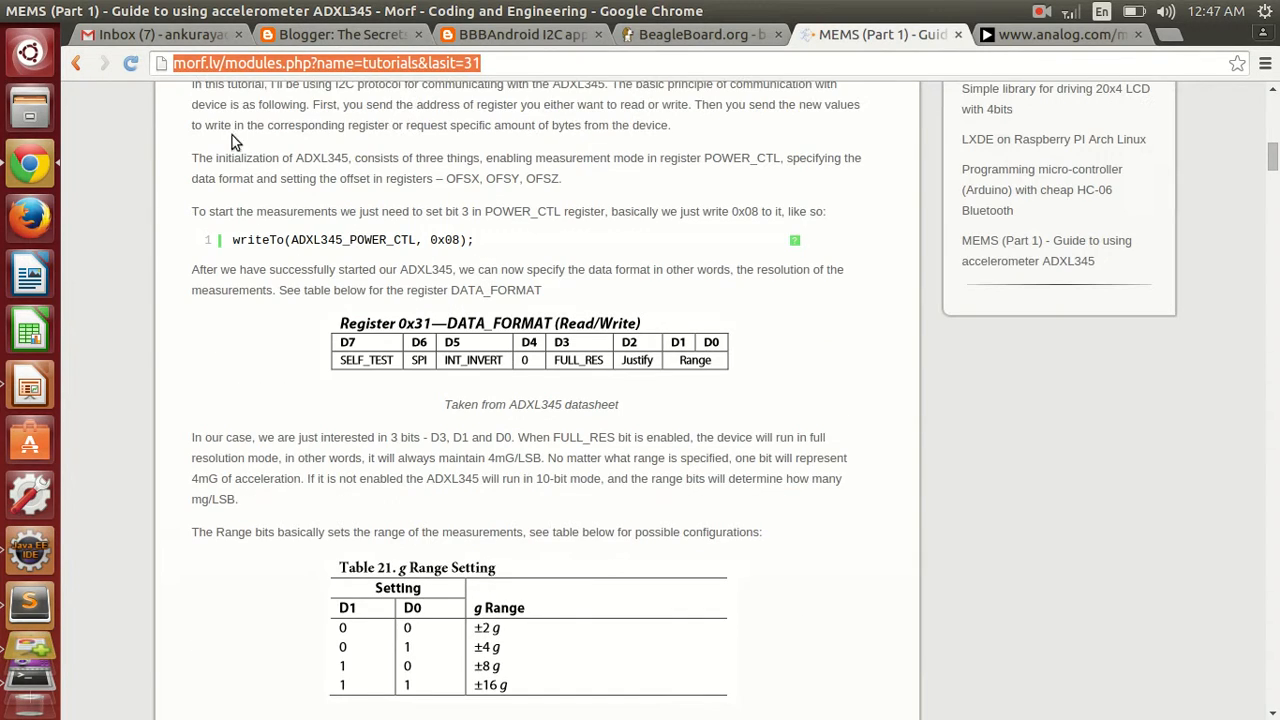
pyautogui.moveTo(480, 160)
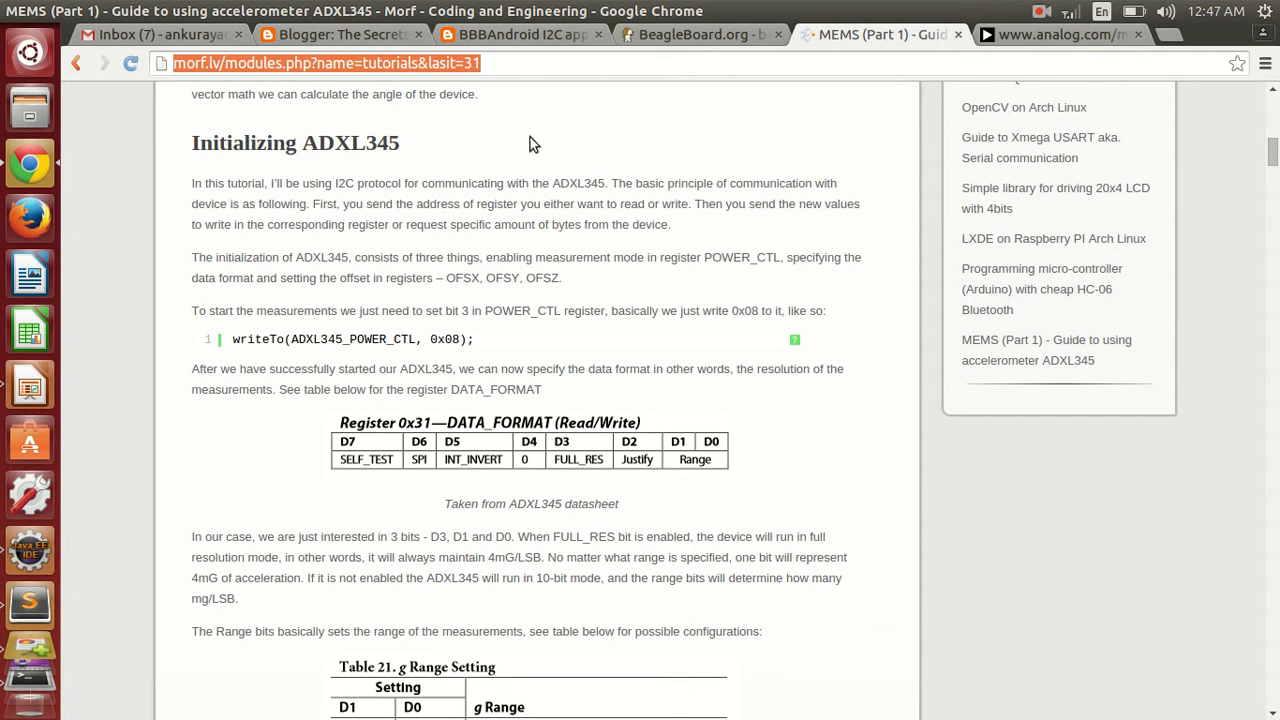
pyautogui.scroll(-3)
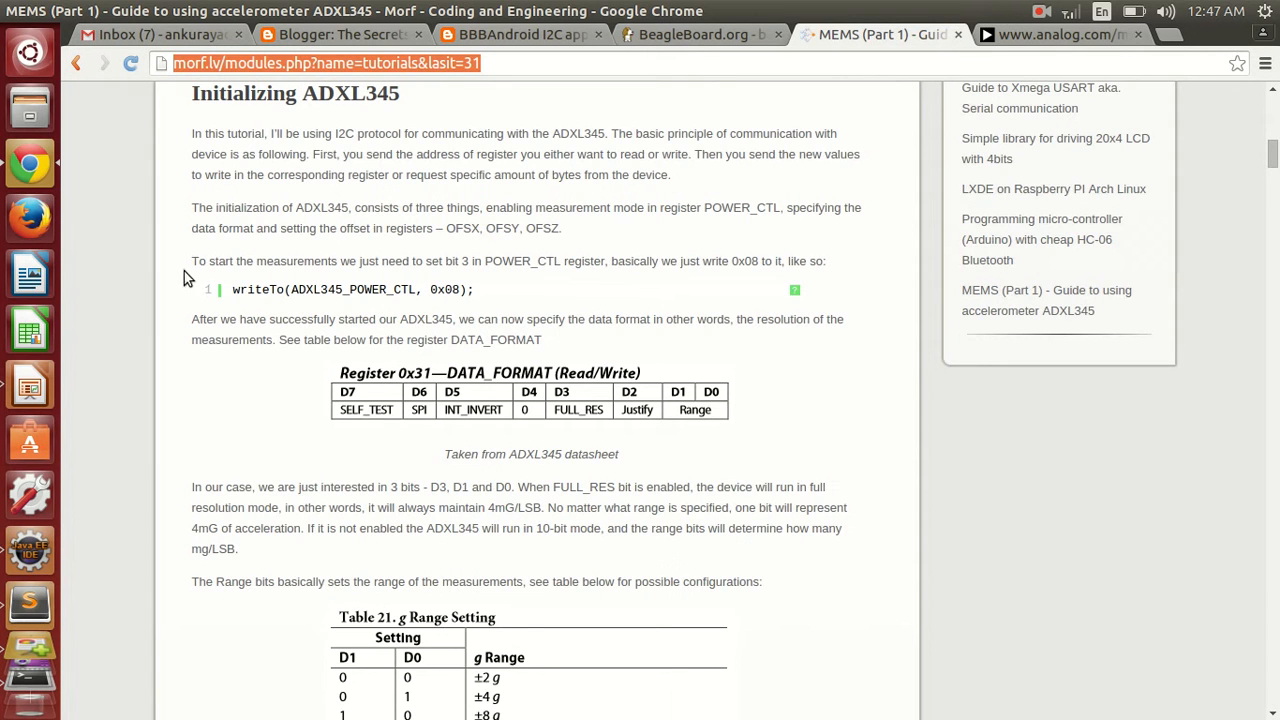
pyautogui.doubleClick(204, 260)
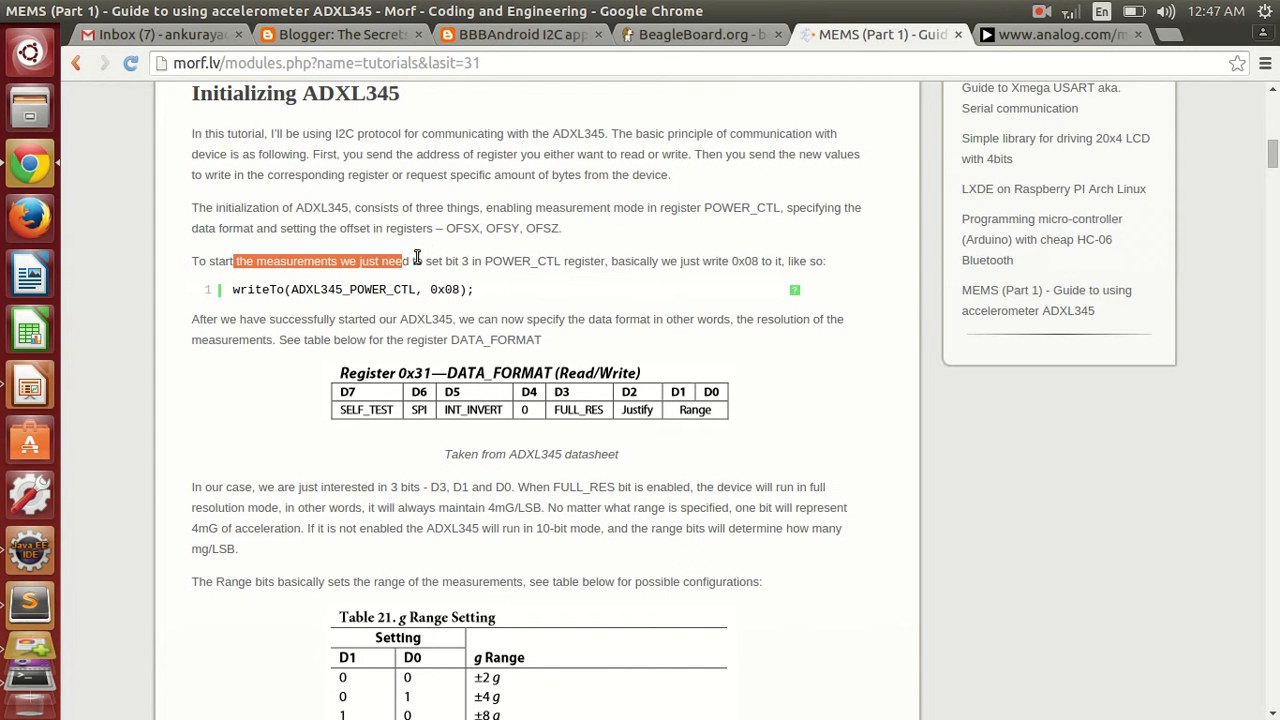
pyautogui.moveTo(408, 260); pyautogui.dragTo(608, 260)
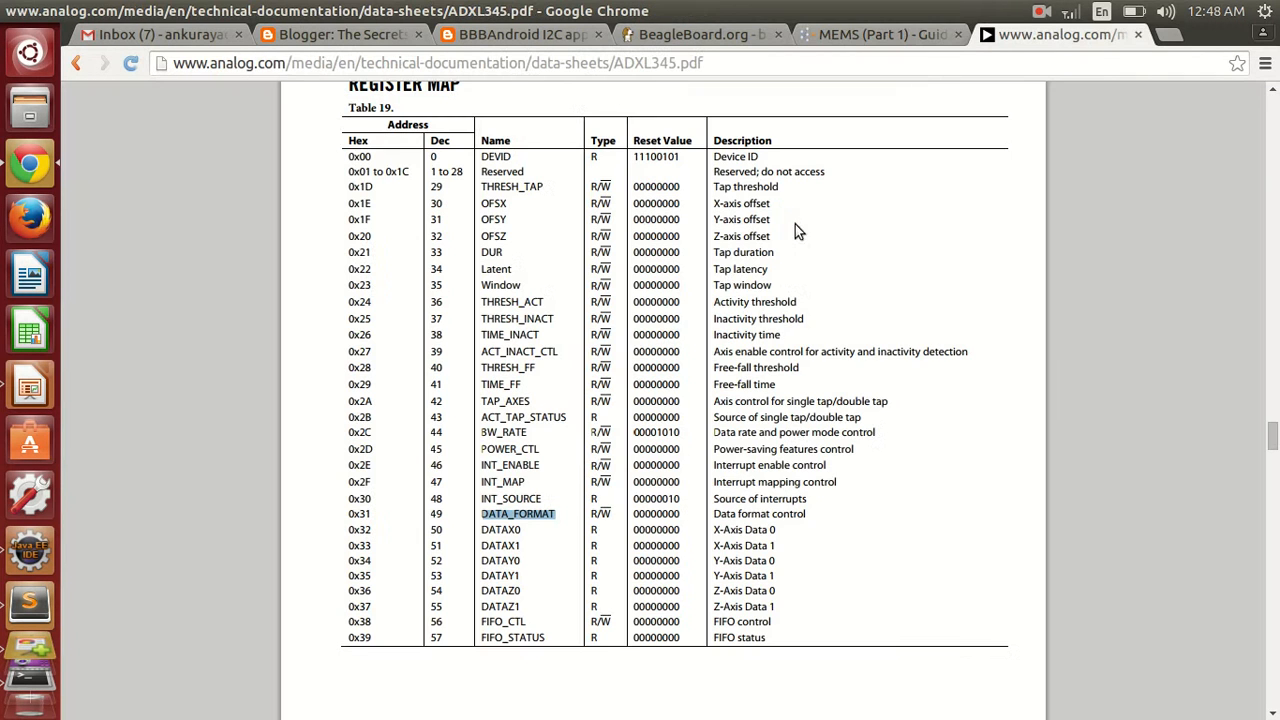
pyautogui.doubleClick(508, 448)
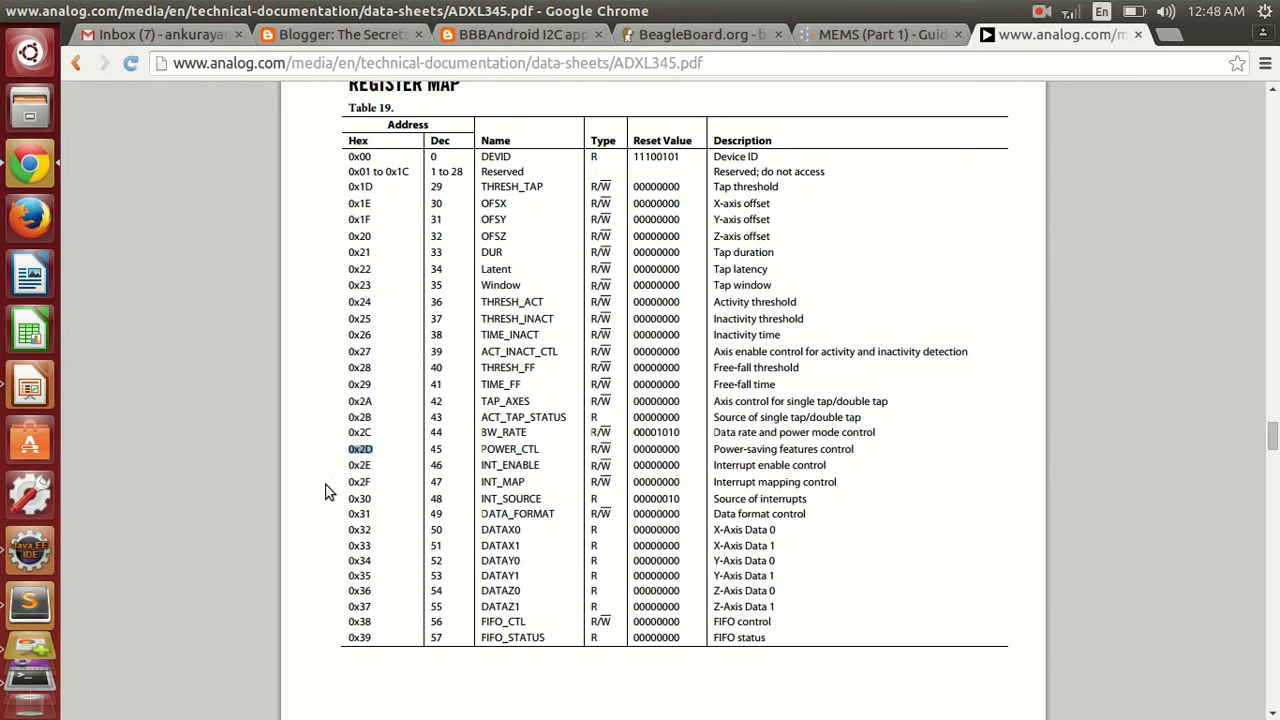
pyautogui.moveTo(692, 482)
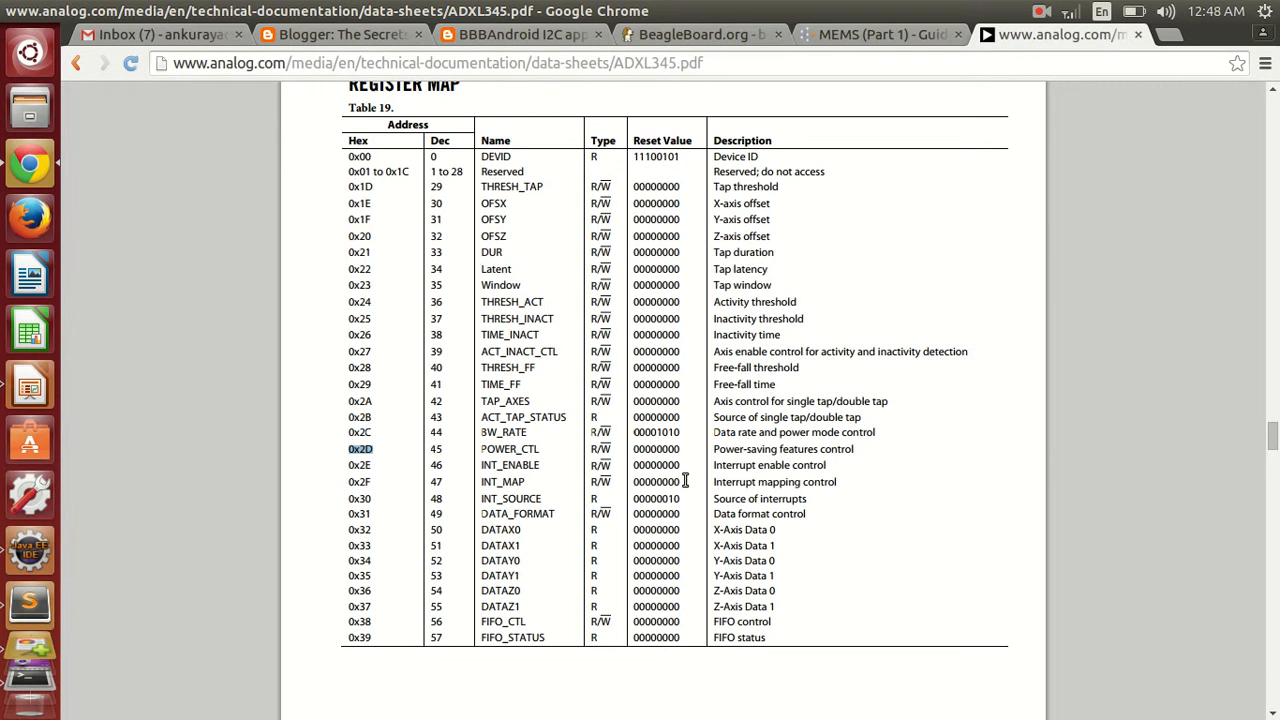
pyautogui.moveTo(884, 96)
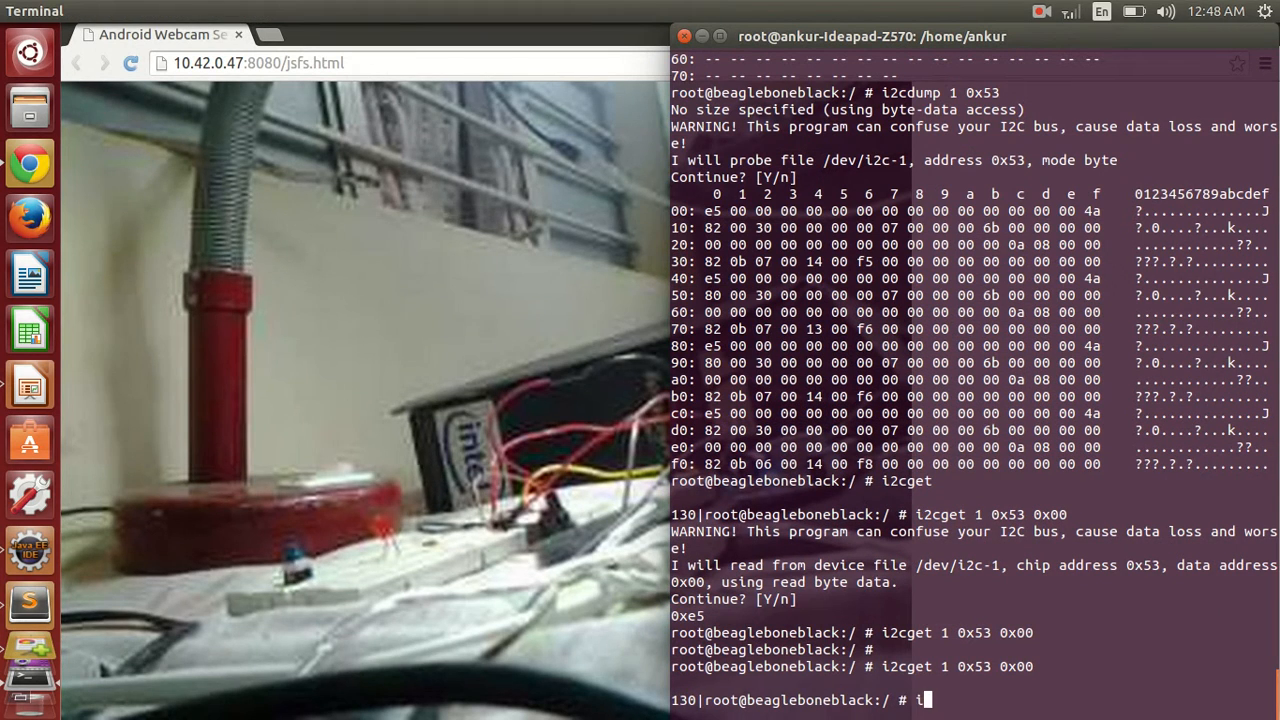
# Write 0x08 to power-control register 0x2d at 0x53 with i2cset -y 1 to start measuring.
pyautogui.write('2cset')
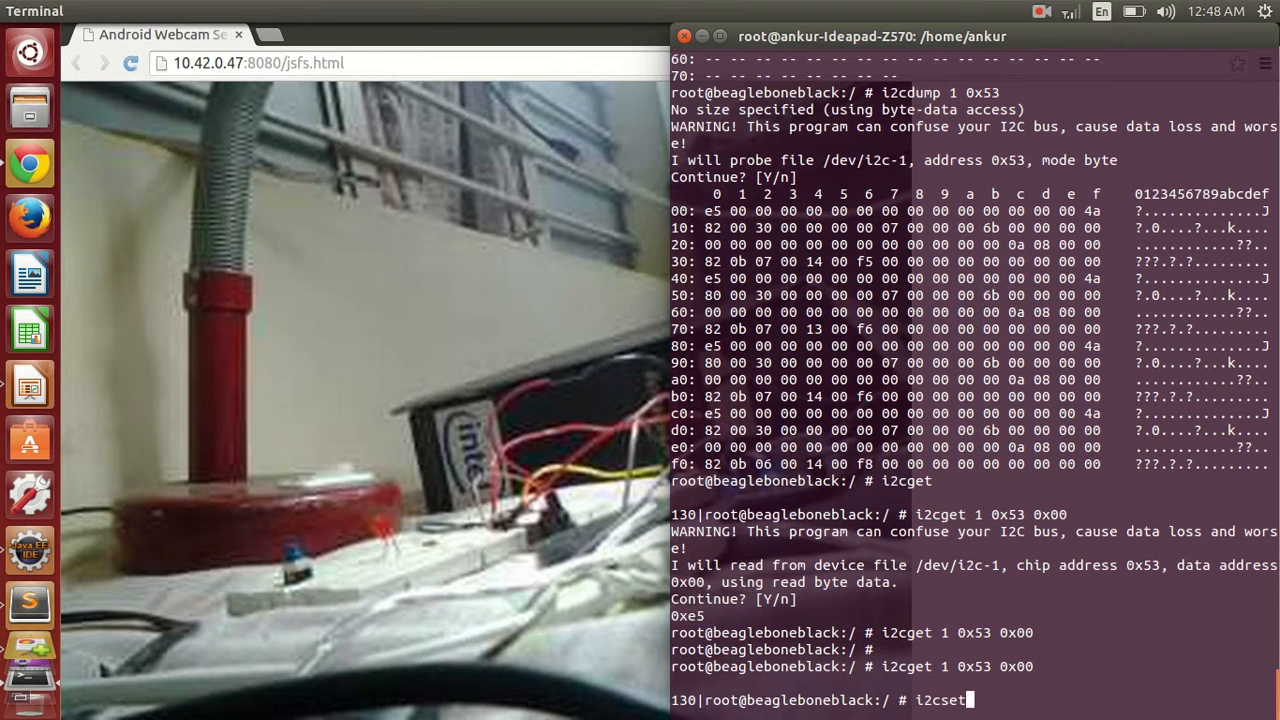
pyautogui.write('-y 1')
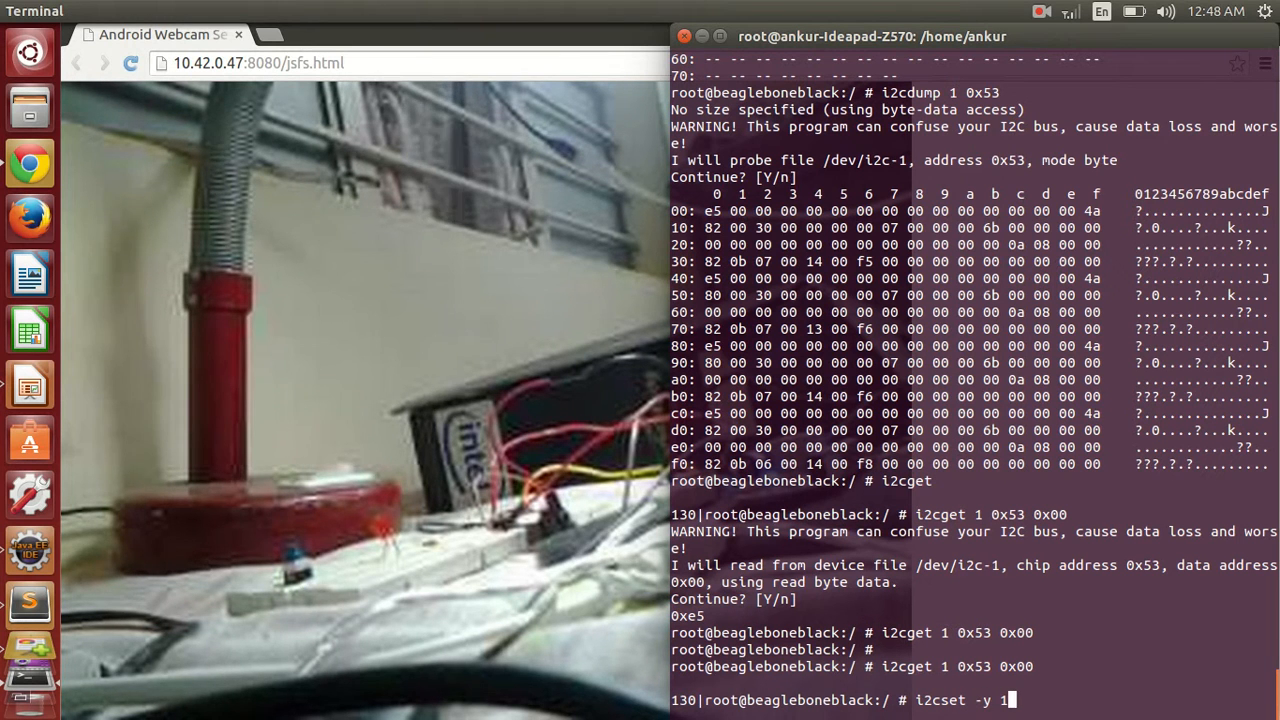
pyautogui.write('0x53')
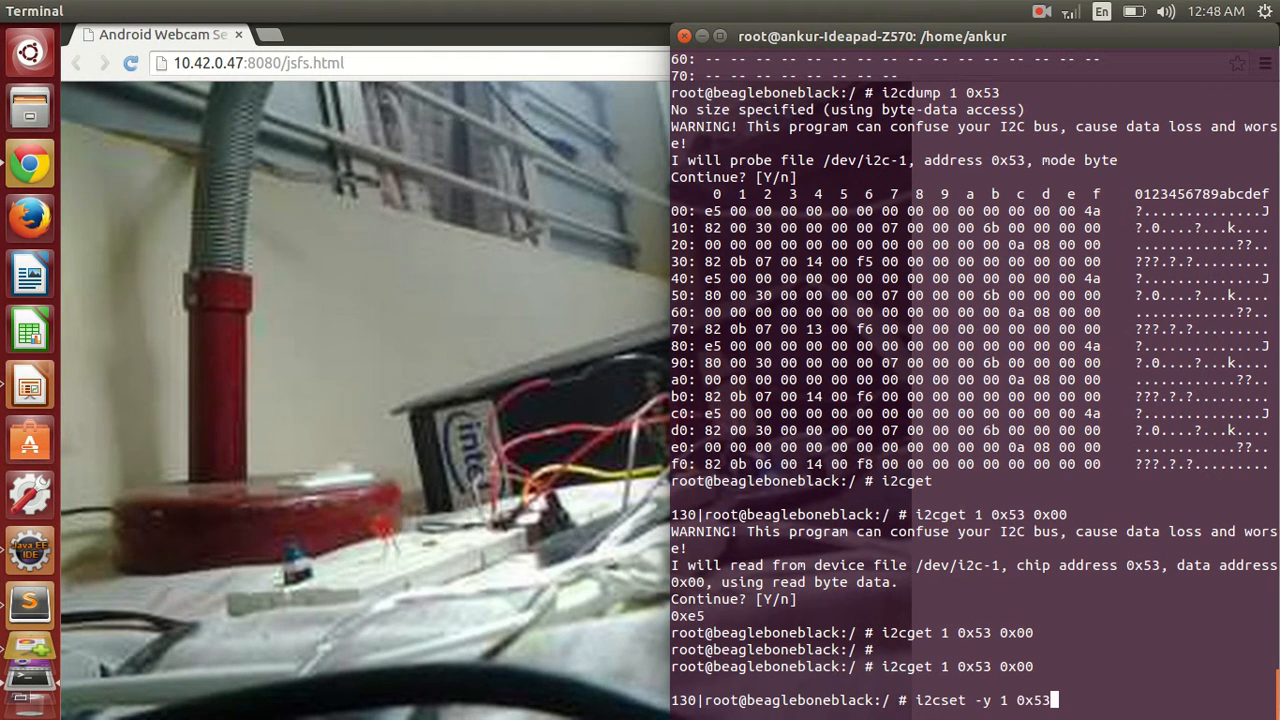
pyautogui.write('0x2d 0x')
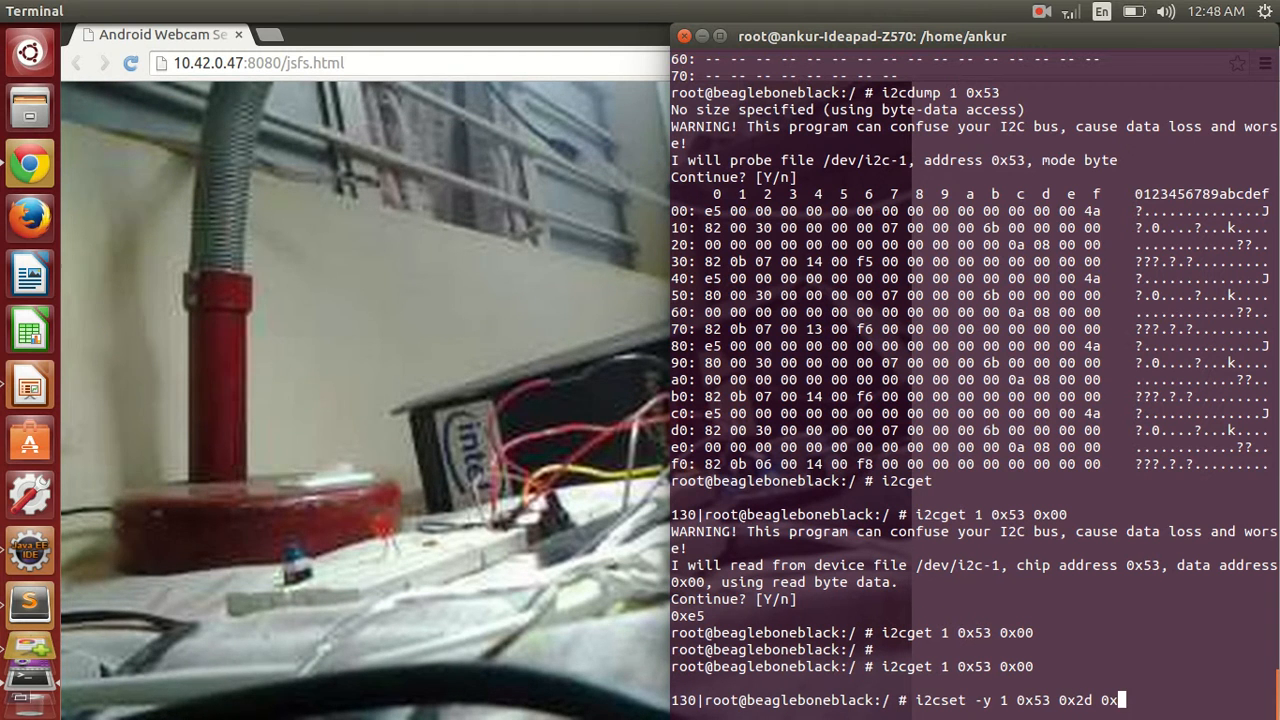
pyautogui.press('Return')
pyautogui.write('i2cget 1 0x53 0x00')
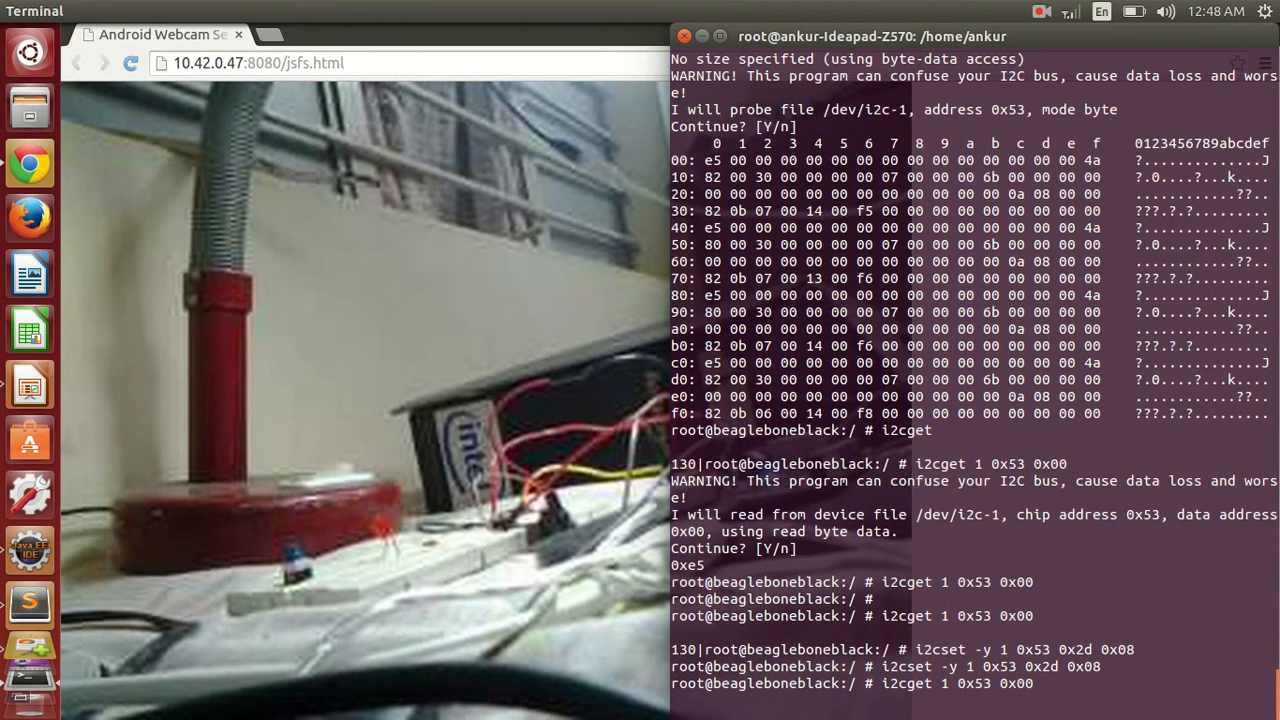
pyautogui.press('Return')
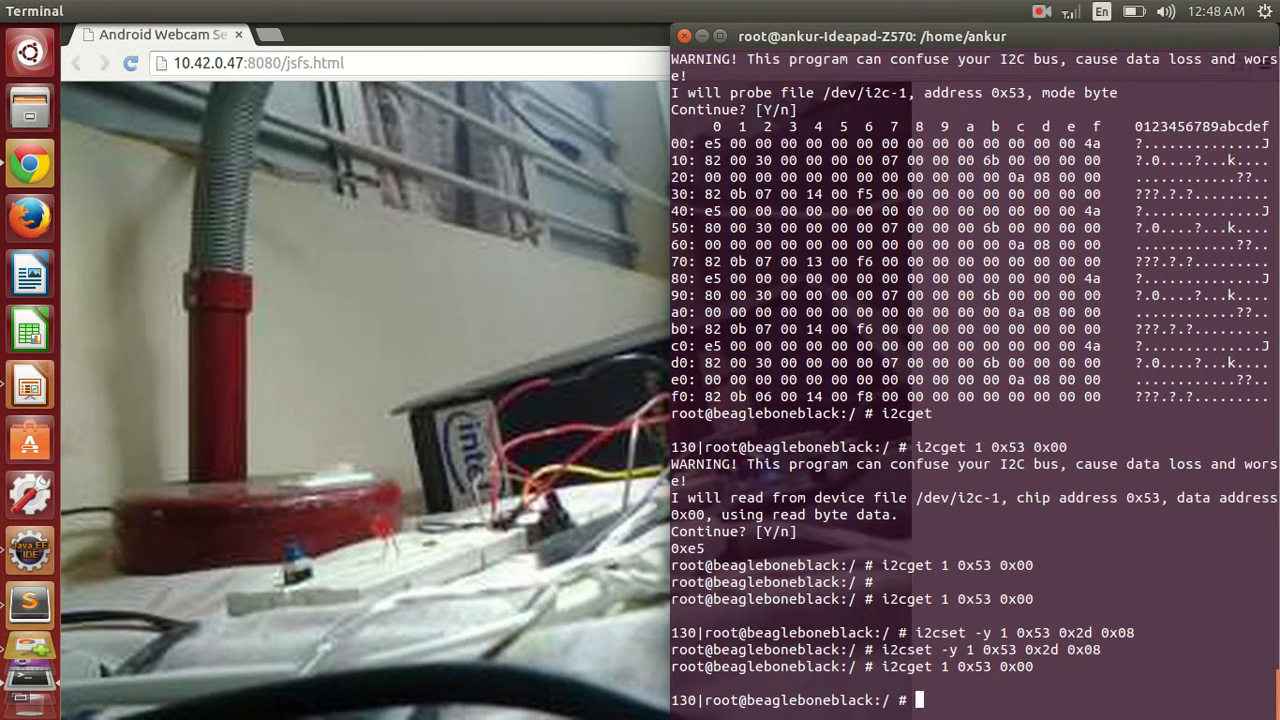
# Read register 0x2d back with i2cget -y 1 0x53 0x2d to verify the write.
pyautogui.write('i2c')
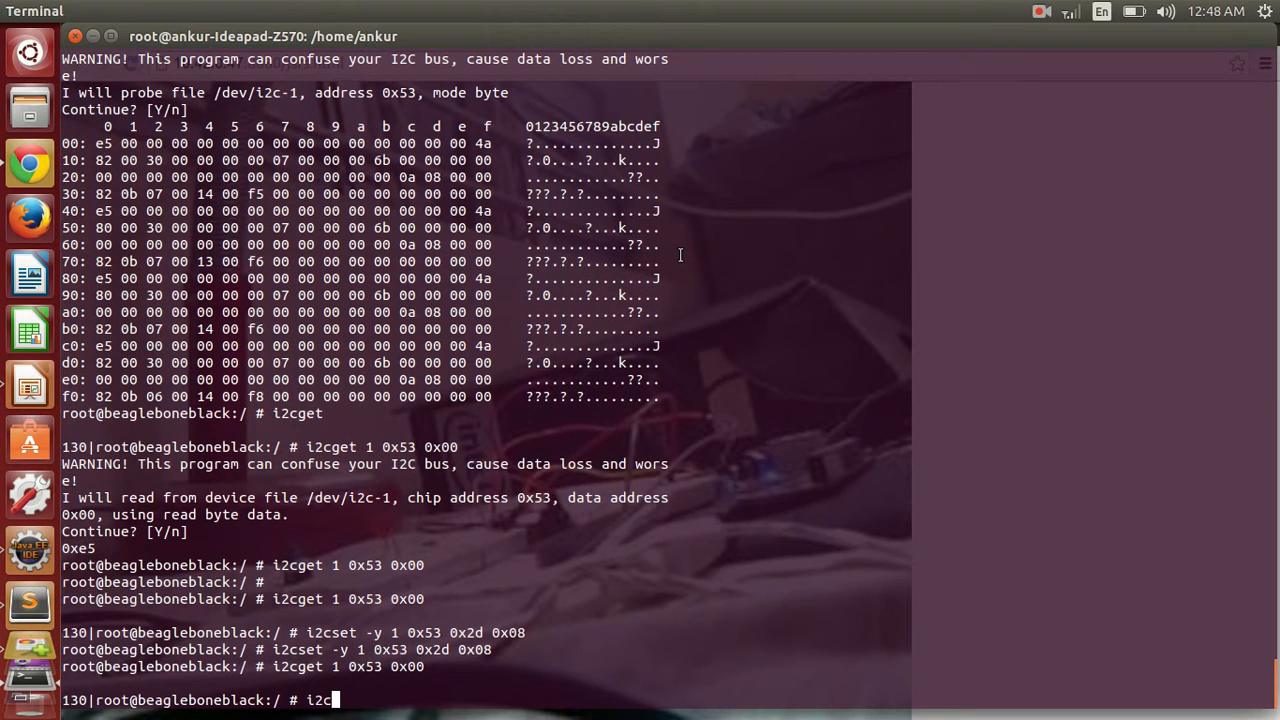
pyautogui.write('get')
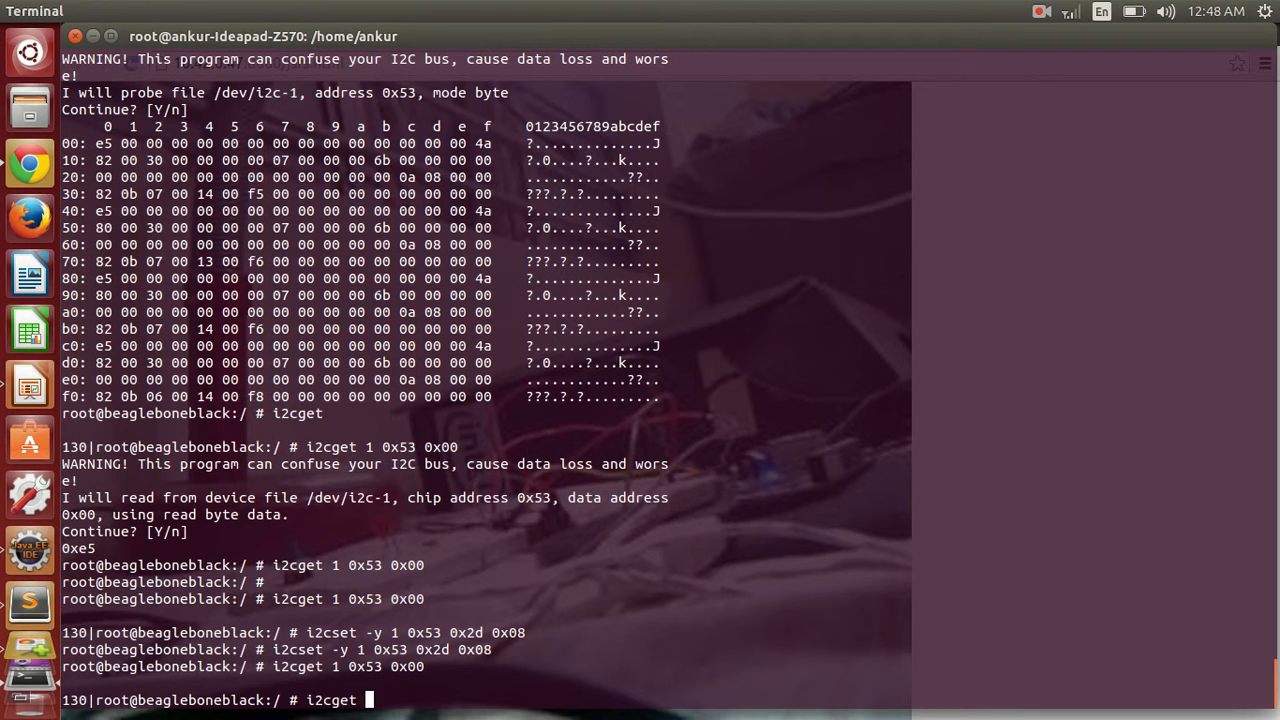
pyautogui.write('-y')
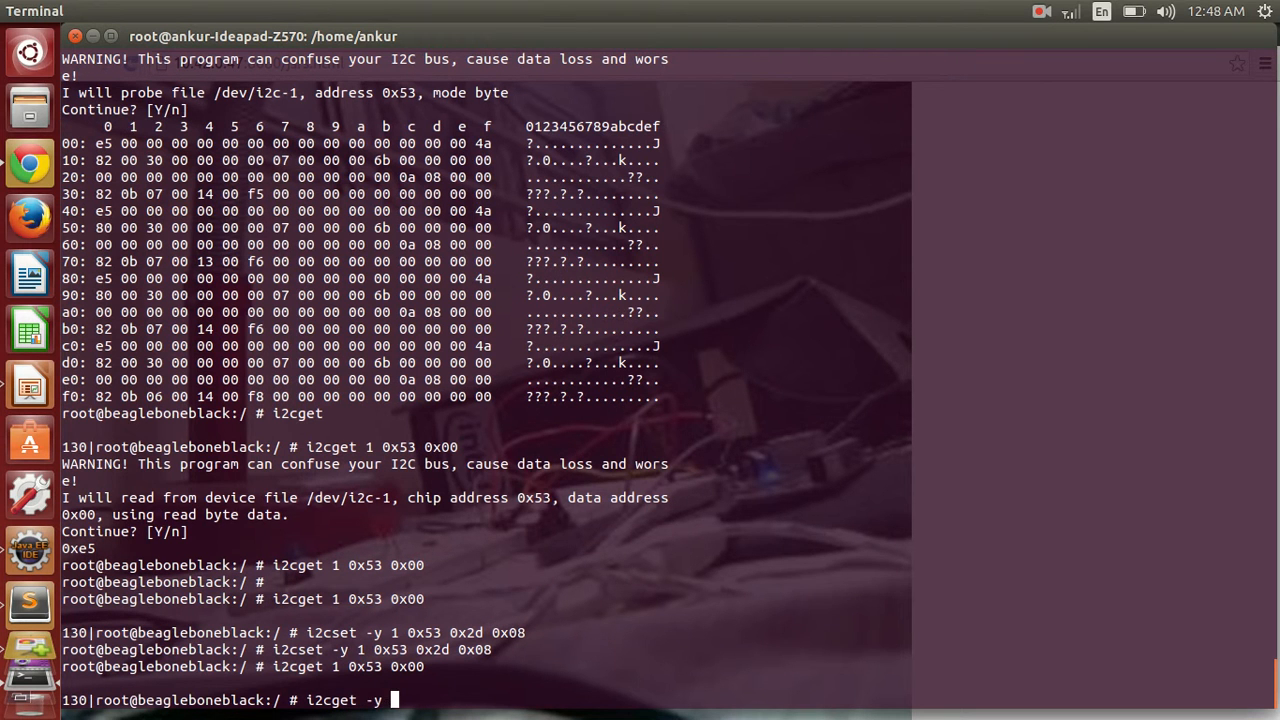
pyautogui.write('1 0x53')
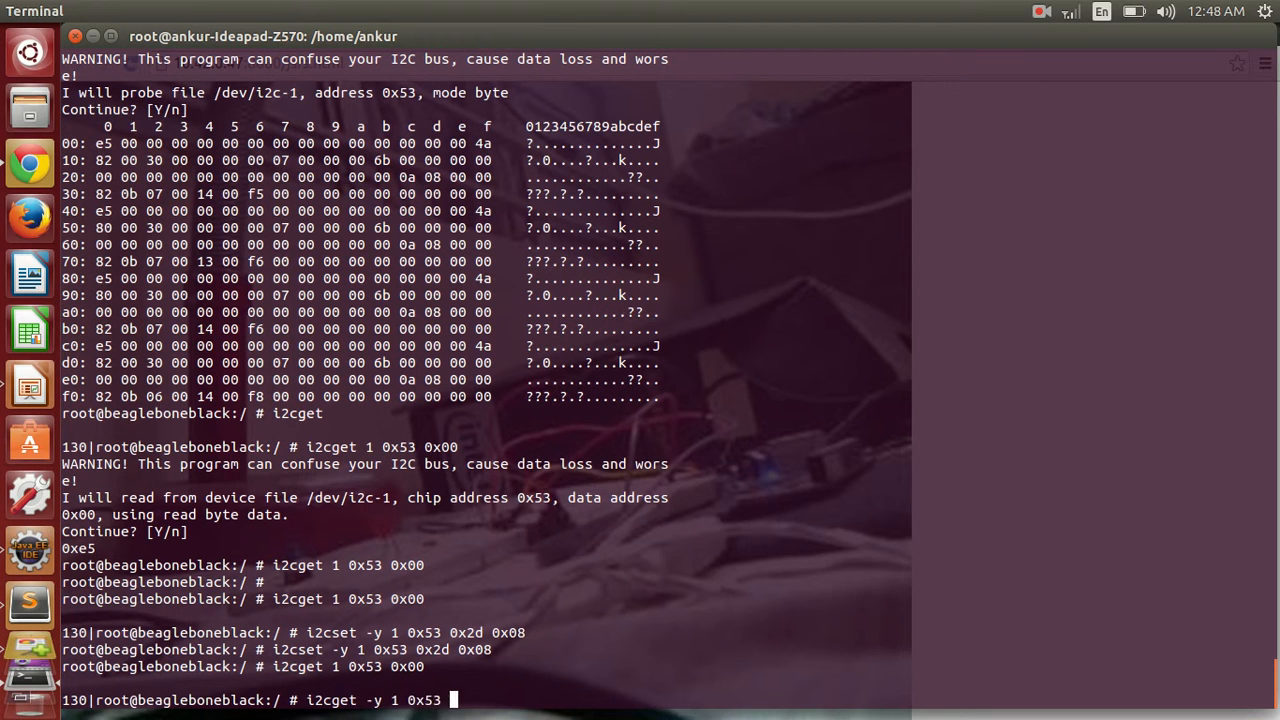
pyautogui.write('0x2d')
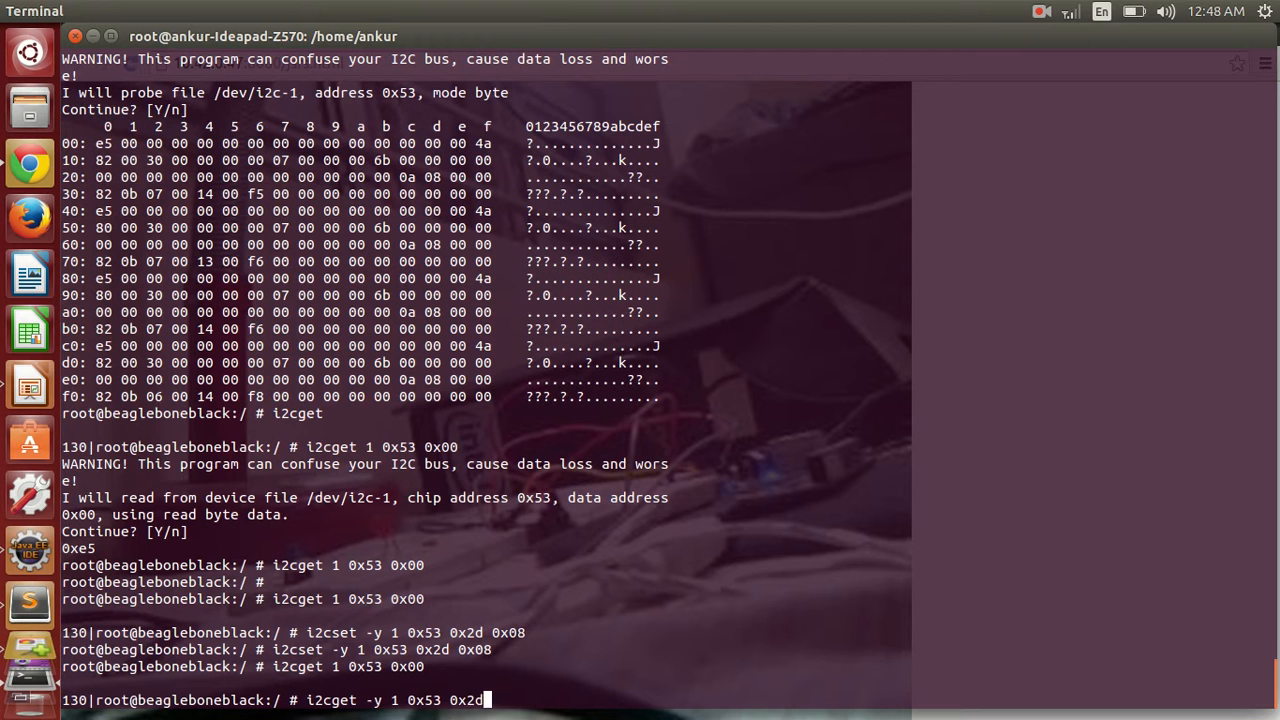
pyautogui.press('Return')
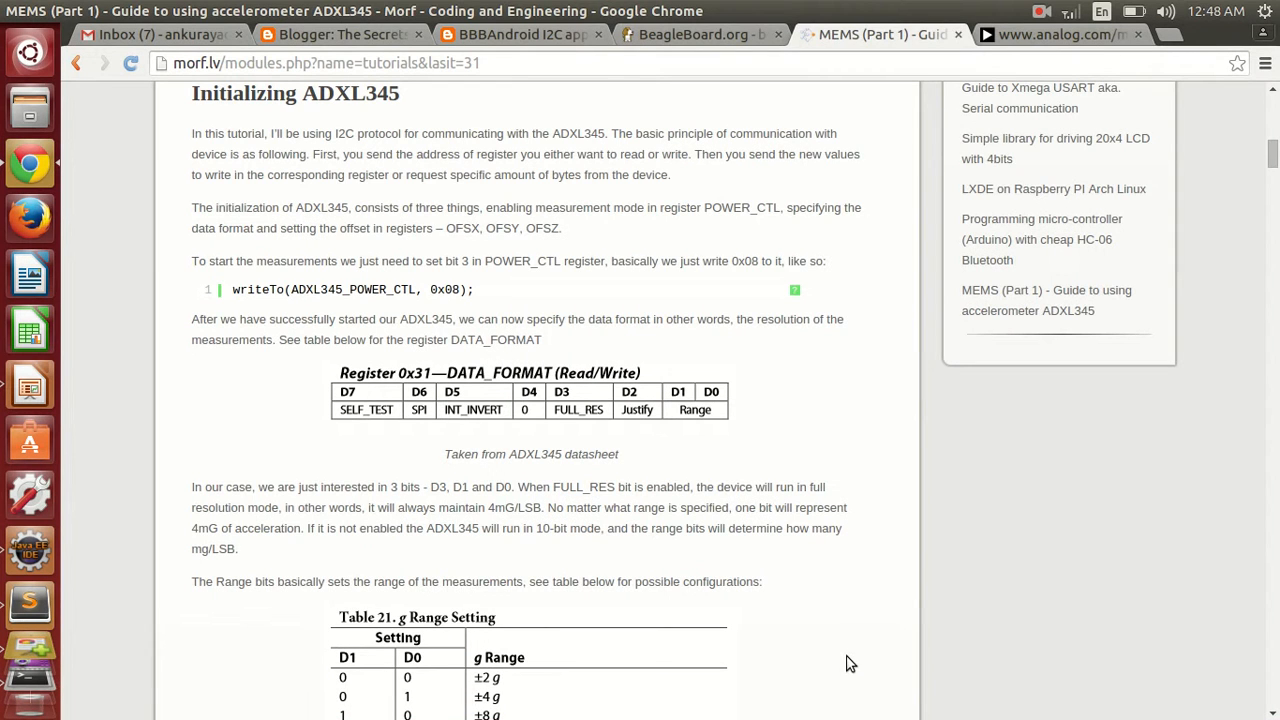
pyautogui.moveTo(468, 396)
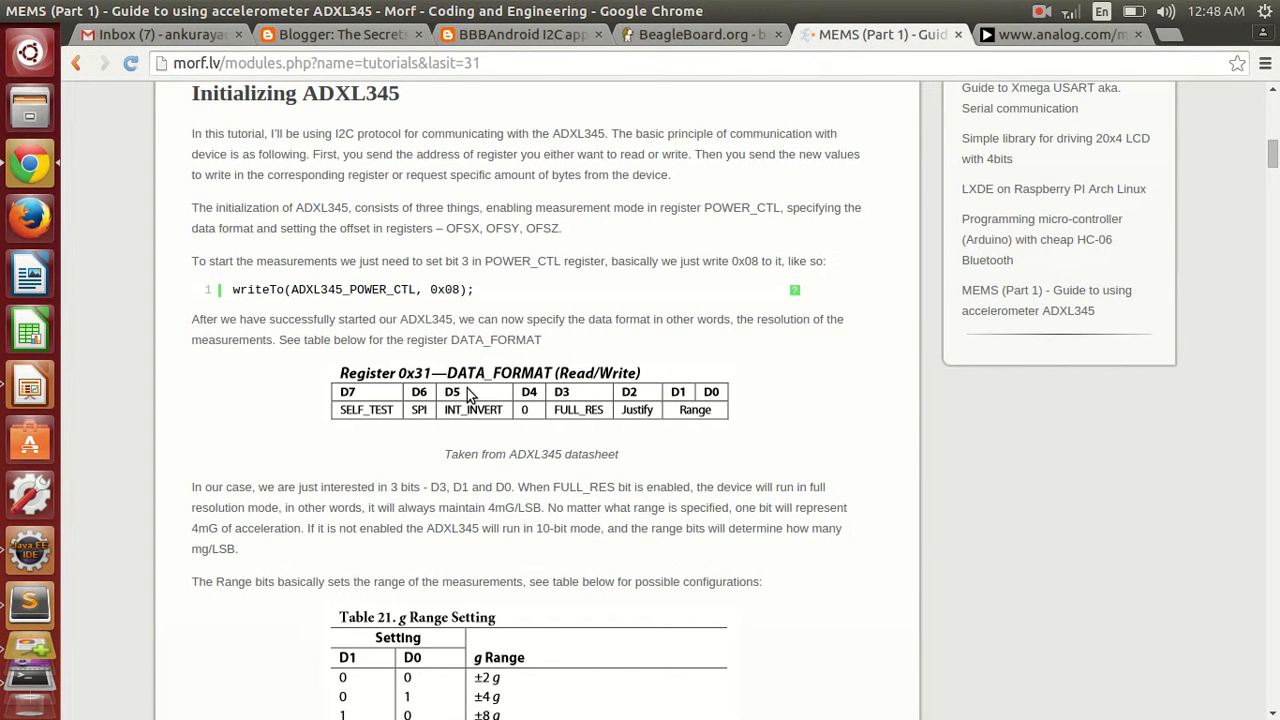
pyautogui.scroll(-3)
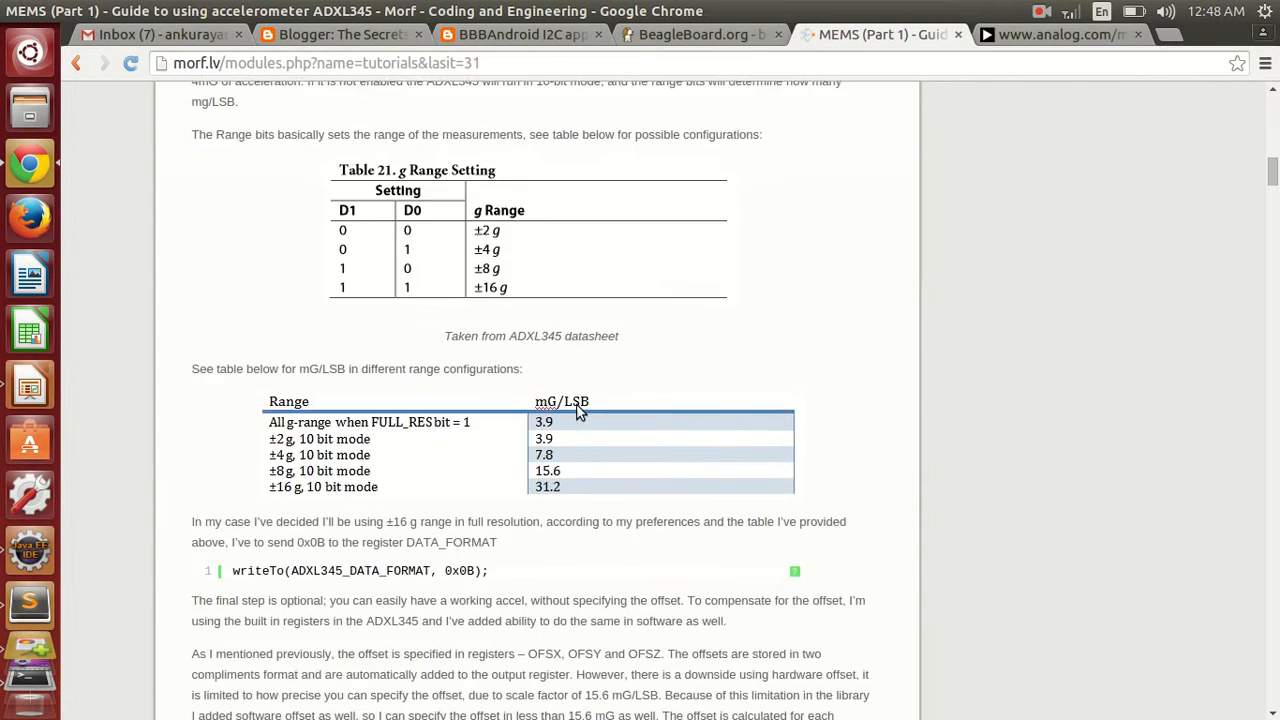
pyautogui.scroll(-3)
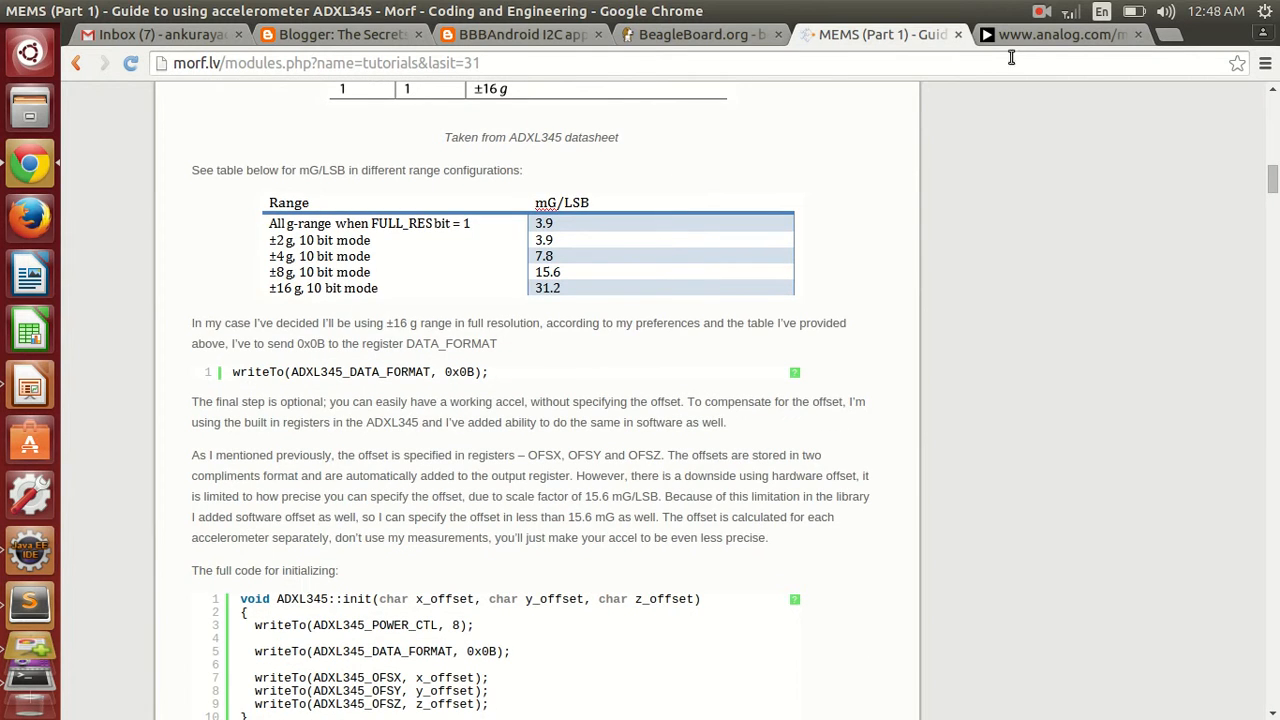
pyautogui.click(1064, 34)
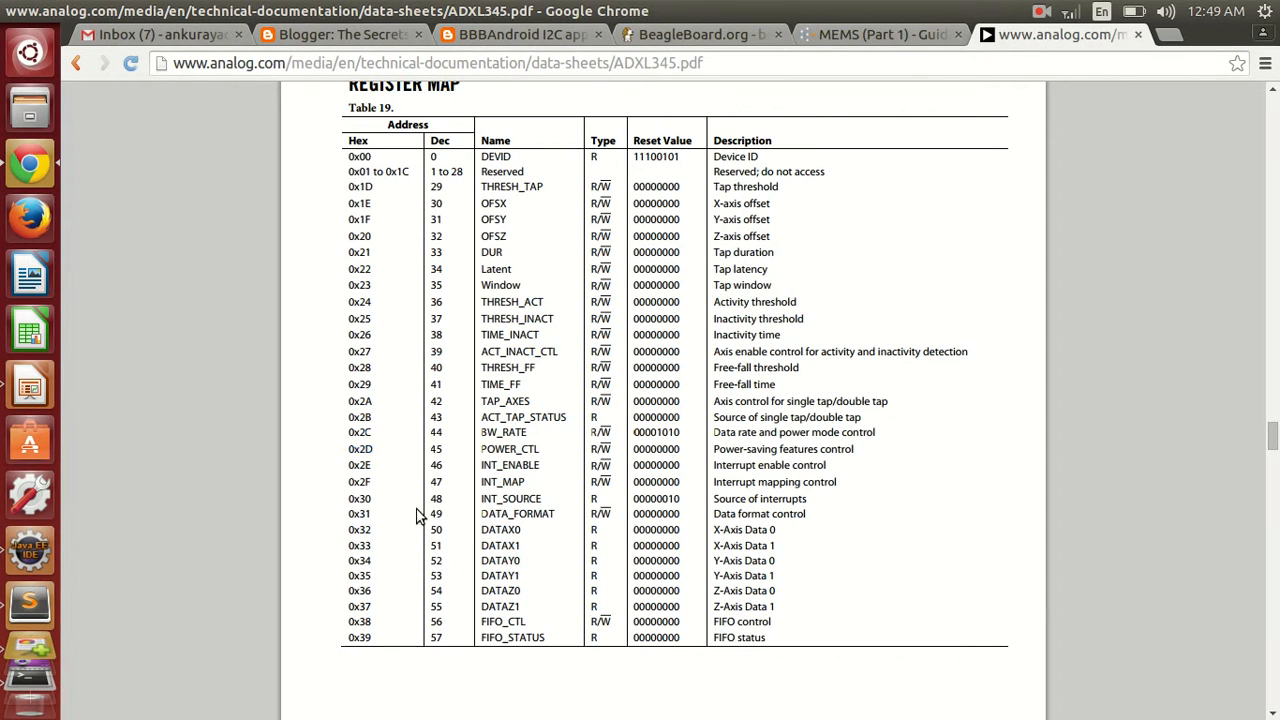
pyautogui.doubleClick(358, 512)
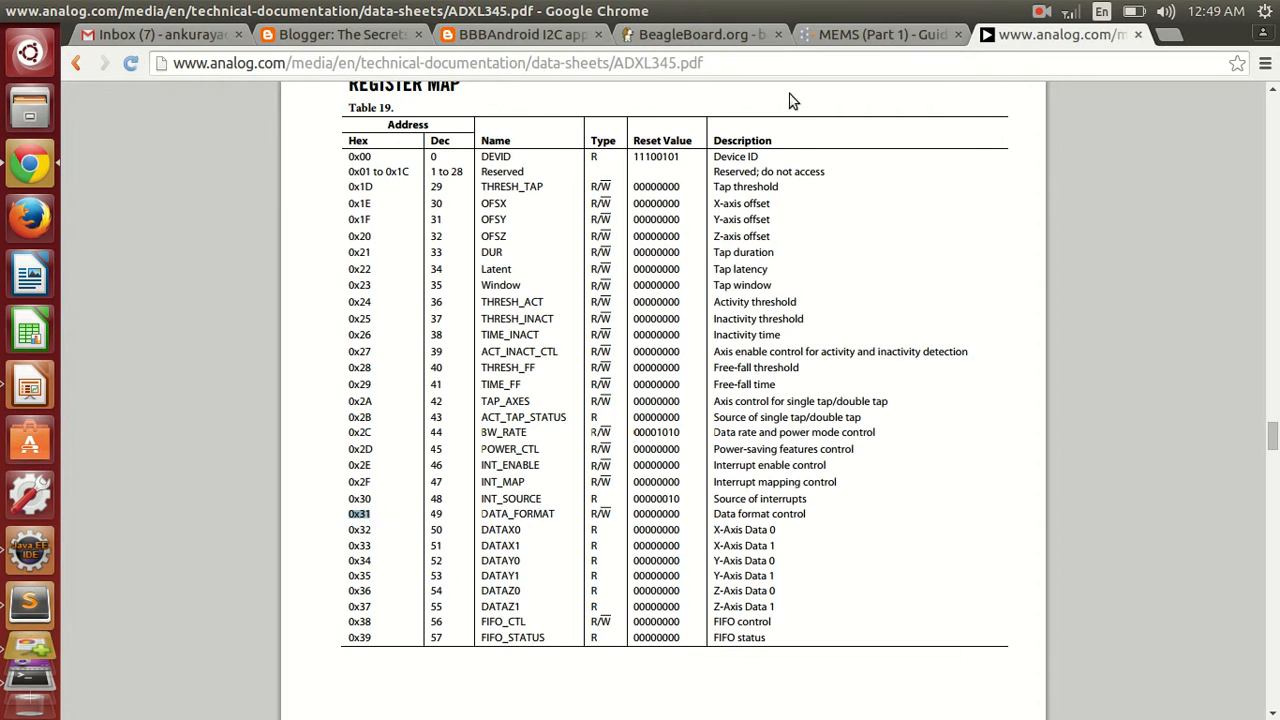
pyautogui.click(880, 34)
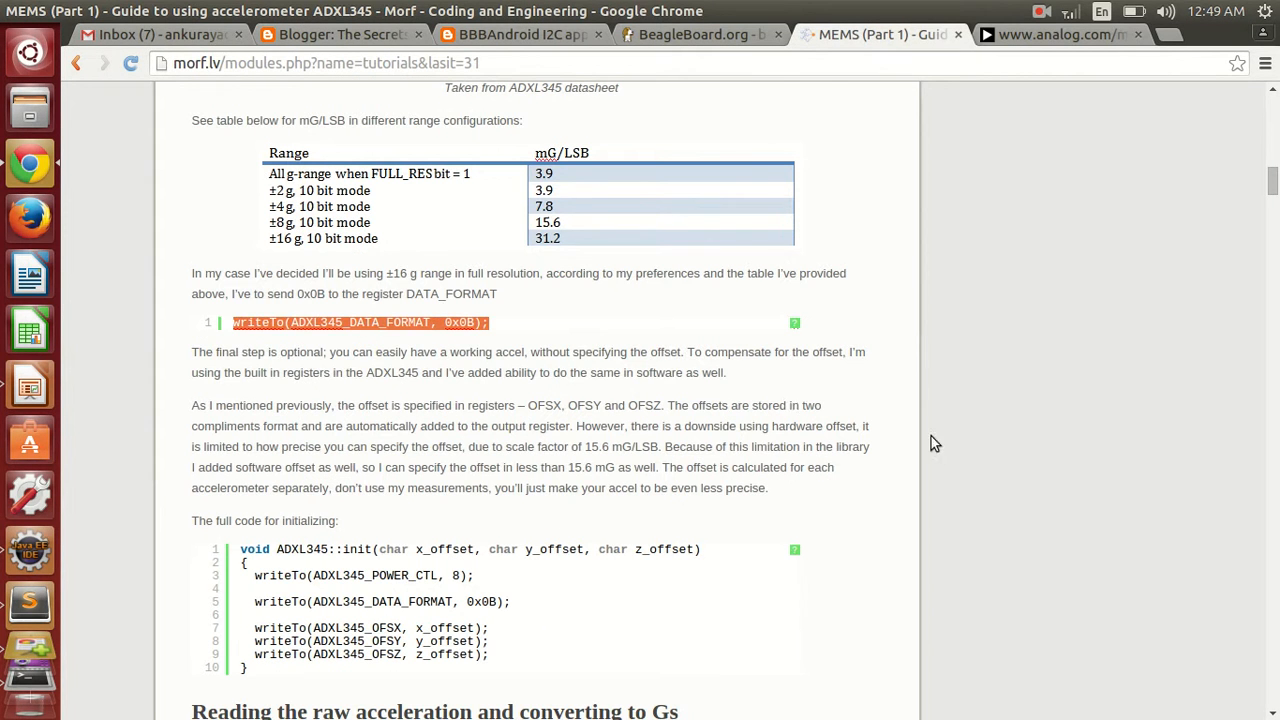
pyautogui.scroll(3)
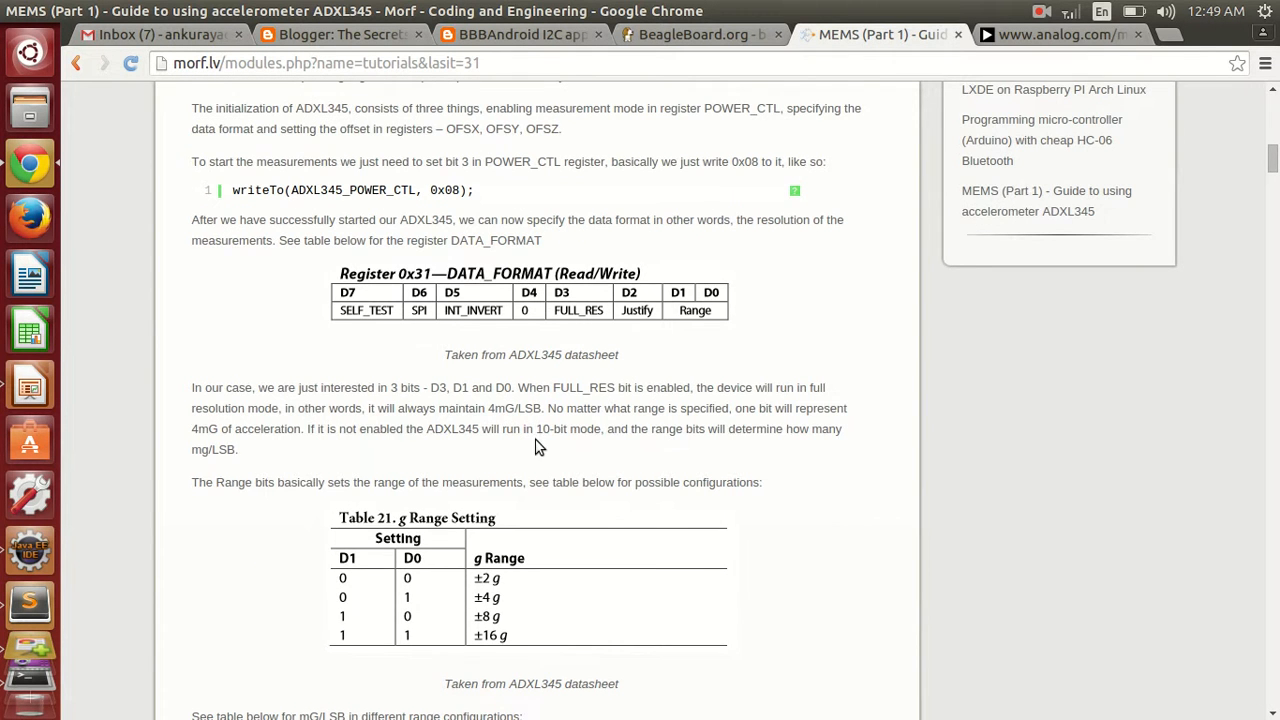
pyautogui.scroll(-3)
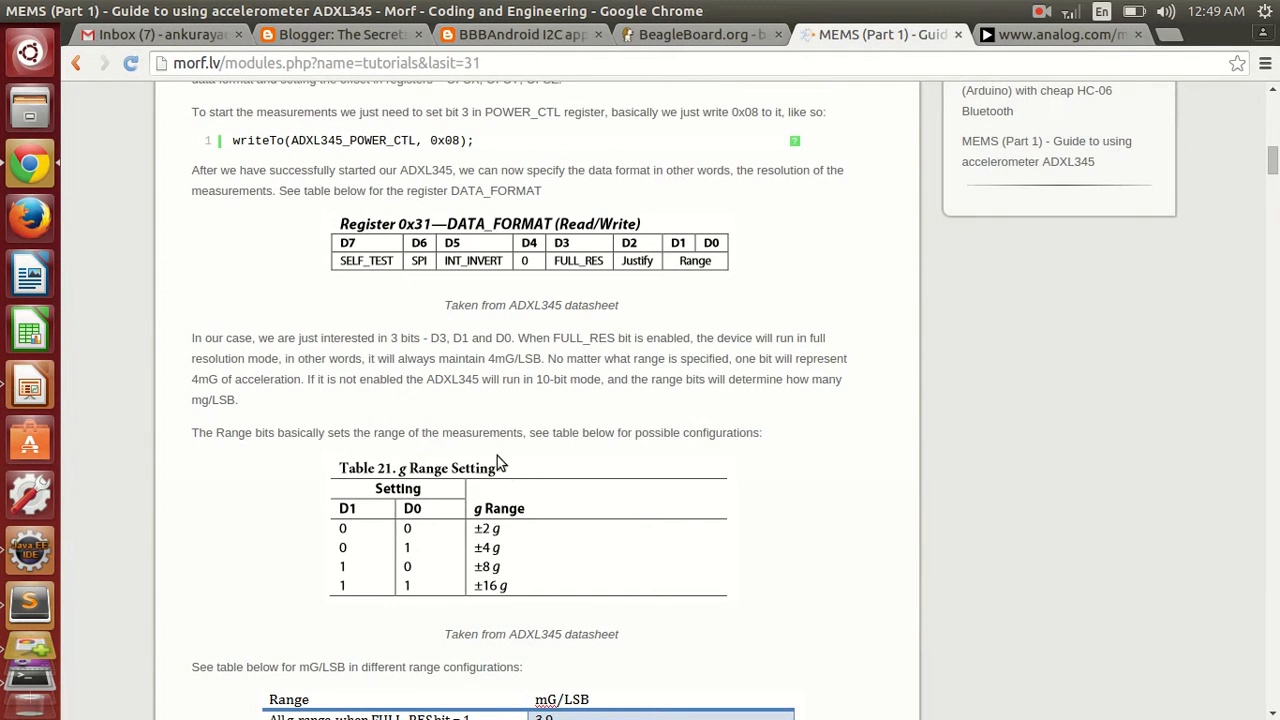
pyautogui.scroll(-3)
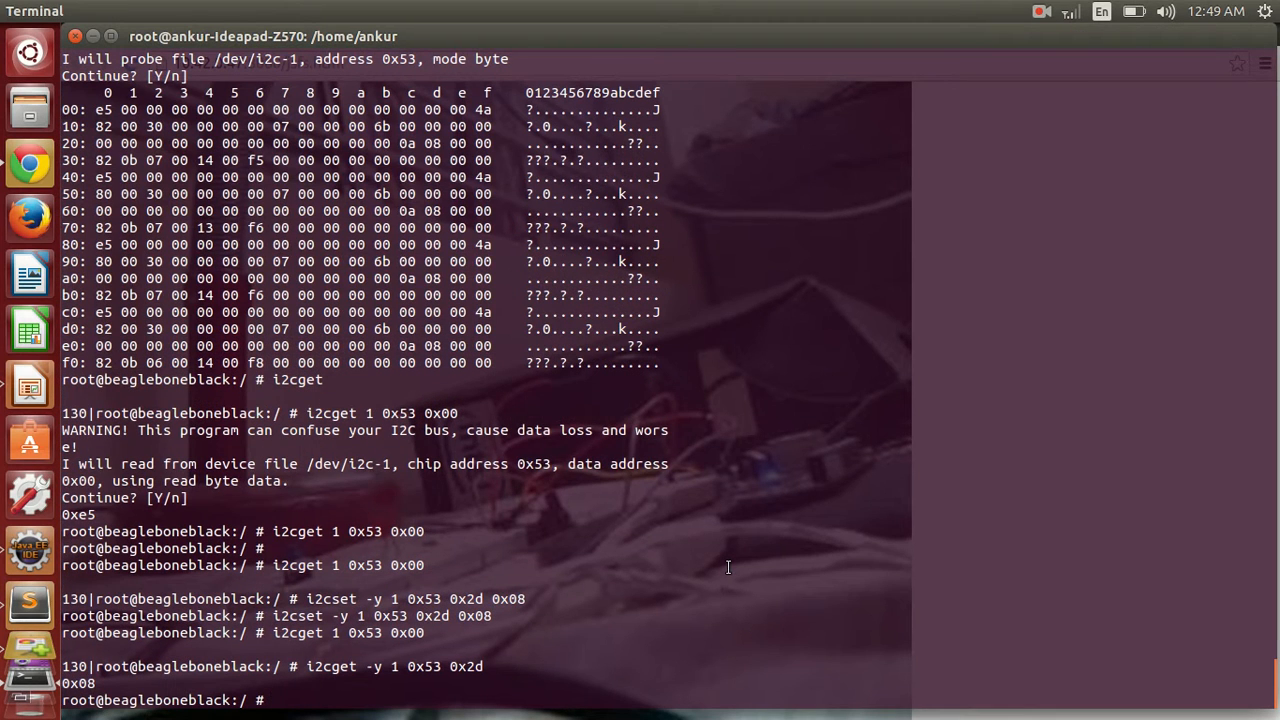
# Write 0x0b to DATA_FORMAT register 0x31 at 0x53 with i2cset -y 1, checking the tutorial page.
pyautogui.write('i2cge')
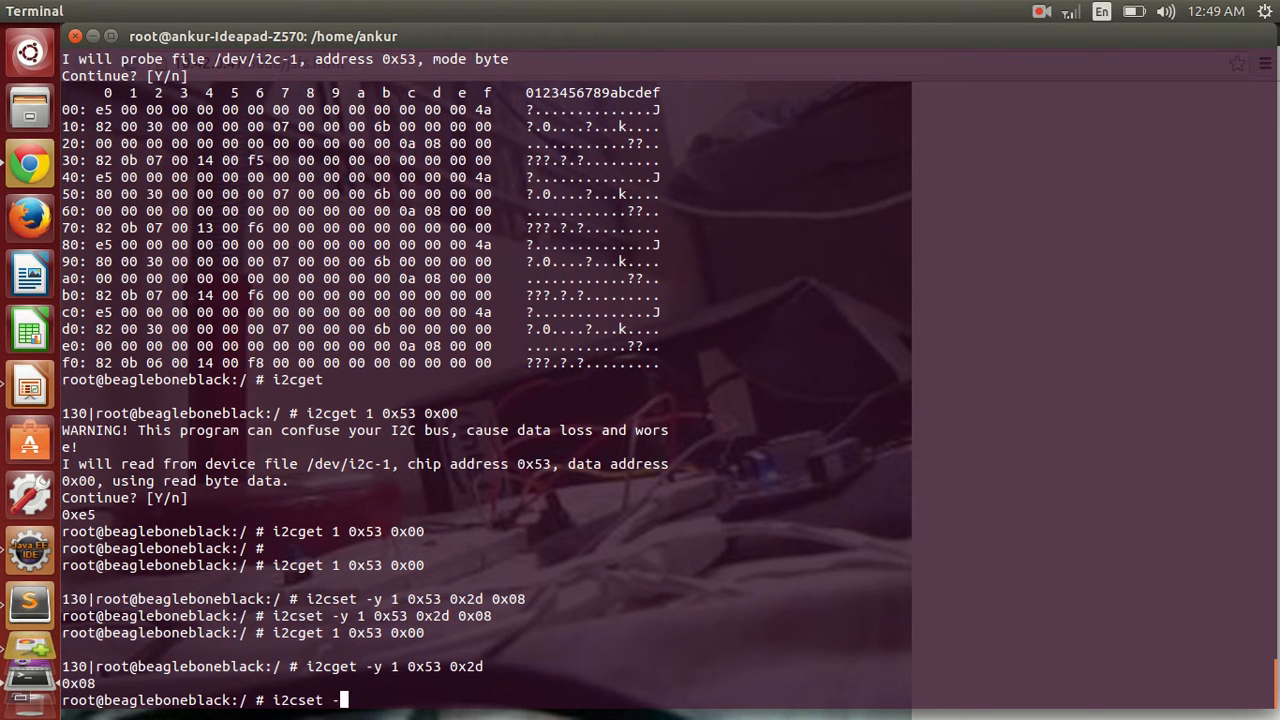
pyautogui.write('y 1')
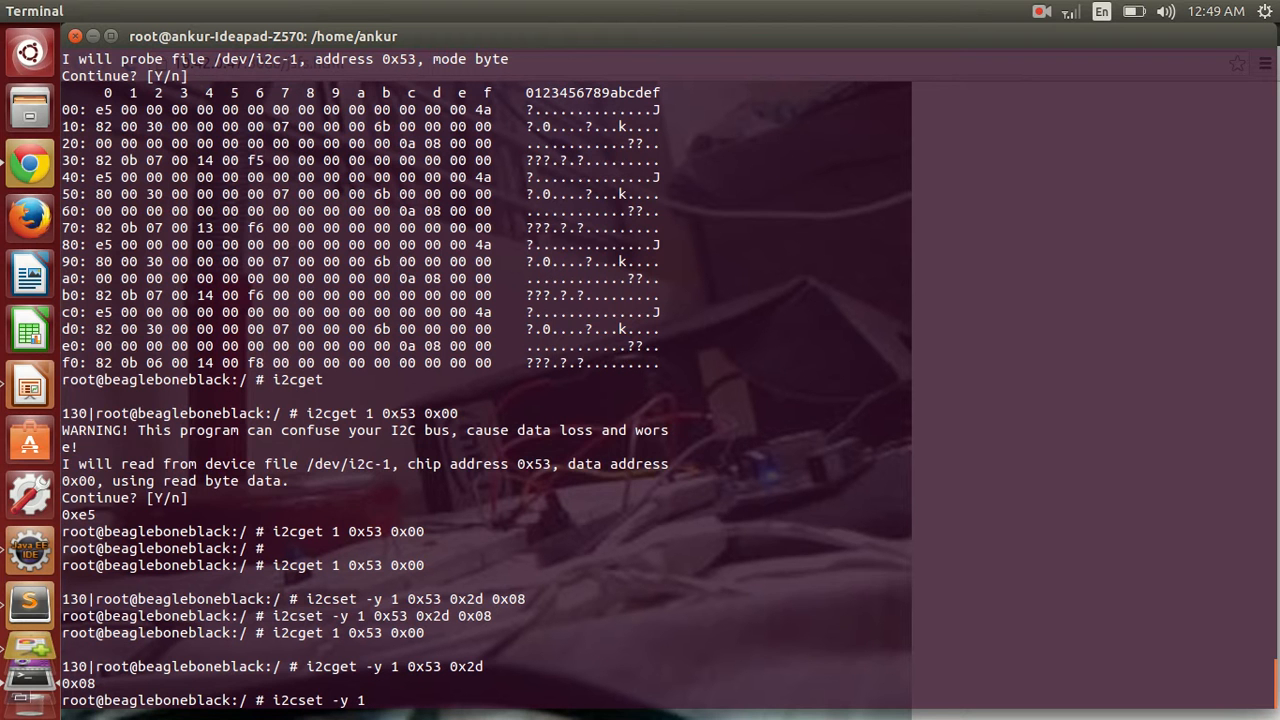
pyautogui.write('0x53')
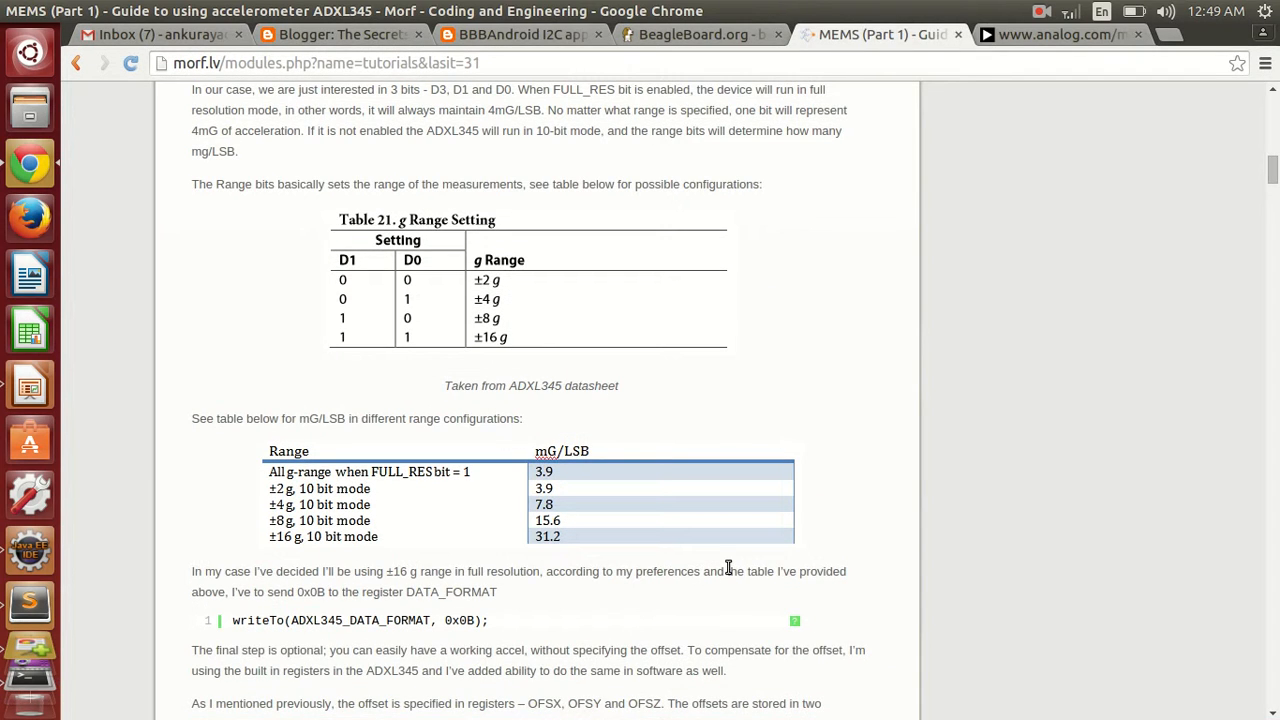
pyautogui.click(1060, 36)
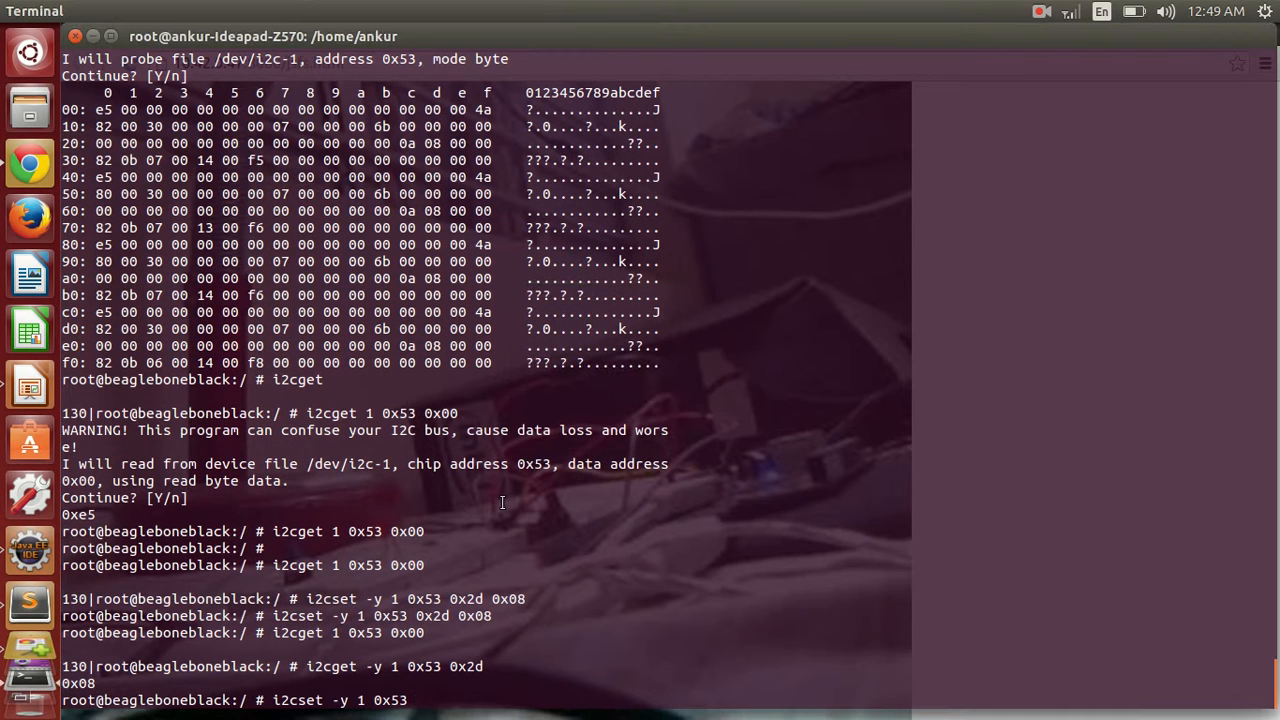
pyautogui.write('0x31')
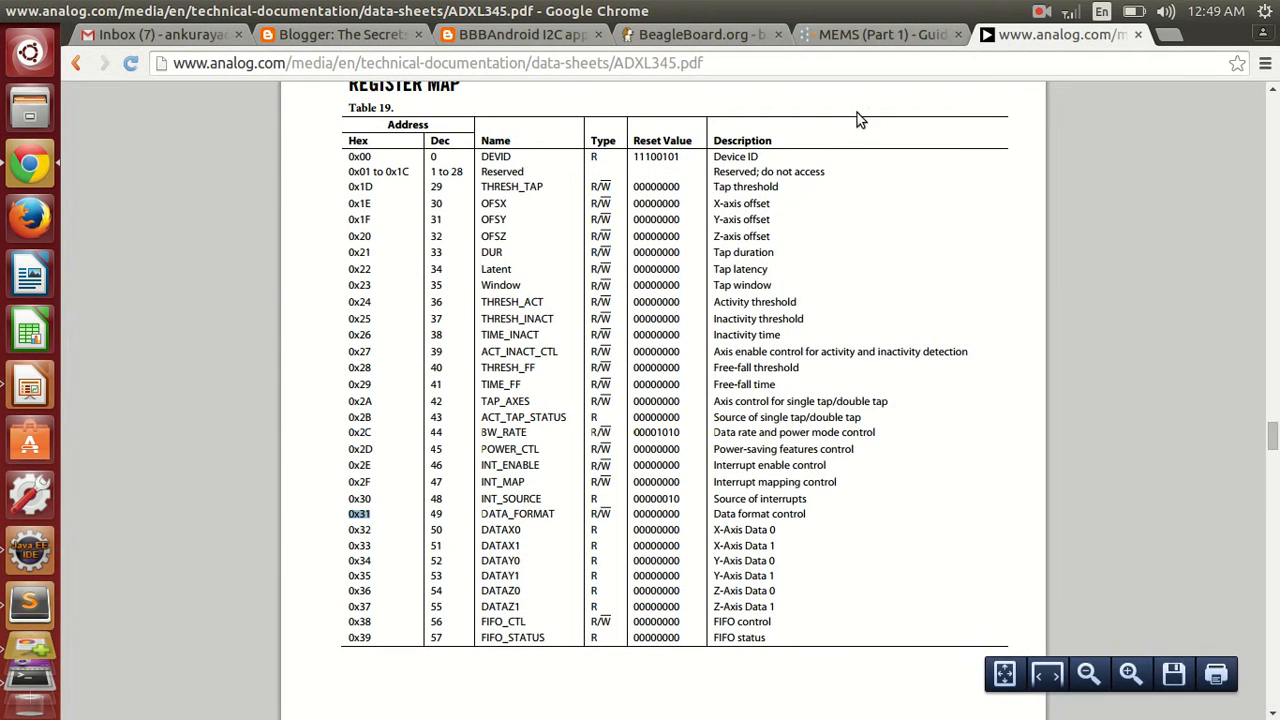
pyautogui.click(878, 34)
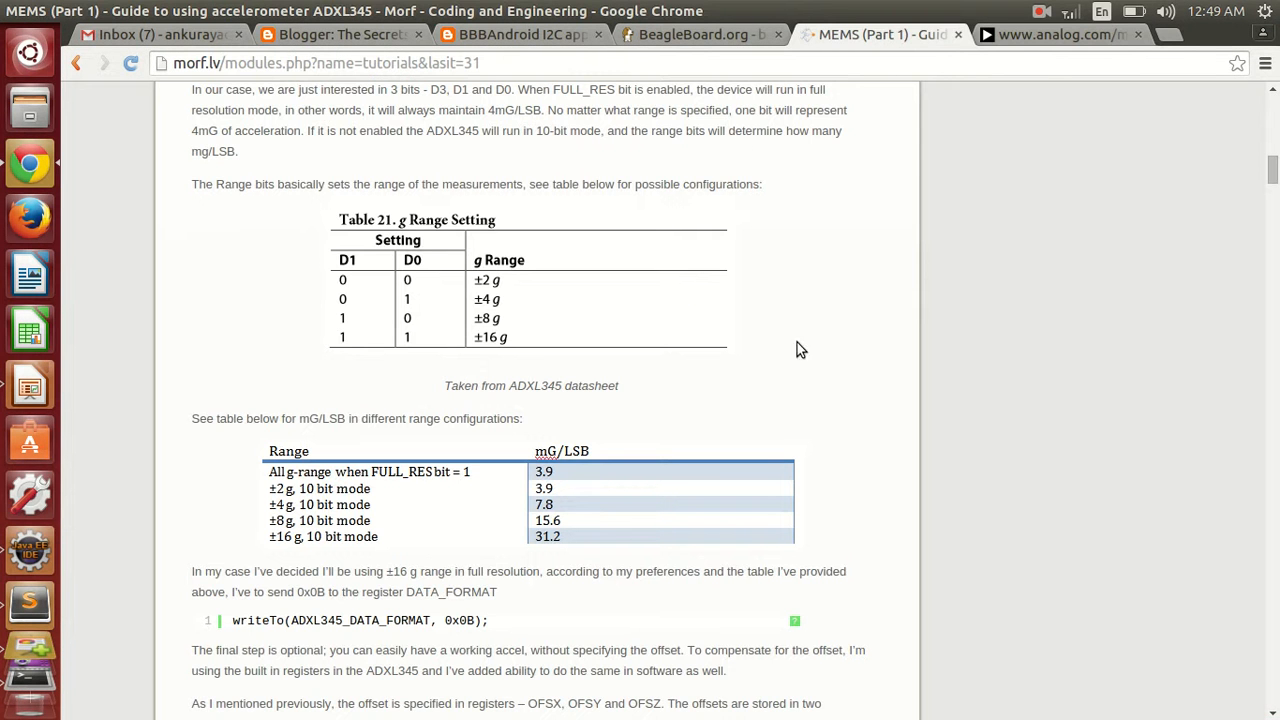
pyautogui.click(1060, 36)
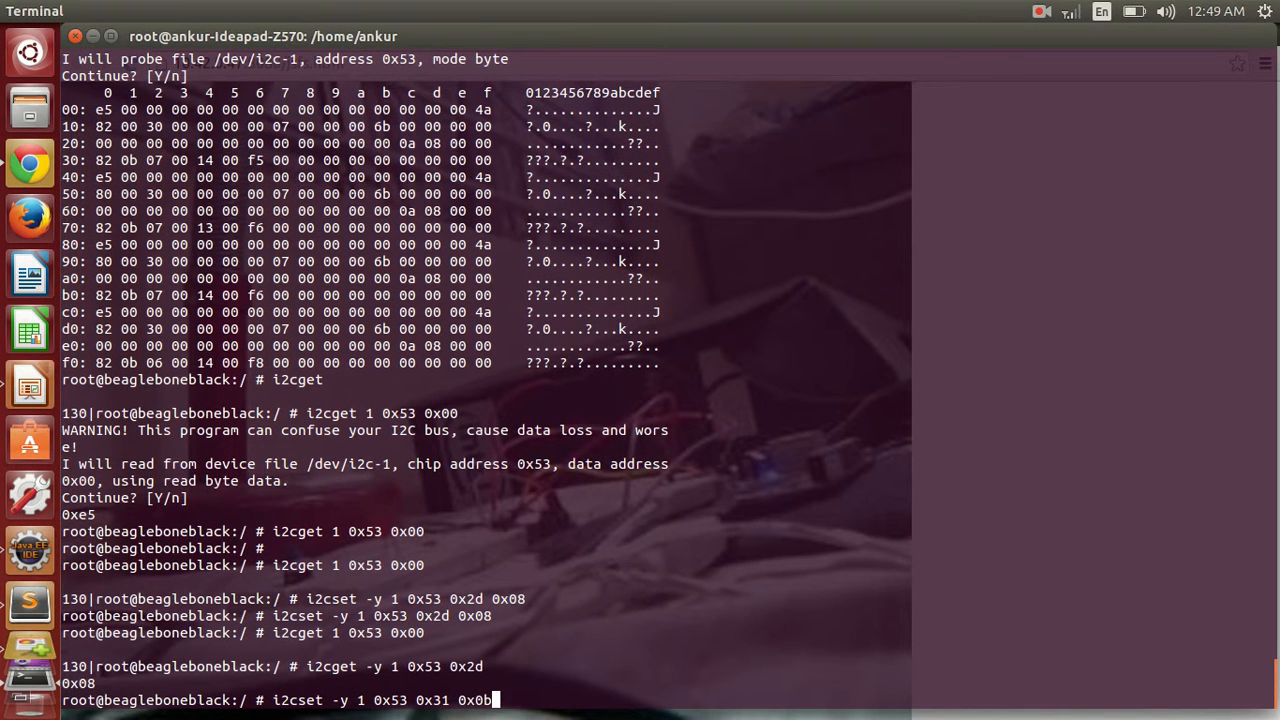
pyautogui.press('Return')
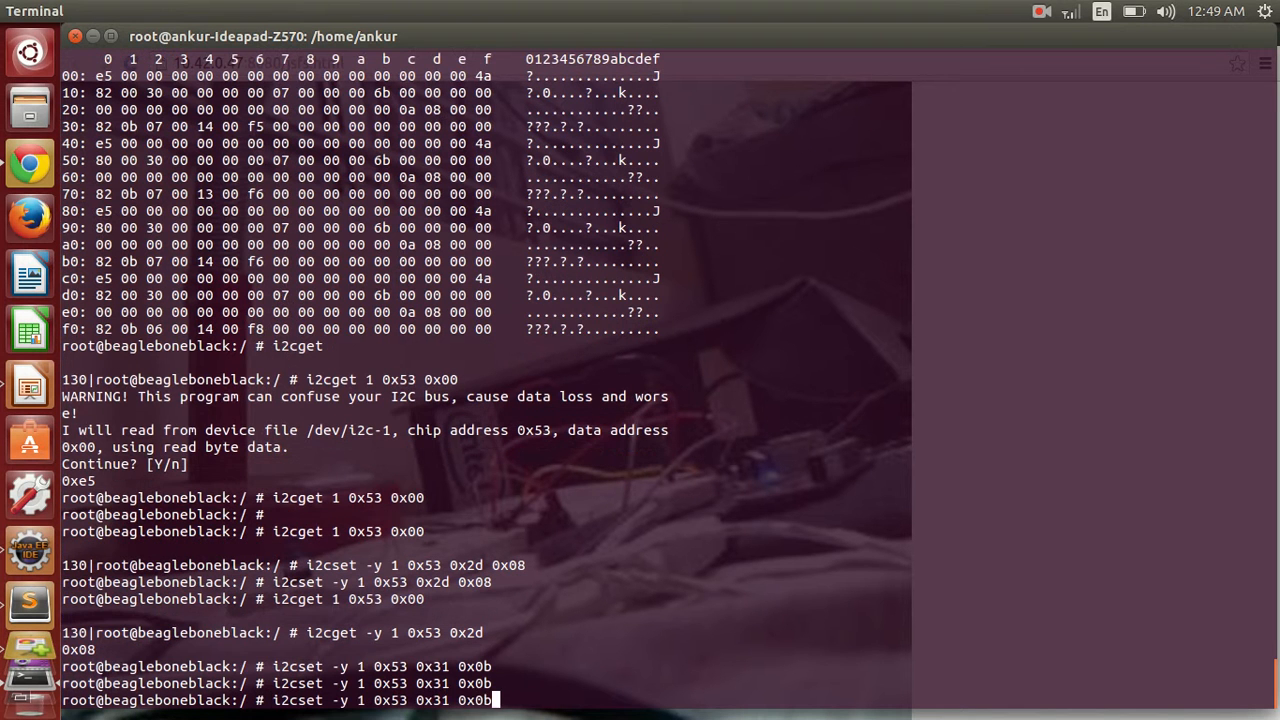
# Enter i2cget -y 1 0x53 0x2d to read a register back and return to the terminal.
pyautogui.write('i2cget -y 1 0x53 0x2d')
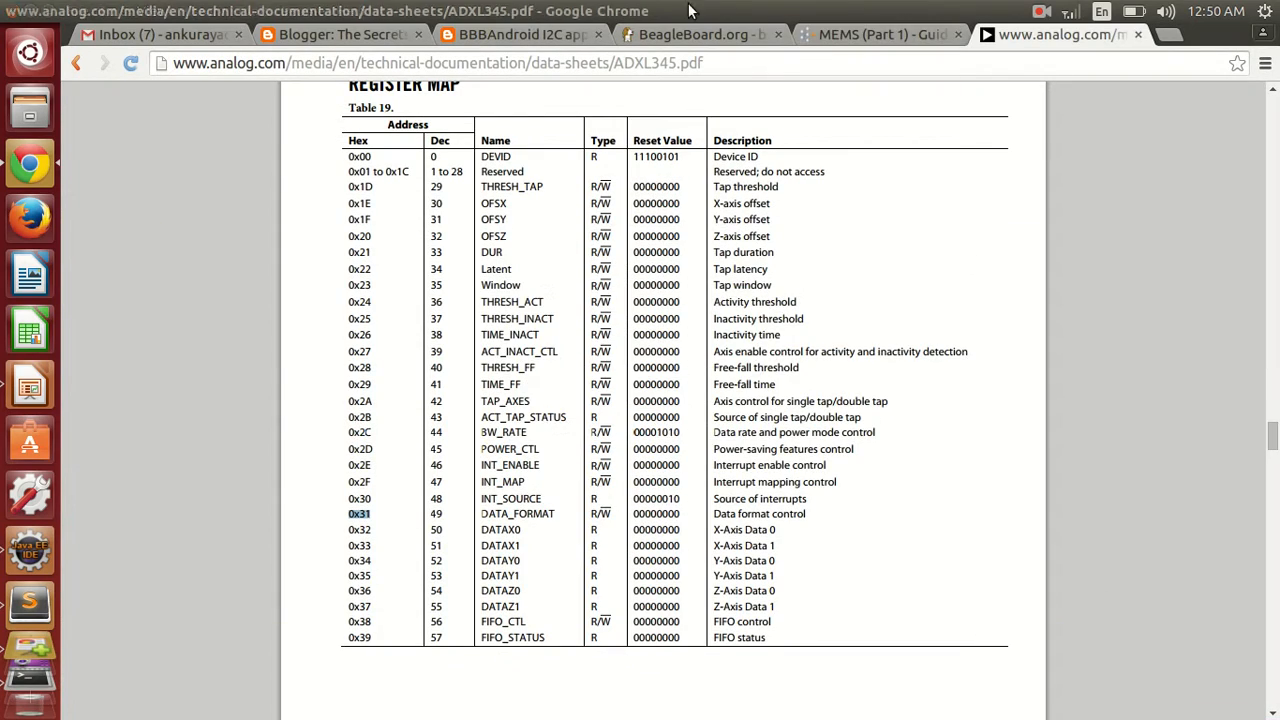
pyautogui.click(880, 34)
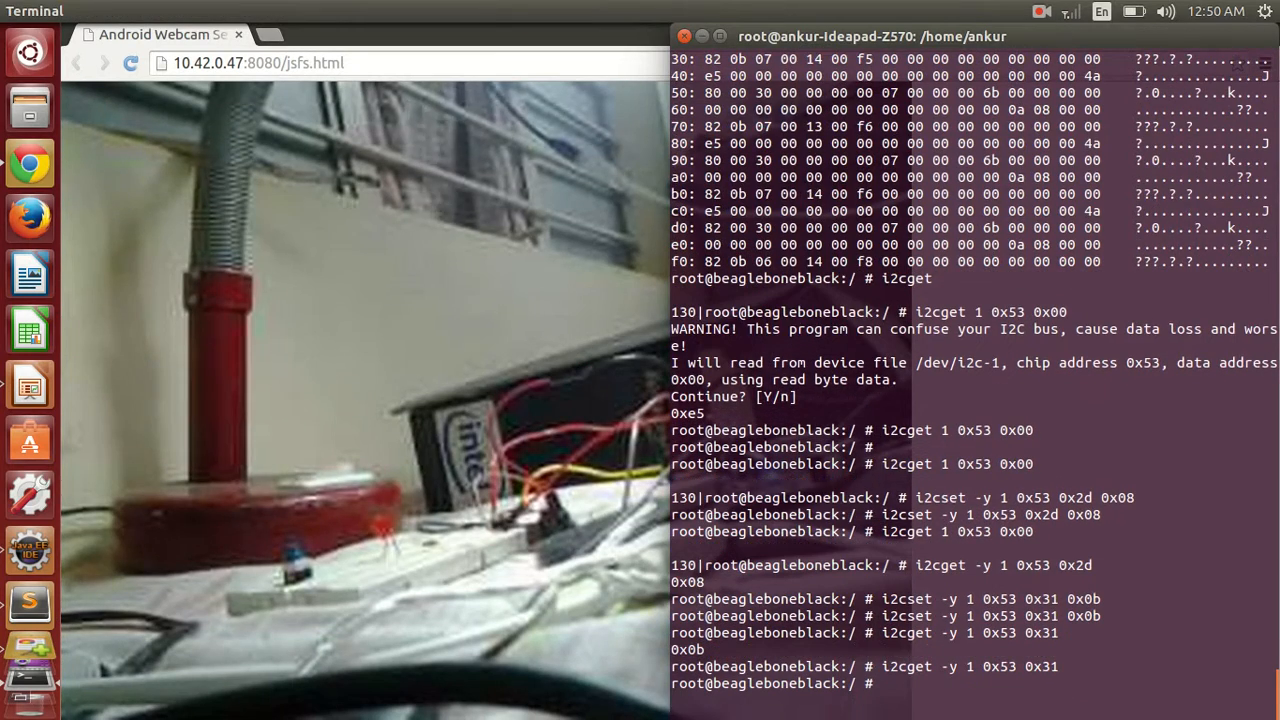
# Run i2cdump 1 0x53 to dump every register of the ADXL345.
pyautogui.write('i2c')
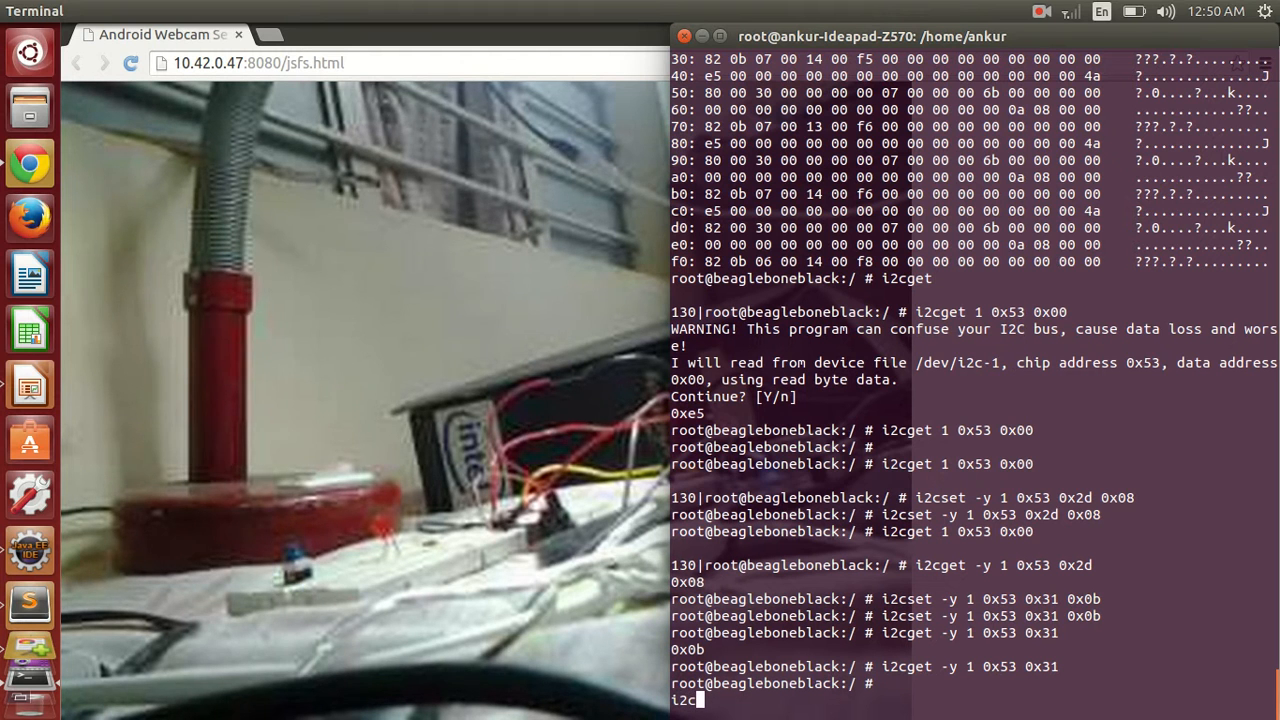
pyautogui.write('dump 1 0x53')
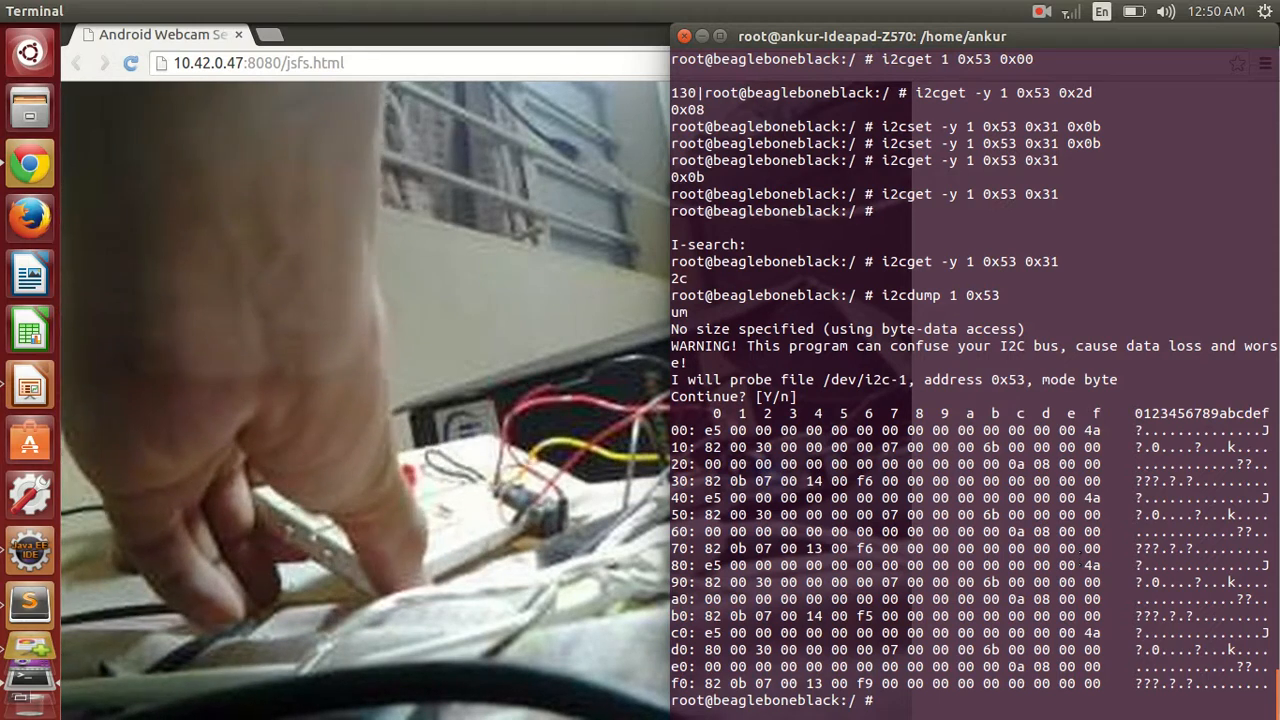
pyautogui.press('Return')
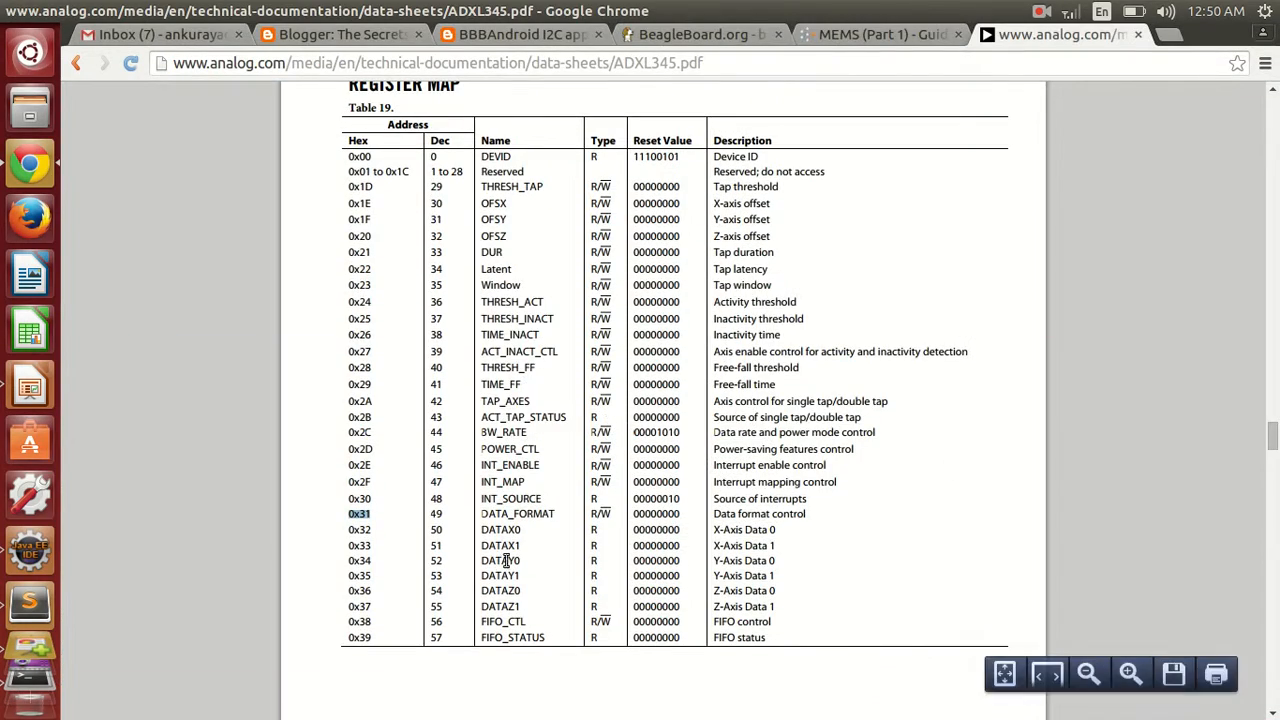
pyautogui.moveTo(482, 528)
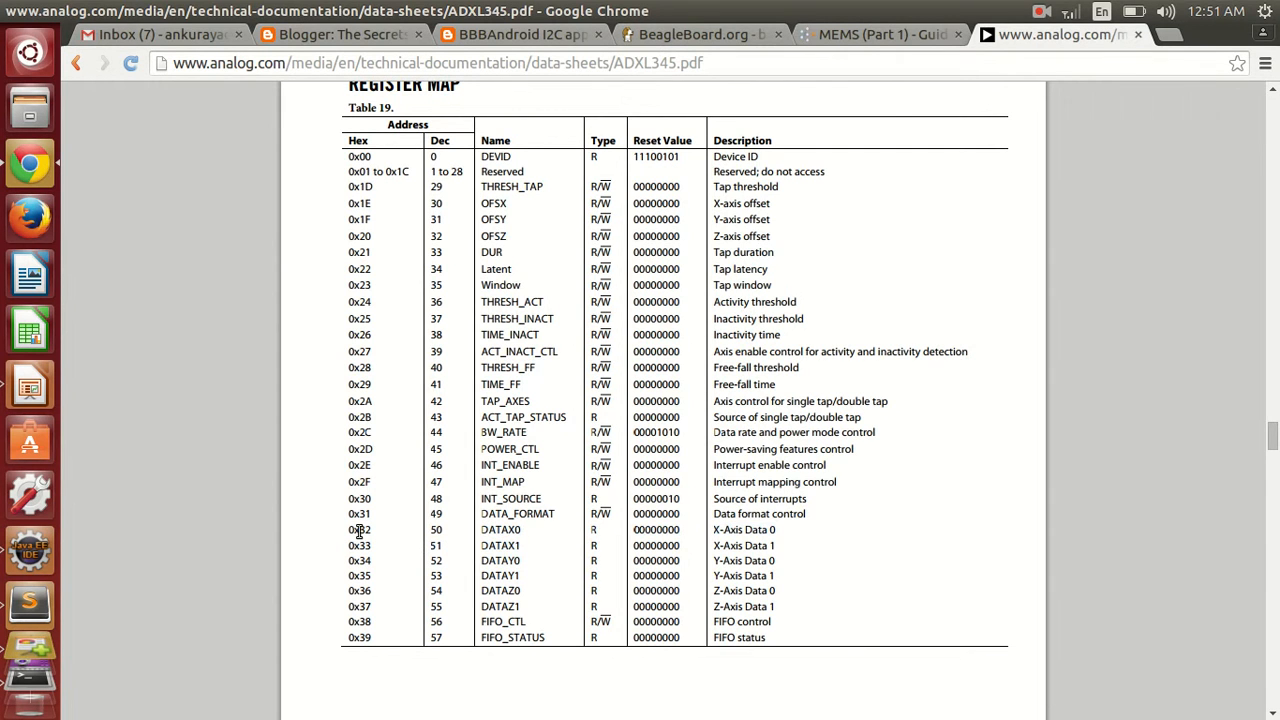
# Mark the DATAX0 and DATAY1 axis register rows in Table 19, then switch to the I2C slides.
pyautogui.doubleClick(500, 528)
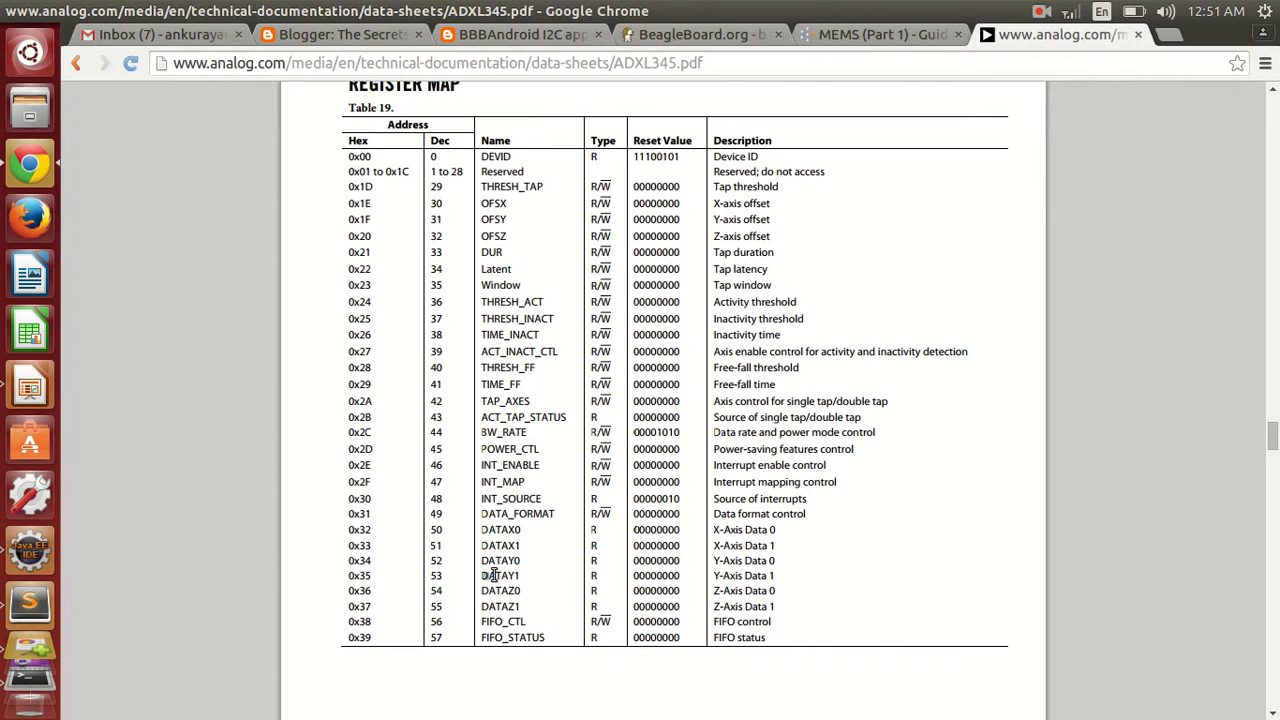
pyautogui.doubleClick(496, 608)
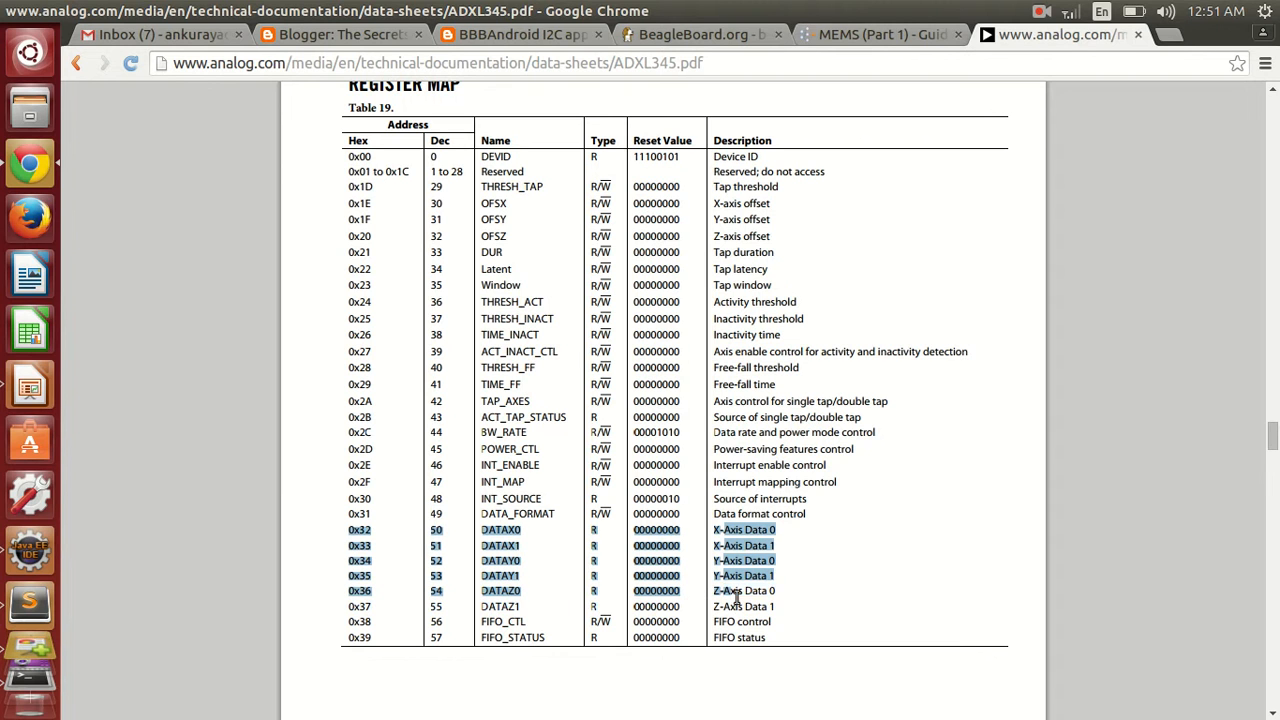
pyautogui.click(882, 600)
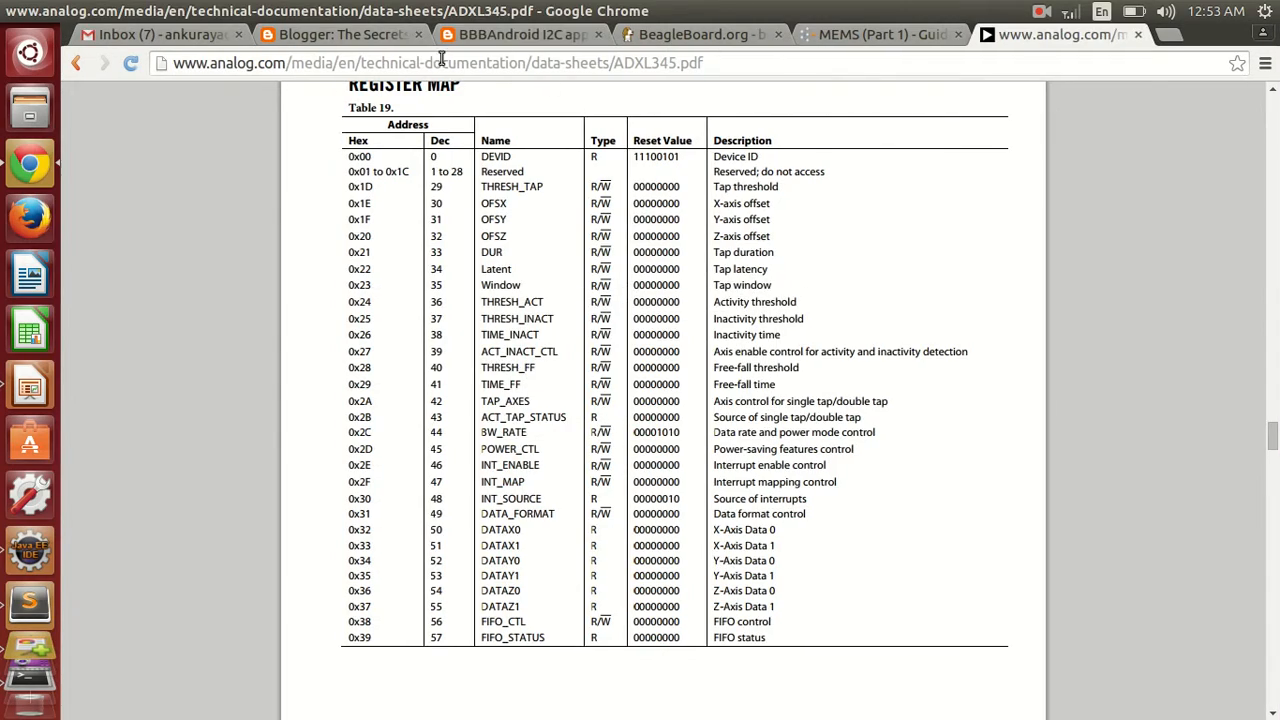
# Read through the ADXL345 I2C blog post.
pyautogui.click(530, 34)
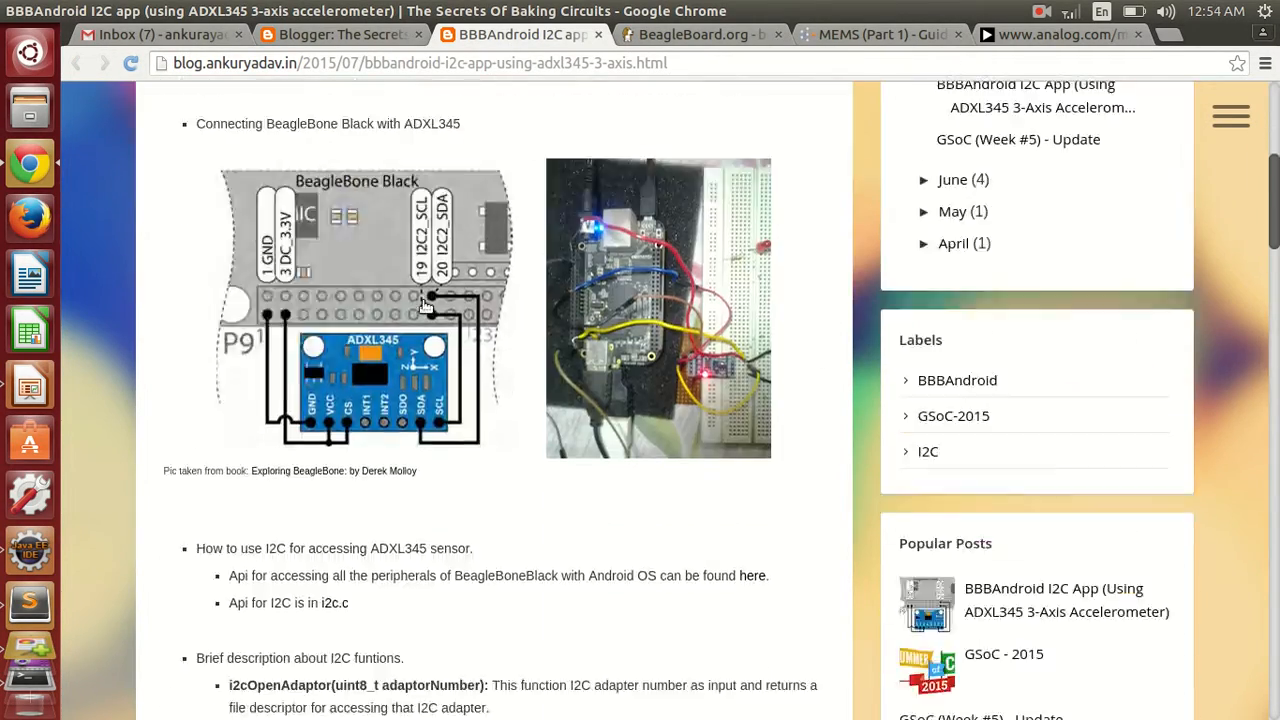
pyautogui.scroll(-3)
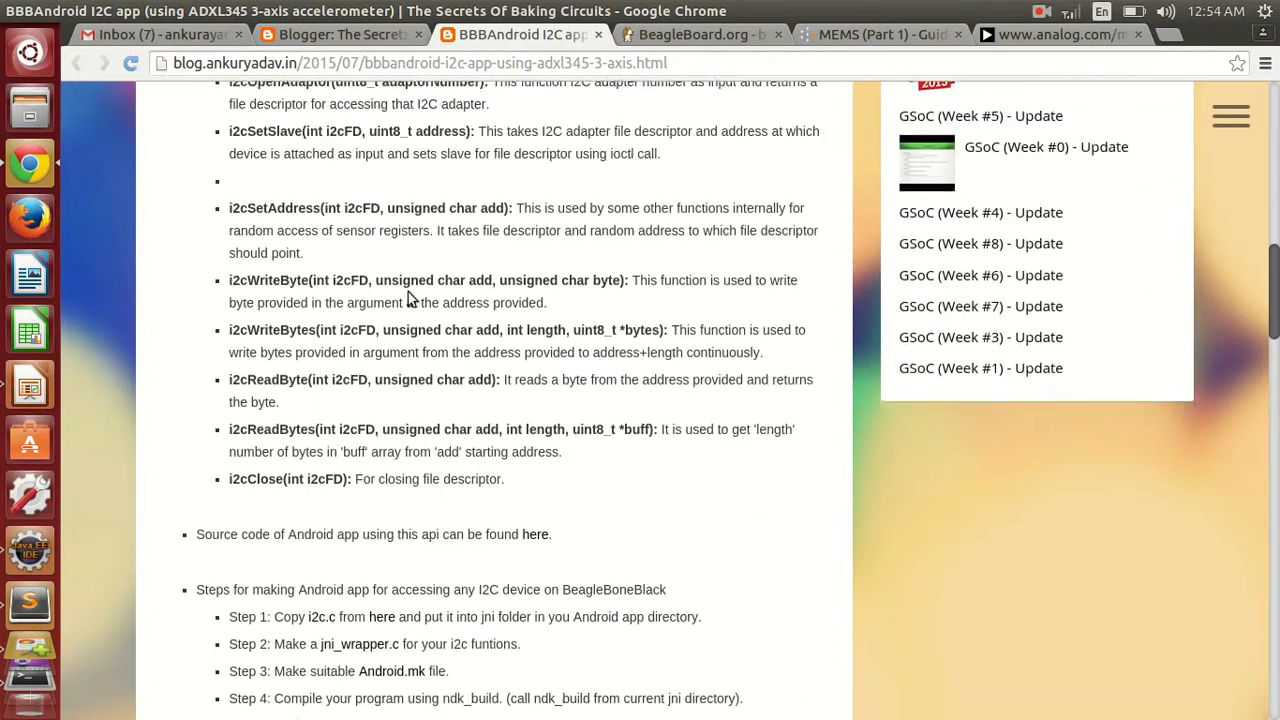
pyautogui.scroll(-3)
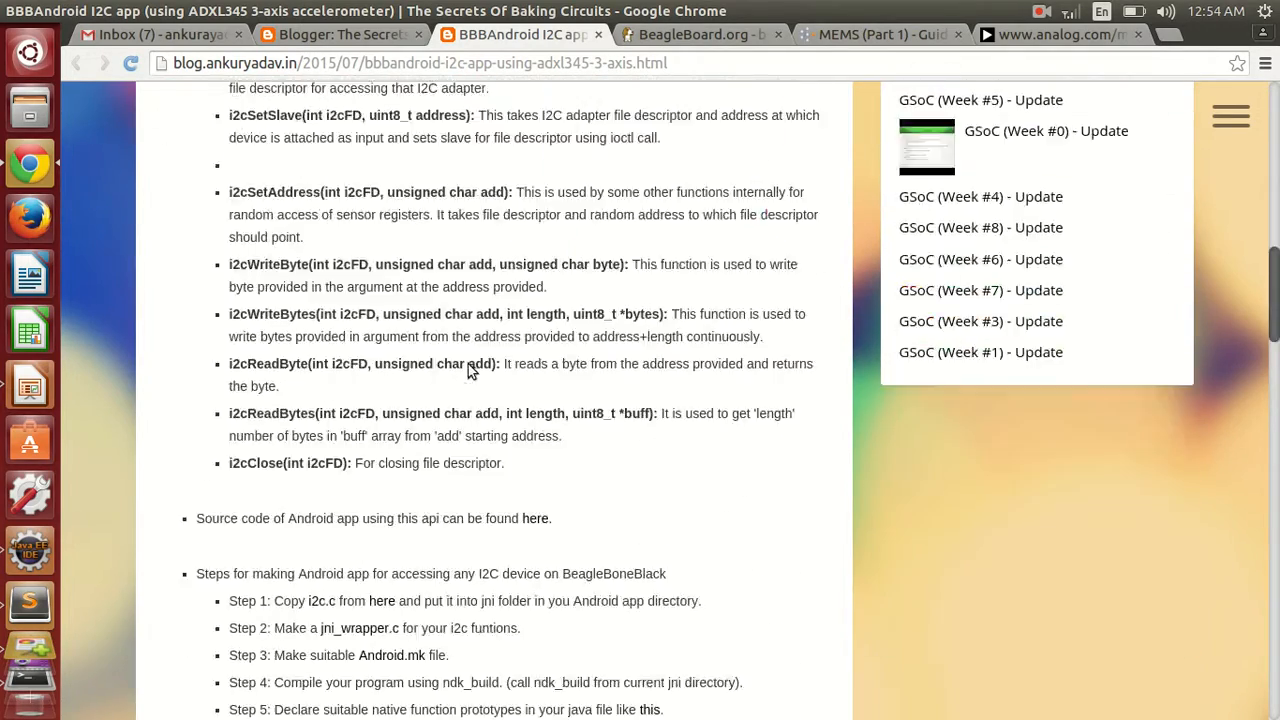
pyautogui.scroll(-3)
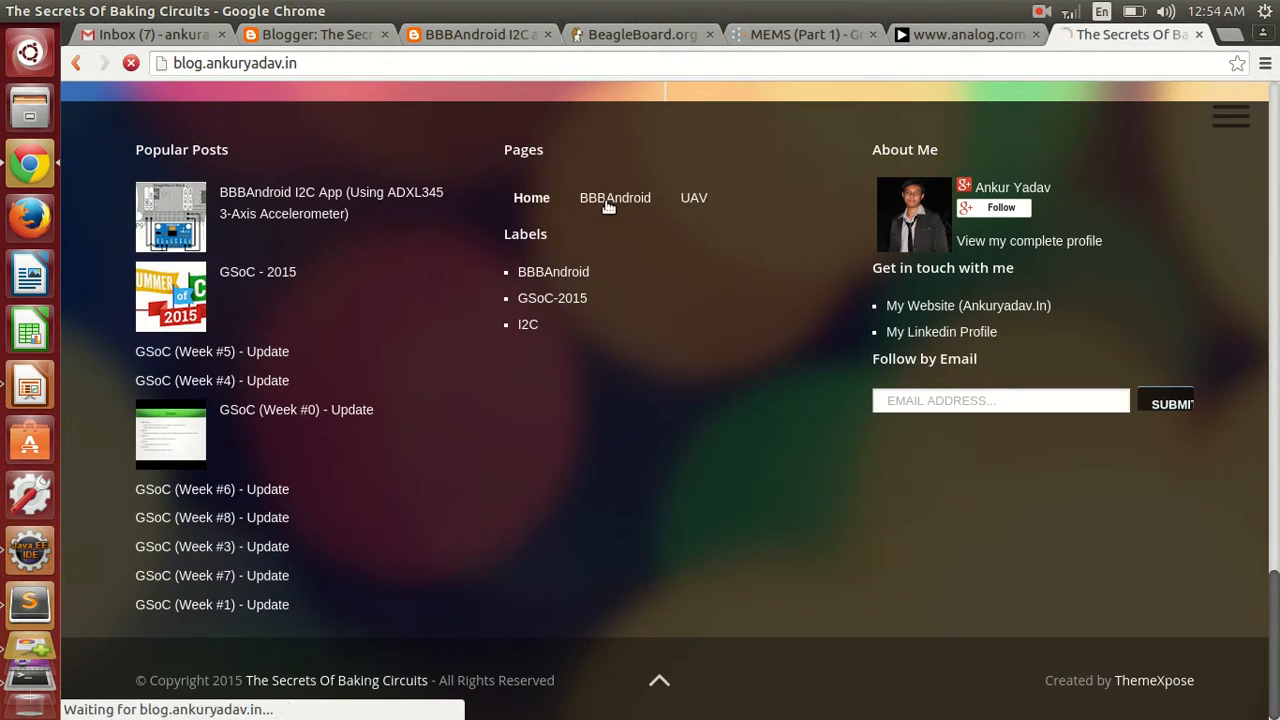
# Review the BBBAndroid project page from the footer link, close it, and finish reading the post.
pyautogui.click(616, 198)
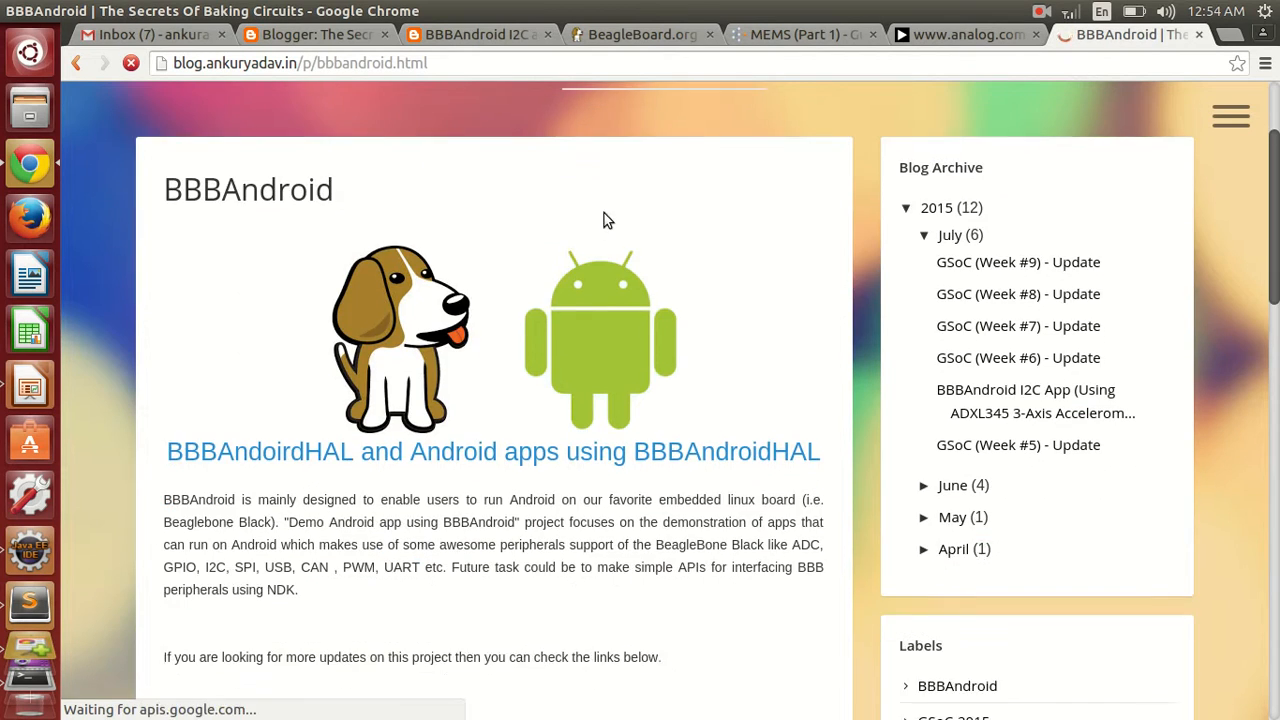
pyautogui.scroll(-3)
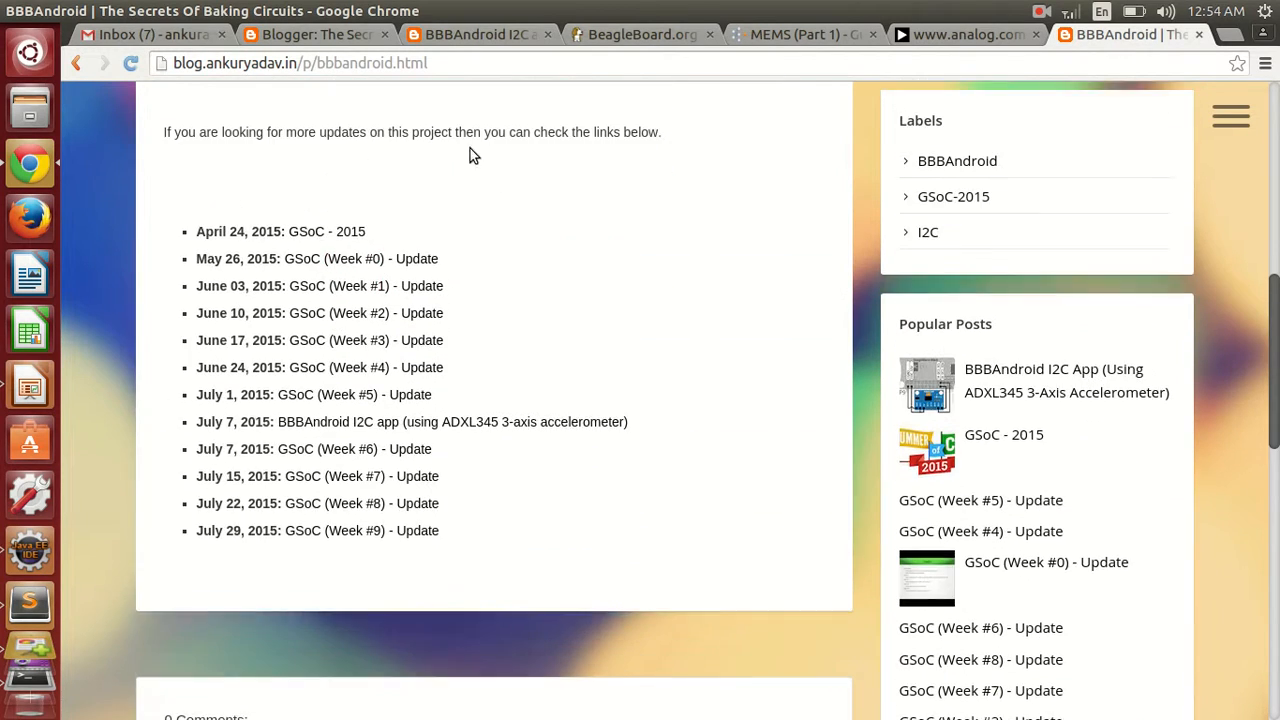
pyautogui.scroll(-3)
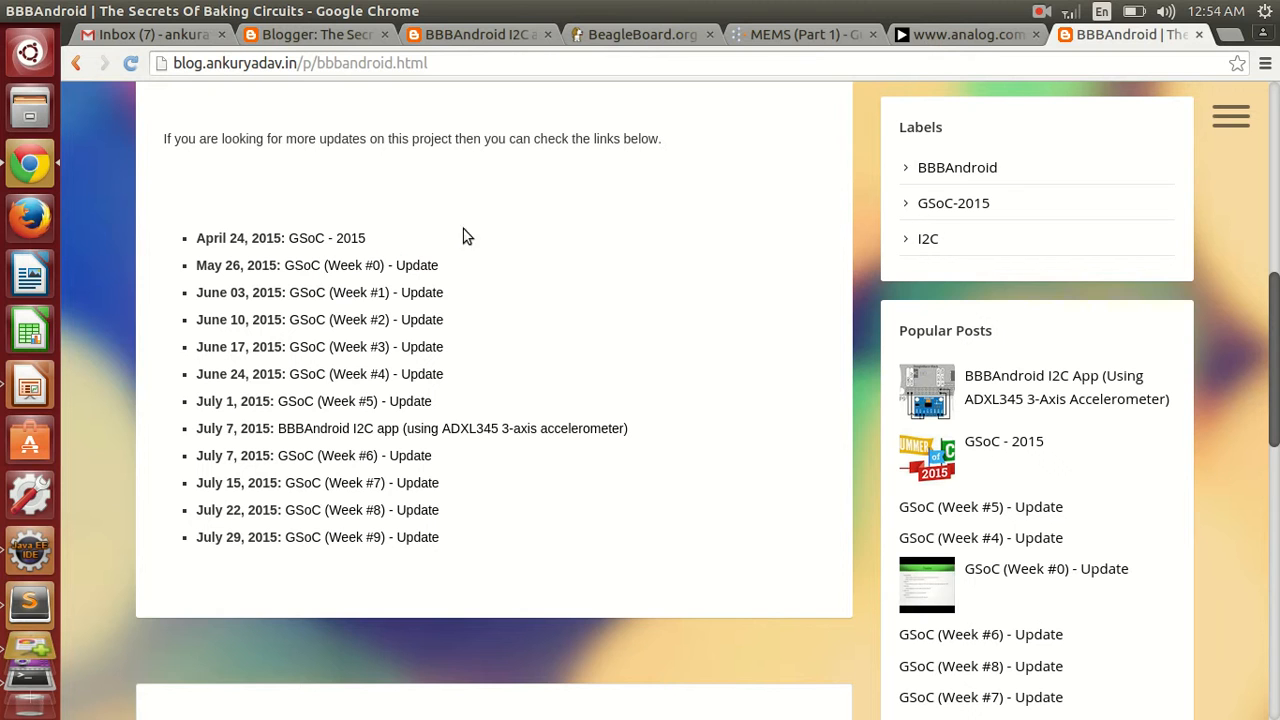
pyautogui.moveTo(348, 218)
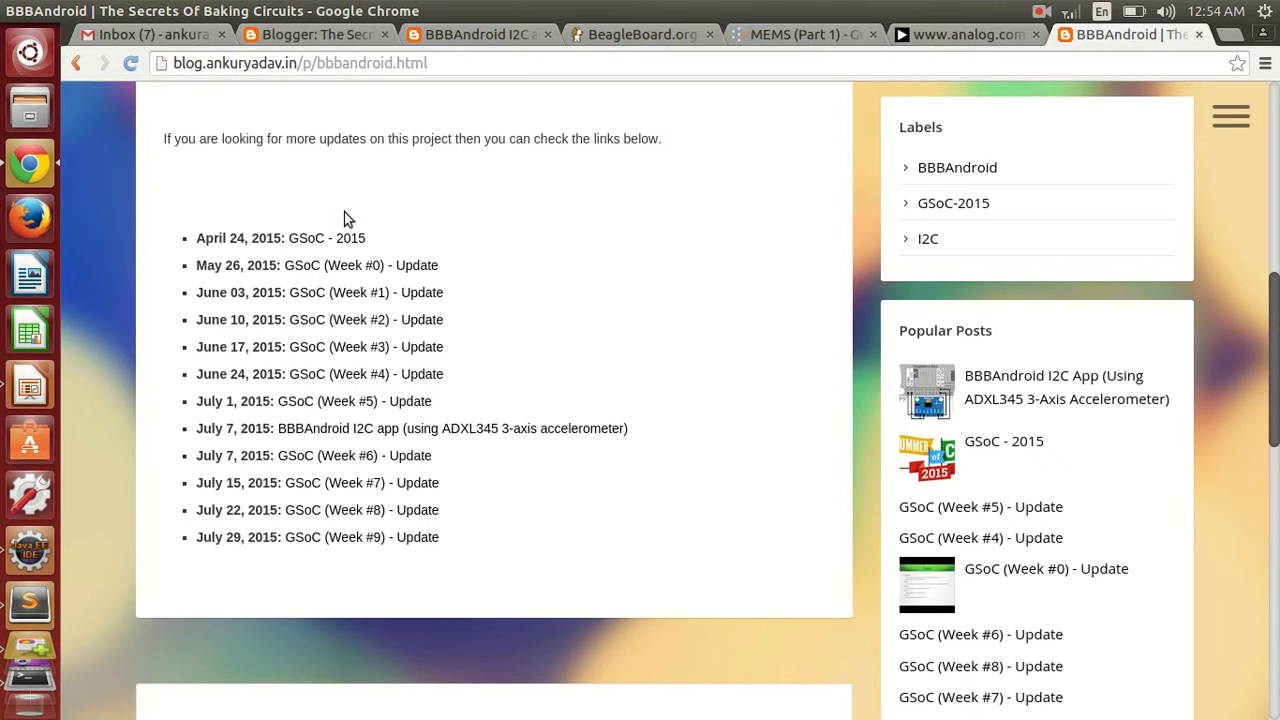
pyautogui.moveTo(312, 444)
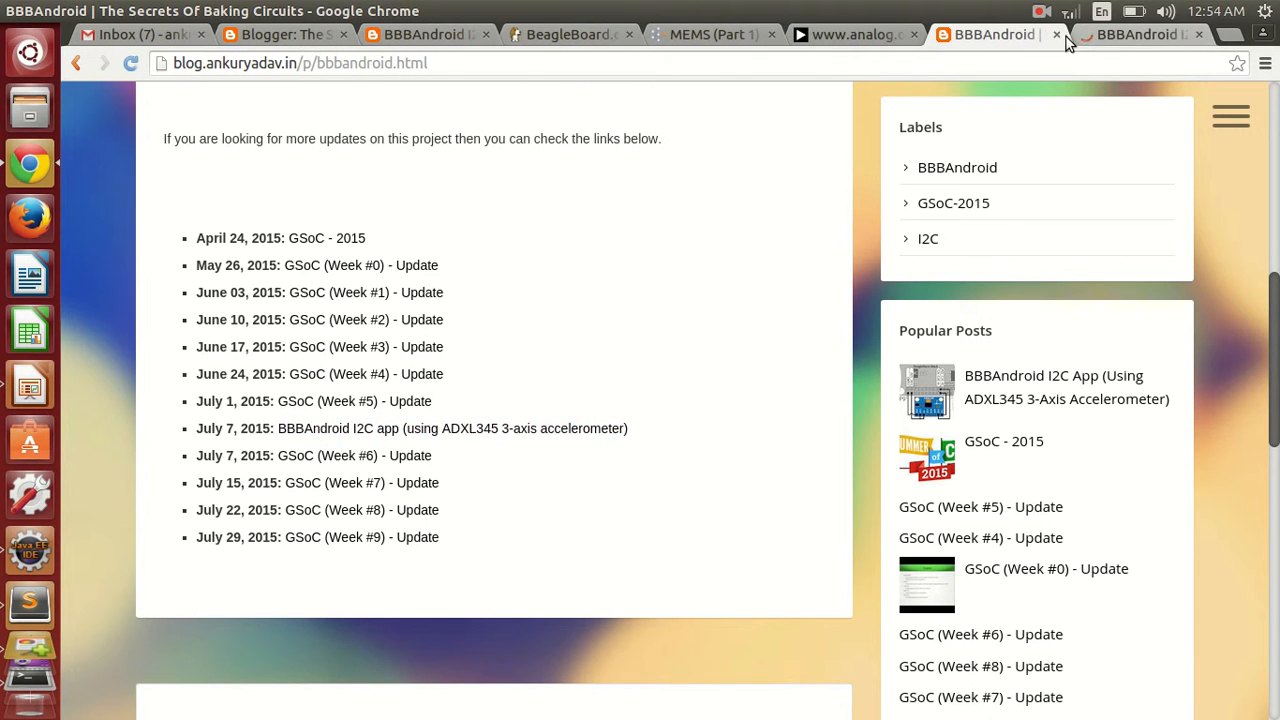
pyautogui.click(448, 428)
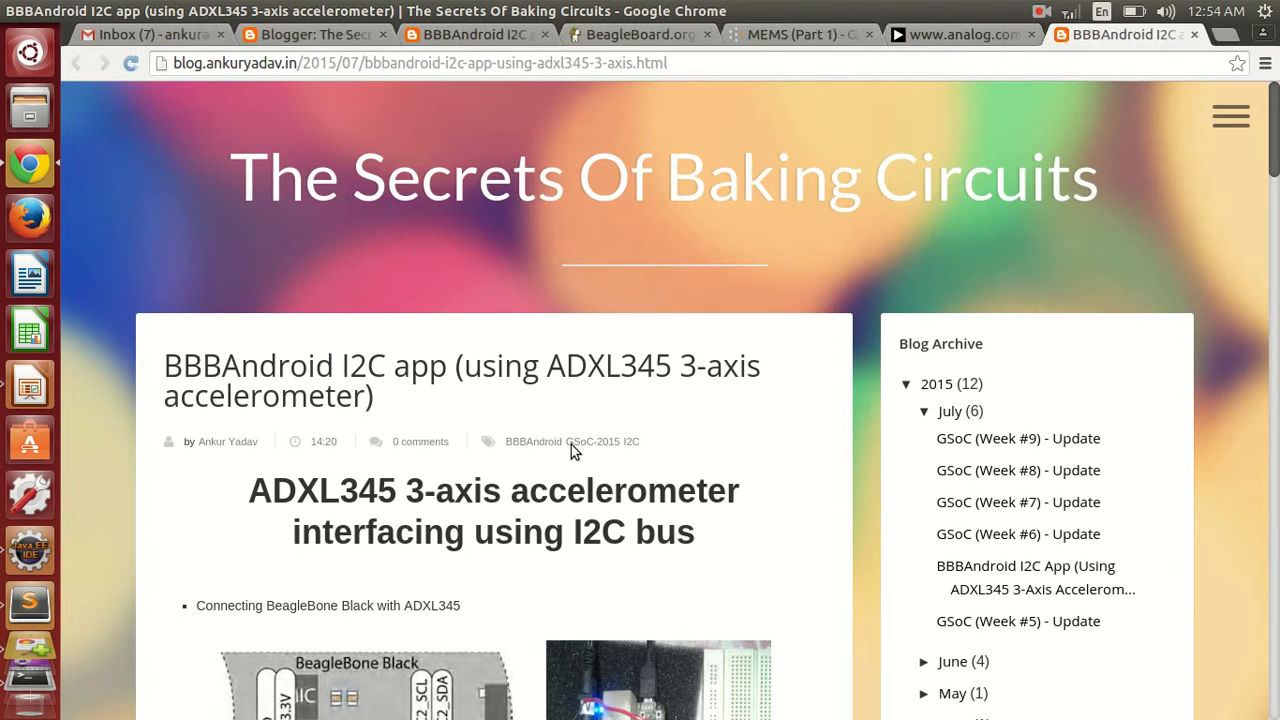
pyautogui.scroll(-3)
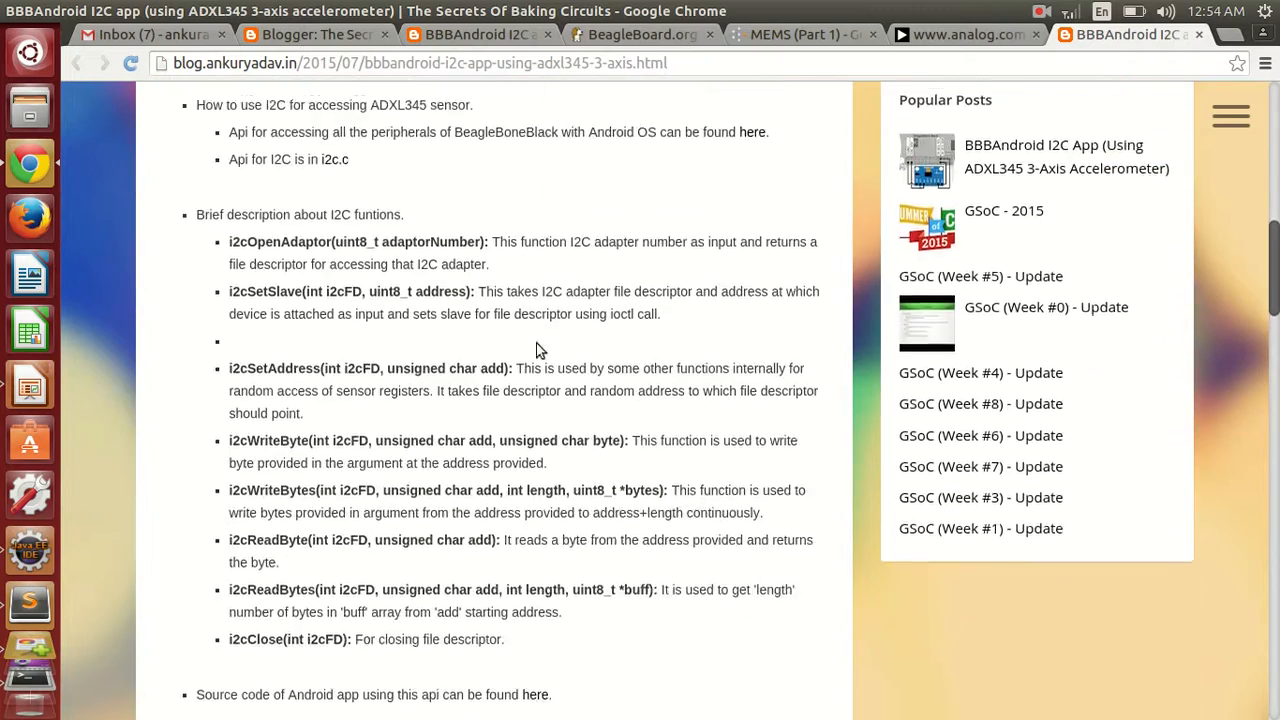
pyautogui.scroll(-3)
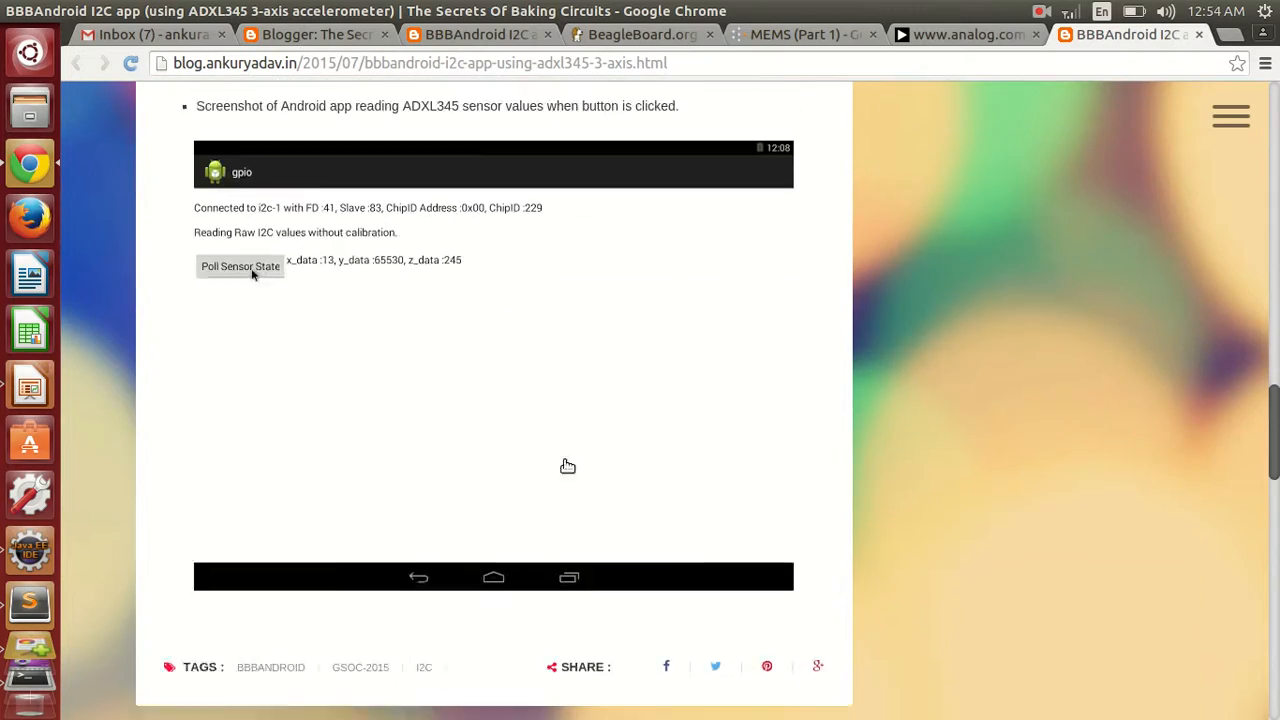
pyautogui.scroll(-3)
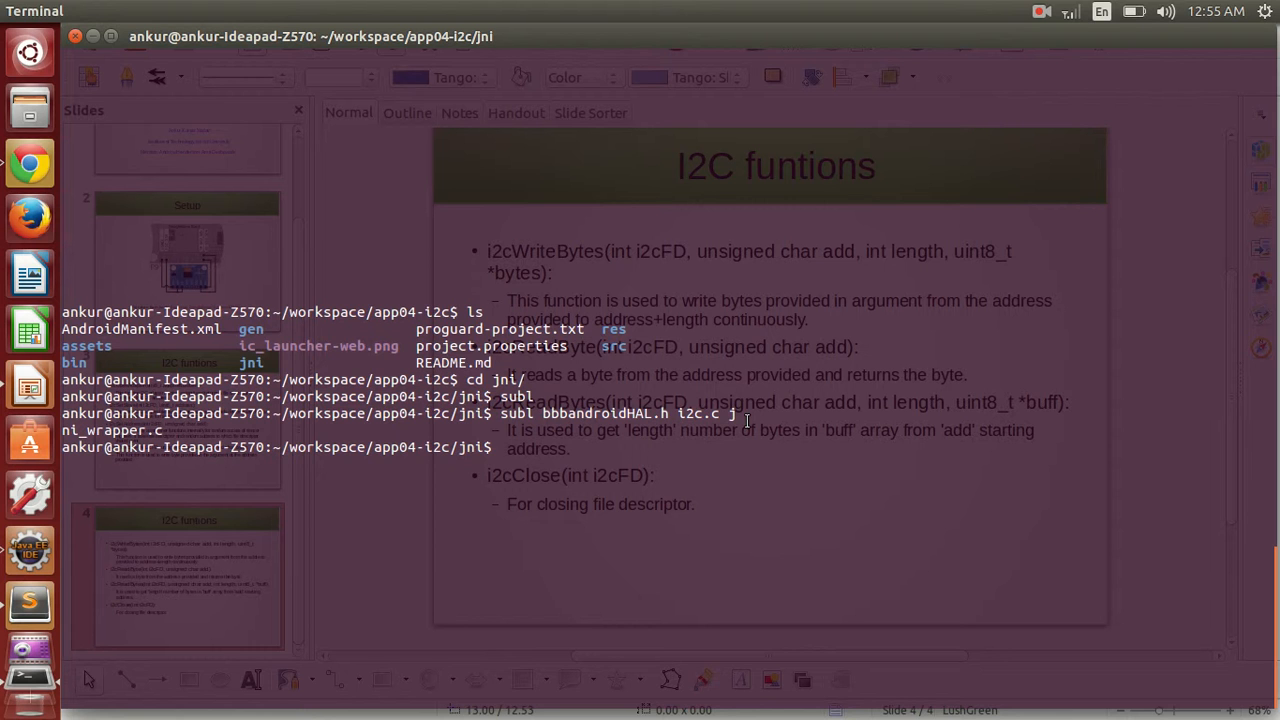
# Launch nautilus and browse into the project's jni folder of C sources.
pyautogui.write('na')
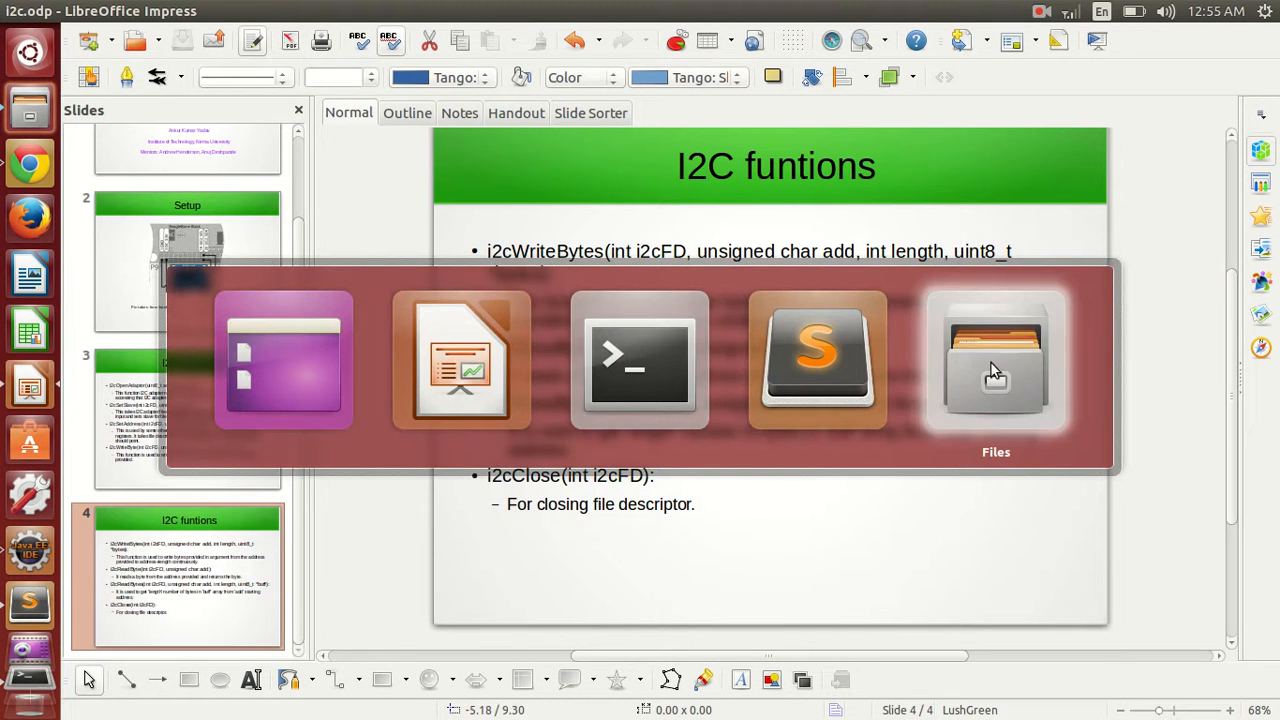
pyautogui.click(996, 360)
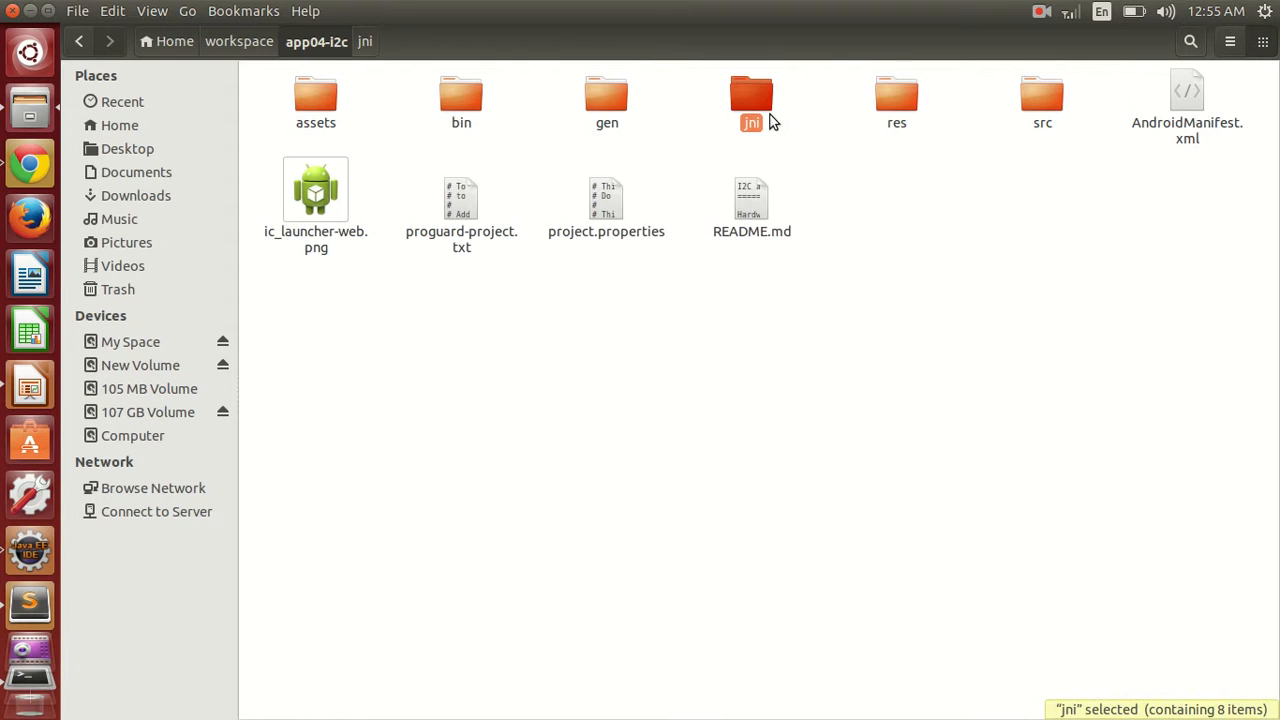
pyautogui.doubleClick(750, 96)
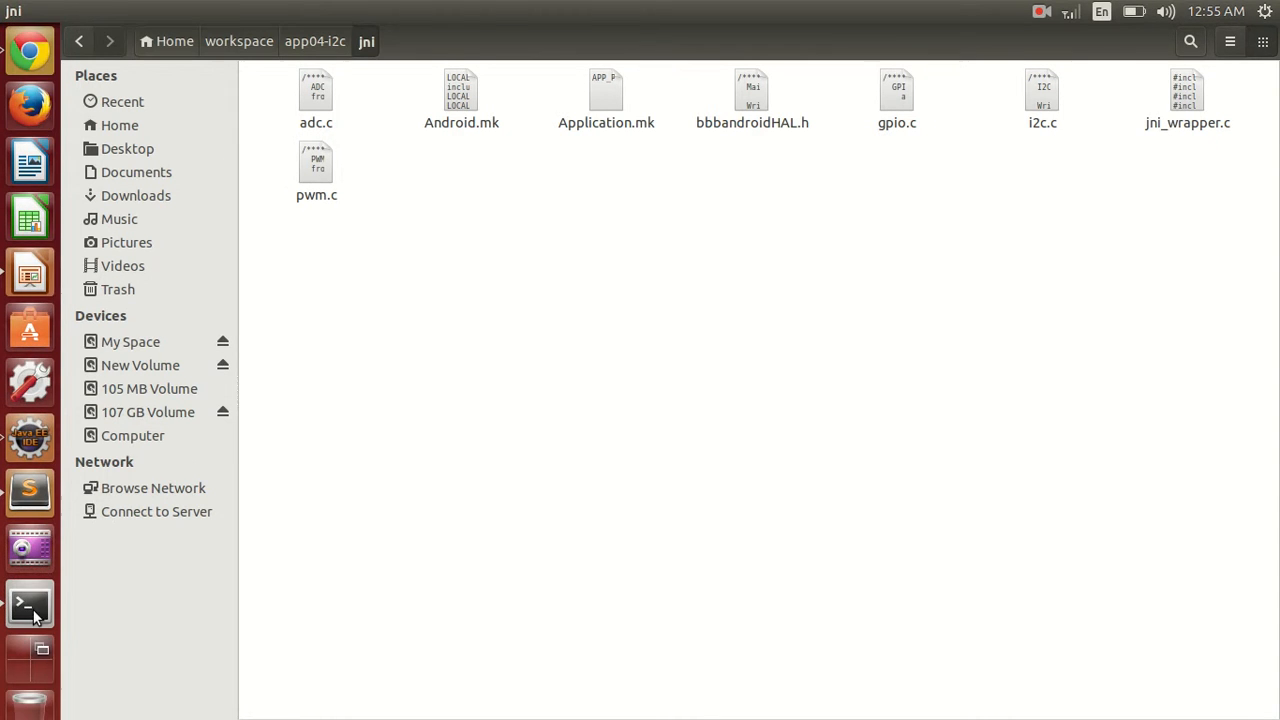
pyautogui.click(28, 600)
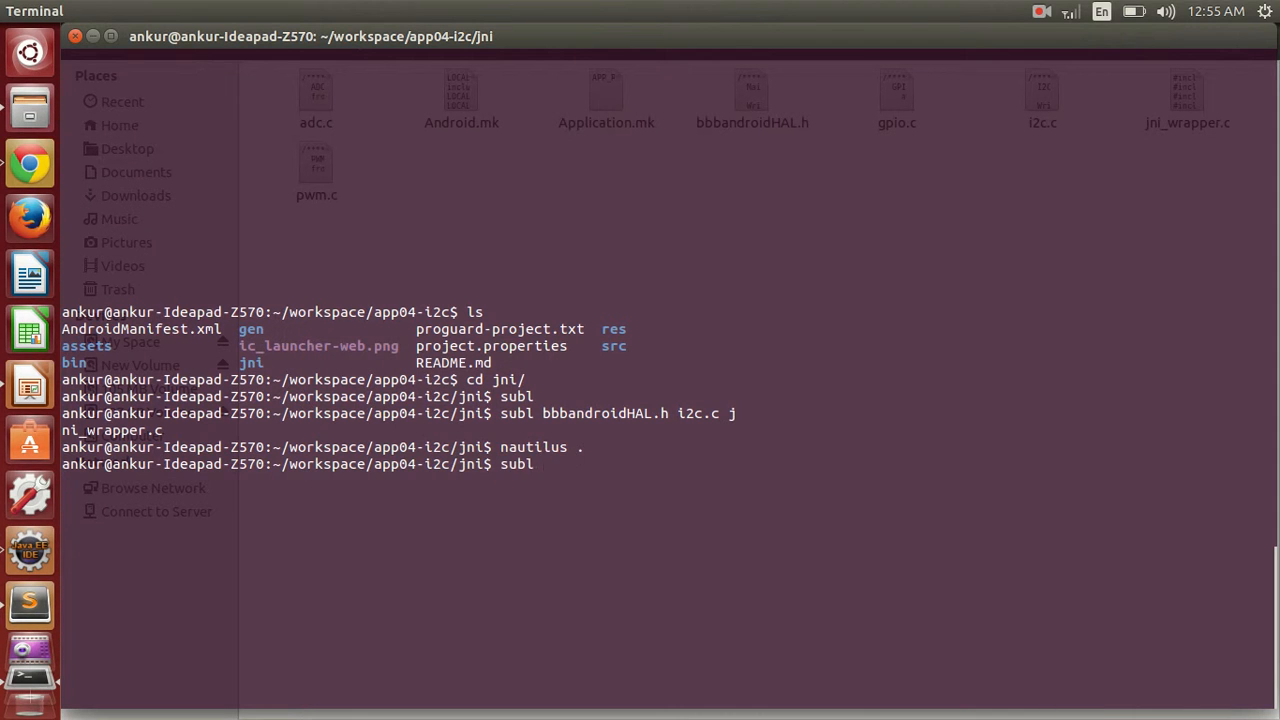
# Open jni_wrapper.c and i2c.c in Sublime with subl, fixing a mistyped file name.
pyautogui.write('jni_wrapper.c')
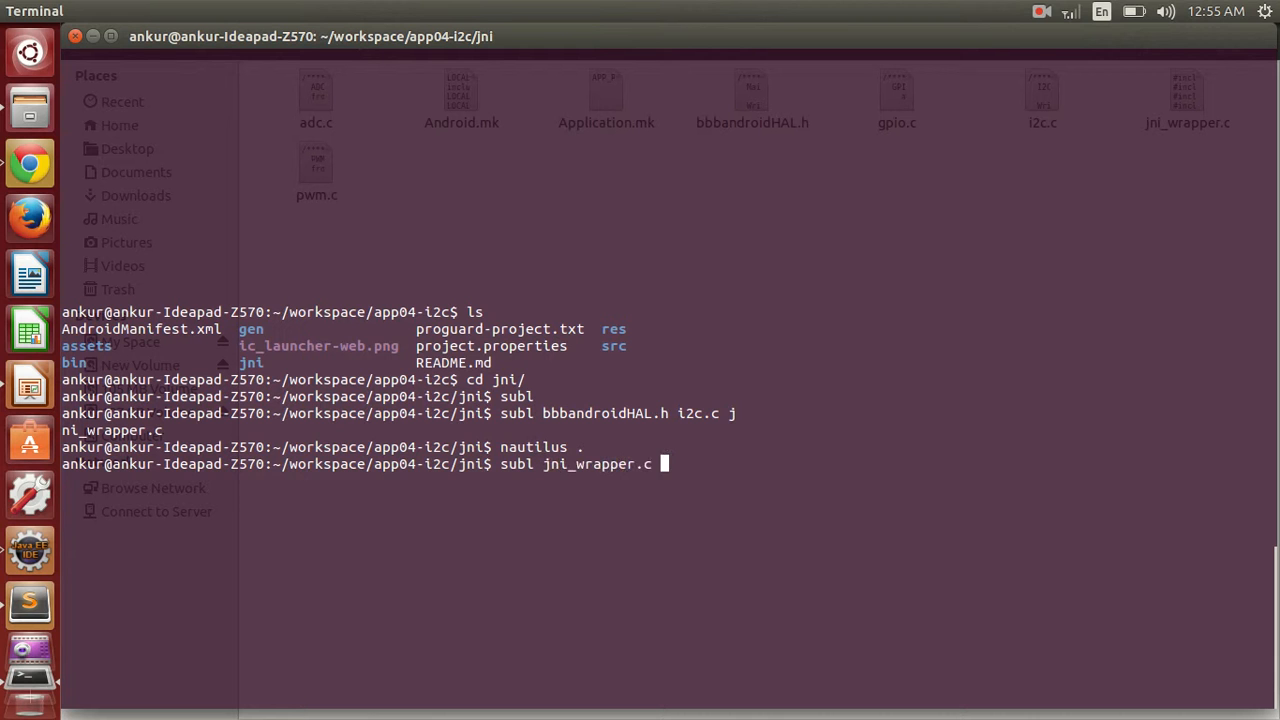
pyautogui.write('spi')
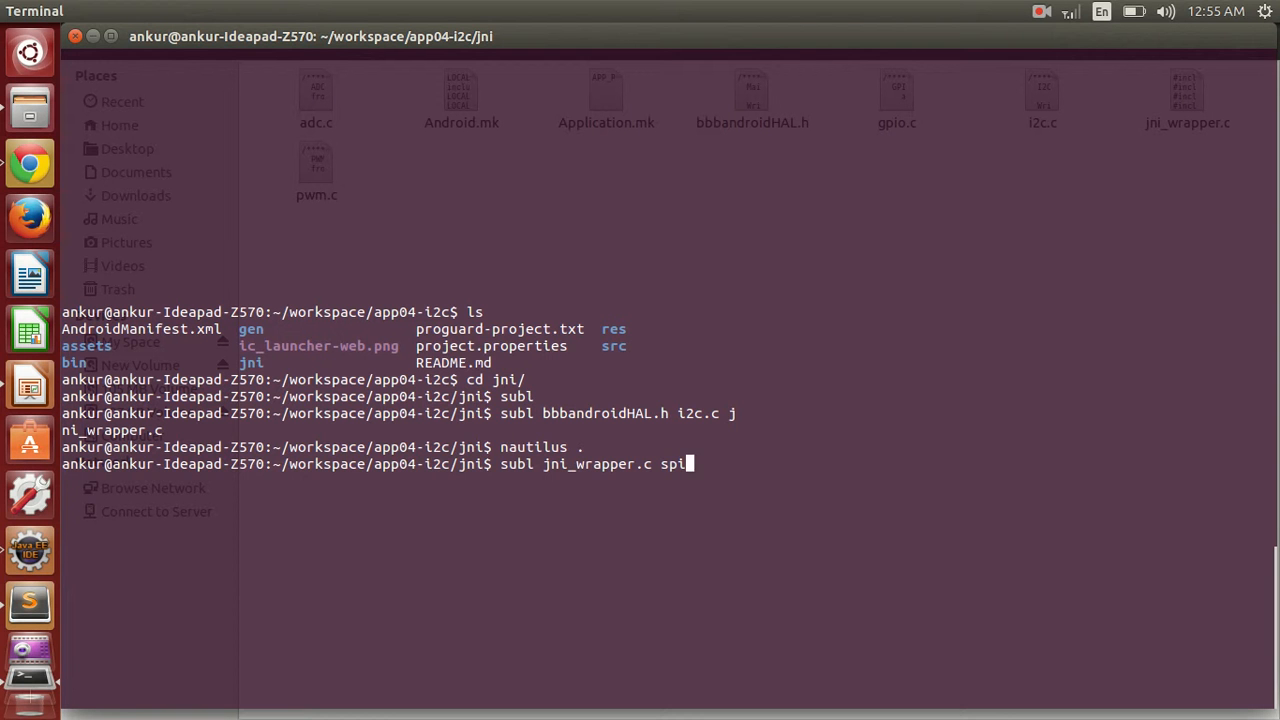
pyautogui.press('BackSpace')
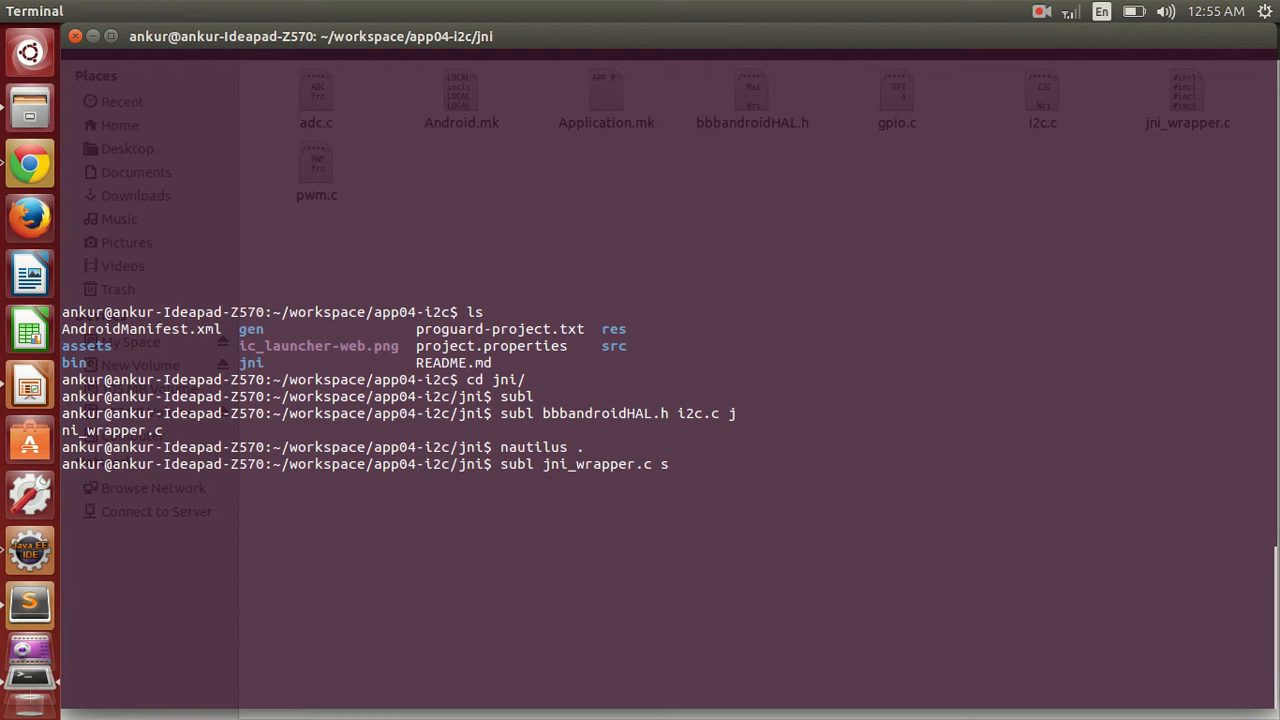
pyautogui.write('i2c.c')
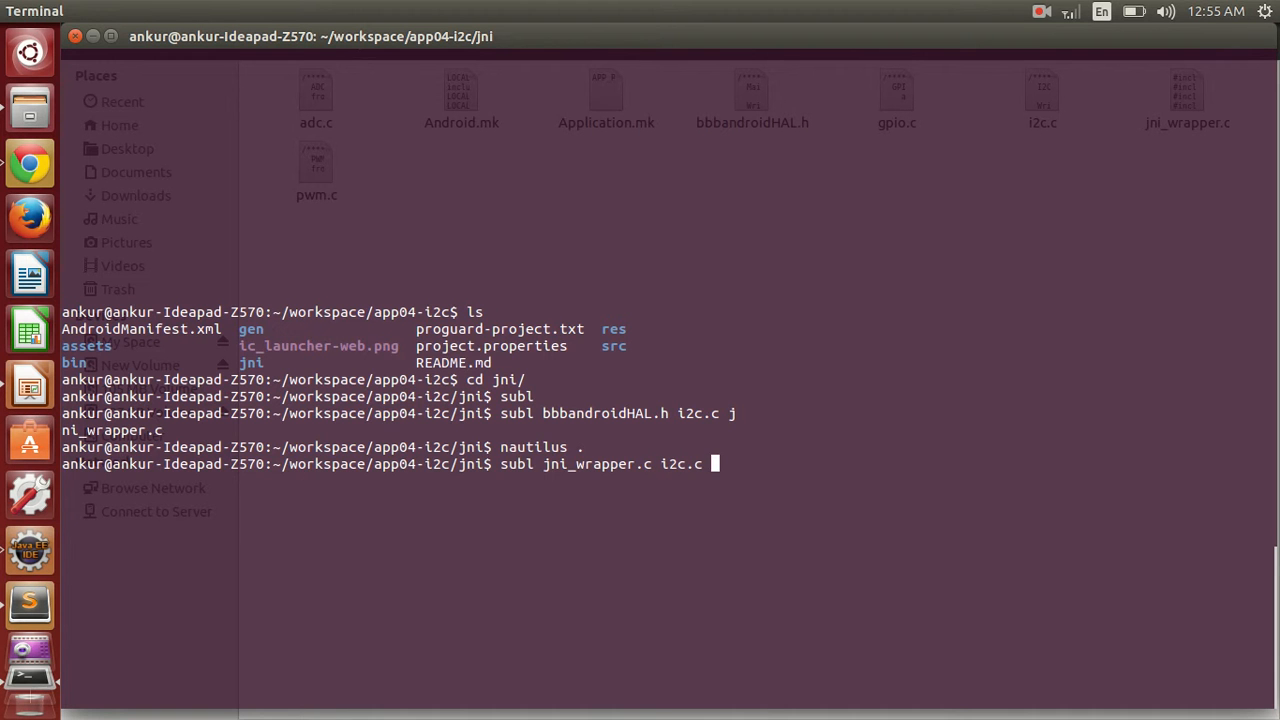
pyautogui.press('Return')
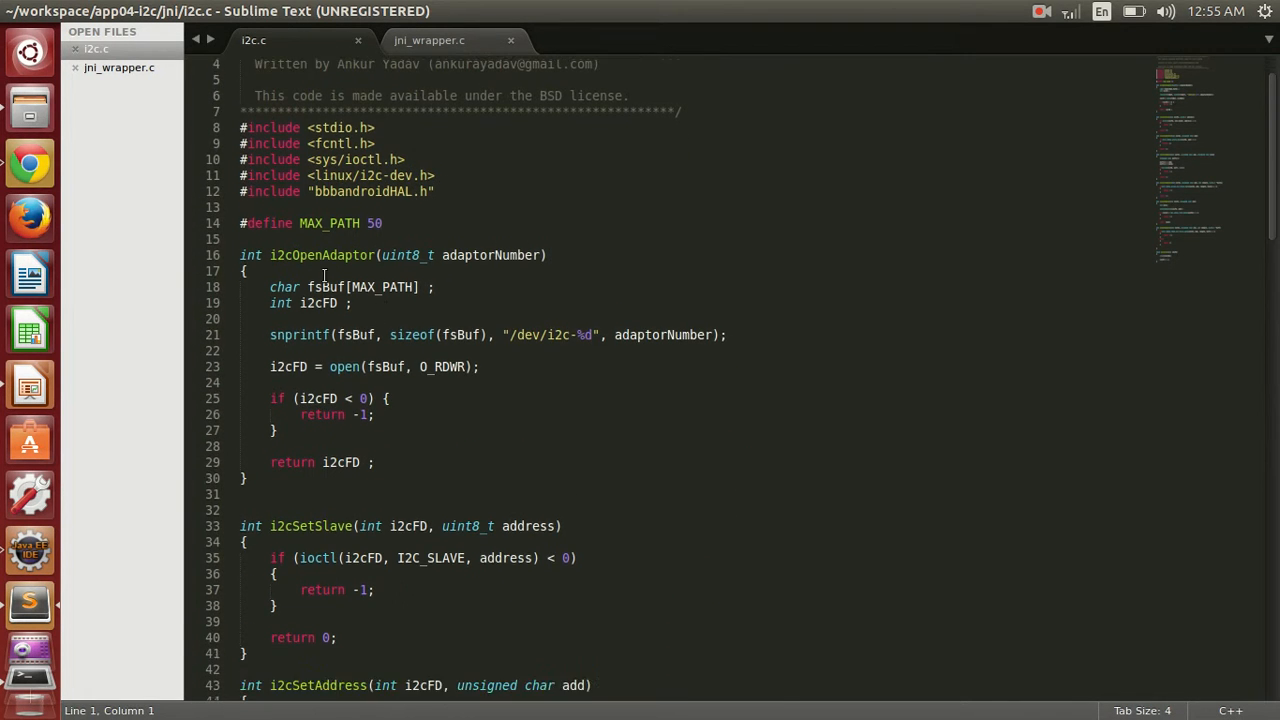
# Scroll through the I2C helper functions in i2c.c.
pyautogui.scroll(-3)
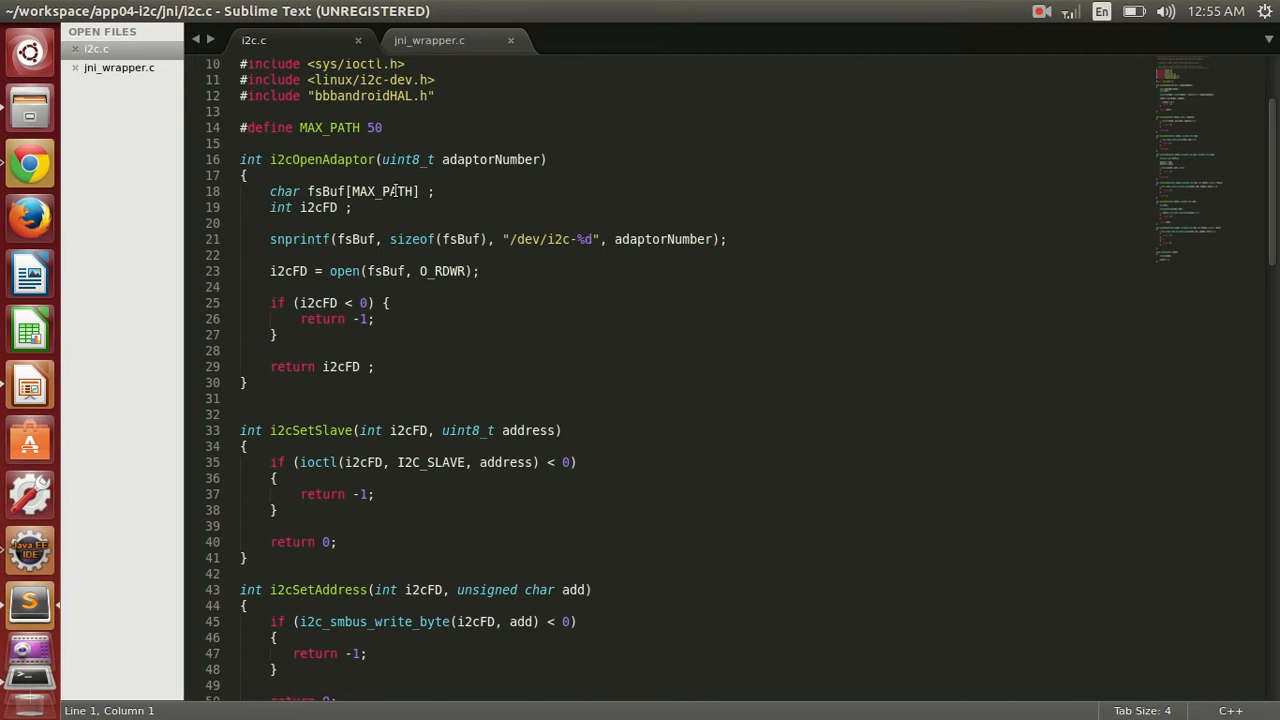
pyautogui.scroll(-3)
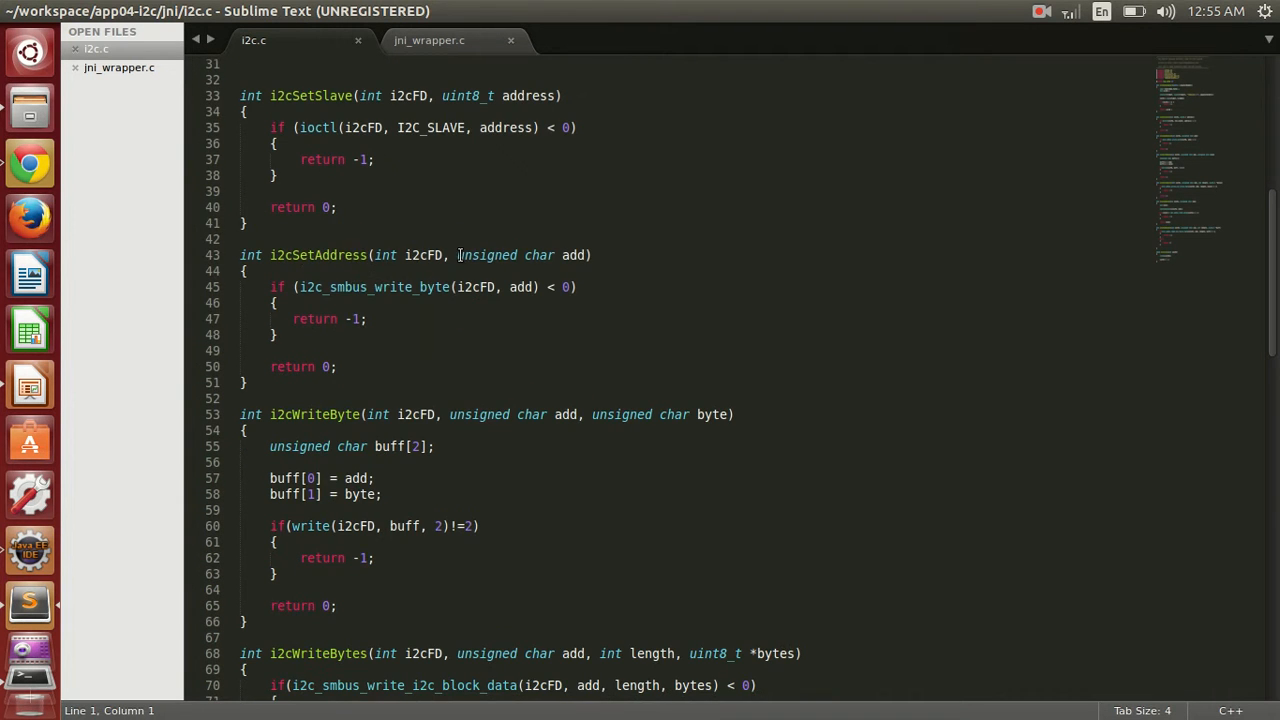
pyautogui.scroll(-3)
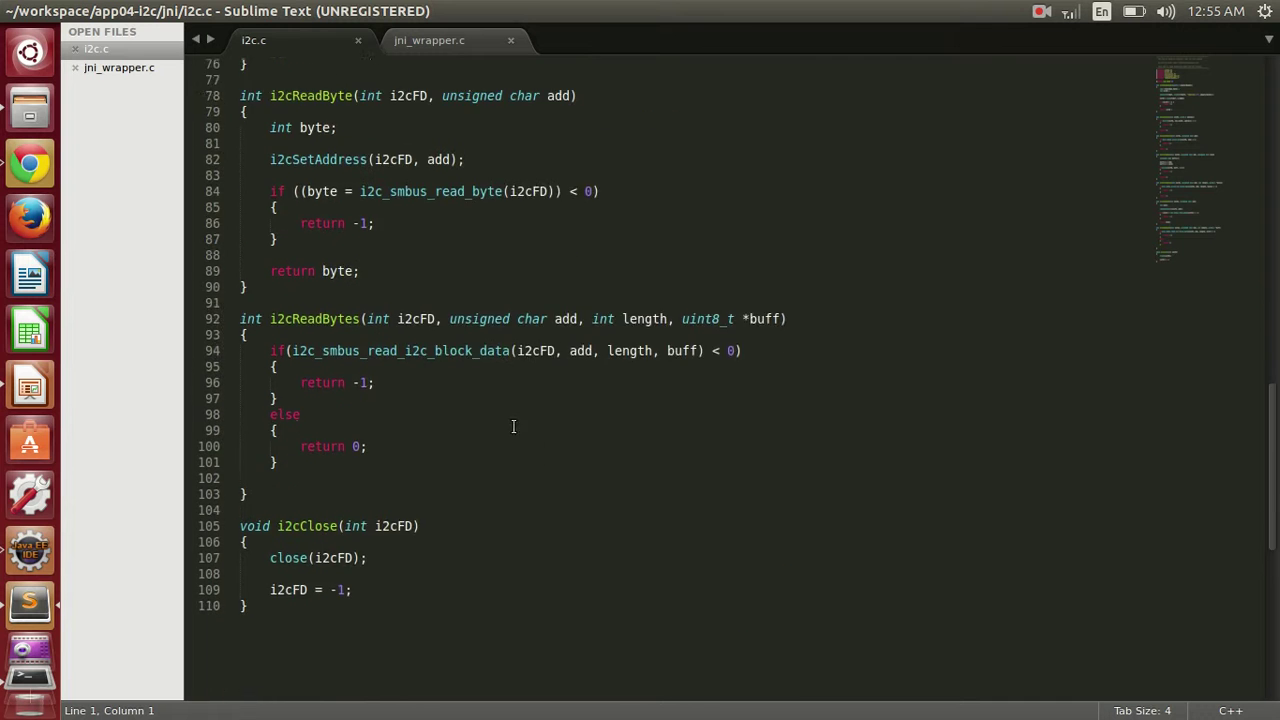
# Switch to jni_wrapper.c and scroll through its I2C JNI wrapper functions.
pyautogui.click(432, 40)
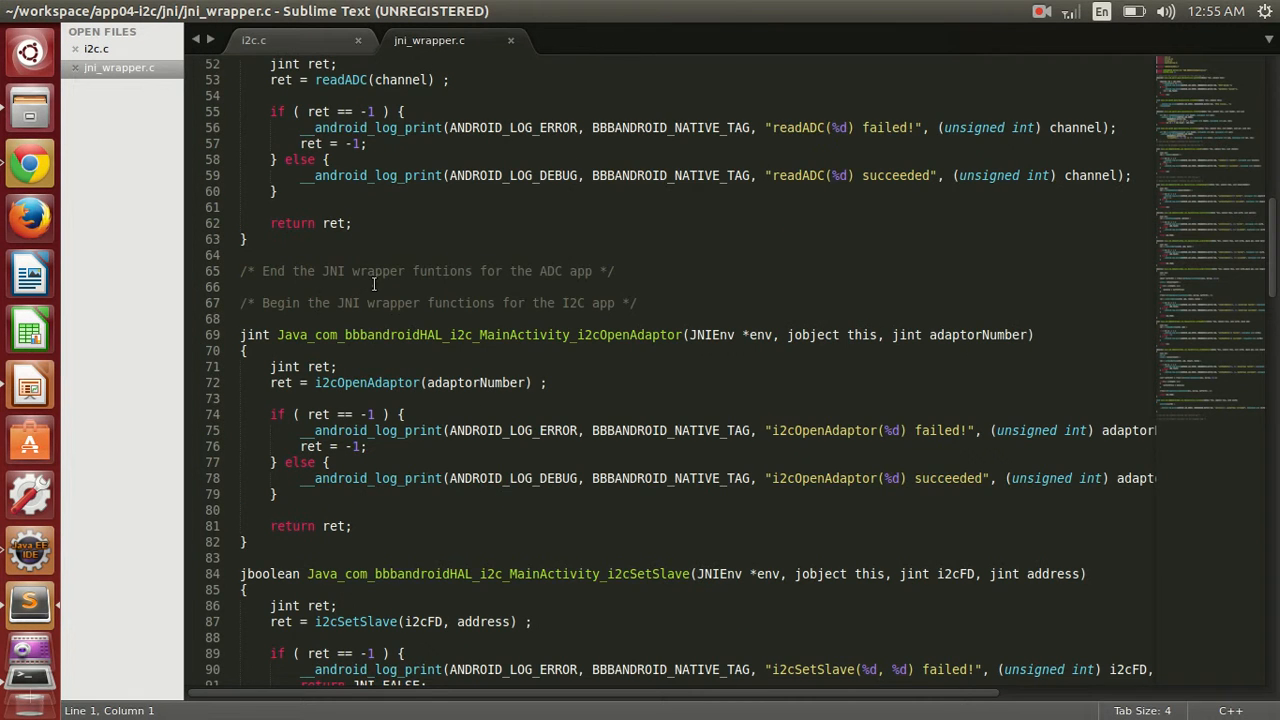
pyautogui.scroll(-3)
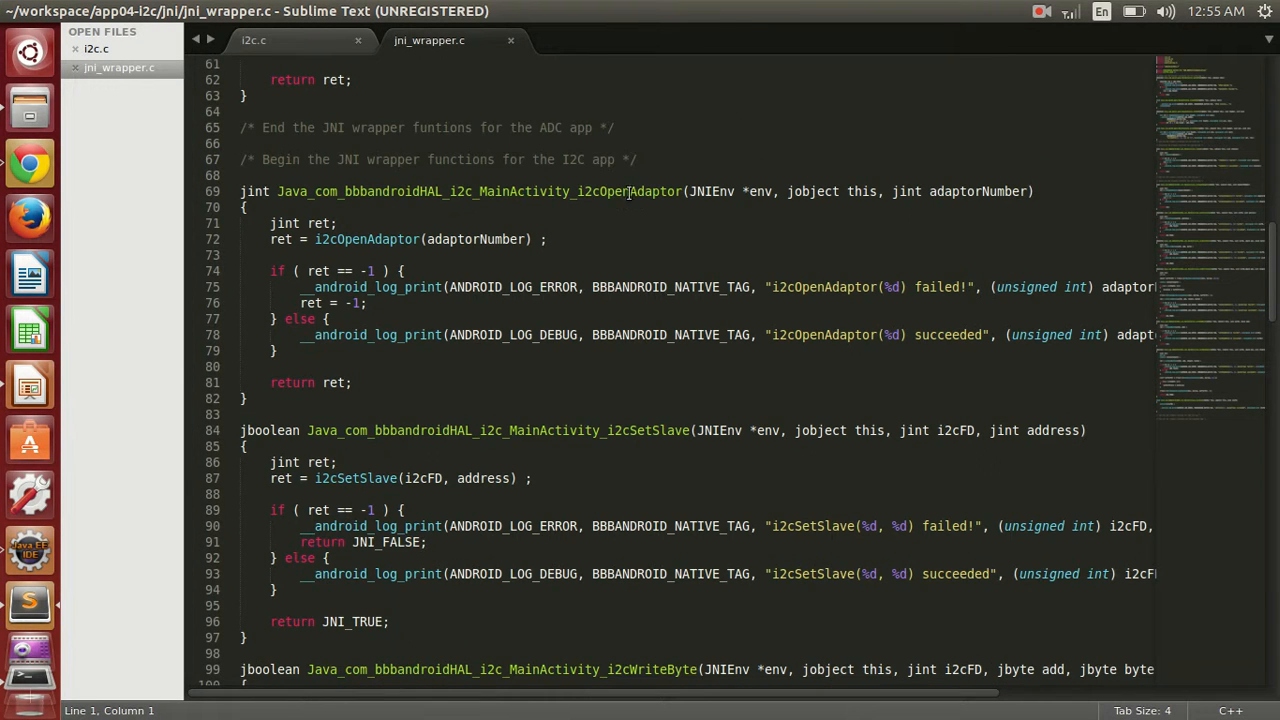
pyautogui.scroll(-3)
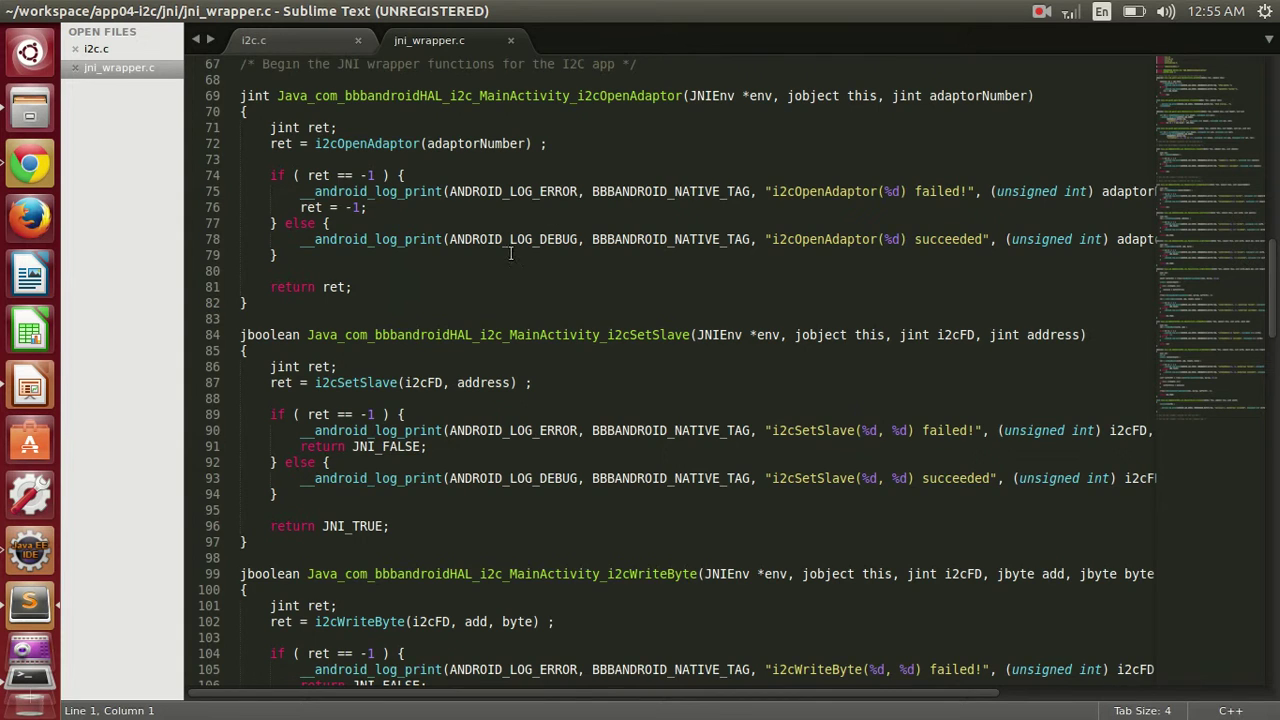
pyautogui.scroll(-3)
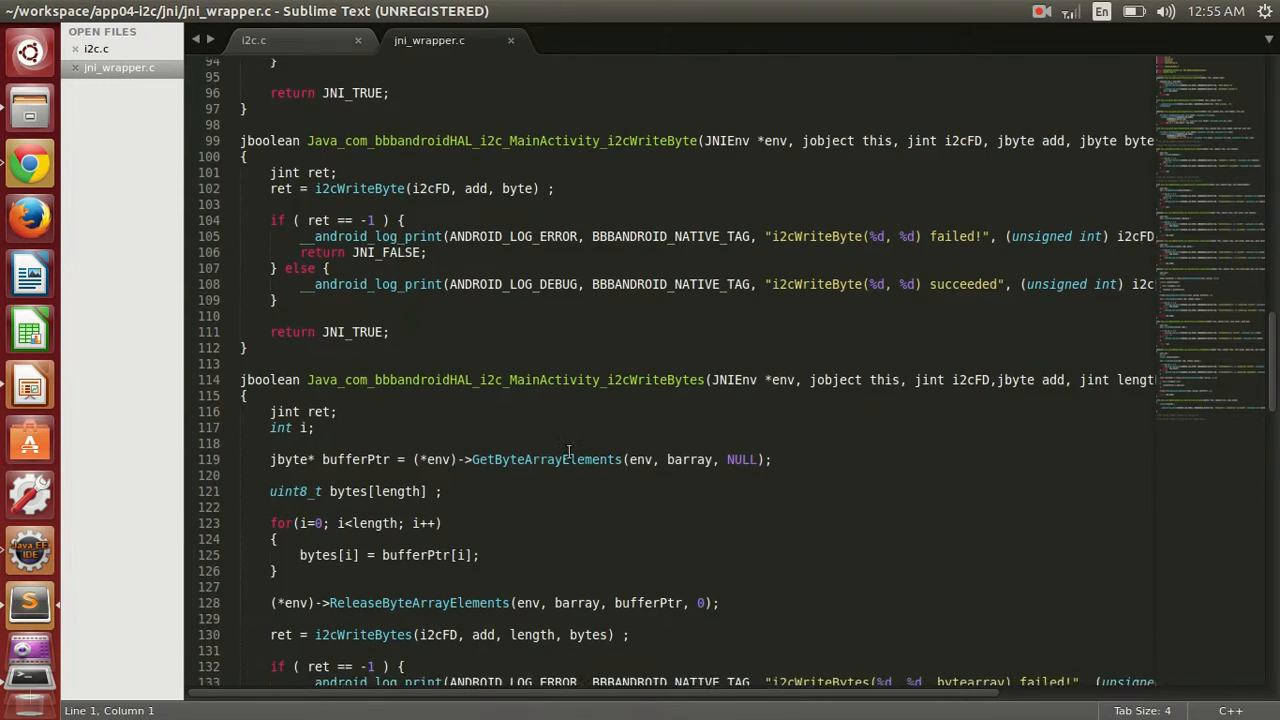
pyautogui.scroll(-3)
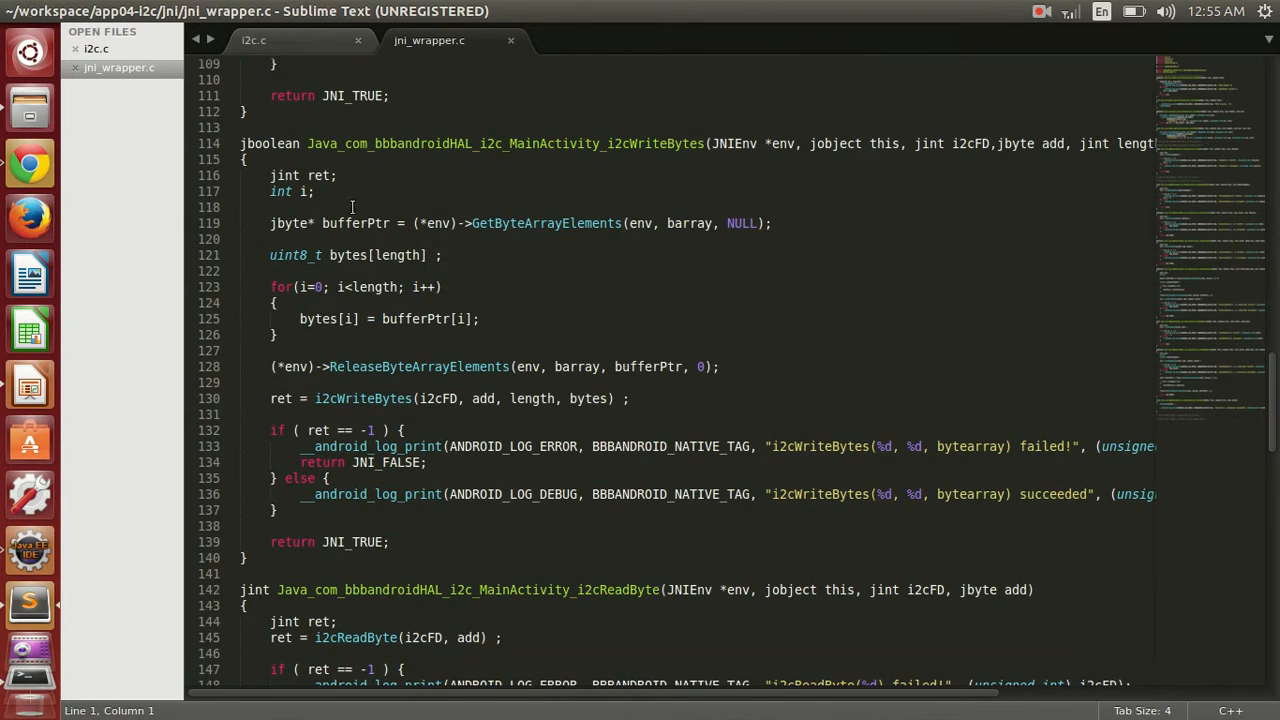
pyautogui.scroll(-3)
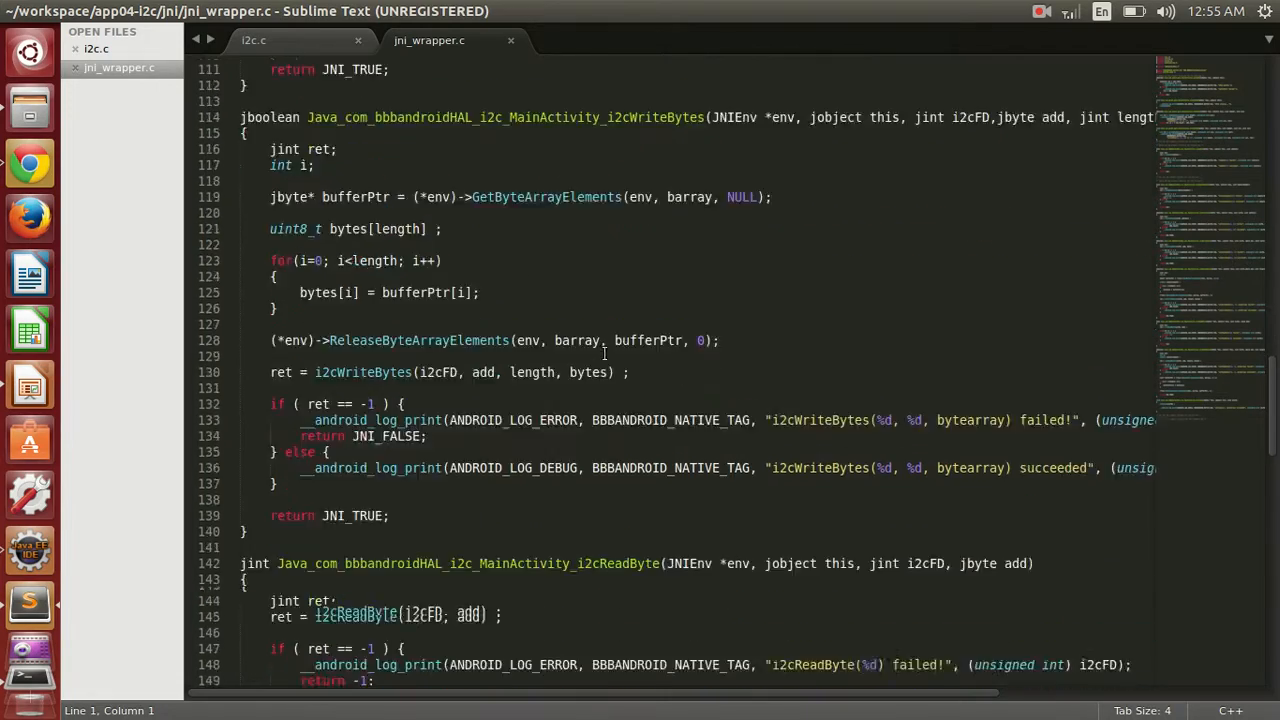
pyautogui.scroll(-3)
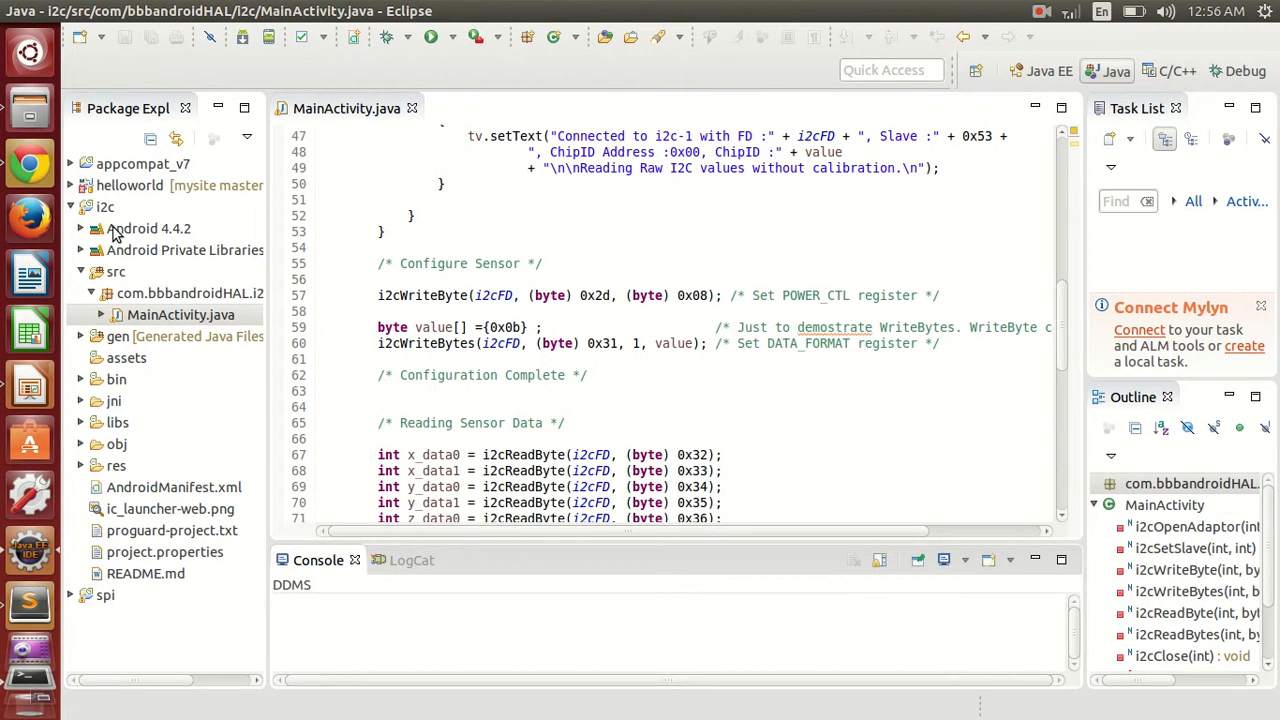
pyautogui.click(148, 228)
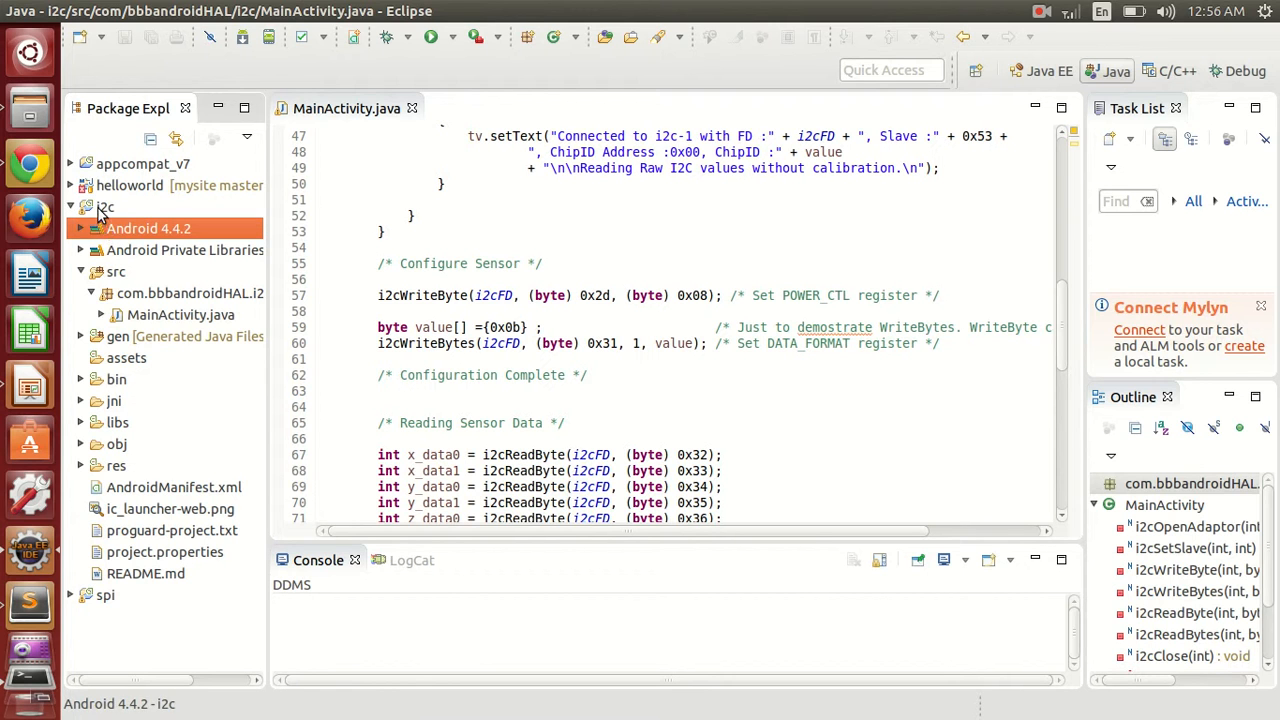
pyautogui.click(104, 206)
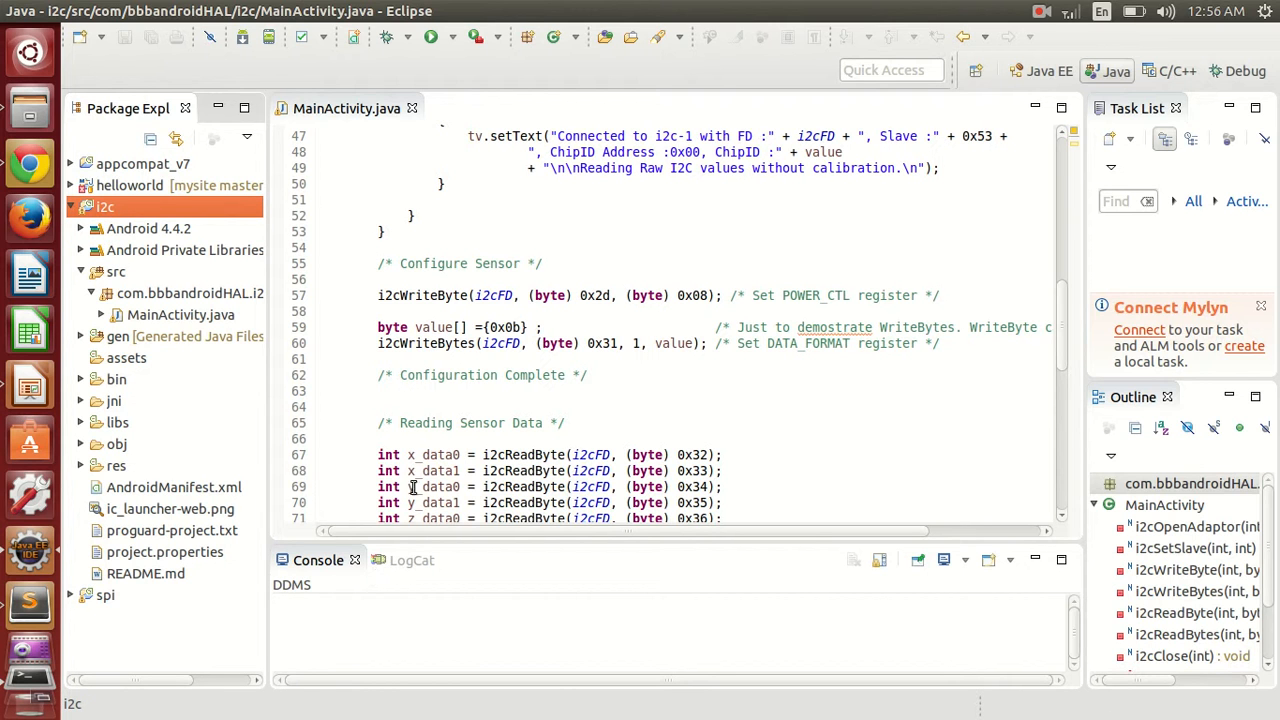
pyautogui.click(108, 400)
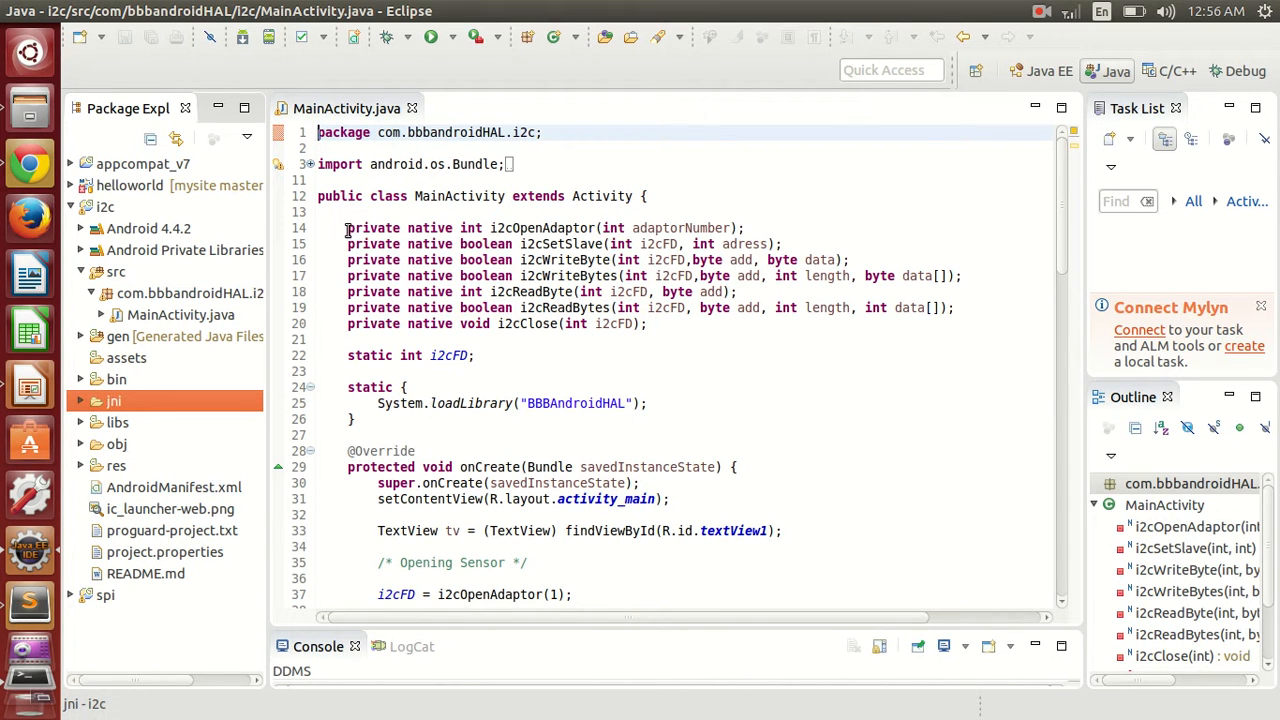
pyautogui.moveTo(348, 228); pyautogui.dragTo(648, 324)
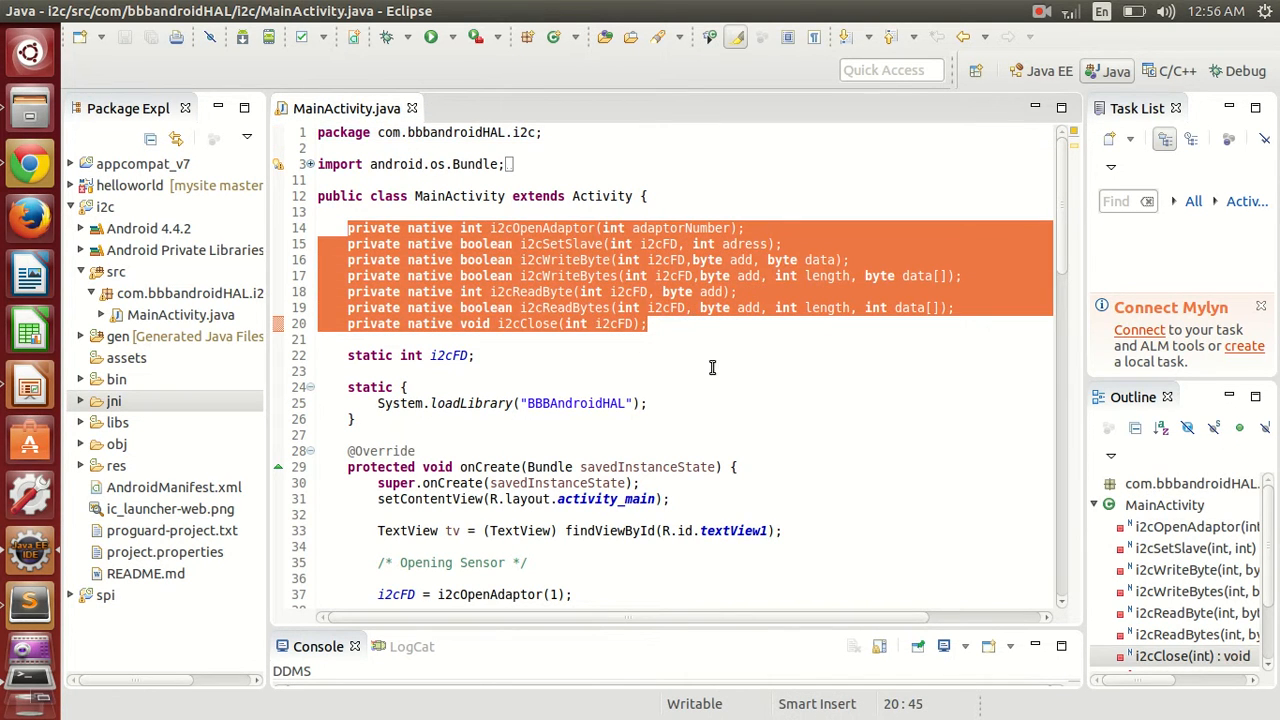
pyautogui.click(476, 356)
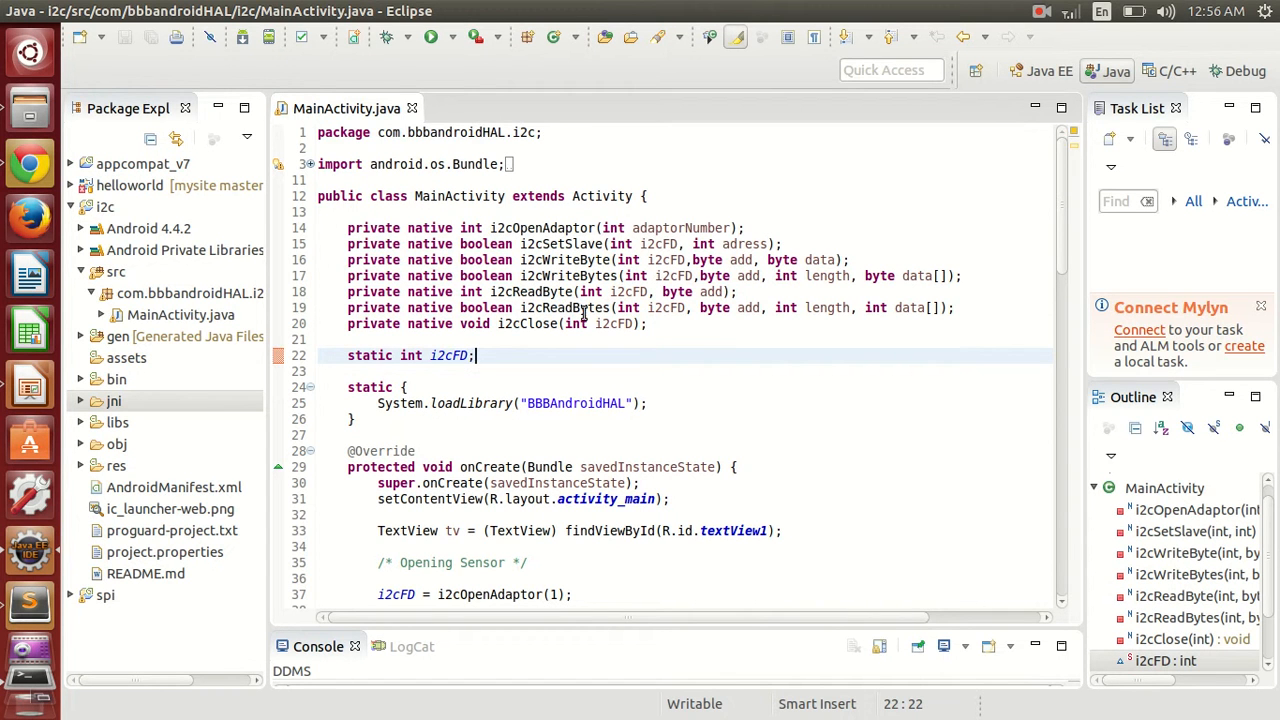
pyautogui.scroll(-3)
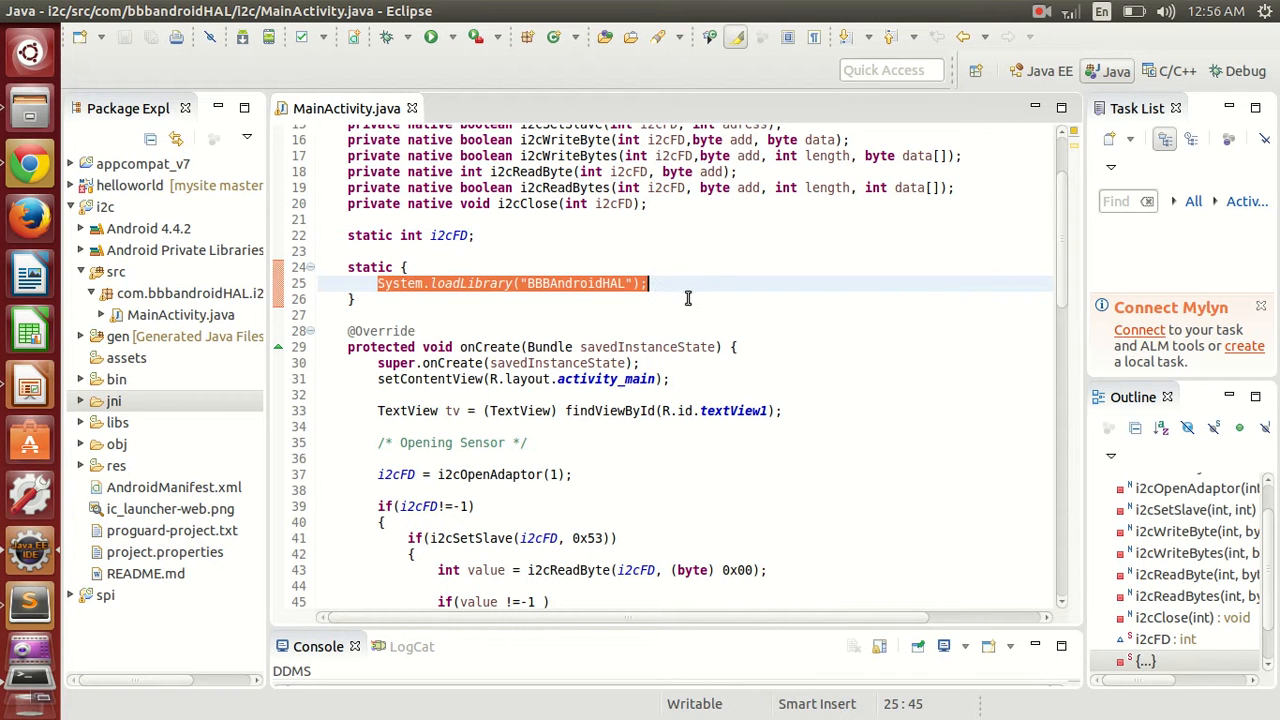
pyautogui.scroll(-3)
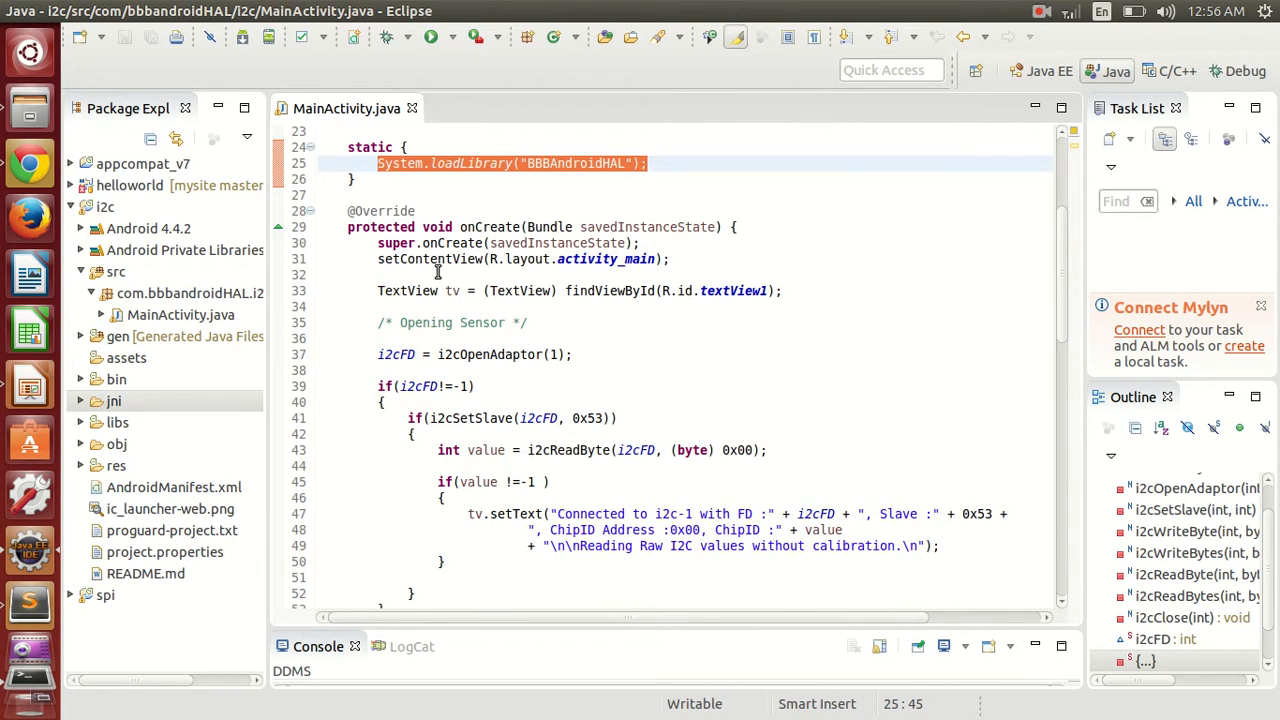
pyautogui.scroll(-3)
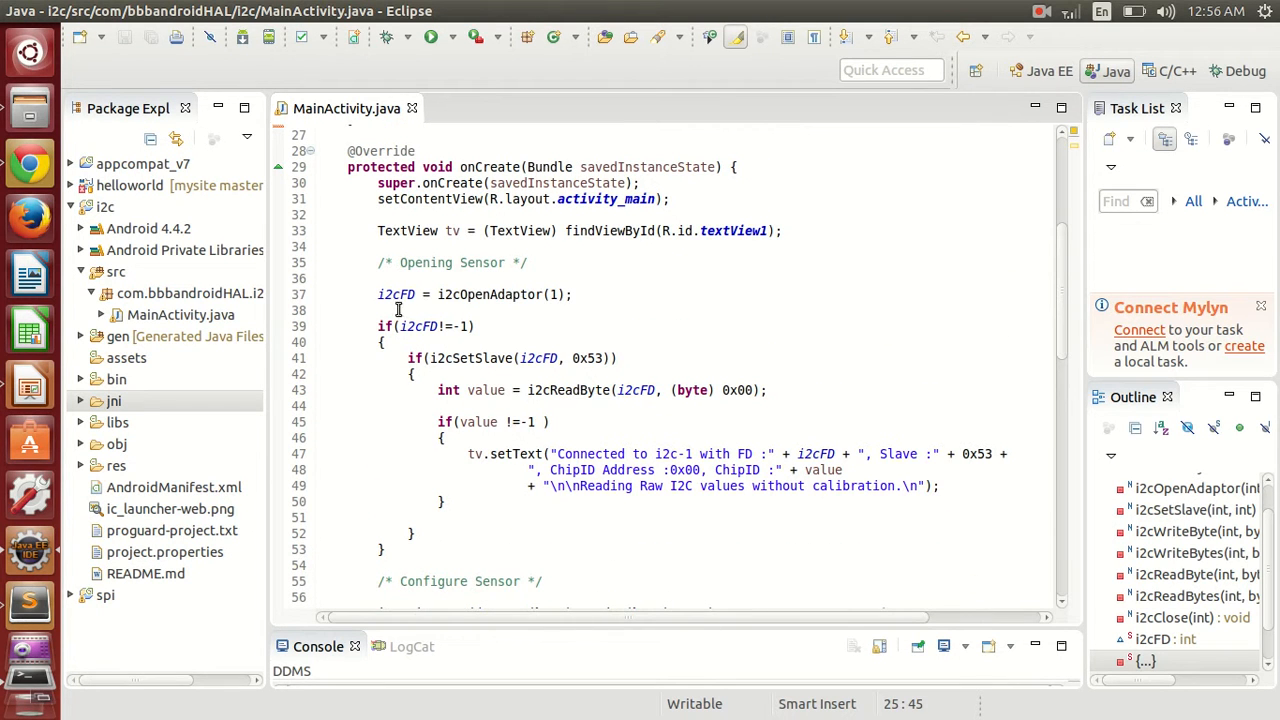
pyautogui.tripleClick(470, 294)
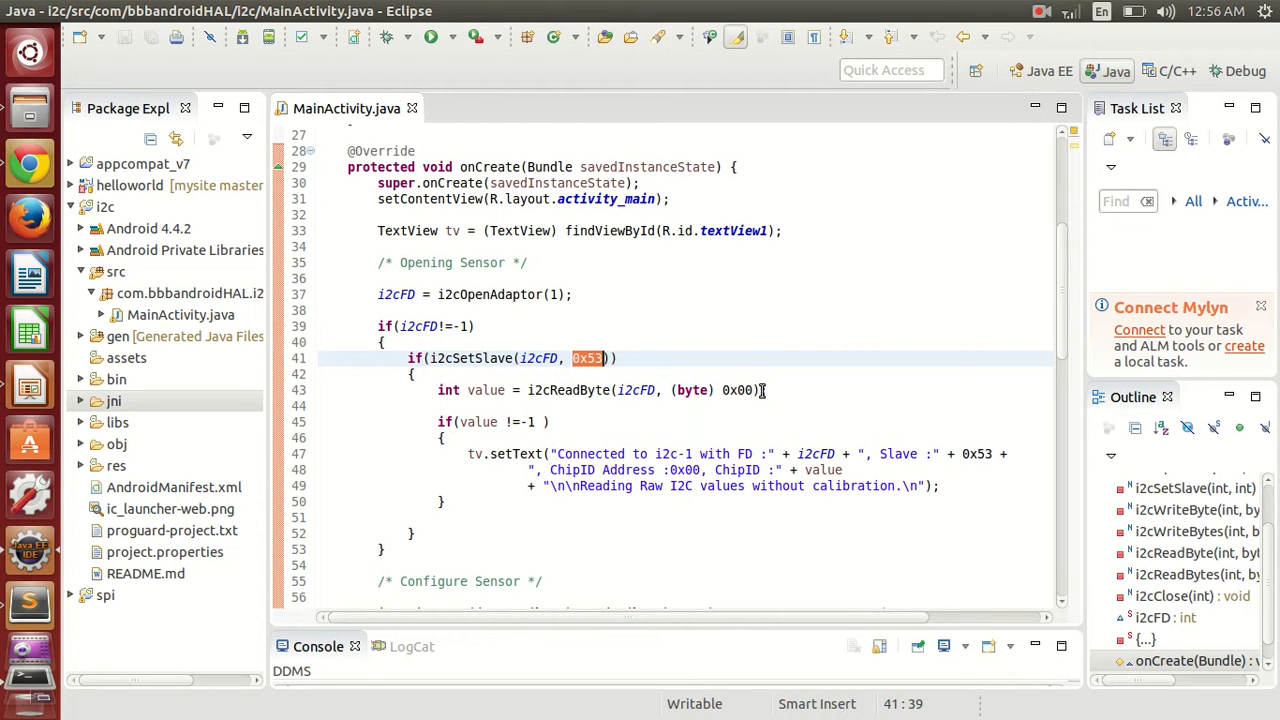
pyautogui.click(438, 390)
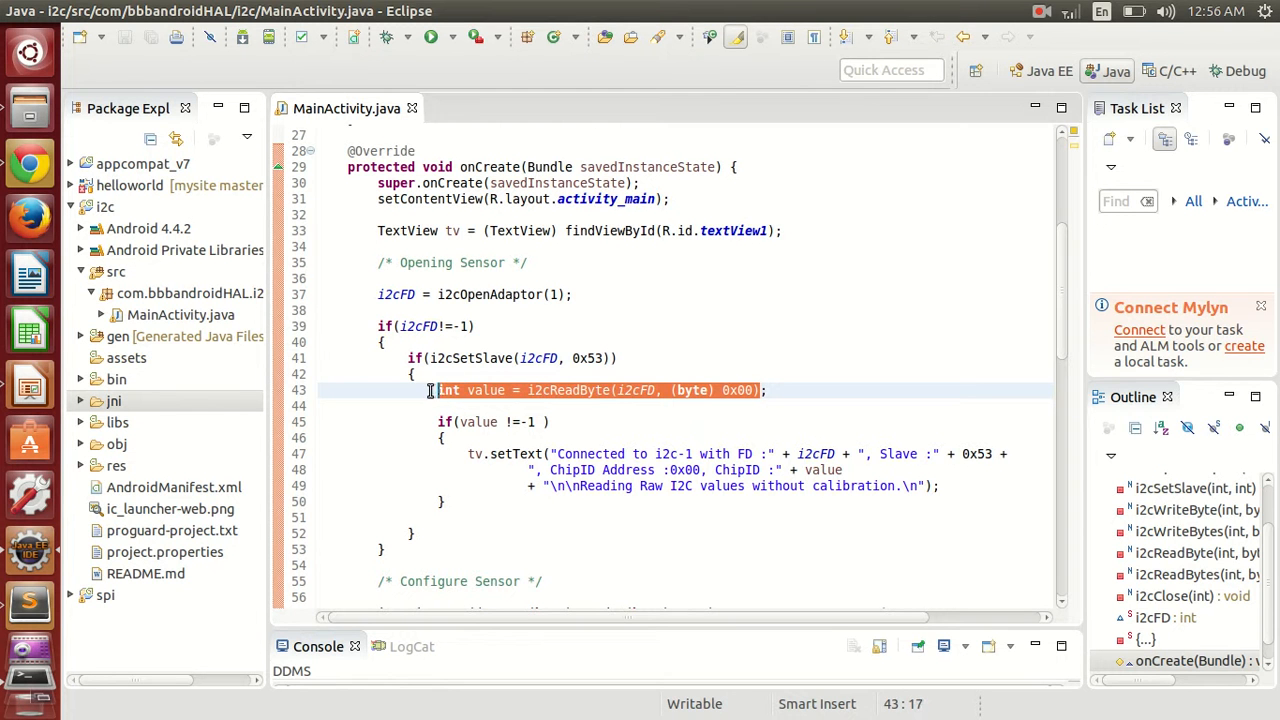
pyautogui.scroll(-3)
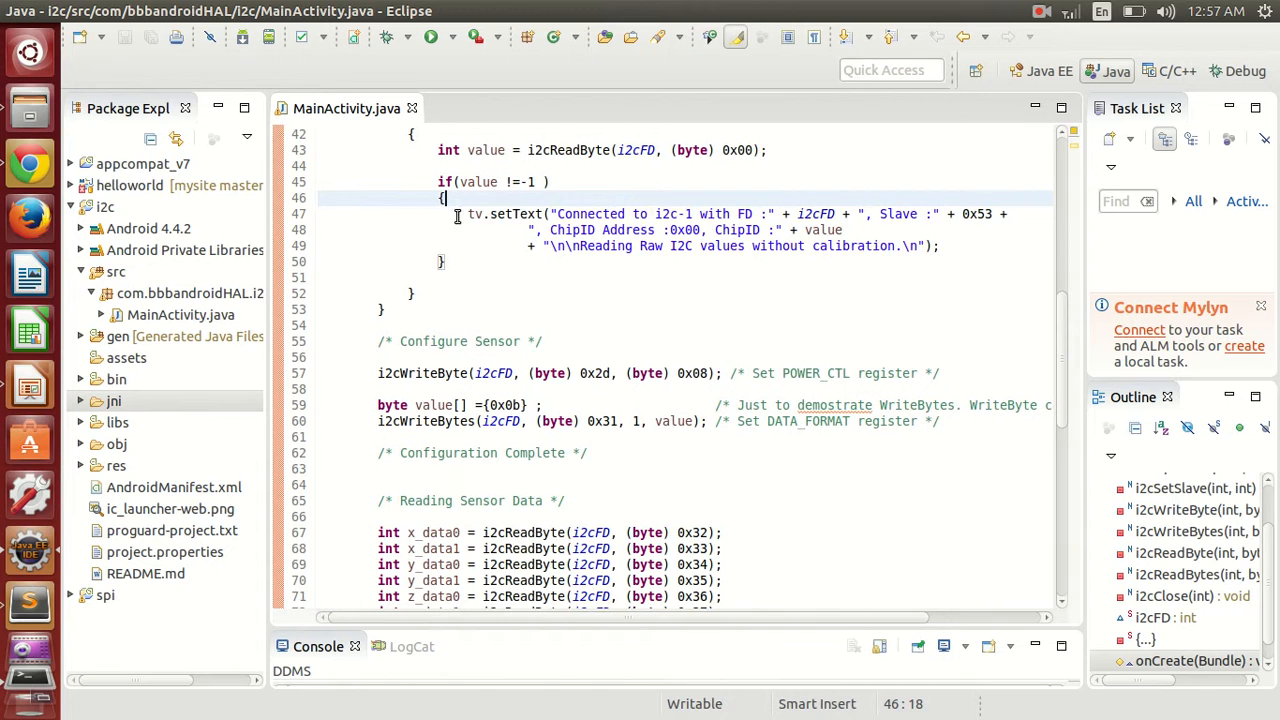
pyautogui.moveTo(468, 212); pyautogui.dragTo(952, 244)
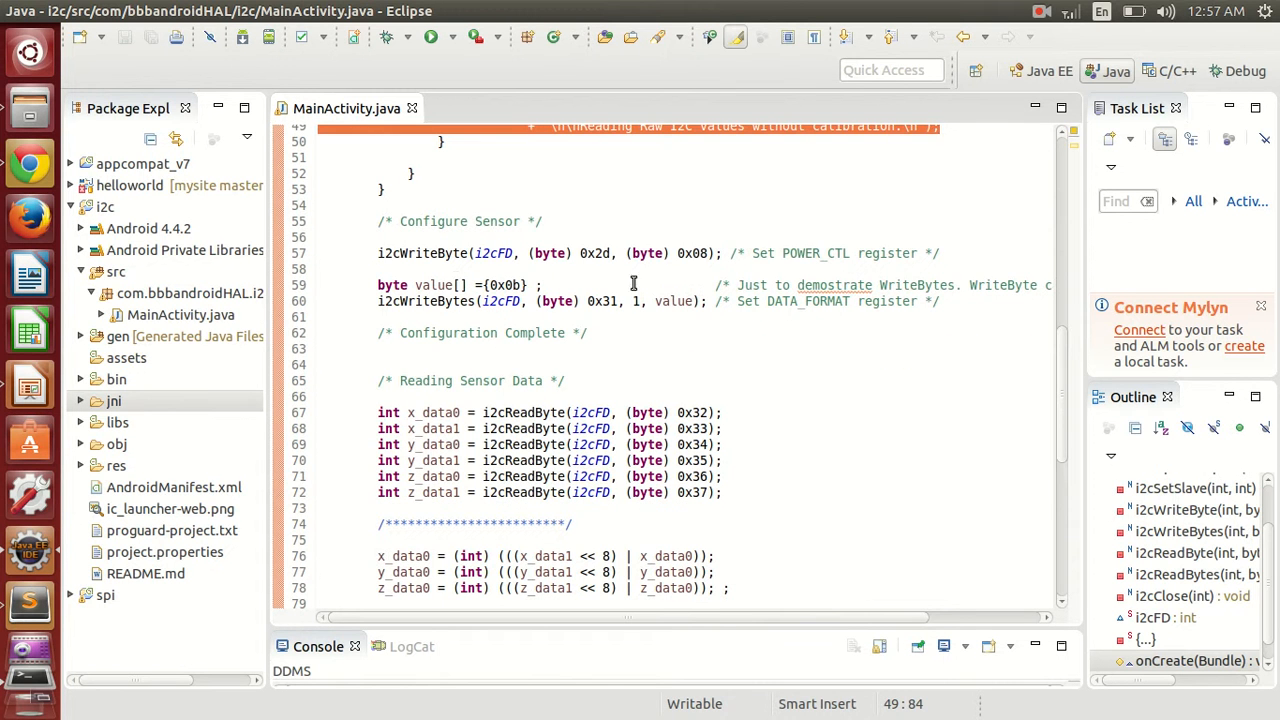
pyautogui.click(750, 252)
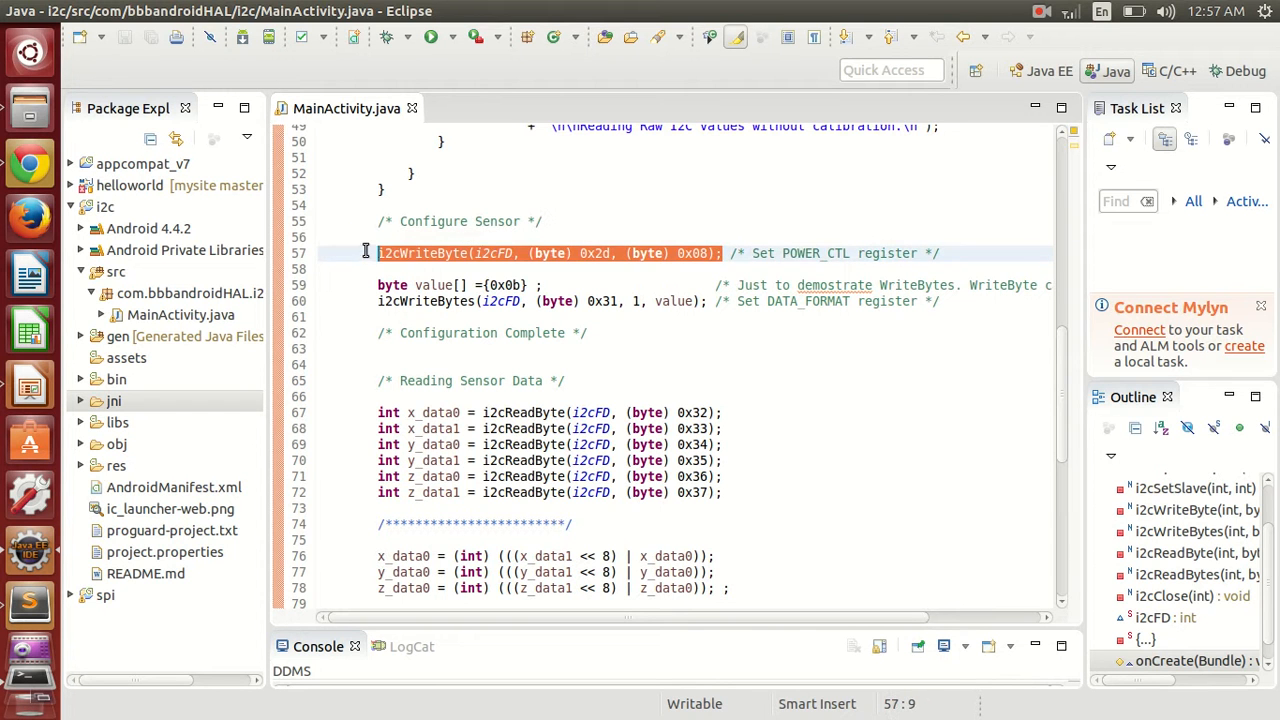
pyautogui.click(616, 252)
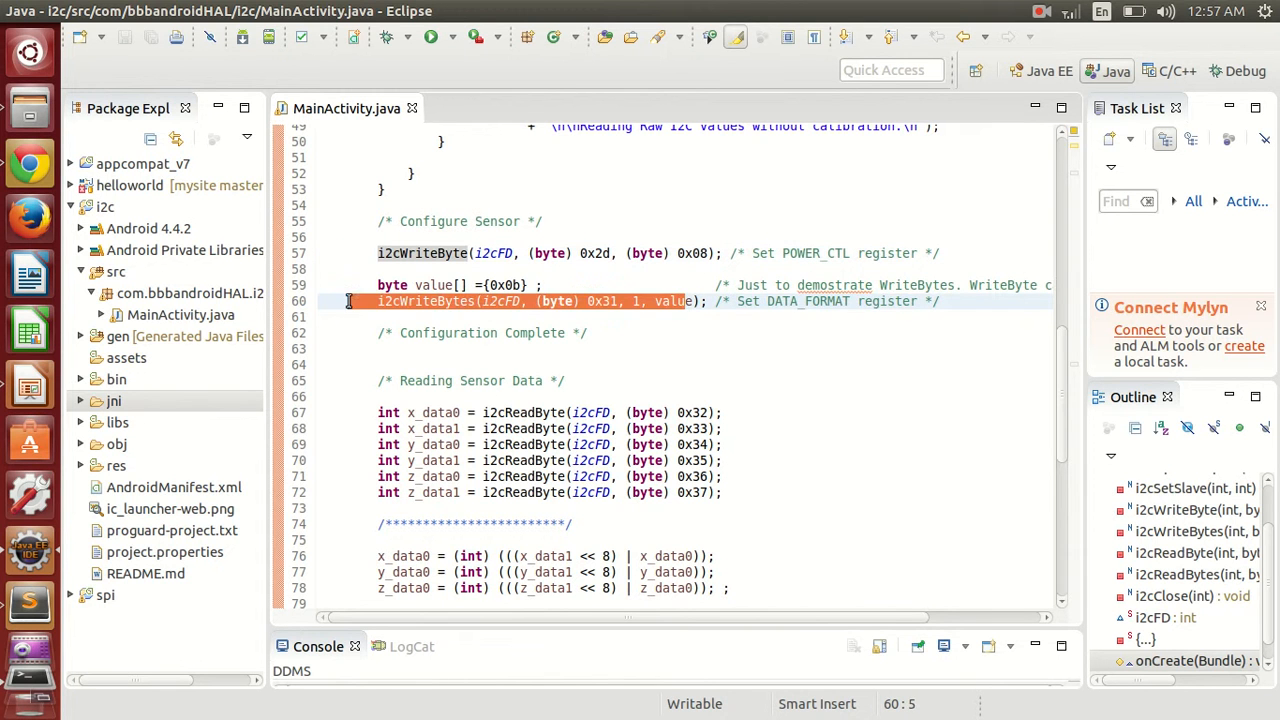
pyautogui.scroll(-3)
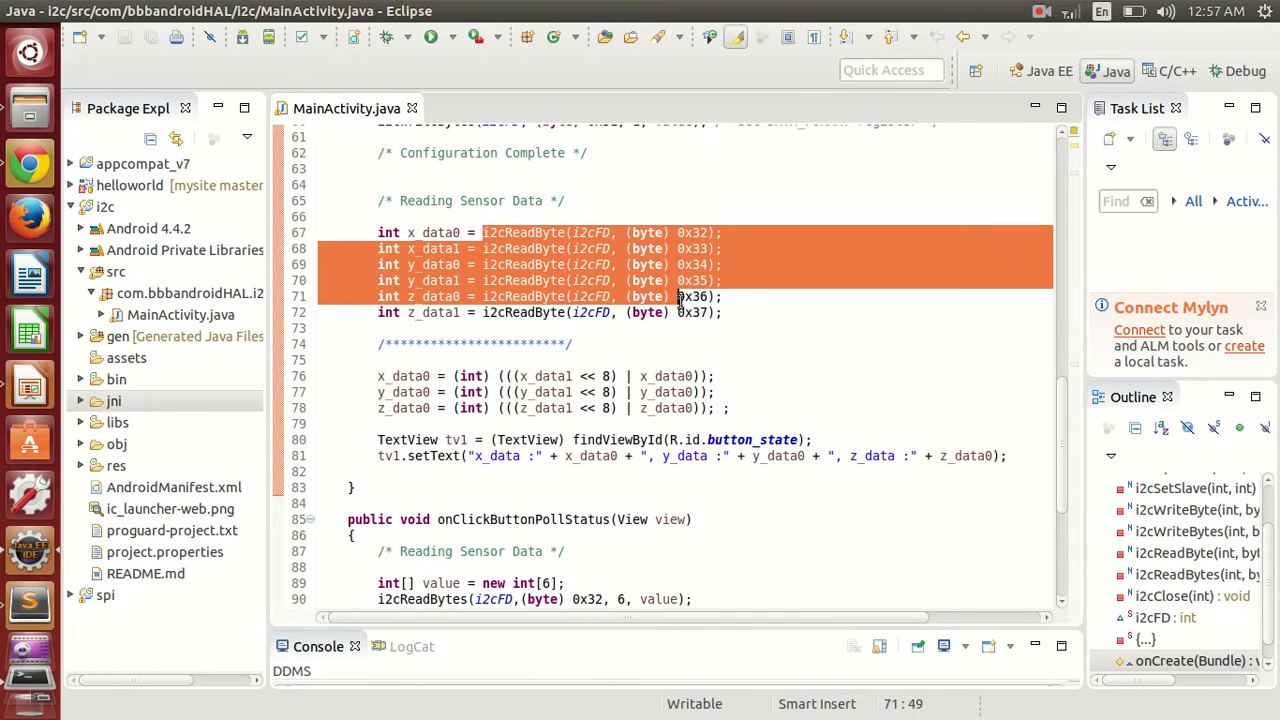
pyautogui.click(420, 232)
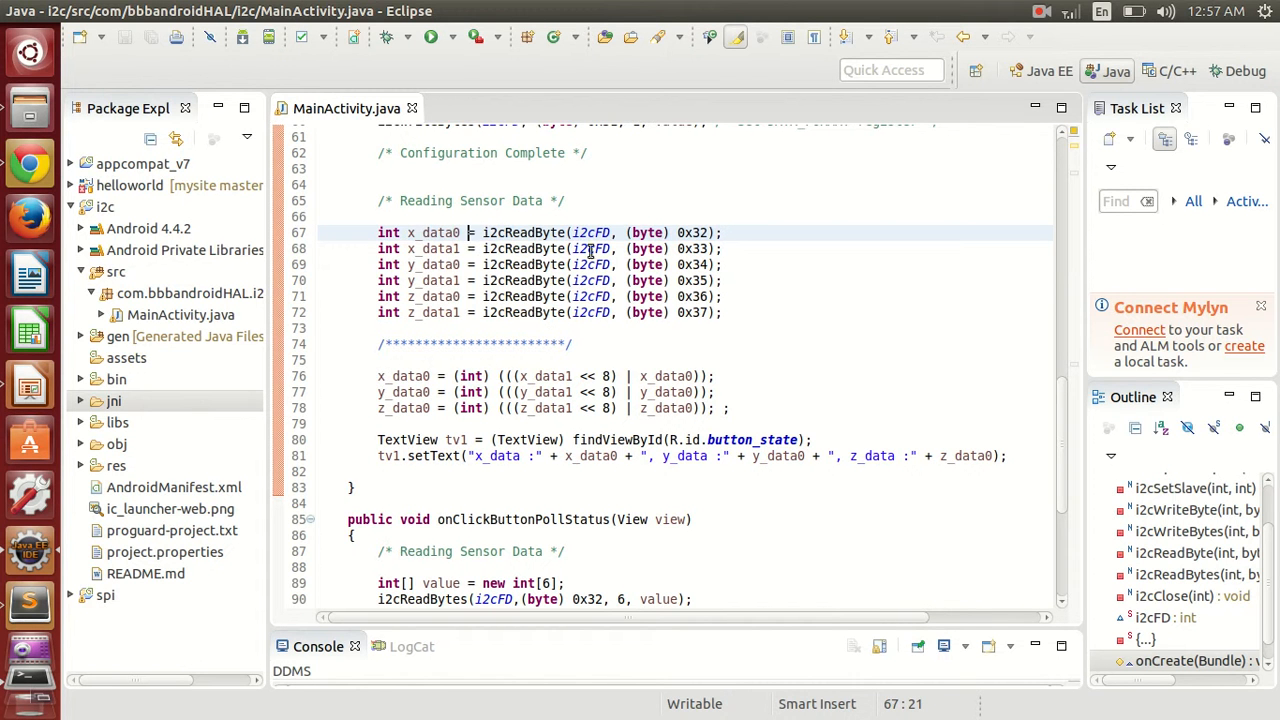
pyautogui.scroll(-3)
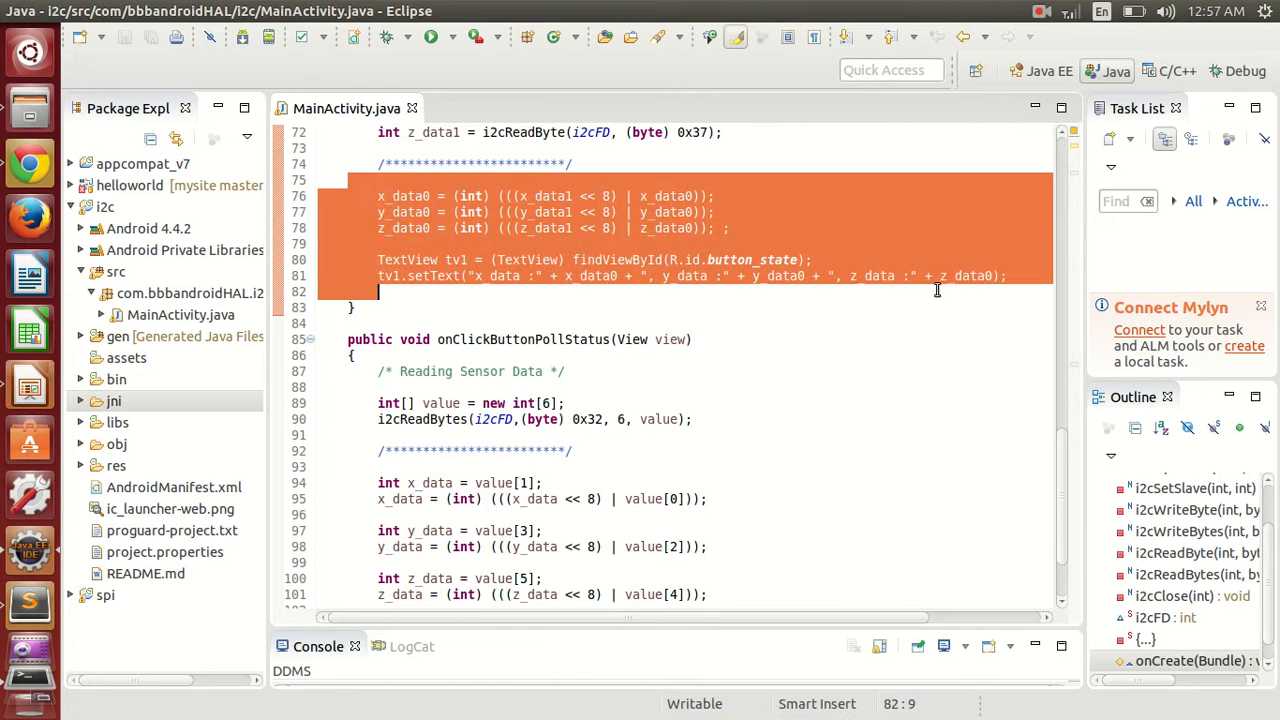
pyautogui.scroll(-3)
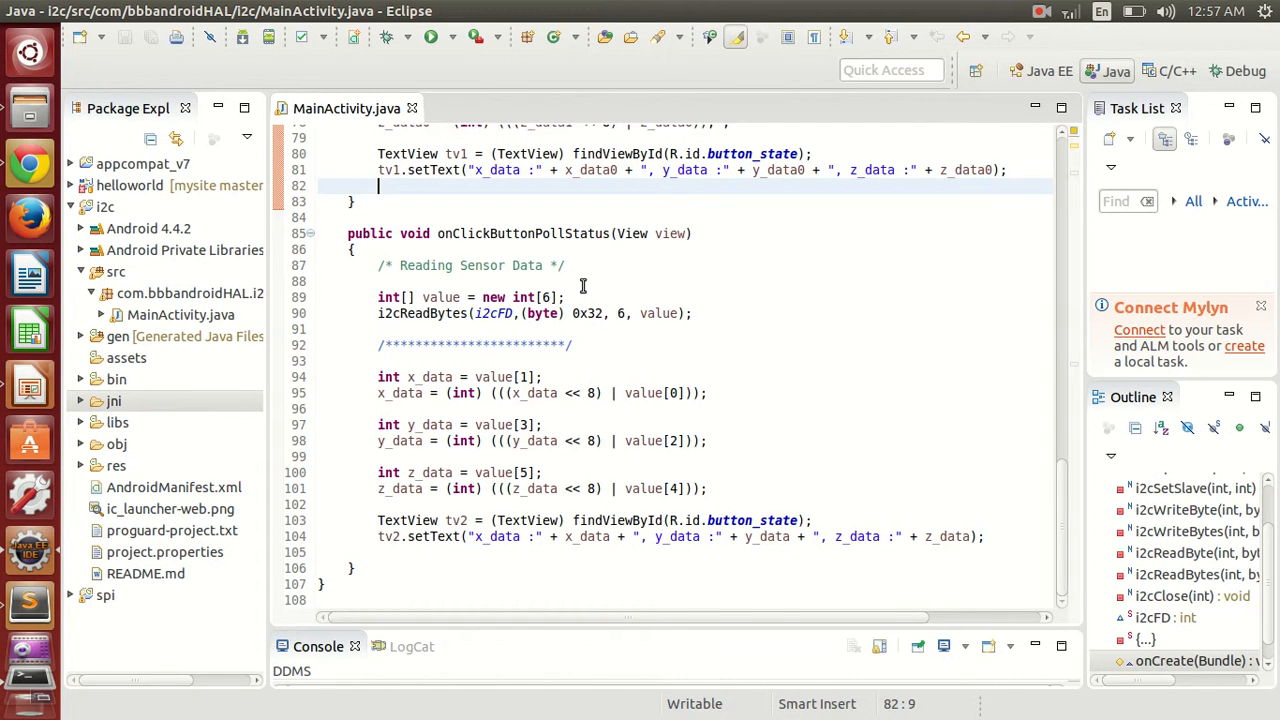
pyautogui.moveTo(528, 234)
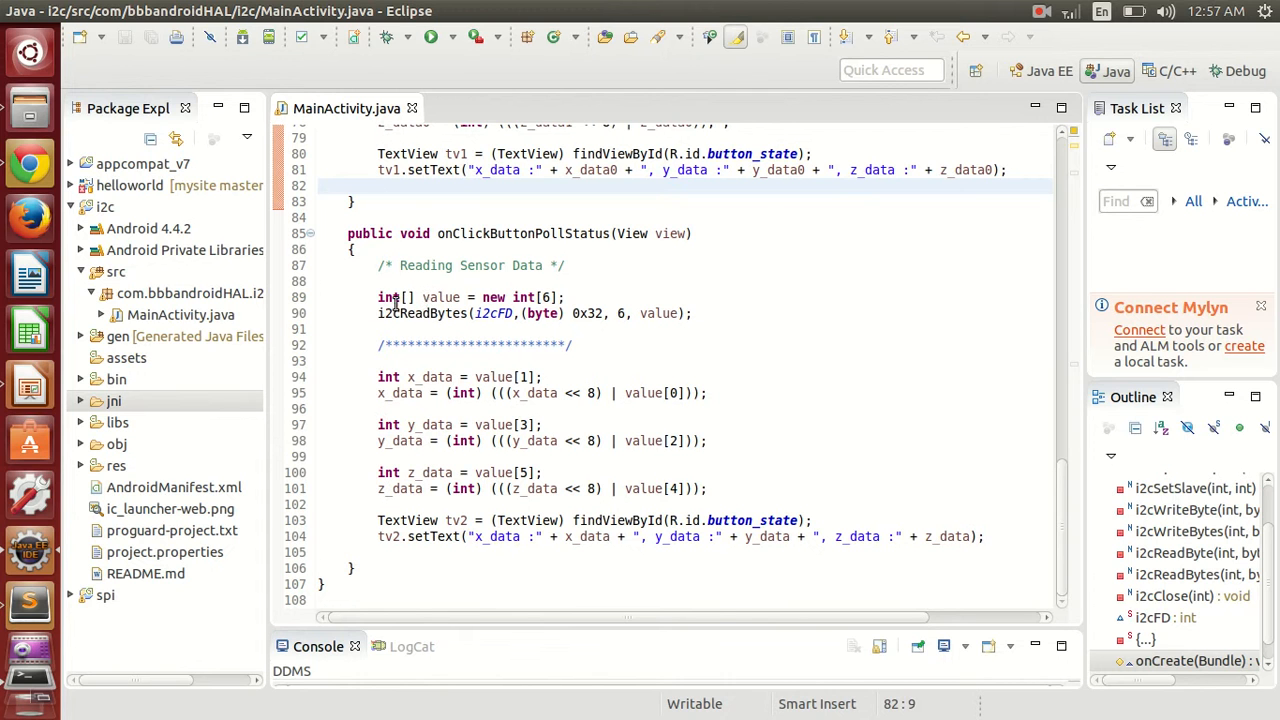
pyautogui.click(378, 312)
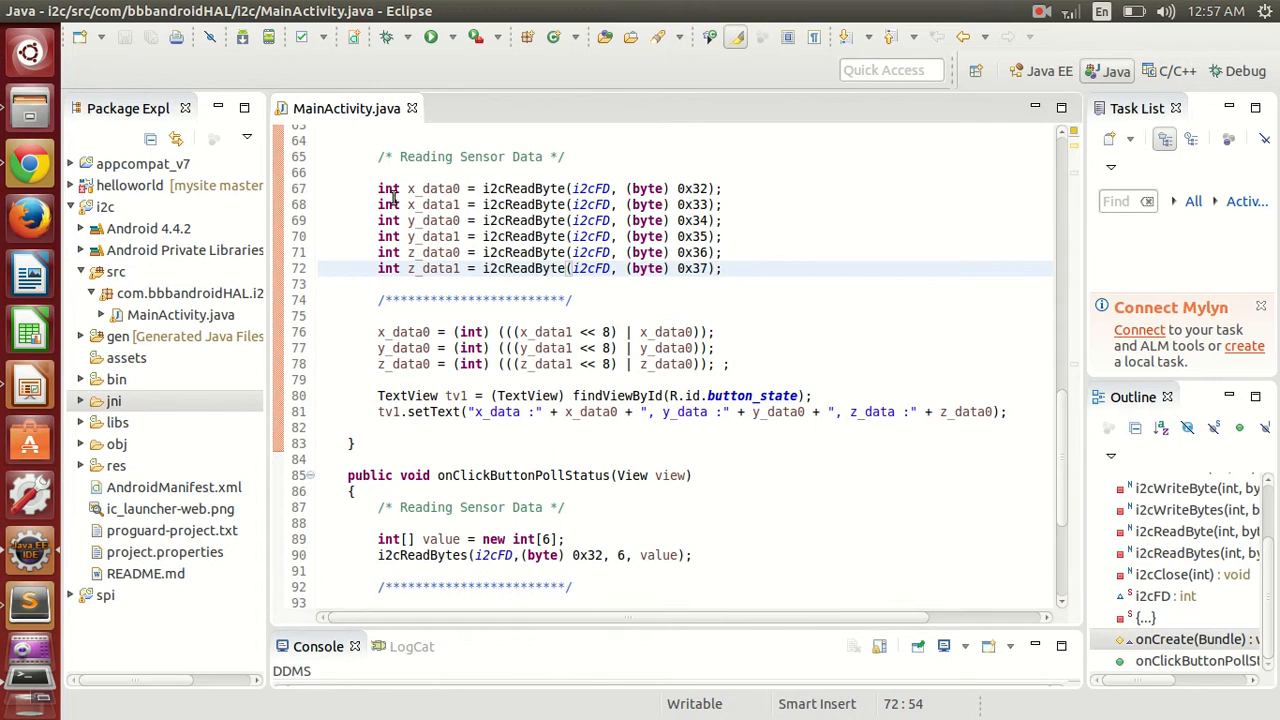
pyautogui.moveTo(378, 188); pyautogui.dragTo(724, 268)
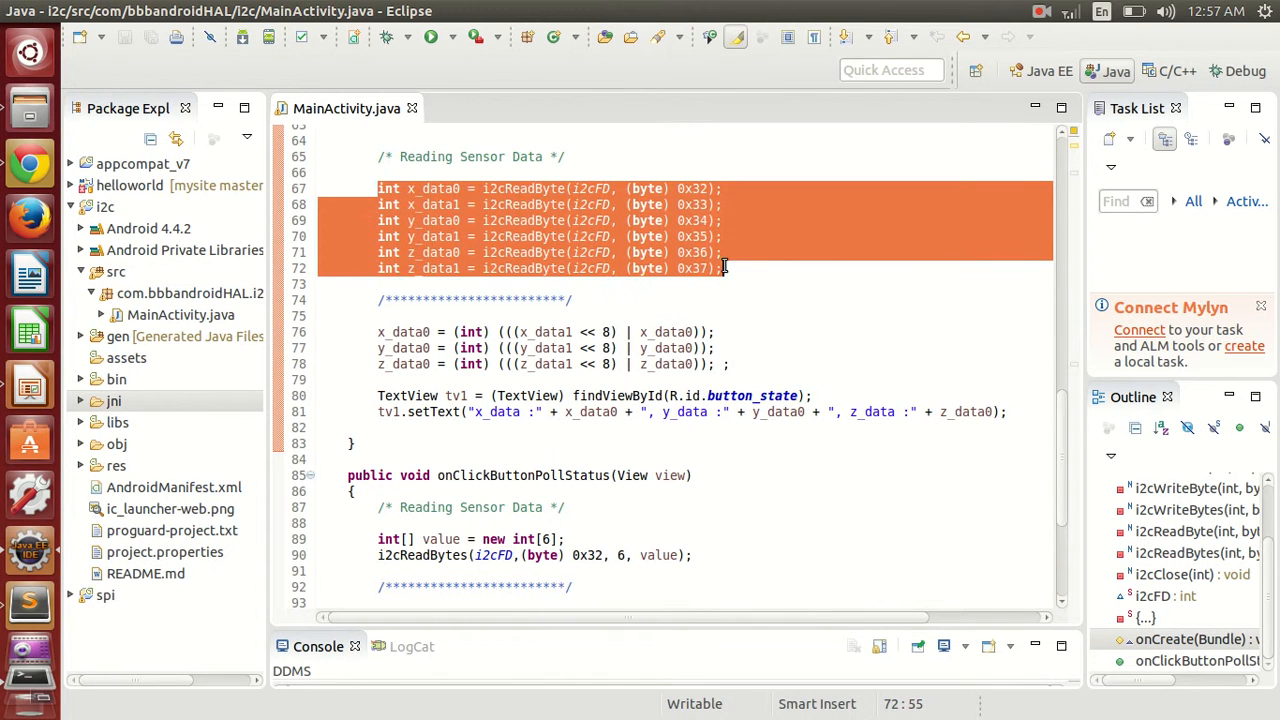
pyautogui.scroll(-3)
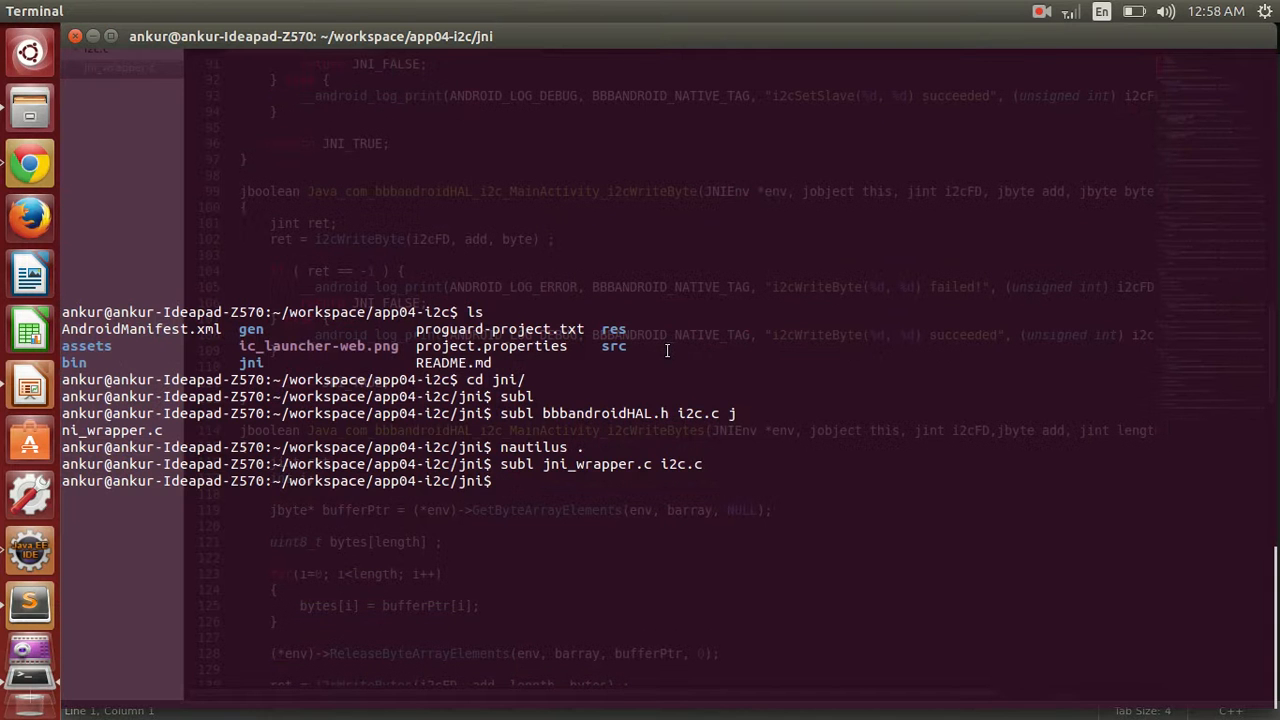
# Cancel the history search, change into the i2c/jni folder and browse it with nautilus.
pyautogui.press('ctrl+r')
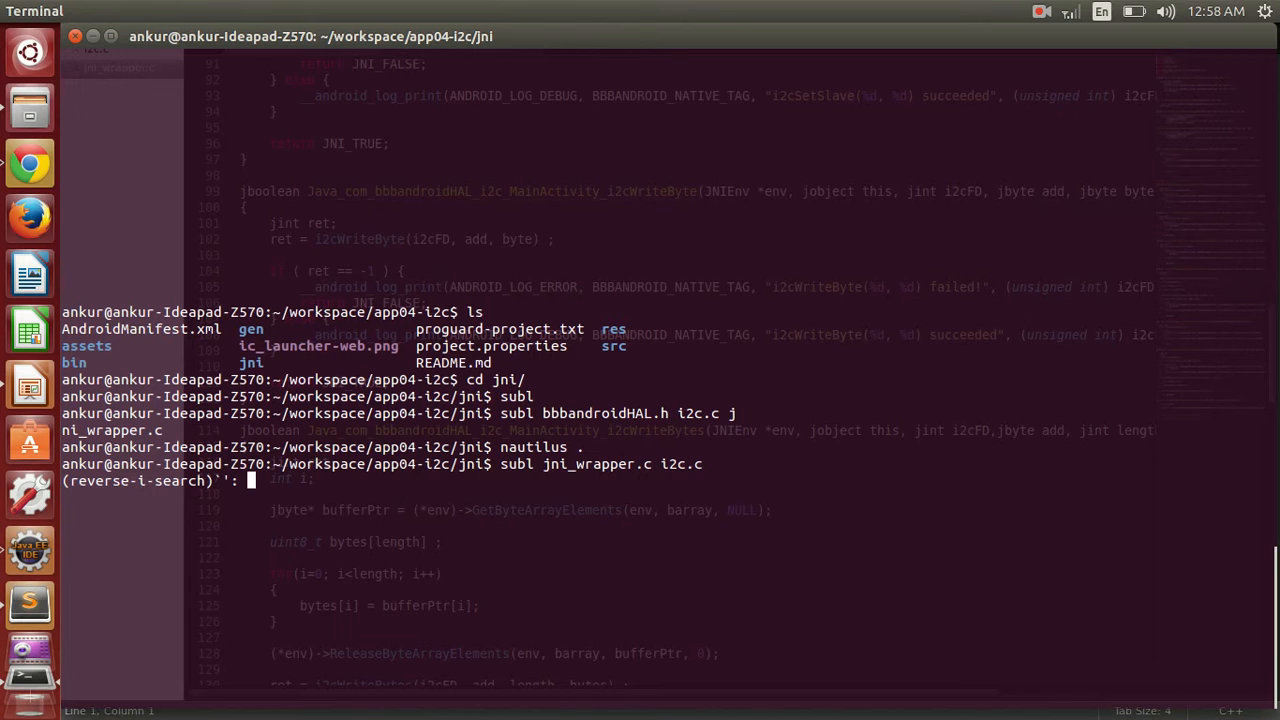
pyautogui.press('ctrl+c')
pyautogui.write('cd')
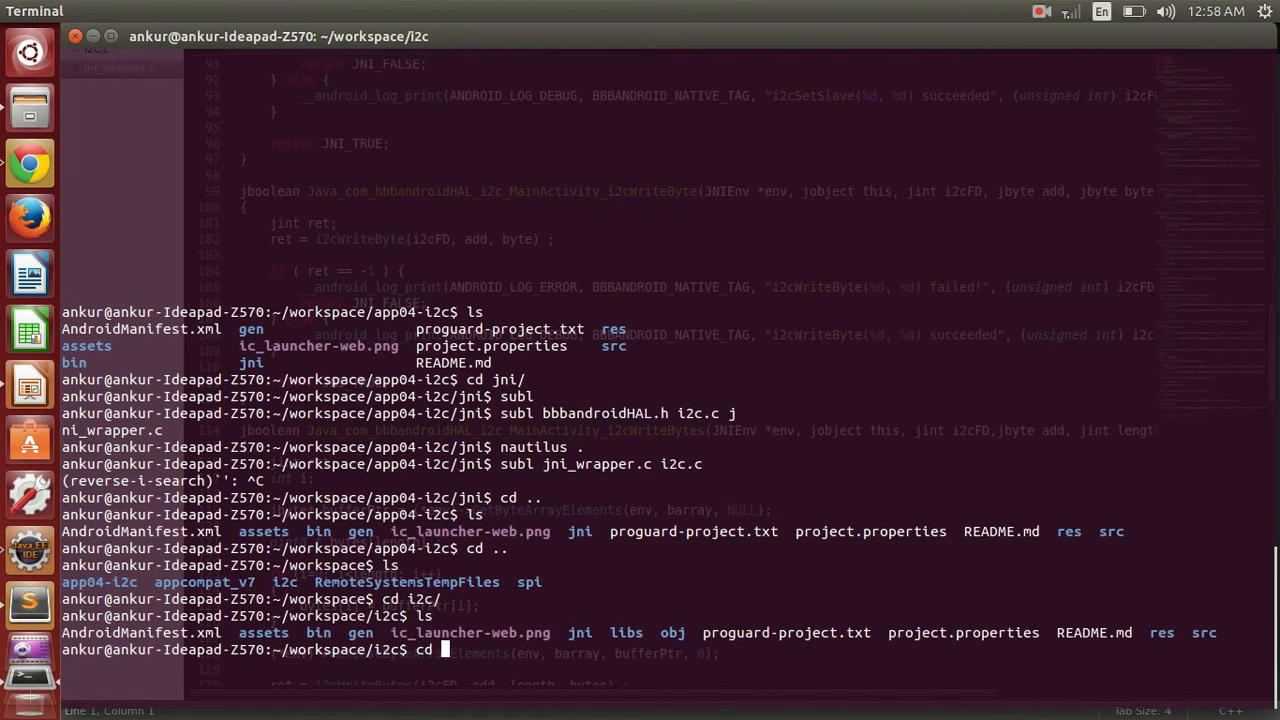
pyautogui.write('jni/')
pyautogui.write('na')
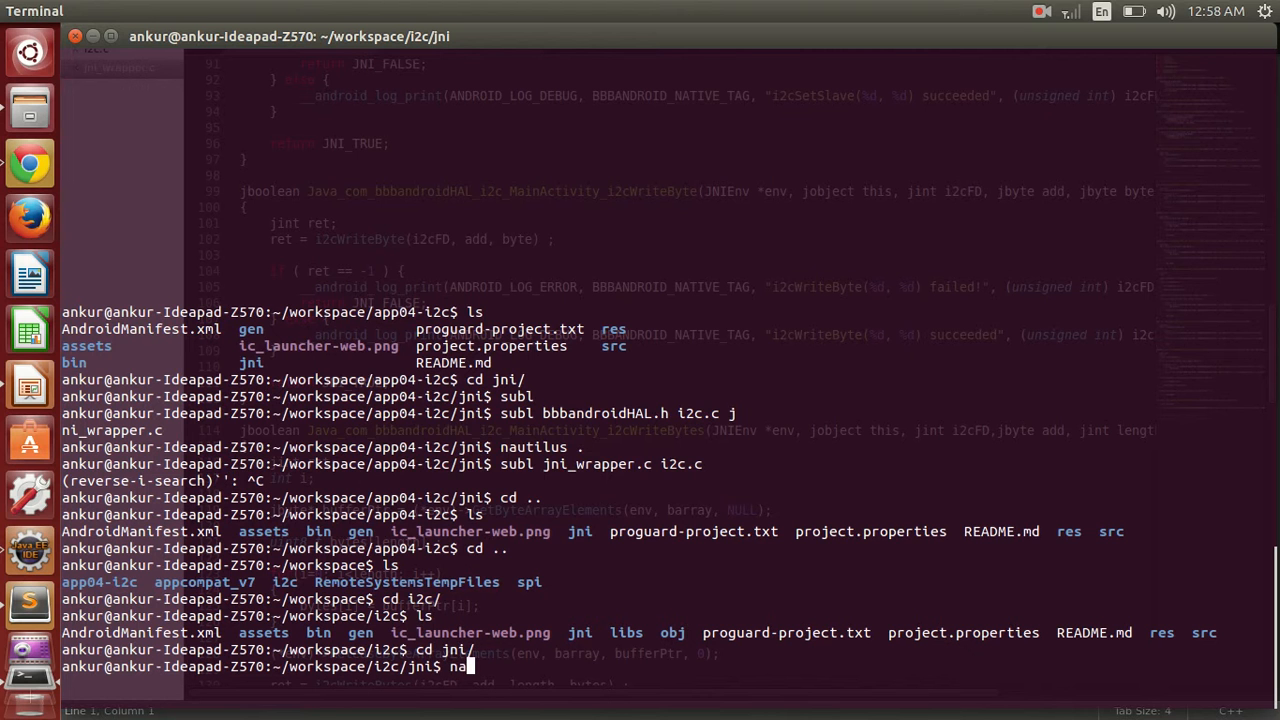
pyautogui.write('utilus .')
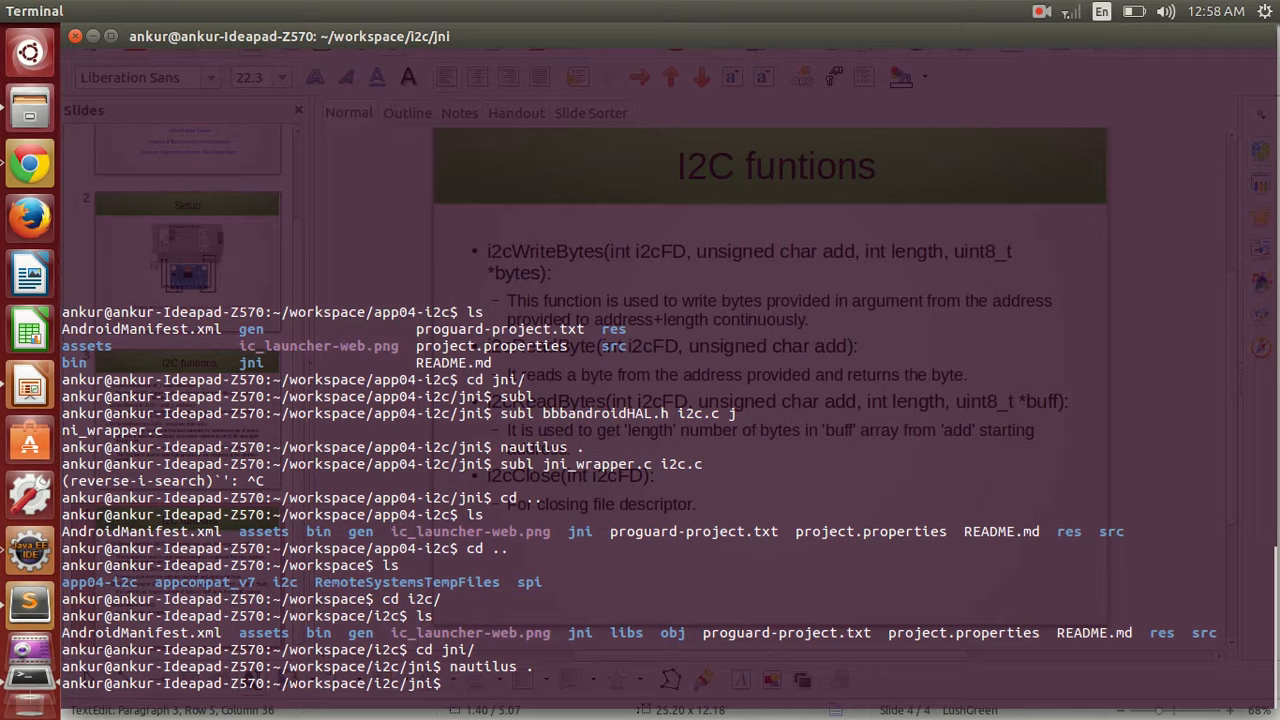
# Open jni_wrapper.c and i2c.c in Sublime Text with subl.
pyautogui.write('subl jni_wrapper.c')
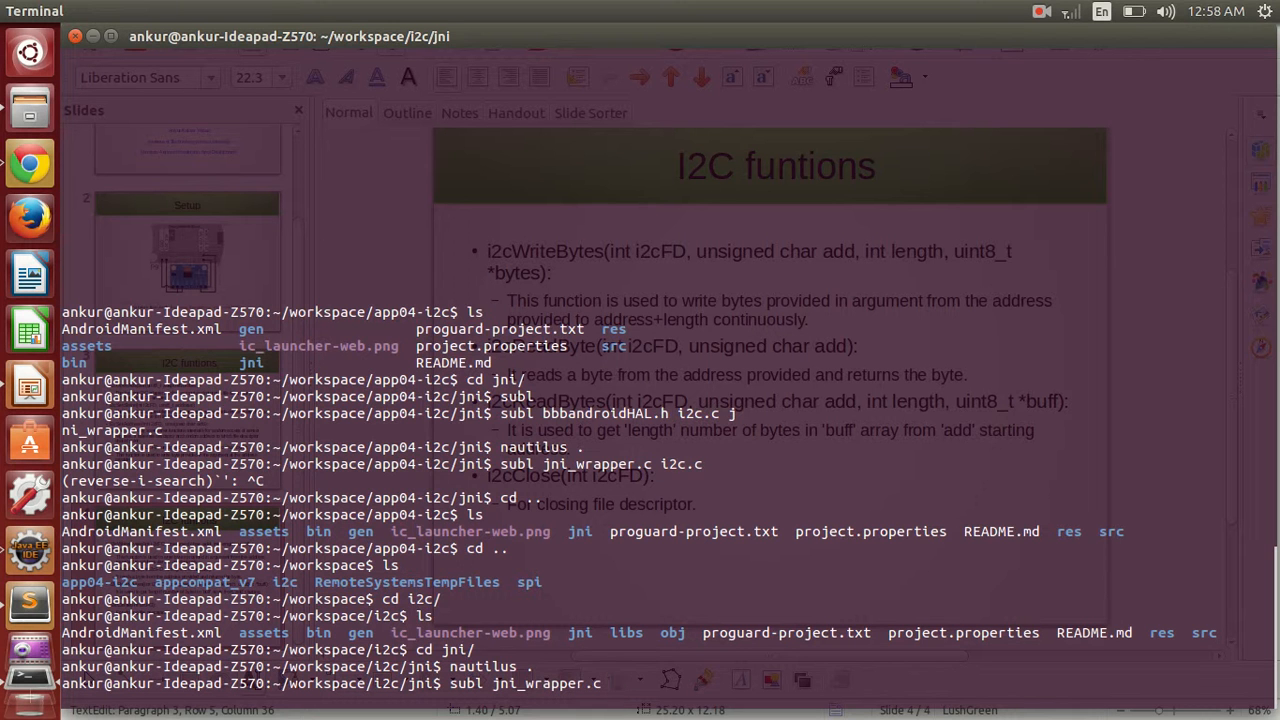
pyautogui.write('i2c')
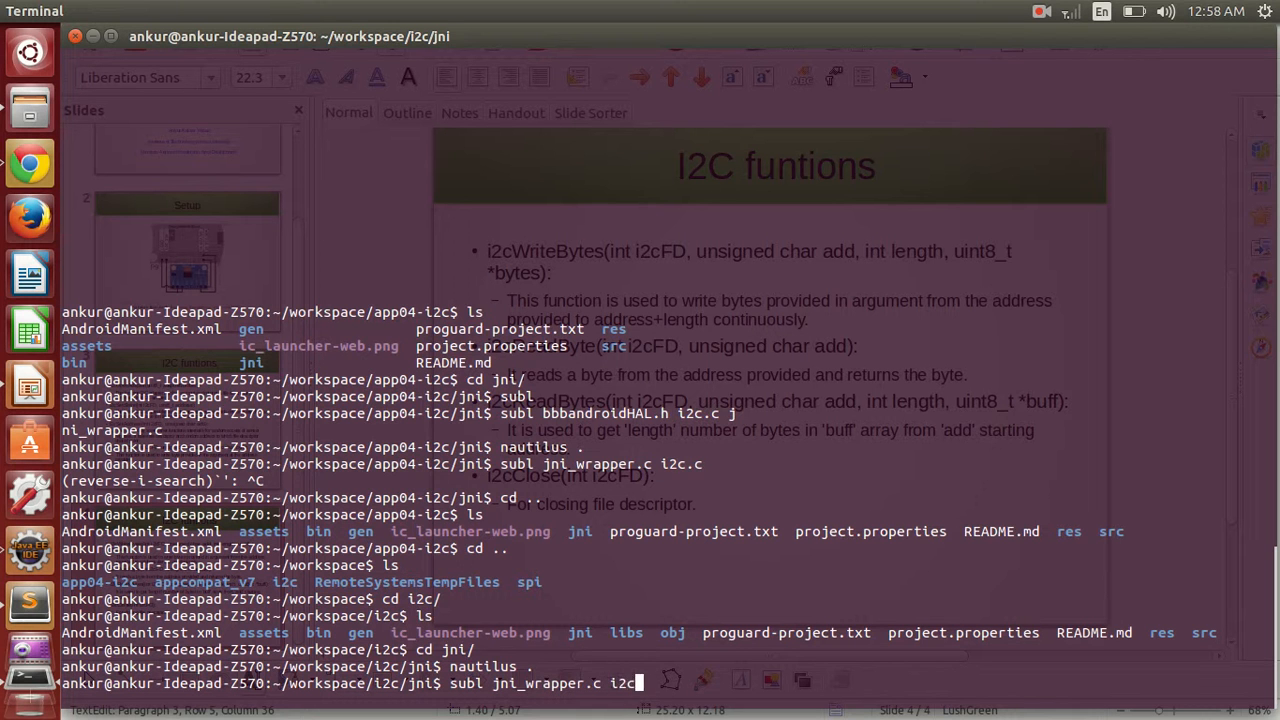
pyautogui.press('Return')
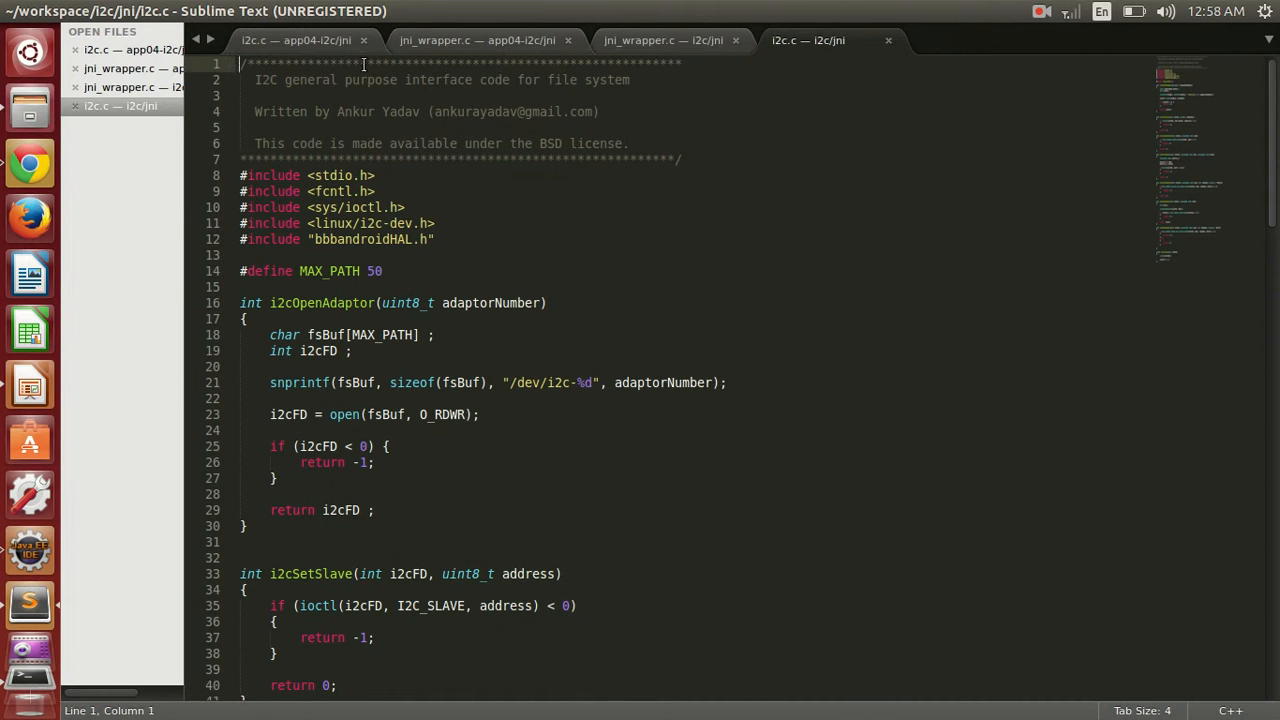
# Review i2c.c's read/write functions, then scroll the wrappers in jni_wrapper.c.
pyautogui.click(368, 40)
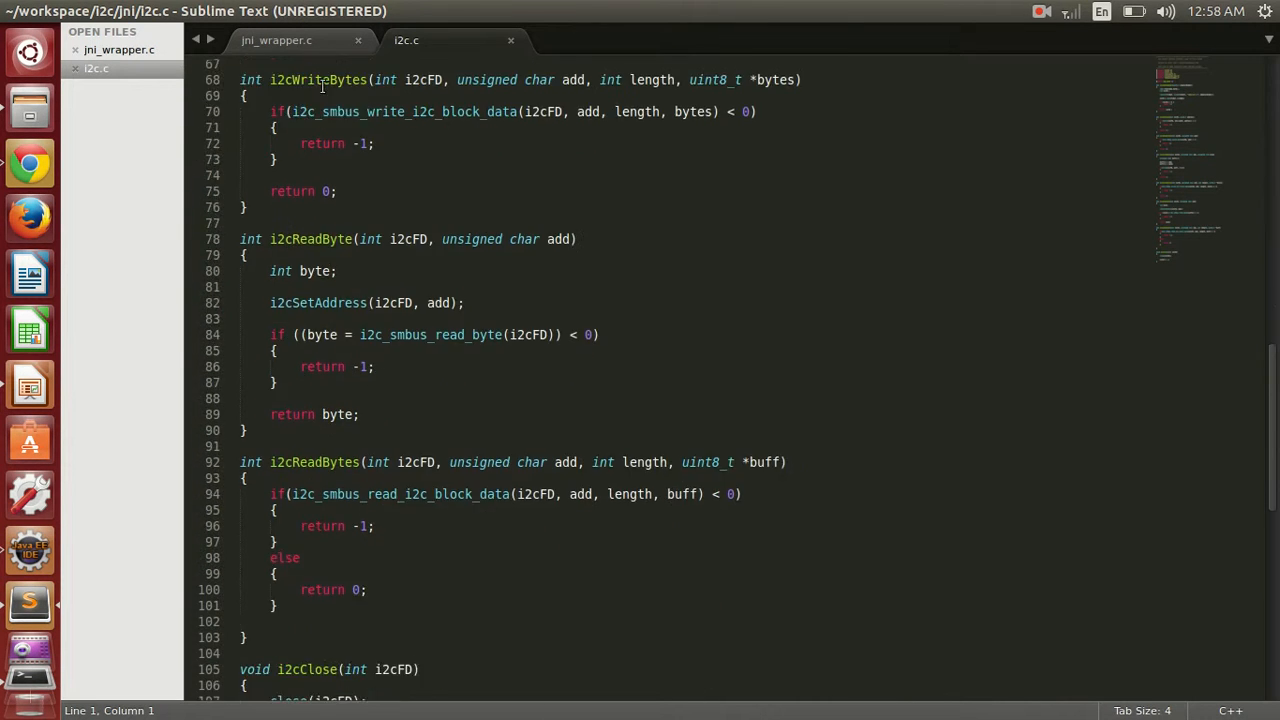
pyautogui.click(290, 40)
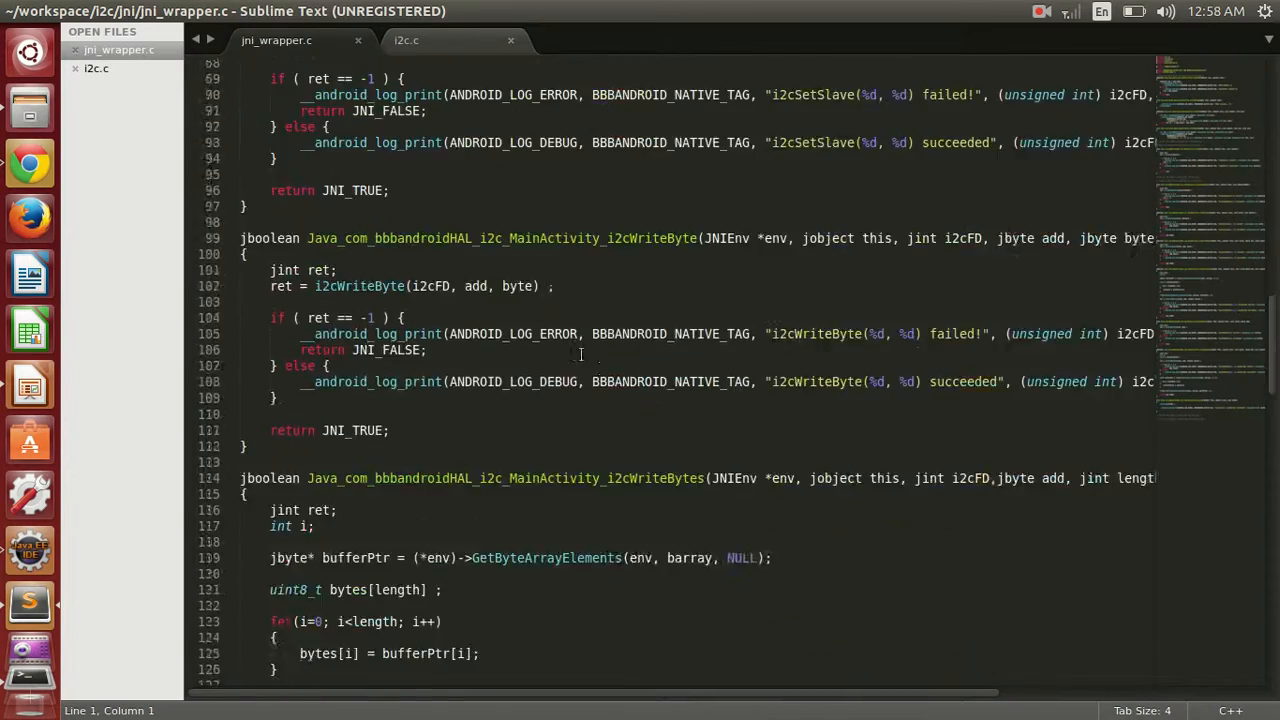
pyautogui.scroll(-3)
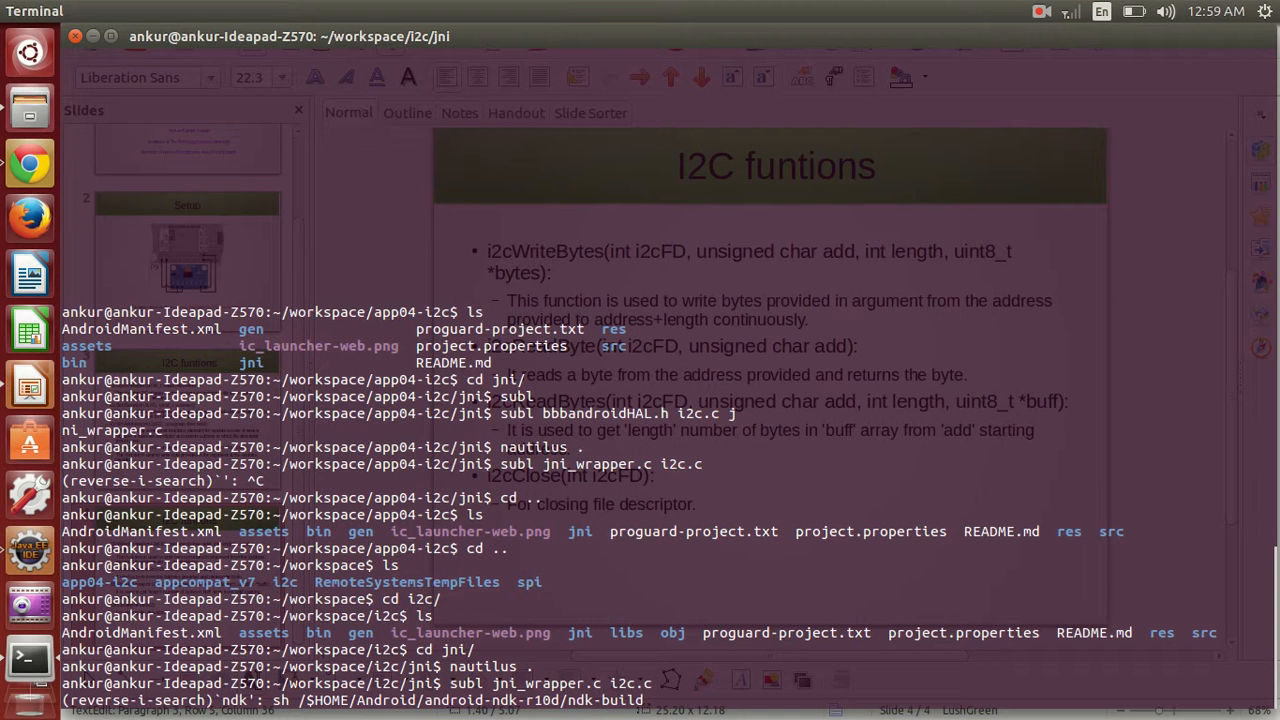
# Run ndk-build to produce libBBBAndroidHAL.so, remove libs/ and obj/ with rm -r, and return to jni/.
pyautogui.press('Return')
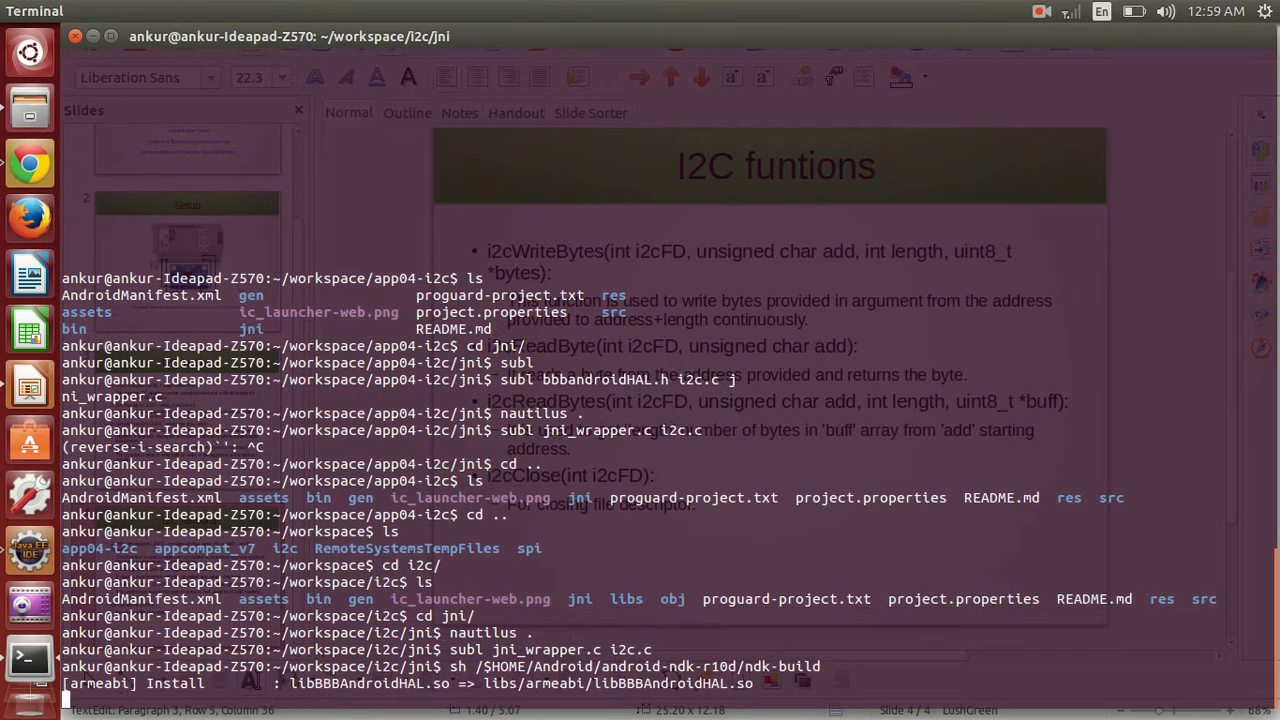
pyautogui.write('cd ..')
pyautogui.write('rm')
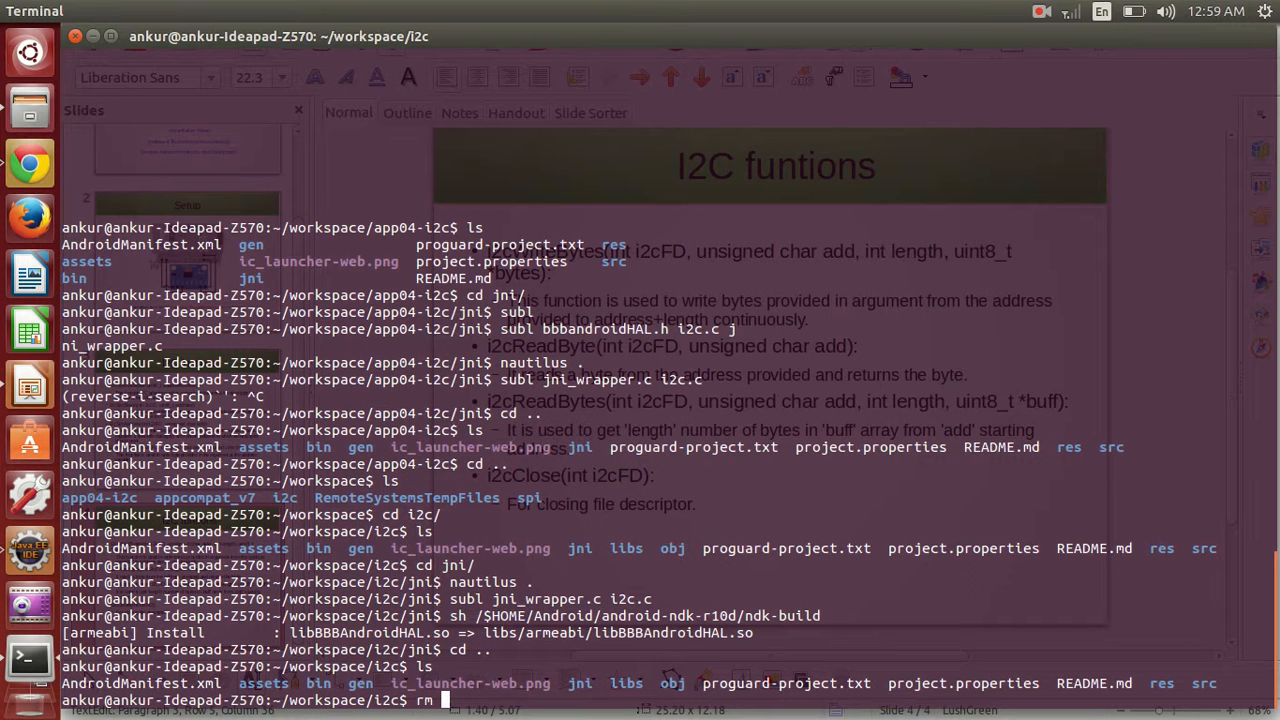
pyautogui.write('-r libs/ o')
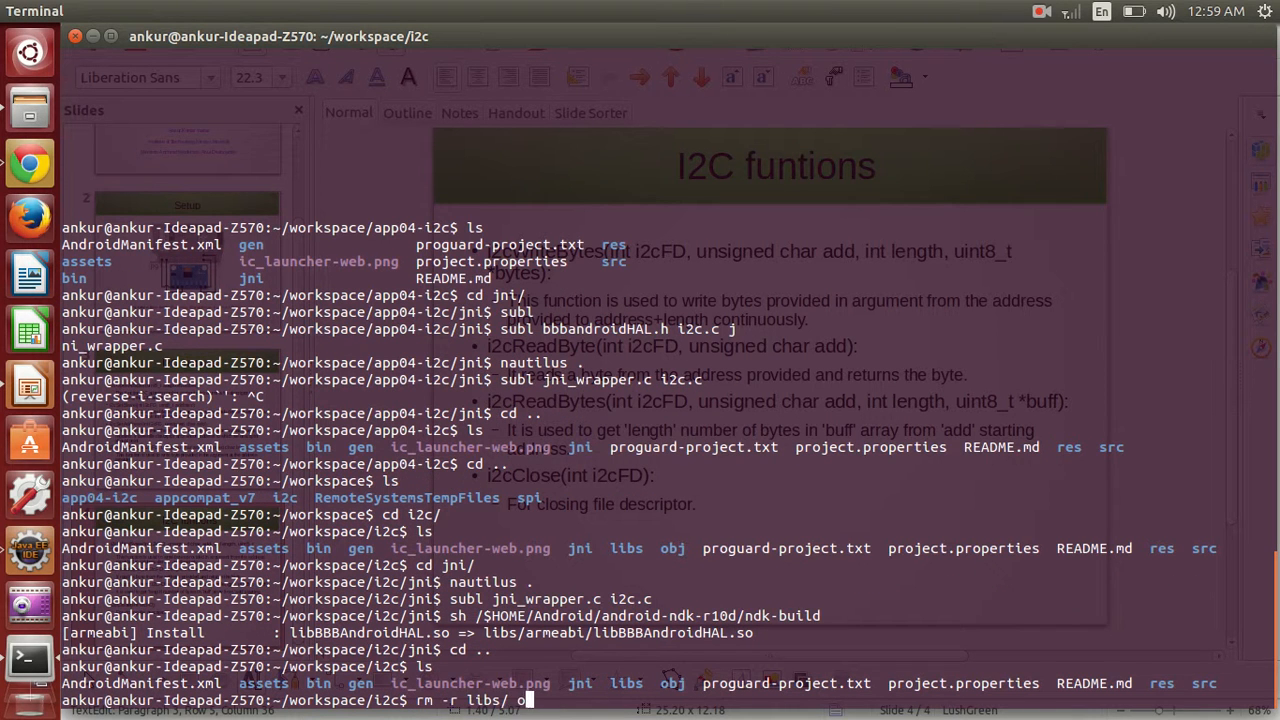
pyautogui.press('Return')
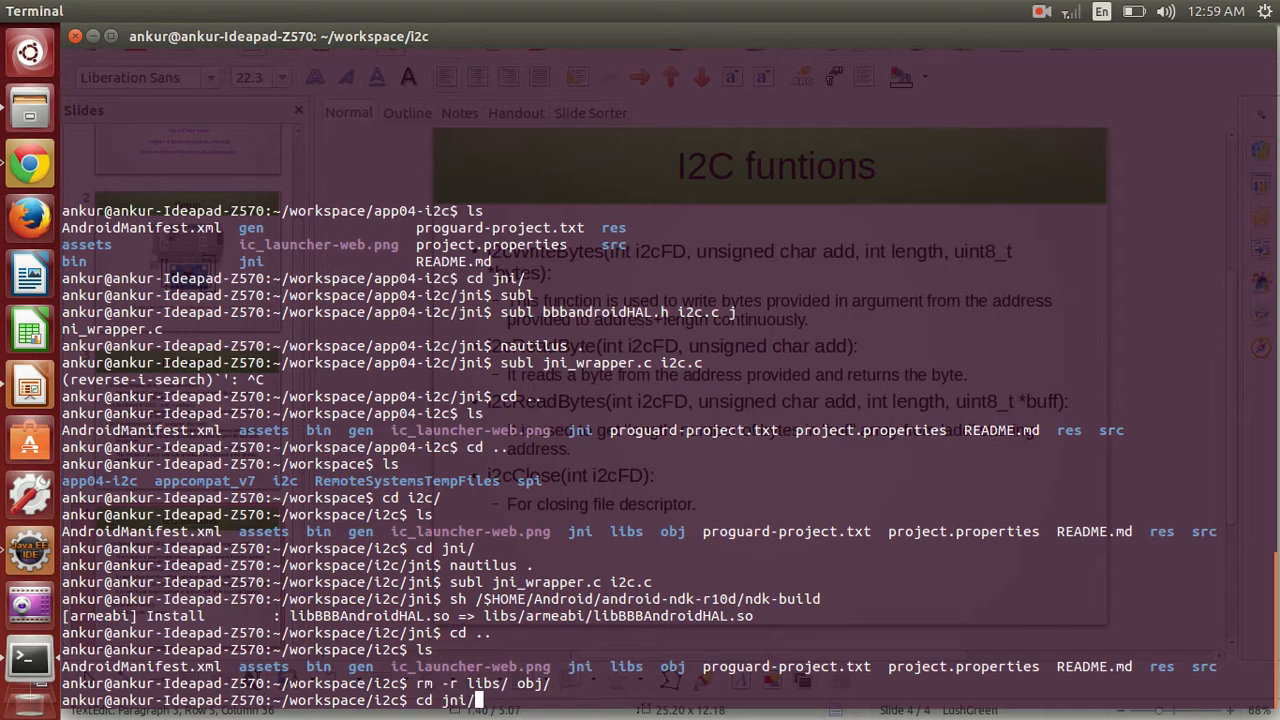
pyautogui.press('Return')
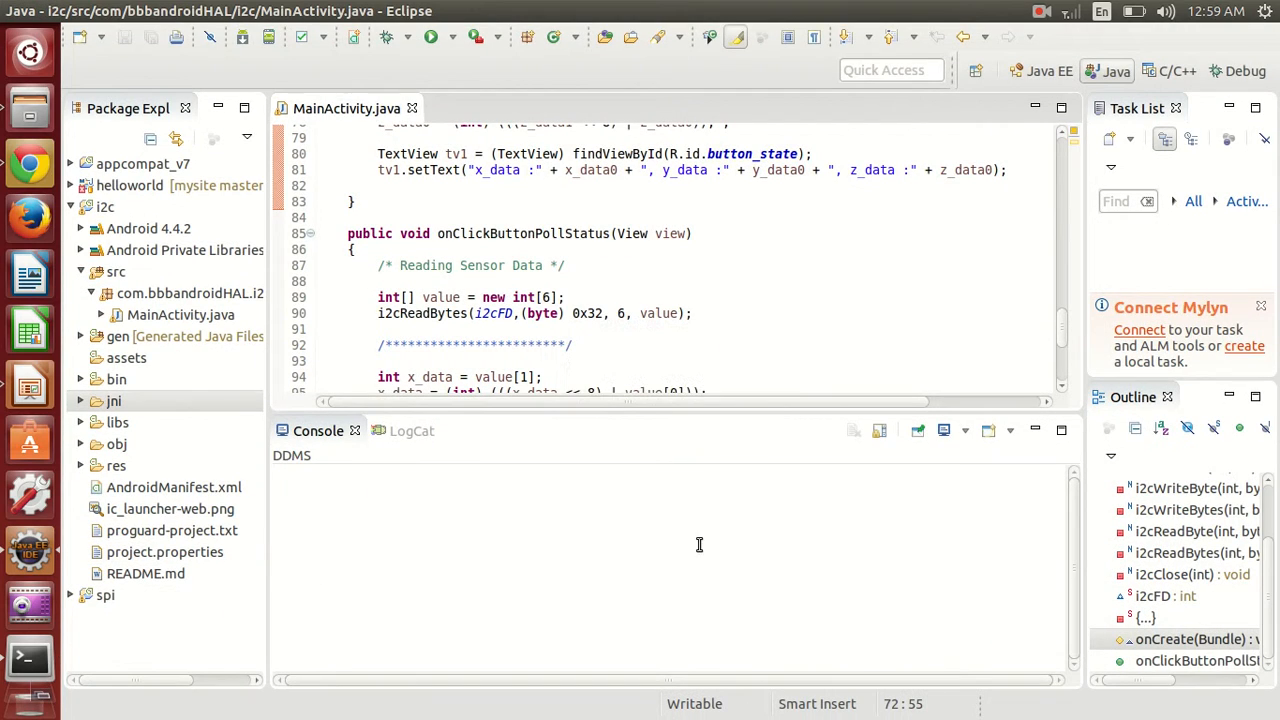
# Run the i2c project as an Android Application from Package Explorer.
pyautogui.click(104, 206)
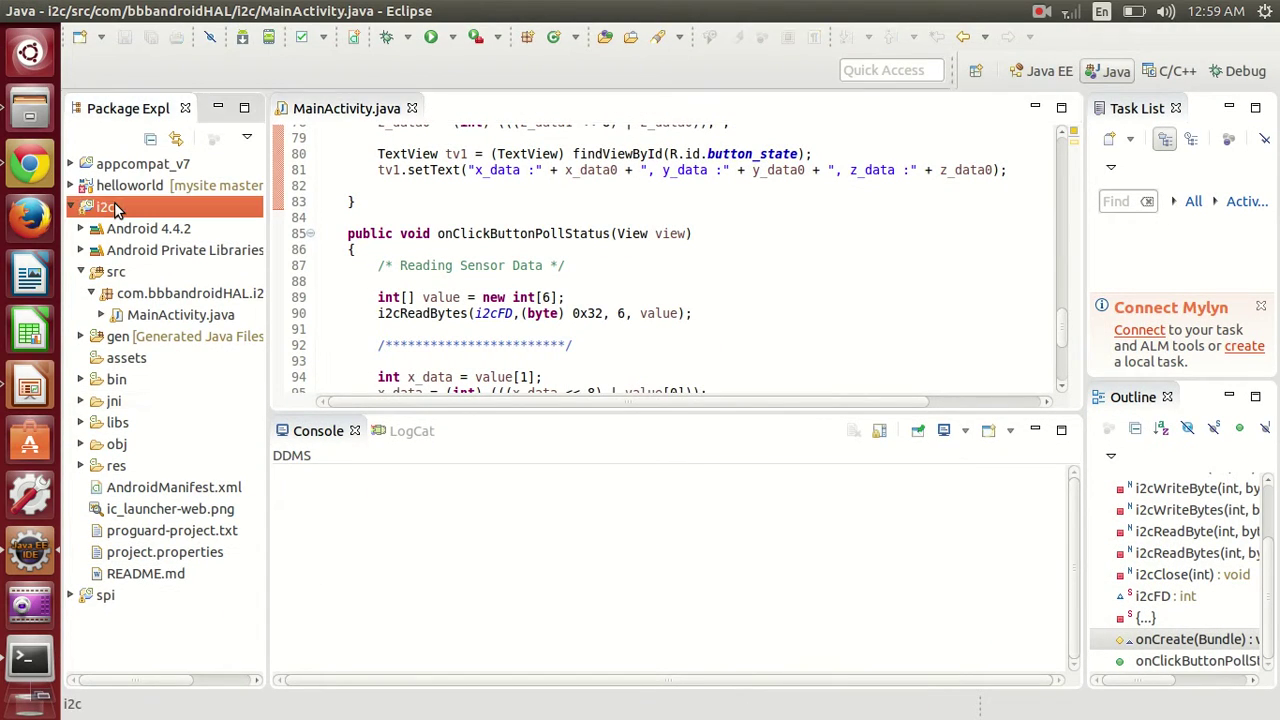
pyautogui.rightClick(100, 206)
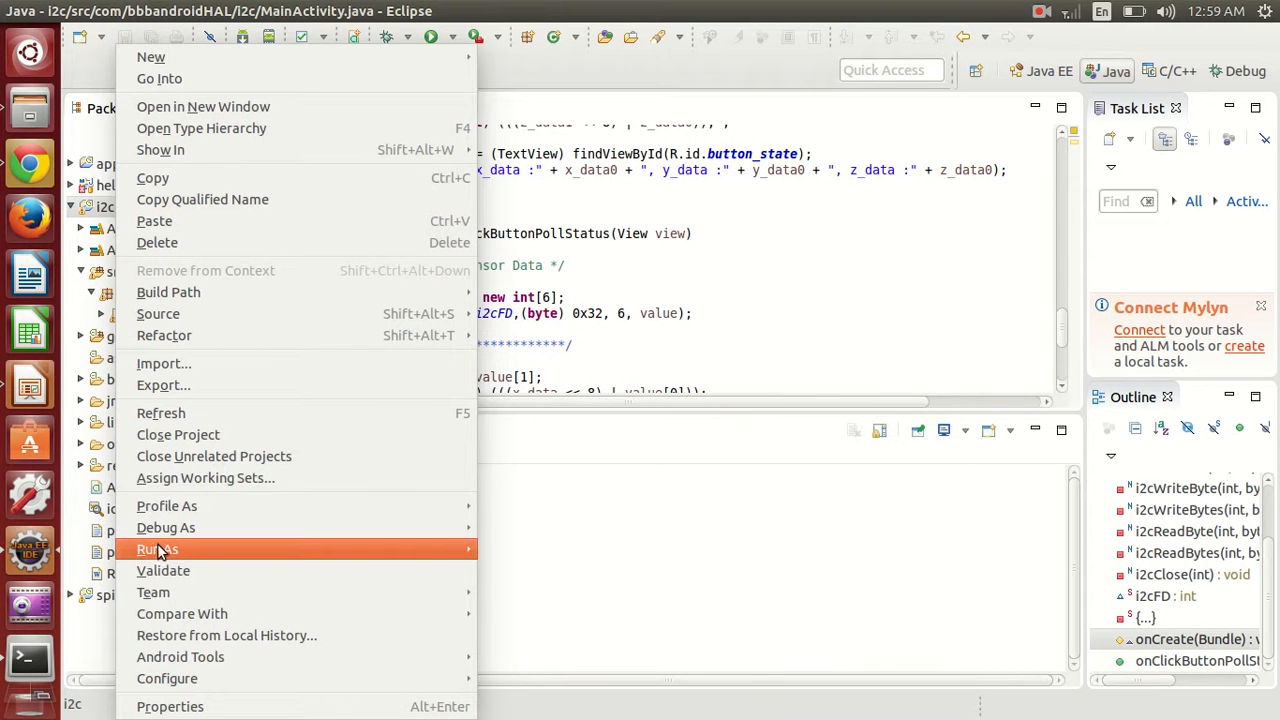
pyautogui.moveTo(156, 548)
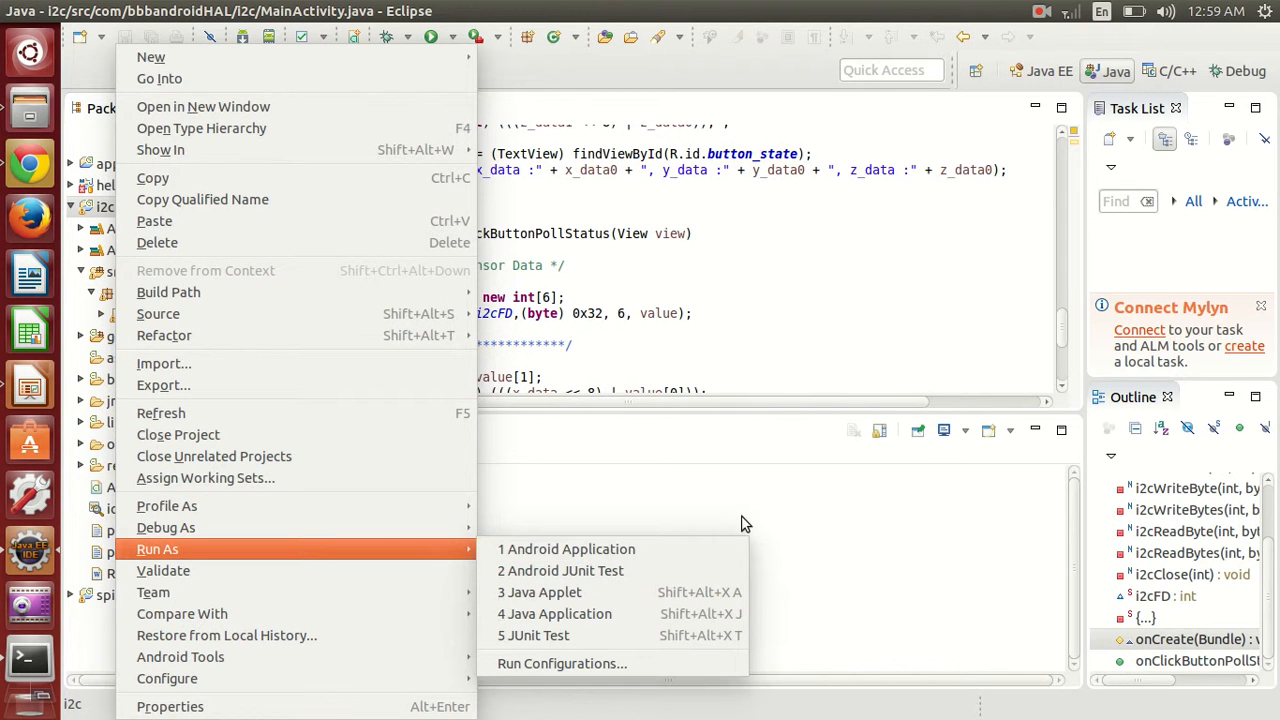
pyautogui.click(564, 548)
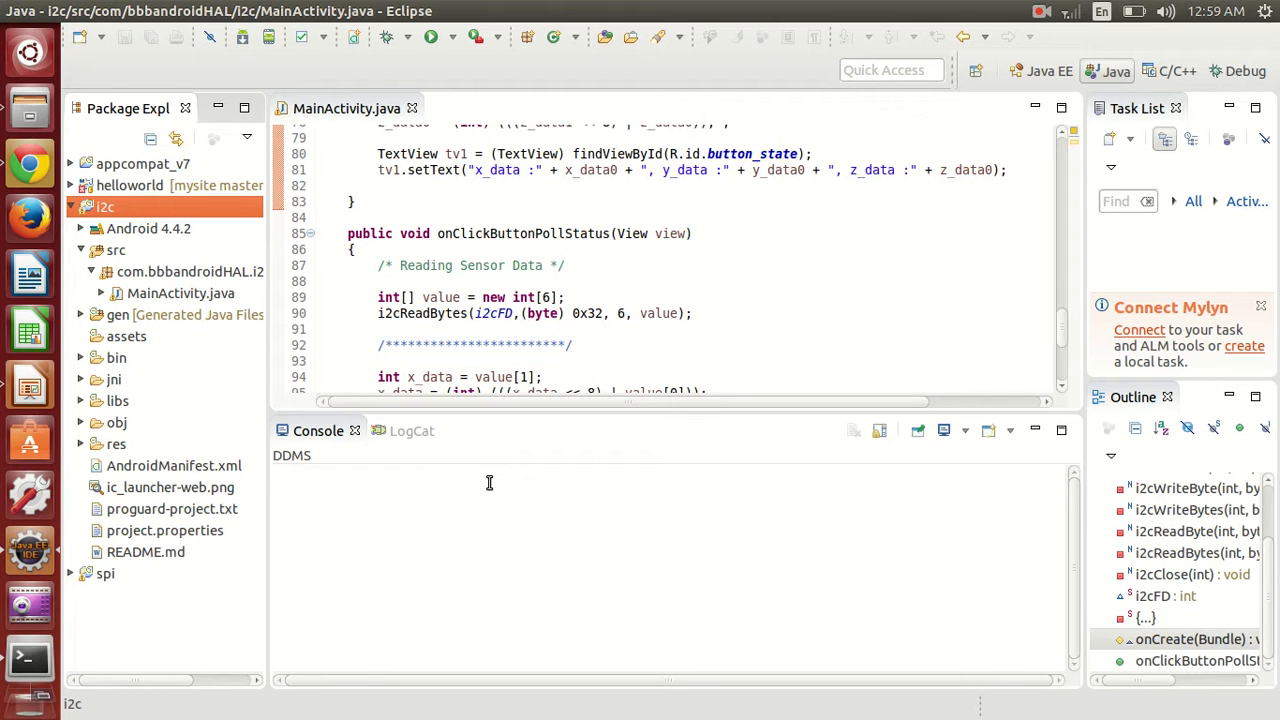
pyautogui.moveTo(532, 524)
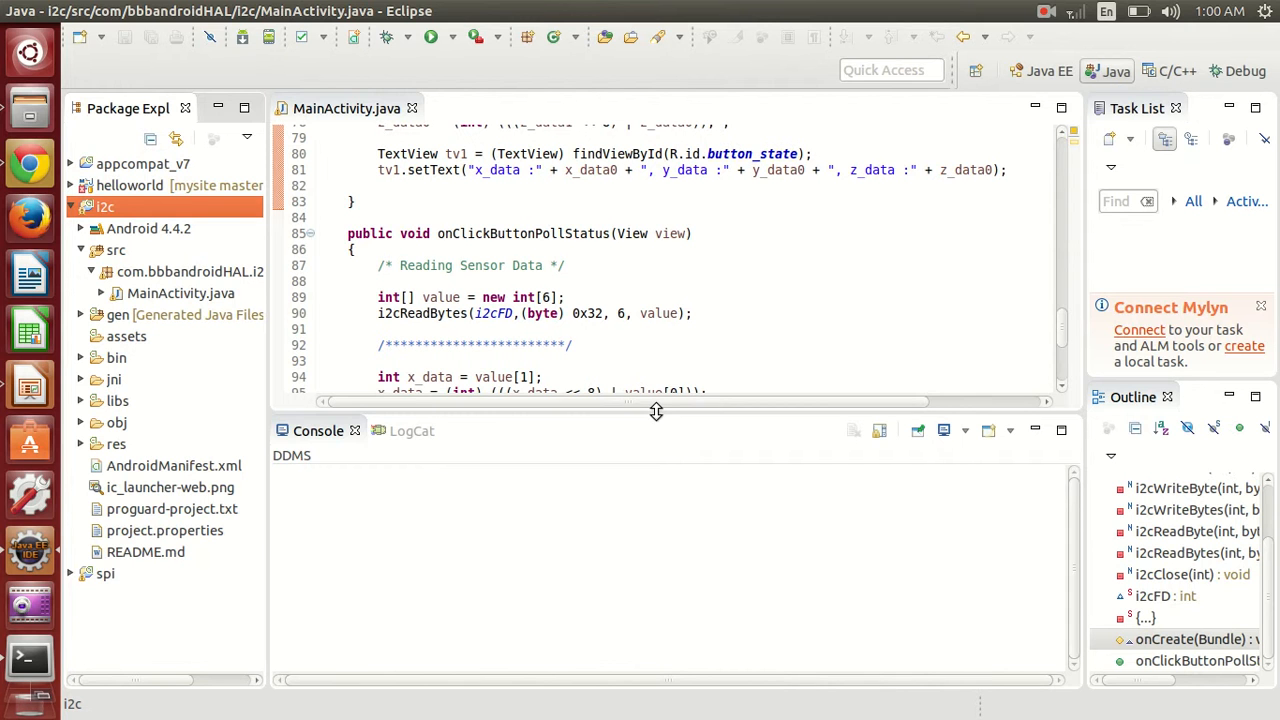
# Show LogCat with the com.bbbandroidHAL.i2c app's i2cReadBytes messages.
pyautogui.click(412, 430)
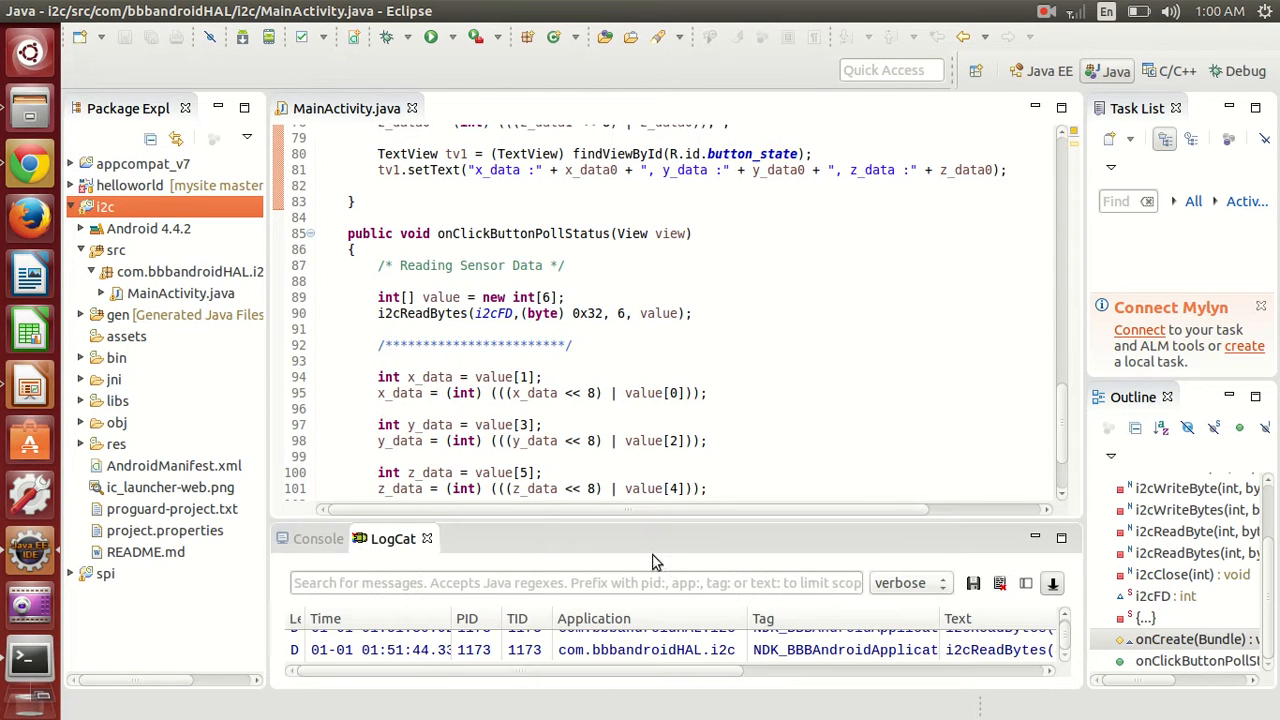